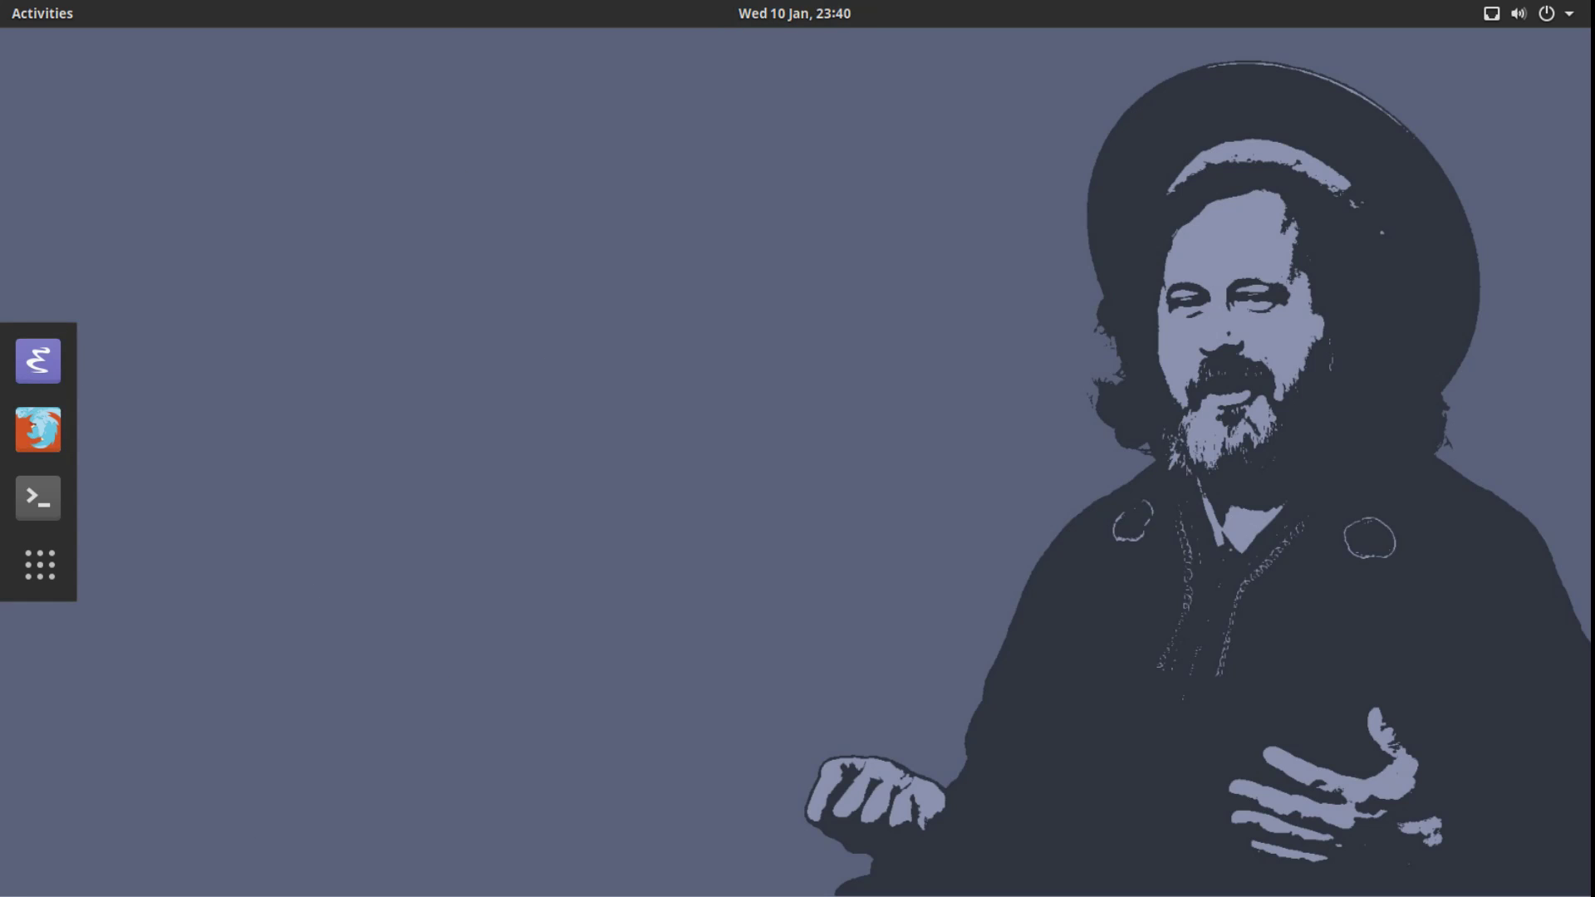
# Launch Emacs from the dock to show its startup dashboard and greeting
pyautogui.click(37, 362)
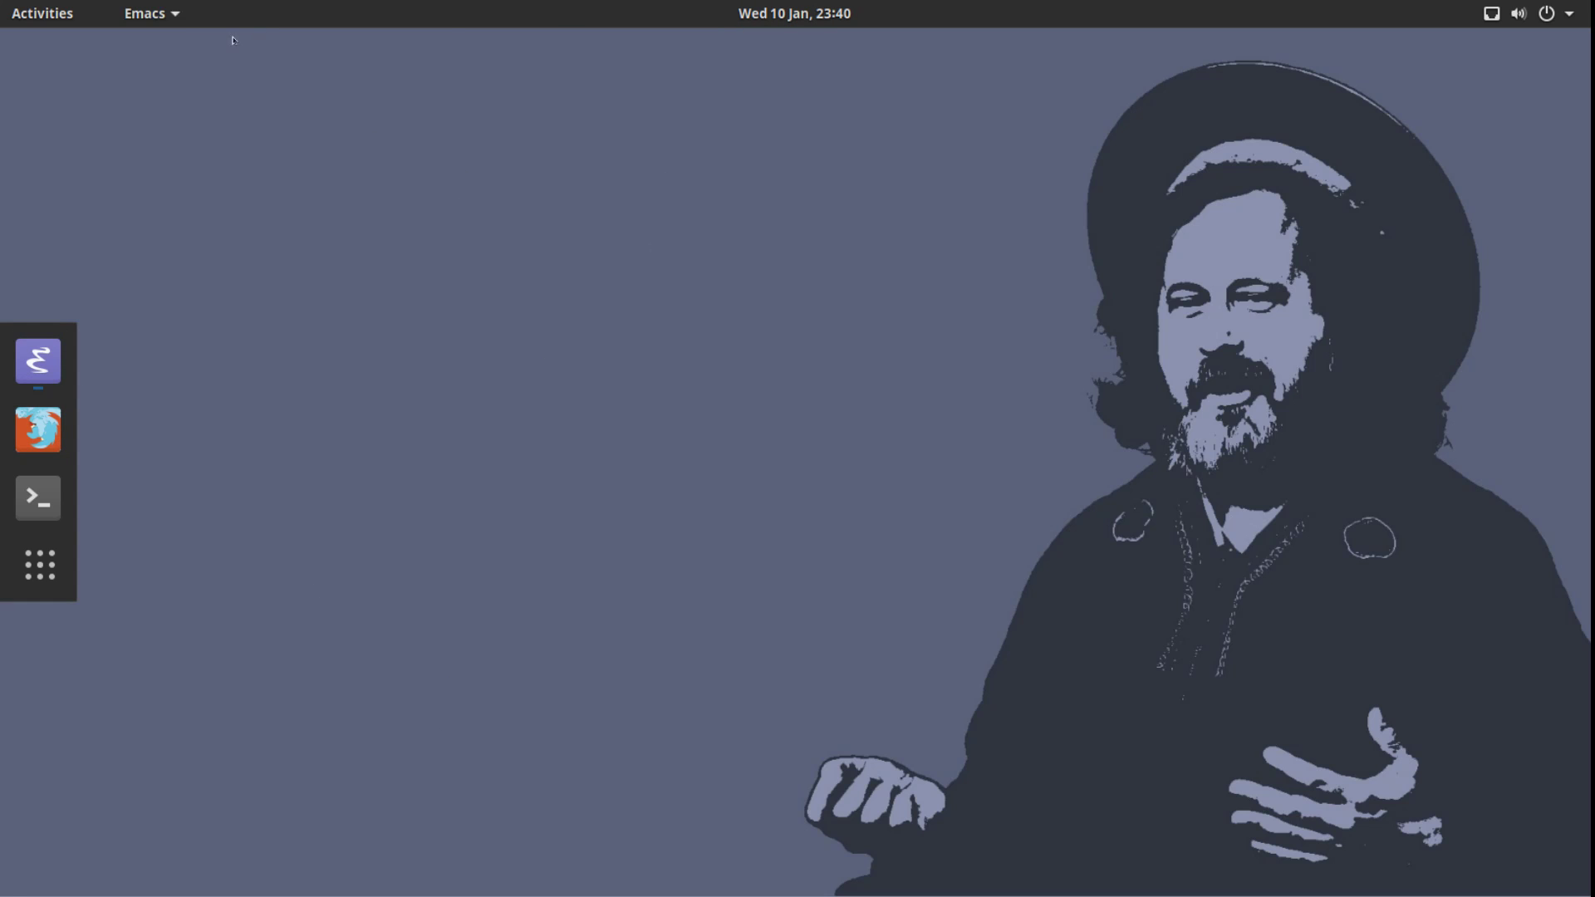
pyautogui.click(37, 361)
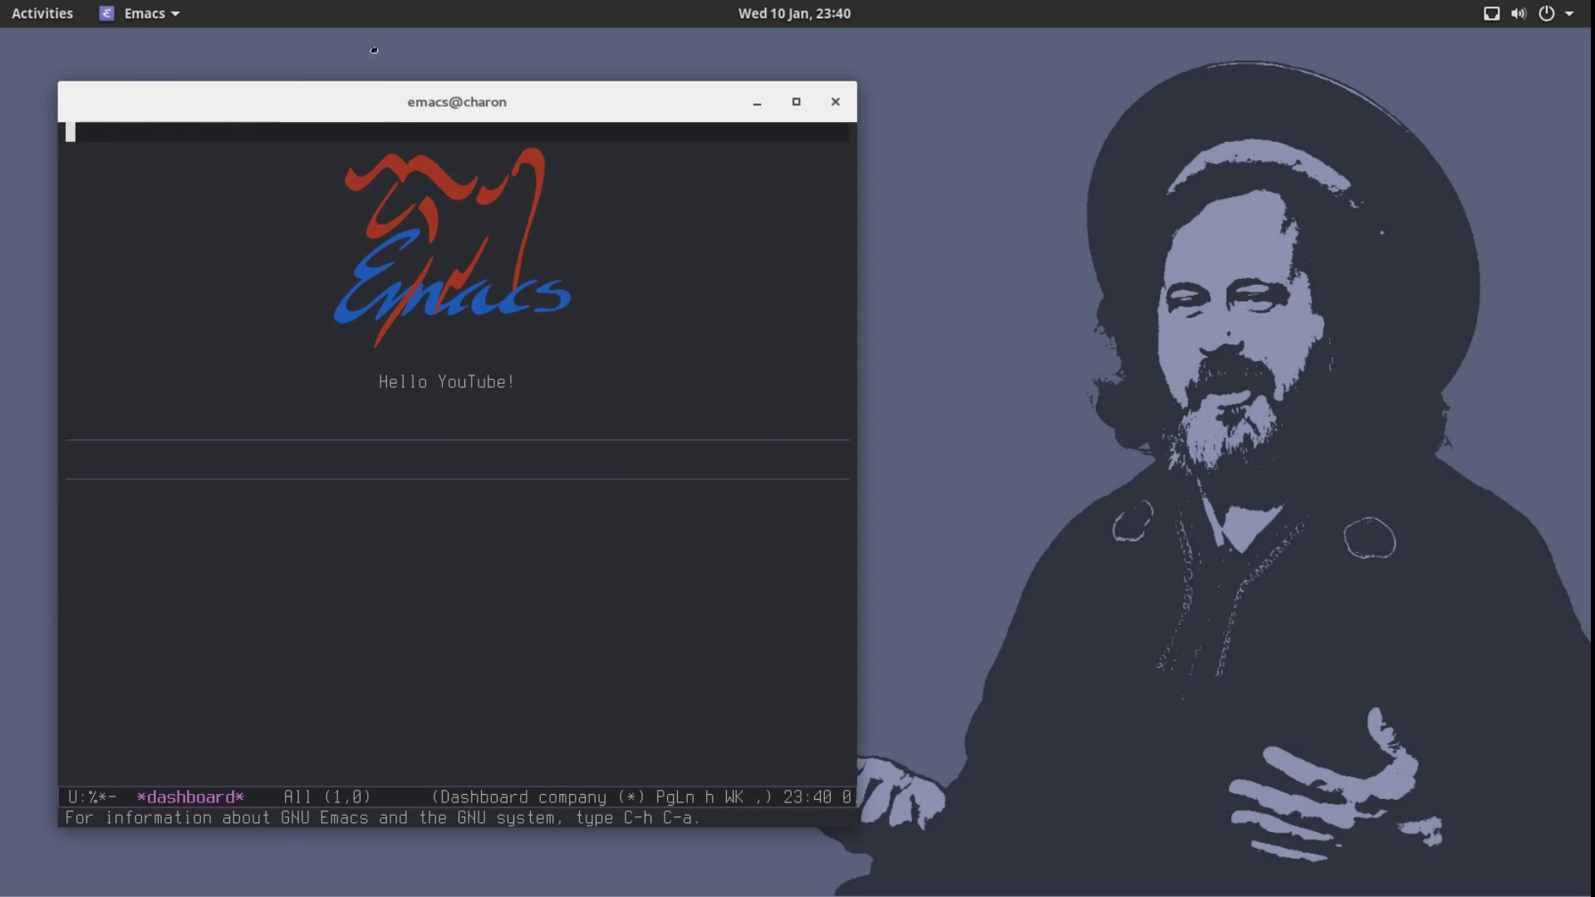
# Maximize the Emacs window so the dashboard covers the whole screen
pyautogui.click(797, 102)
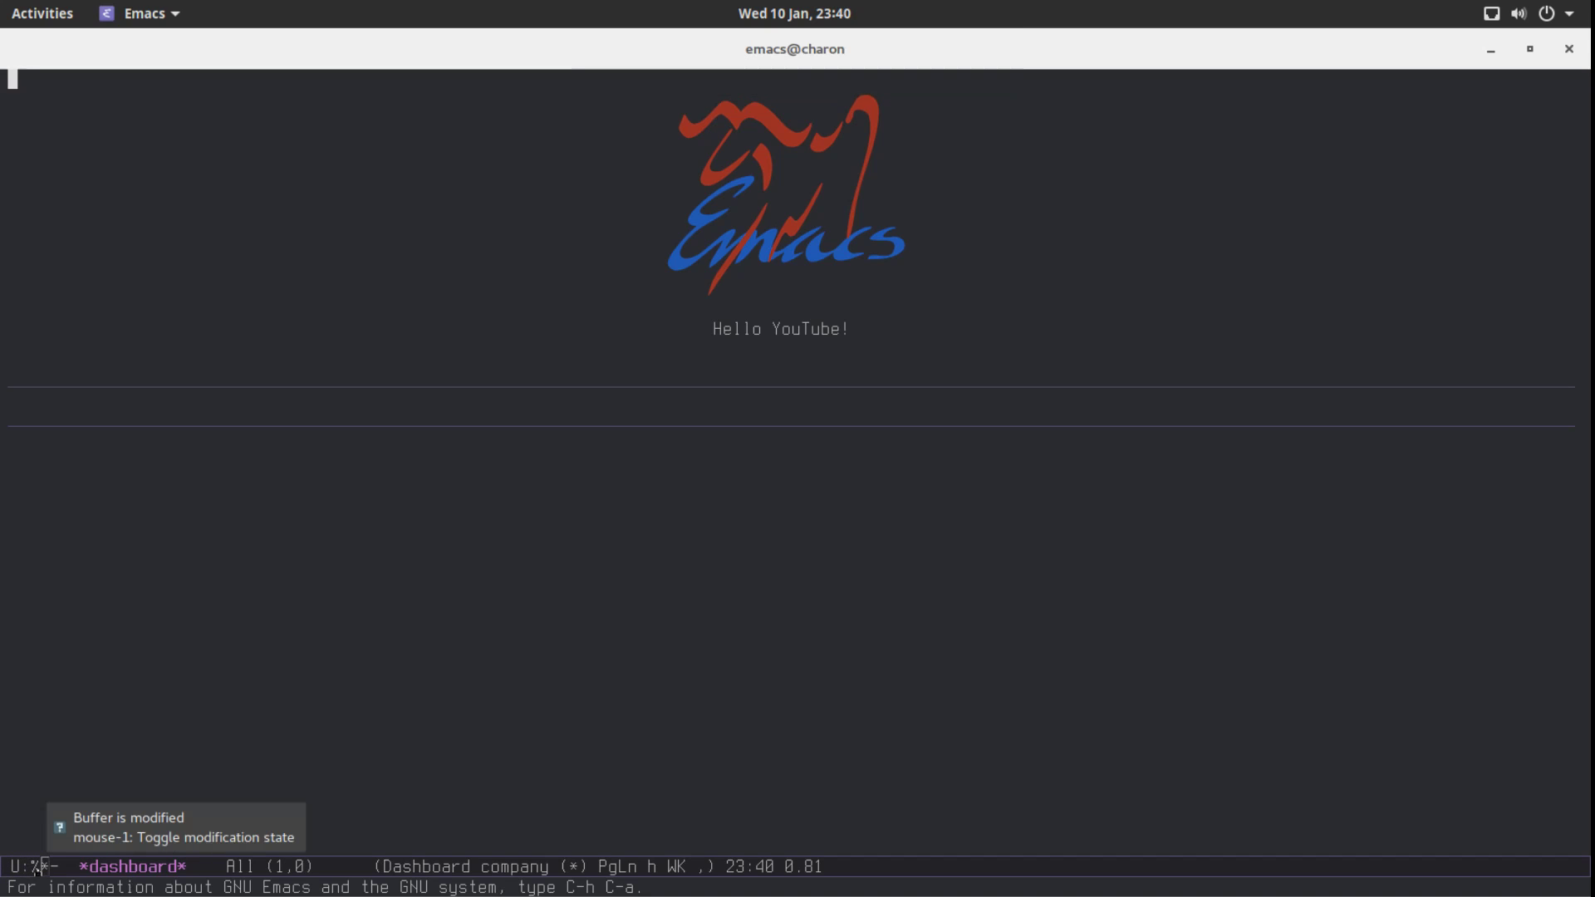
pyautogui.moveTo(49, 866)
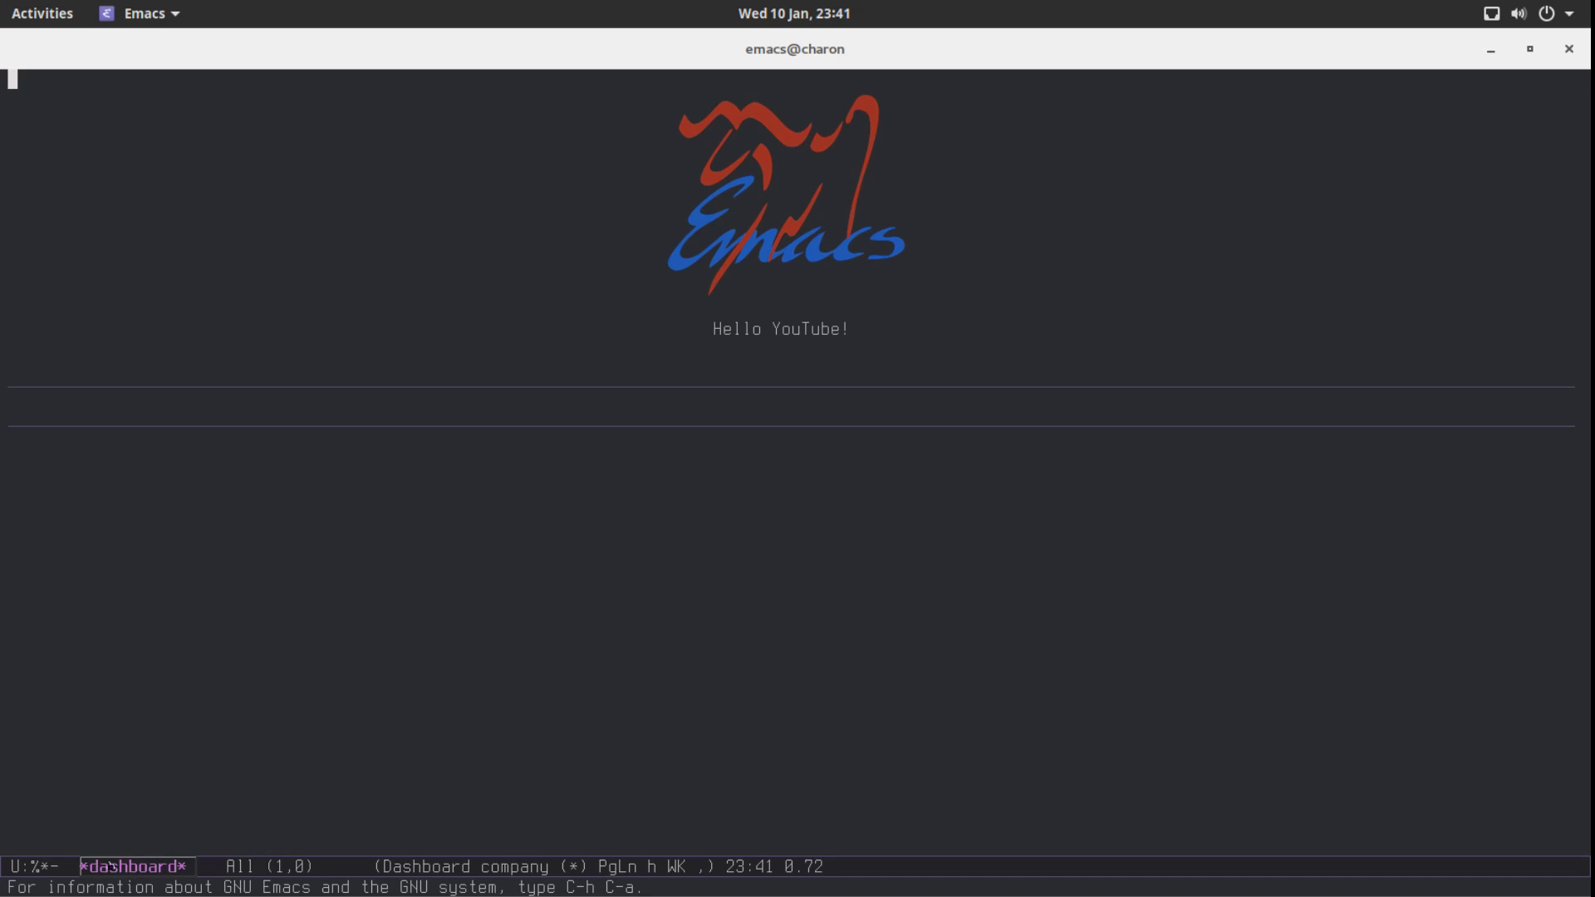
pyautogui.moveTo(235, 866)
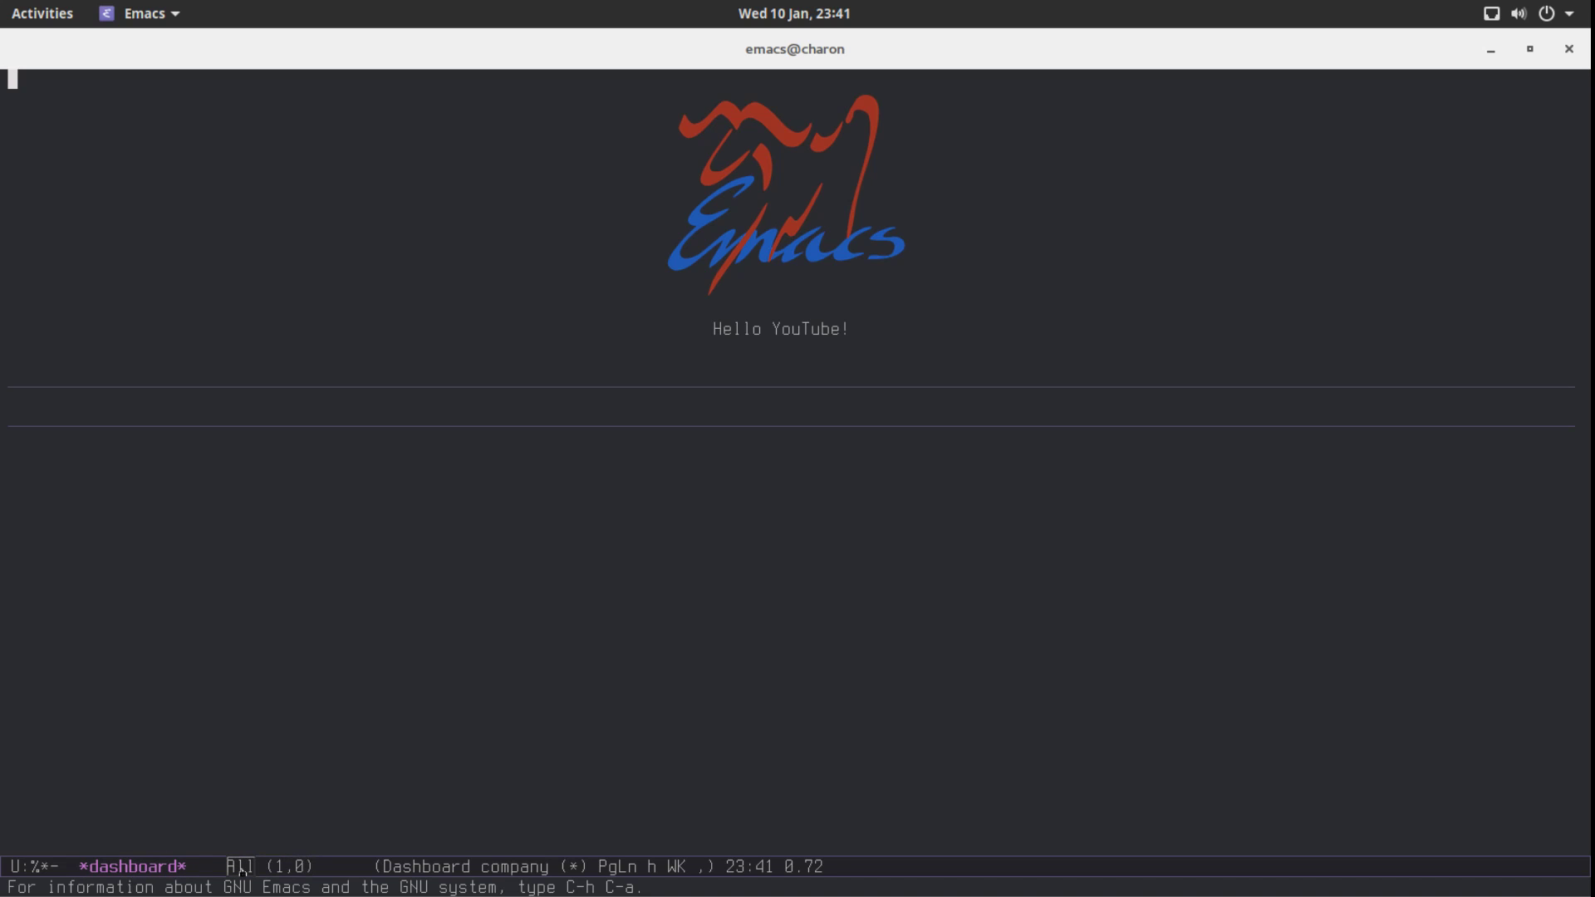
pyautogui.moveTo(236, 865)
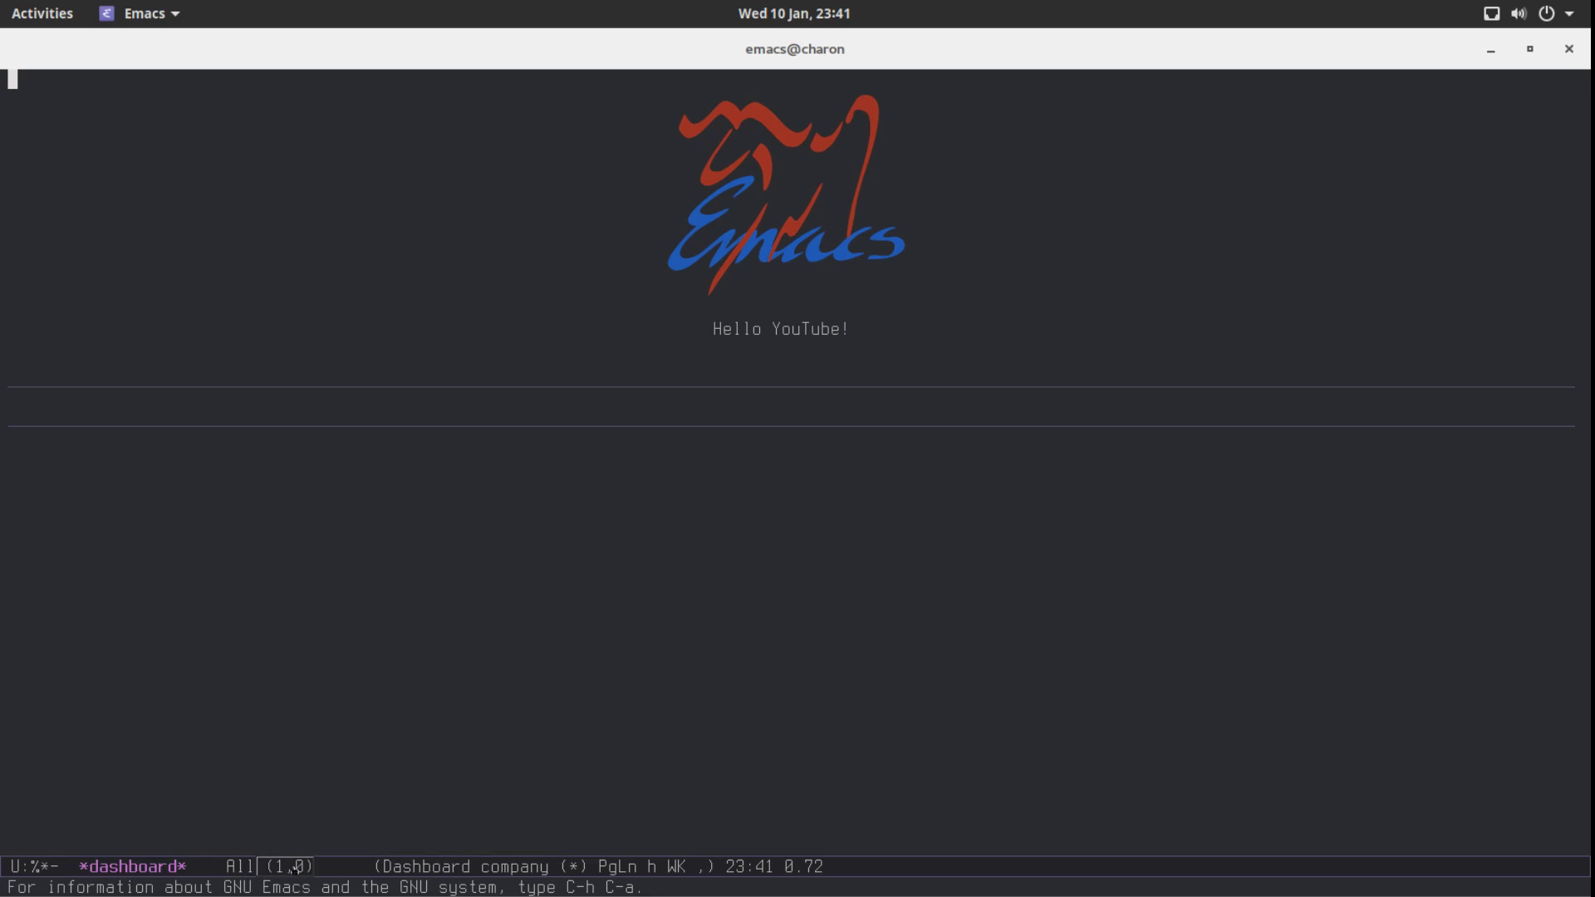
pyautogui.moveTo(432, 822)
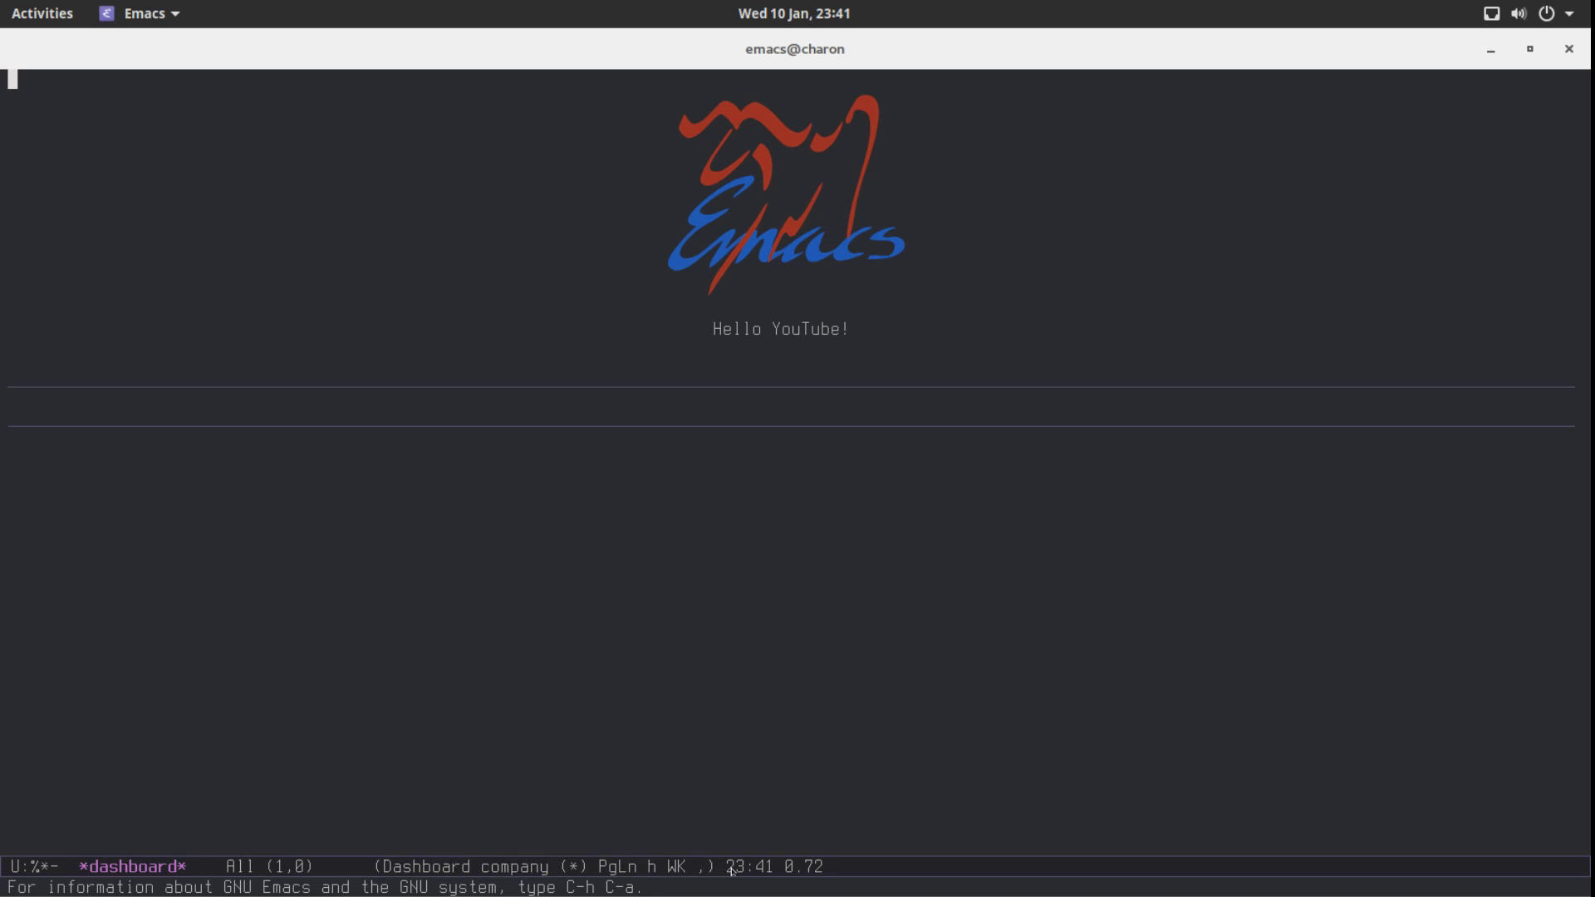
pyautogui.moveTo(799, 867)
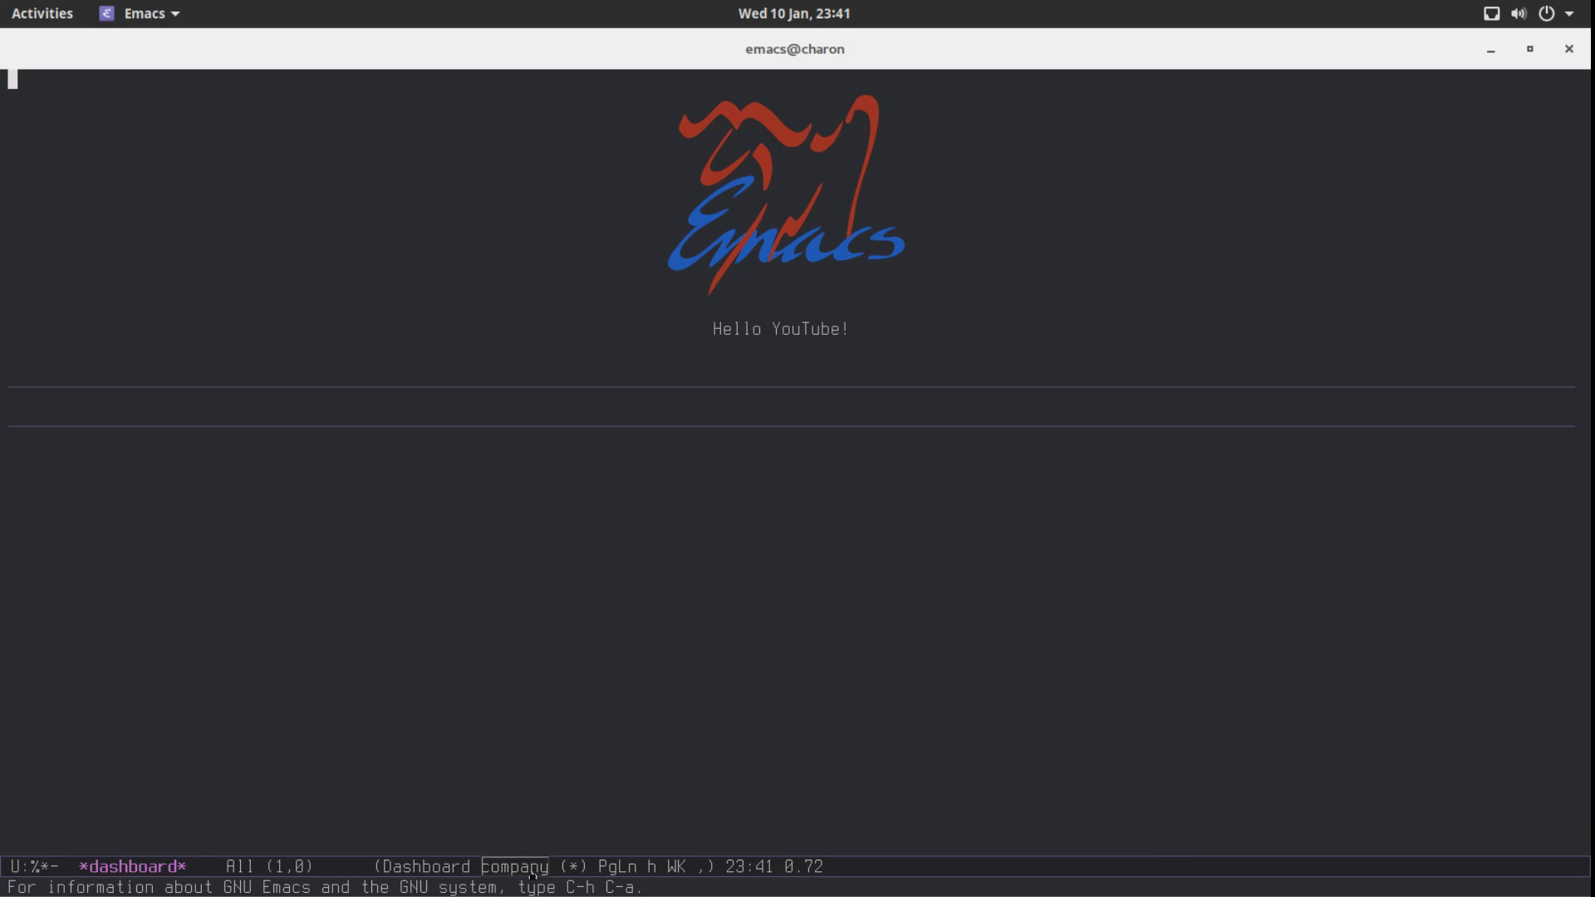
pyautogui.moveTo(565, 867)
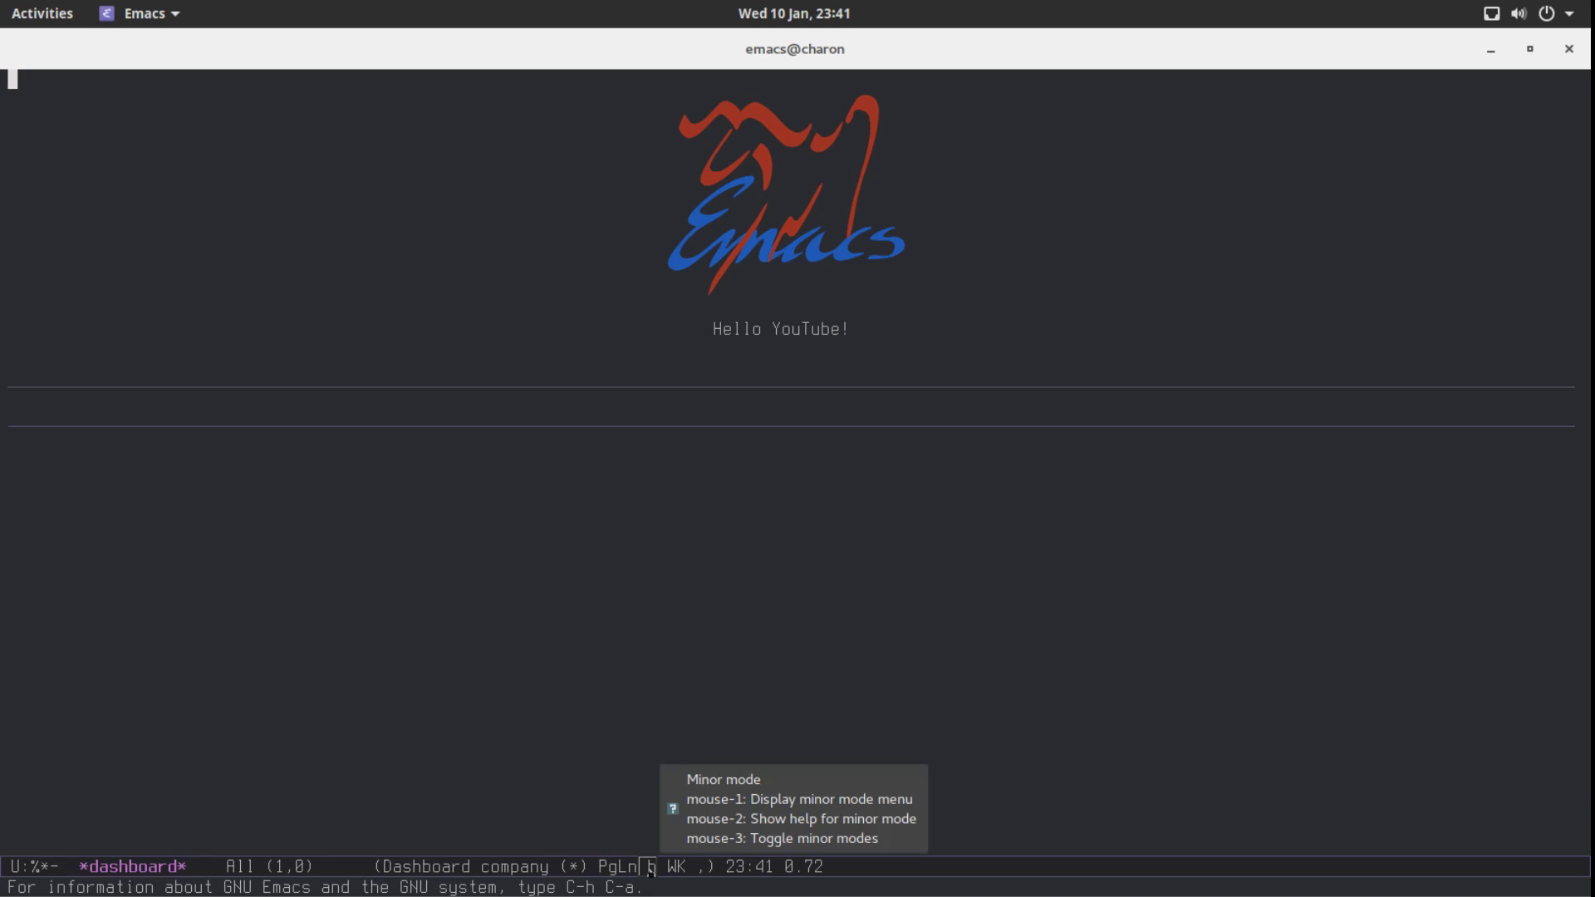
pyautogui.moveTo(785, 753)
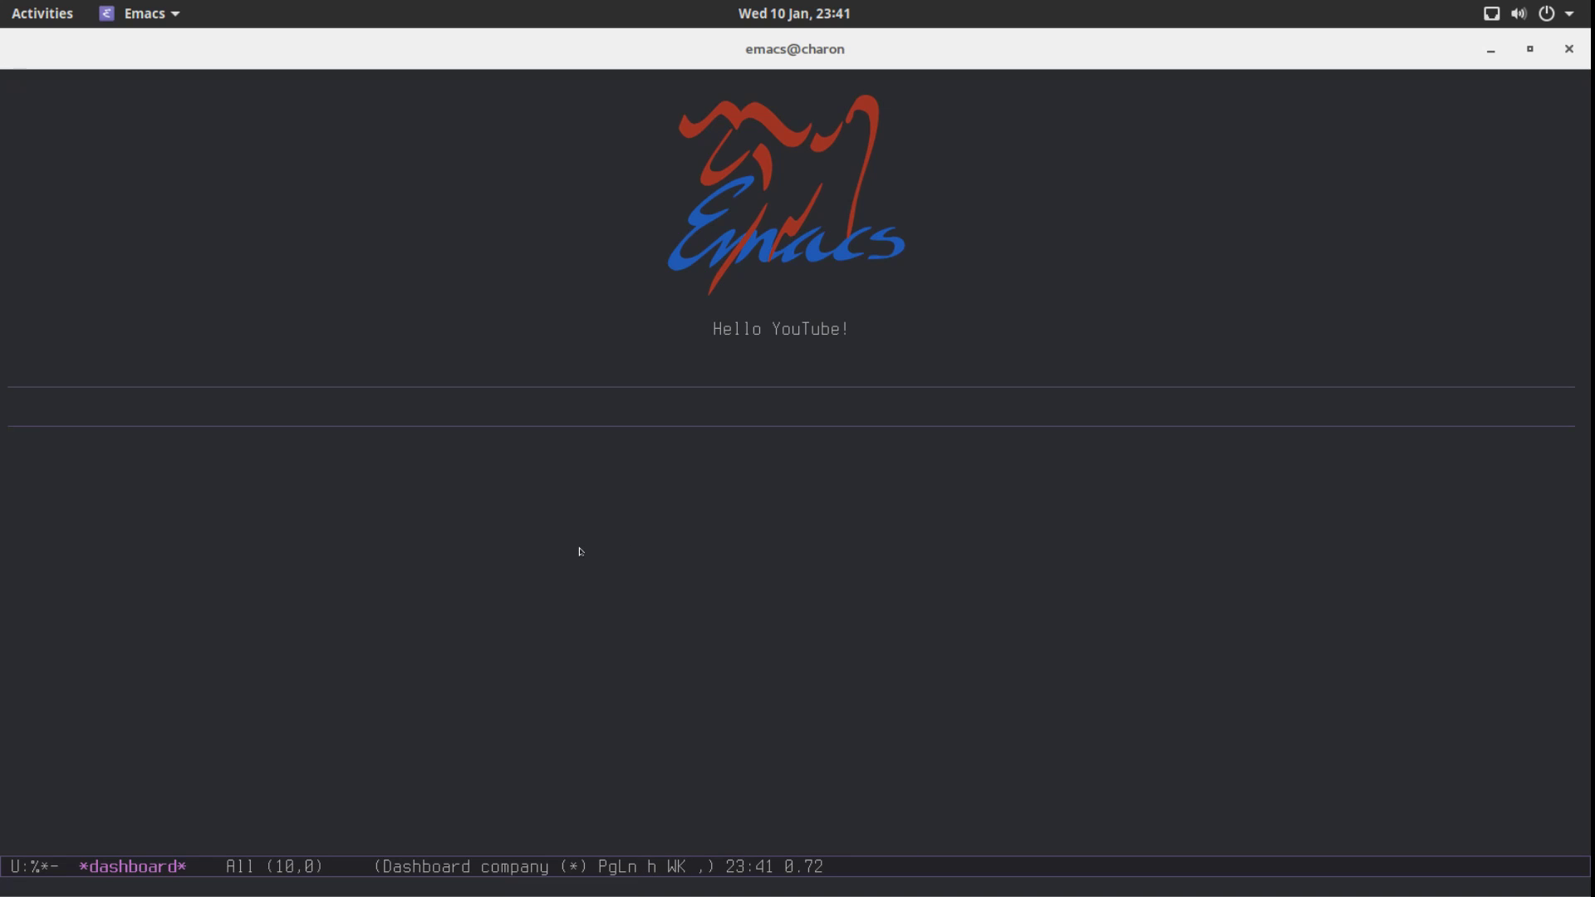
pyautogui.moveTo(521, 574)
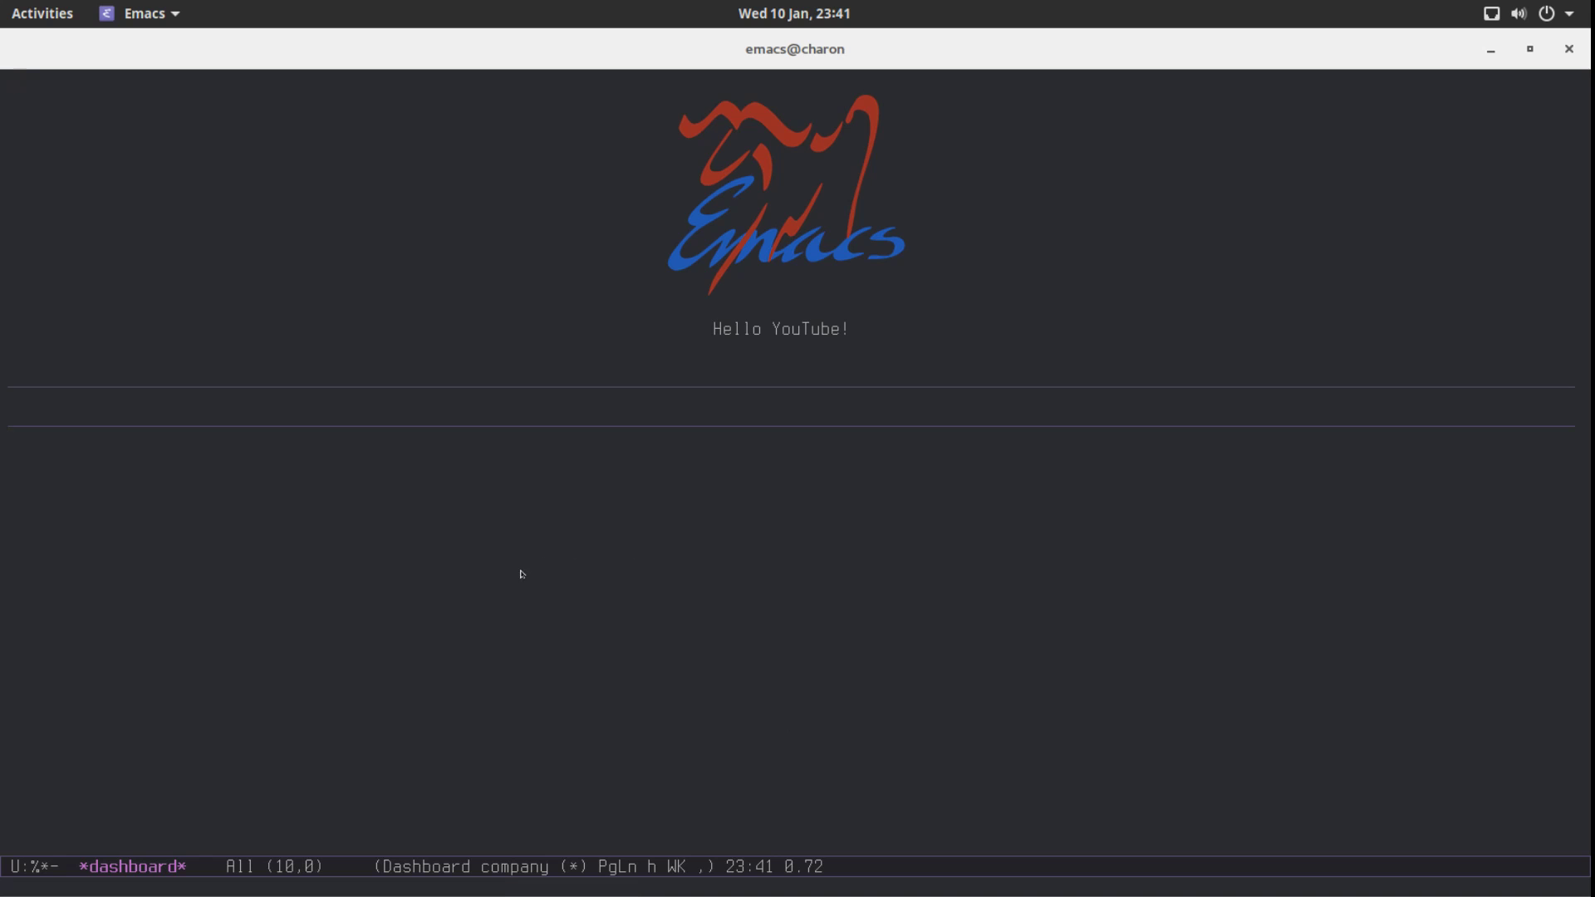
pyautogui.moveTo(434, 570)
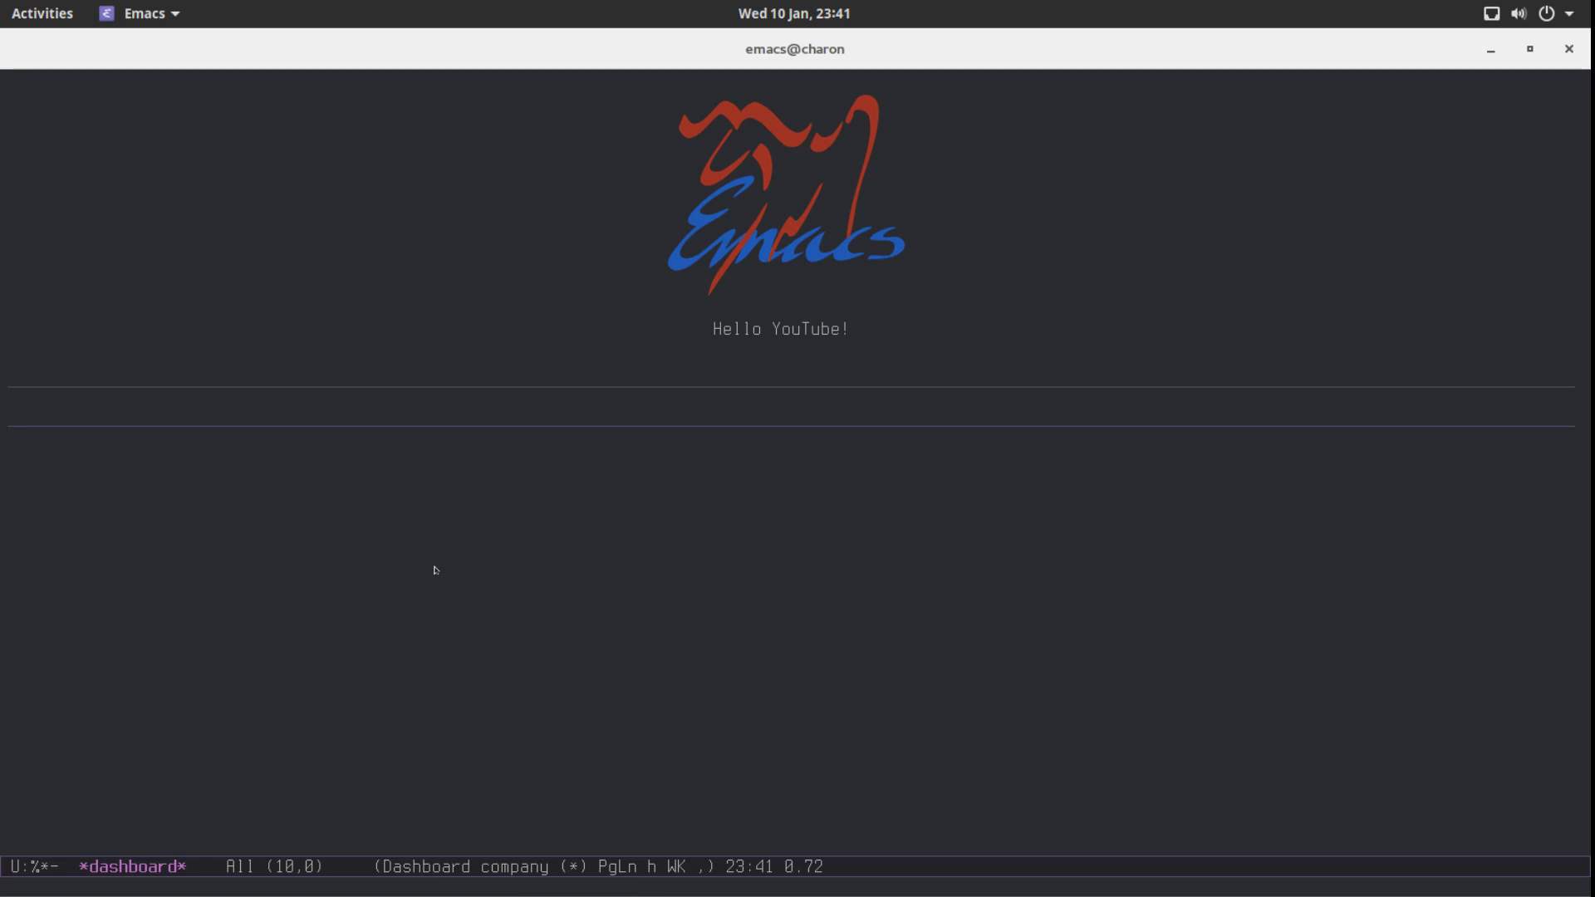
pyautogui.moveTo(423, 561)
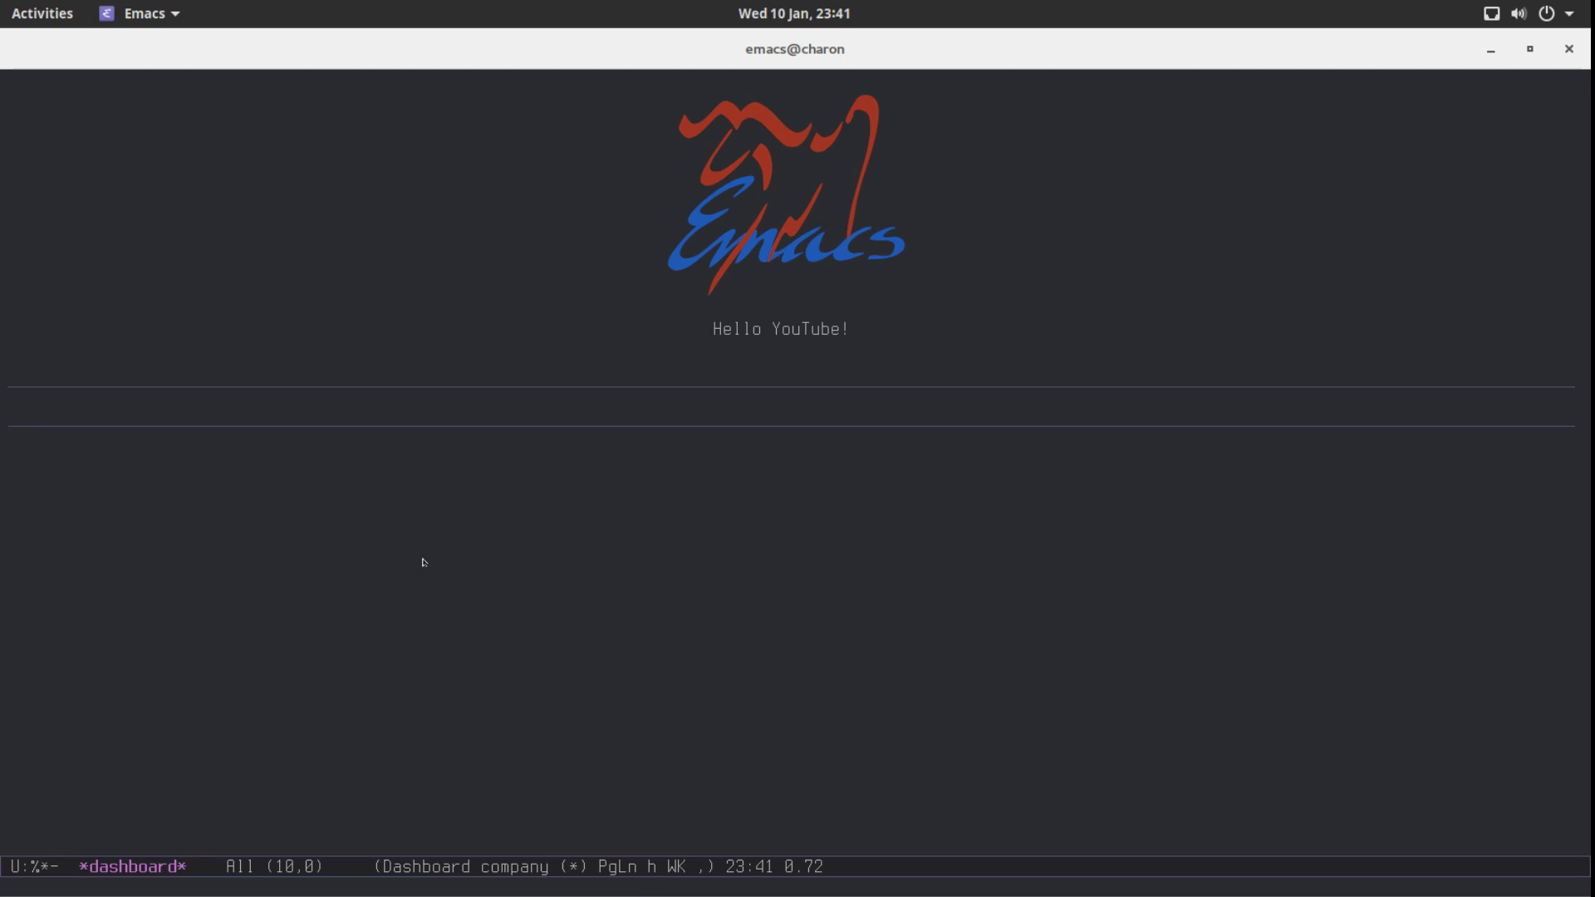
pyautogui.moveTo(429, 550)
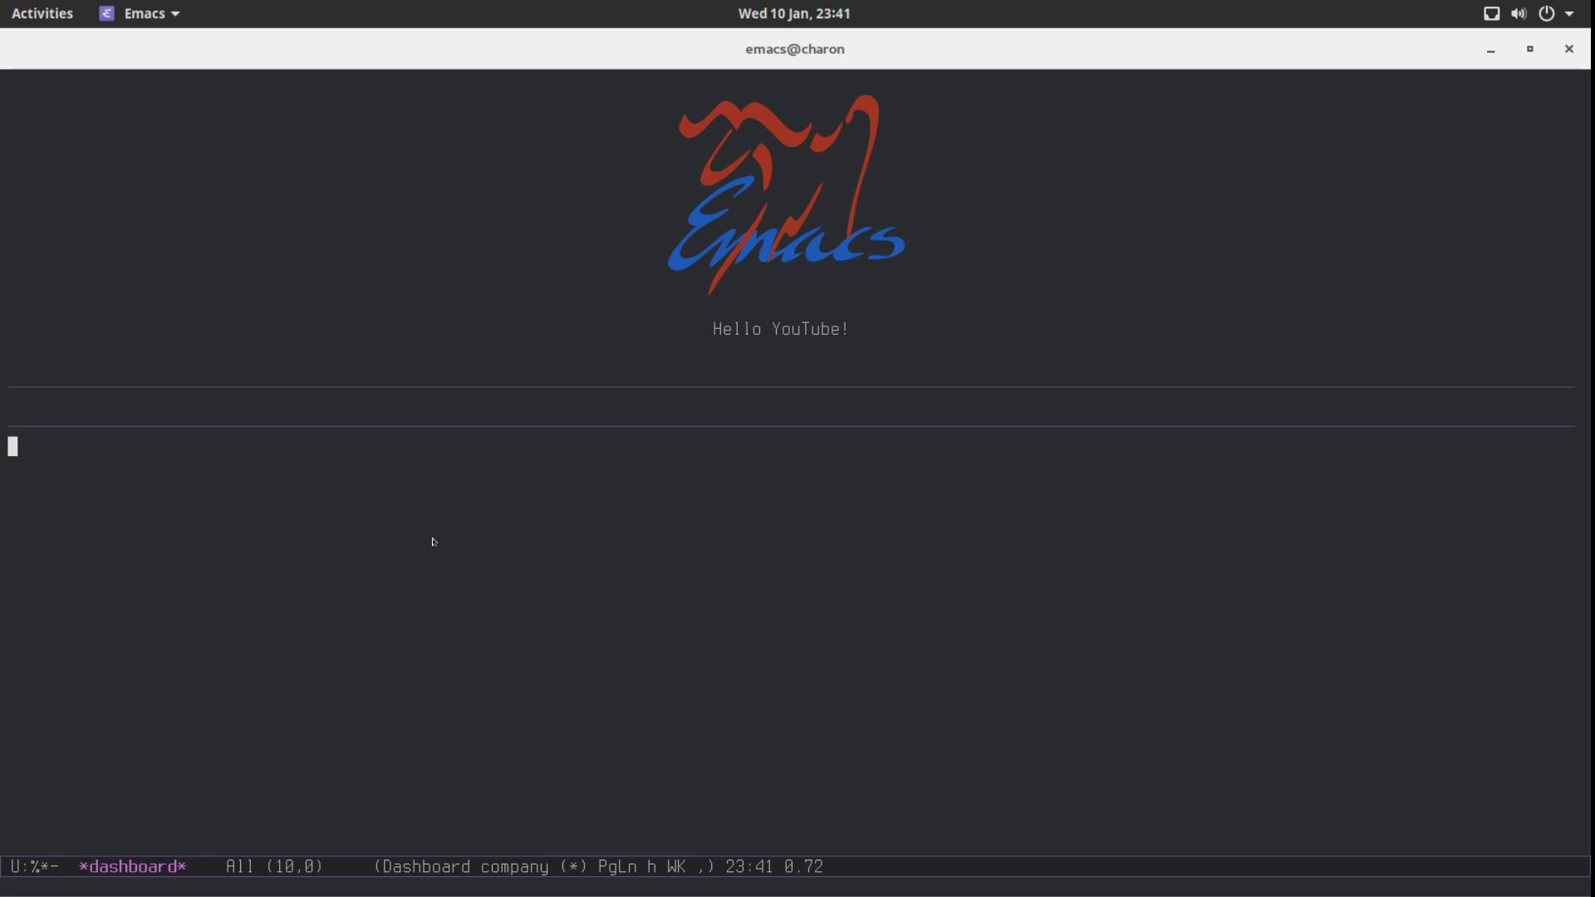
pyautogui.moveTo(1186, 493)
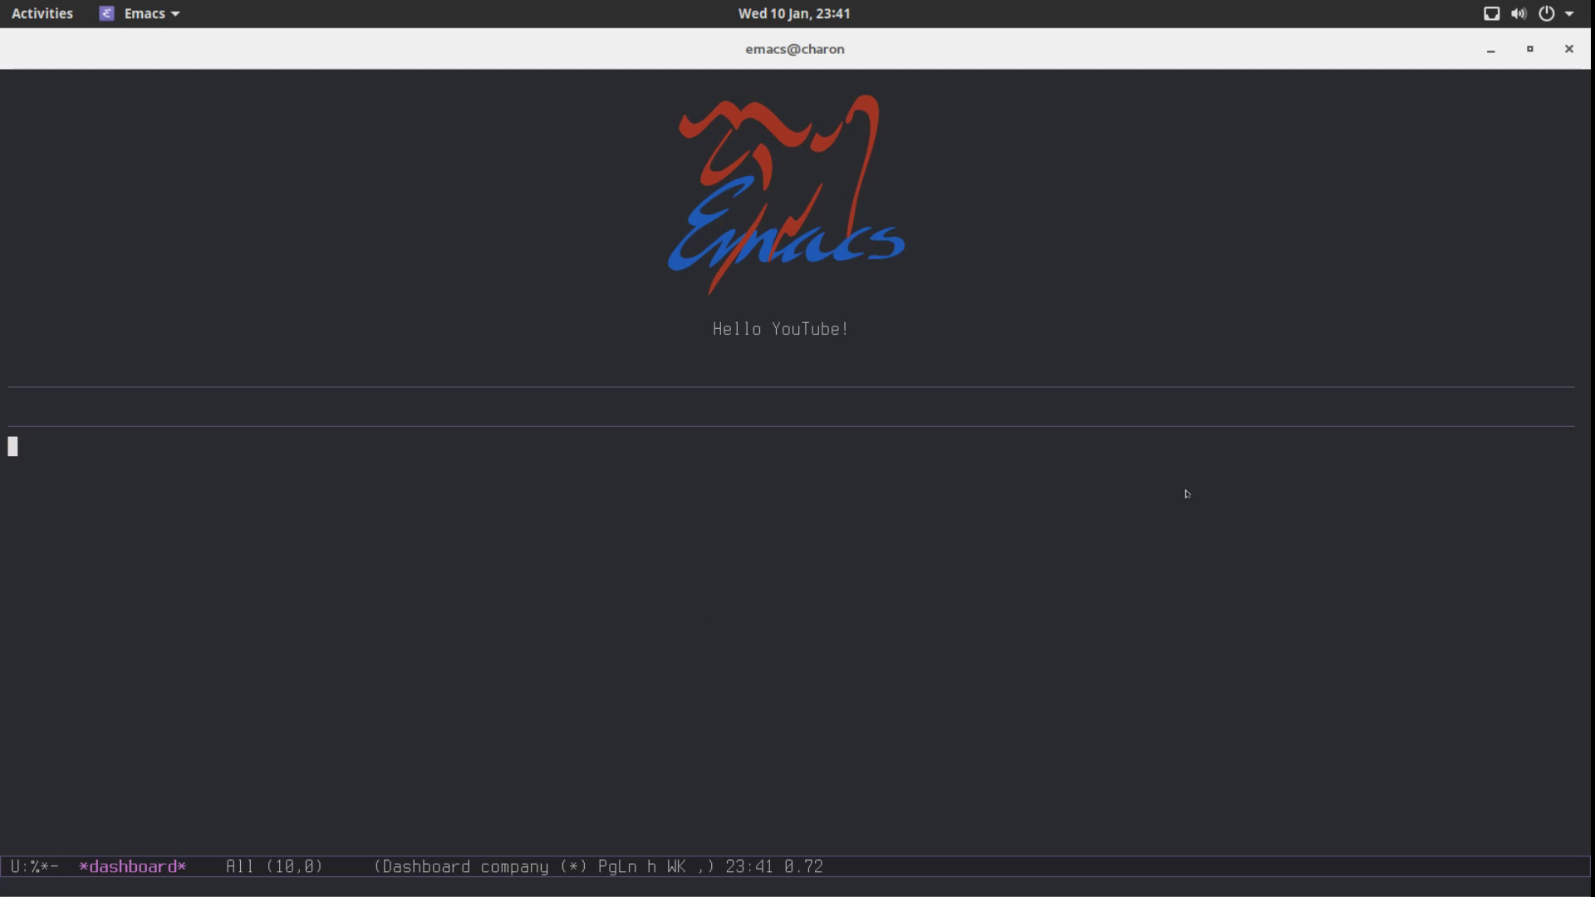
pyautogui.moveTo(472, 153)
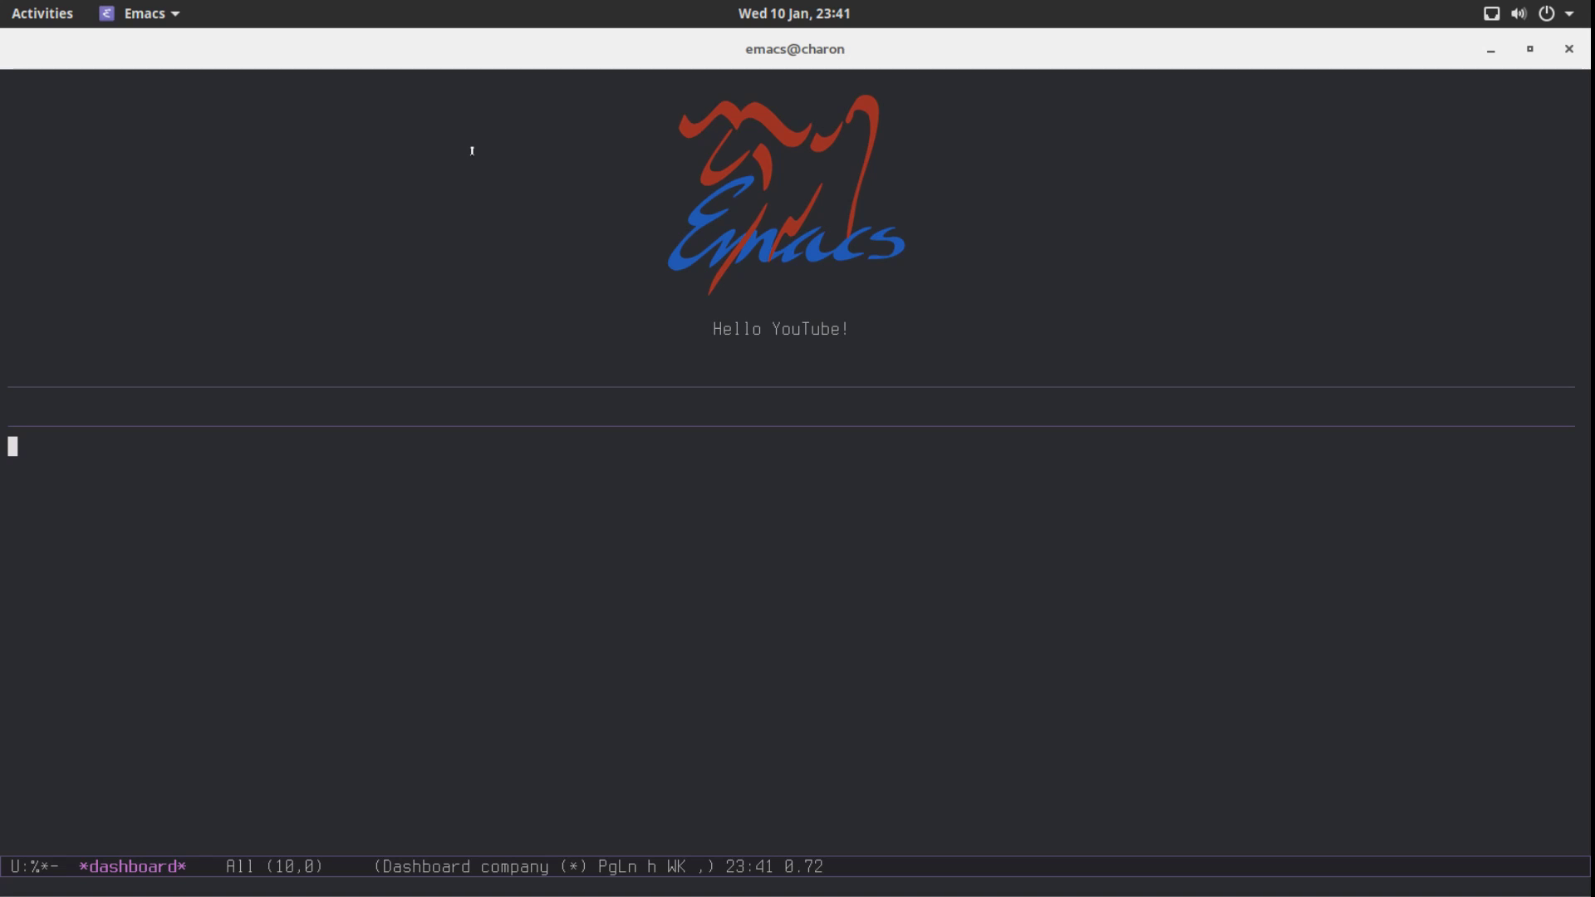
pyautogui.moveTo(458, 96)
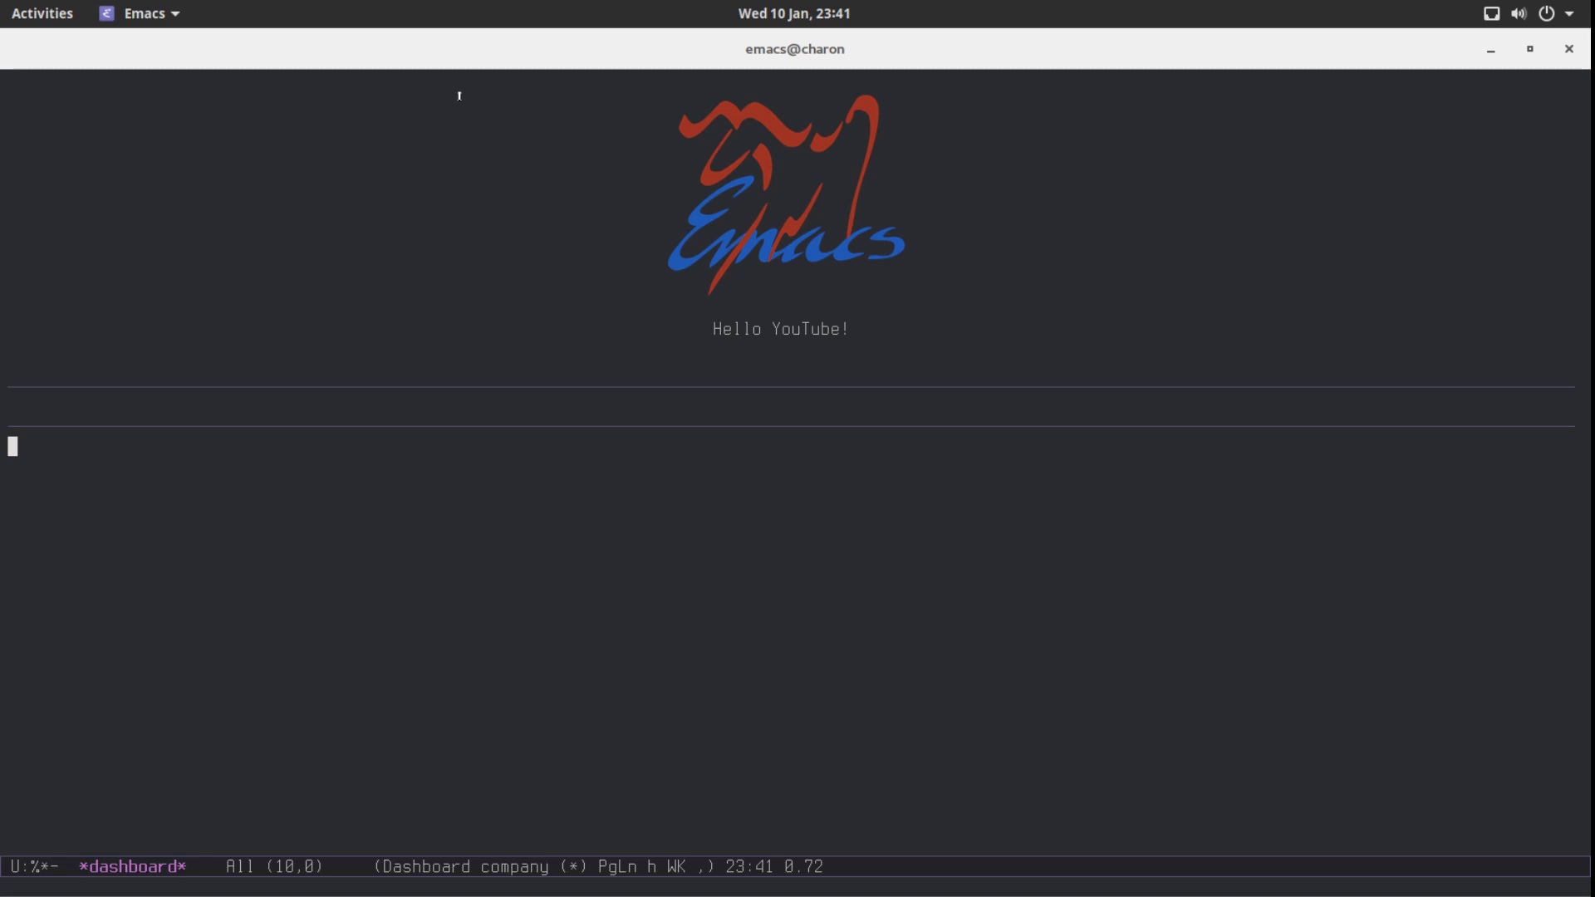
pyautogui.moveTo(450, 53)
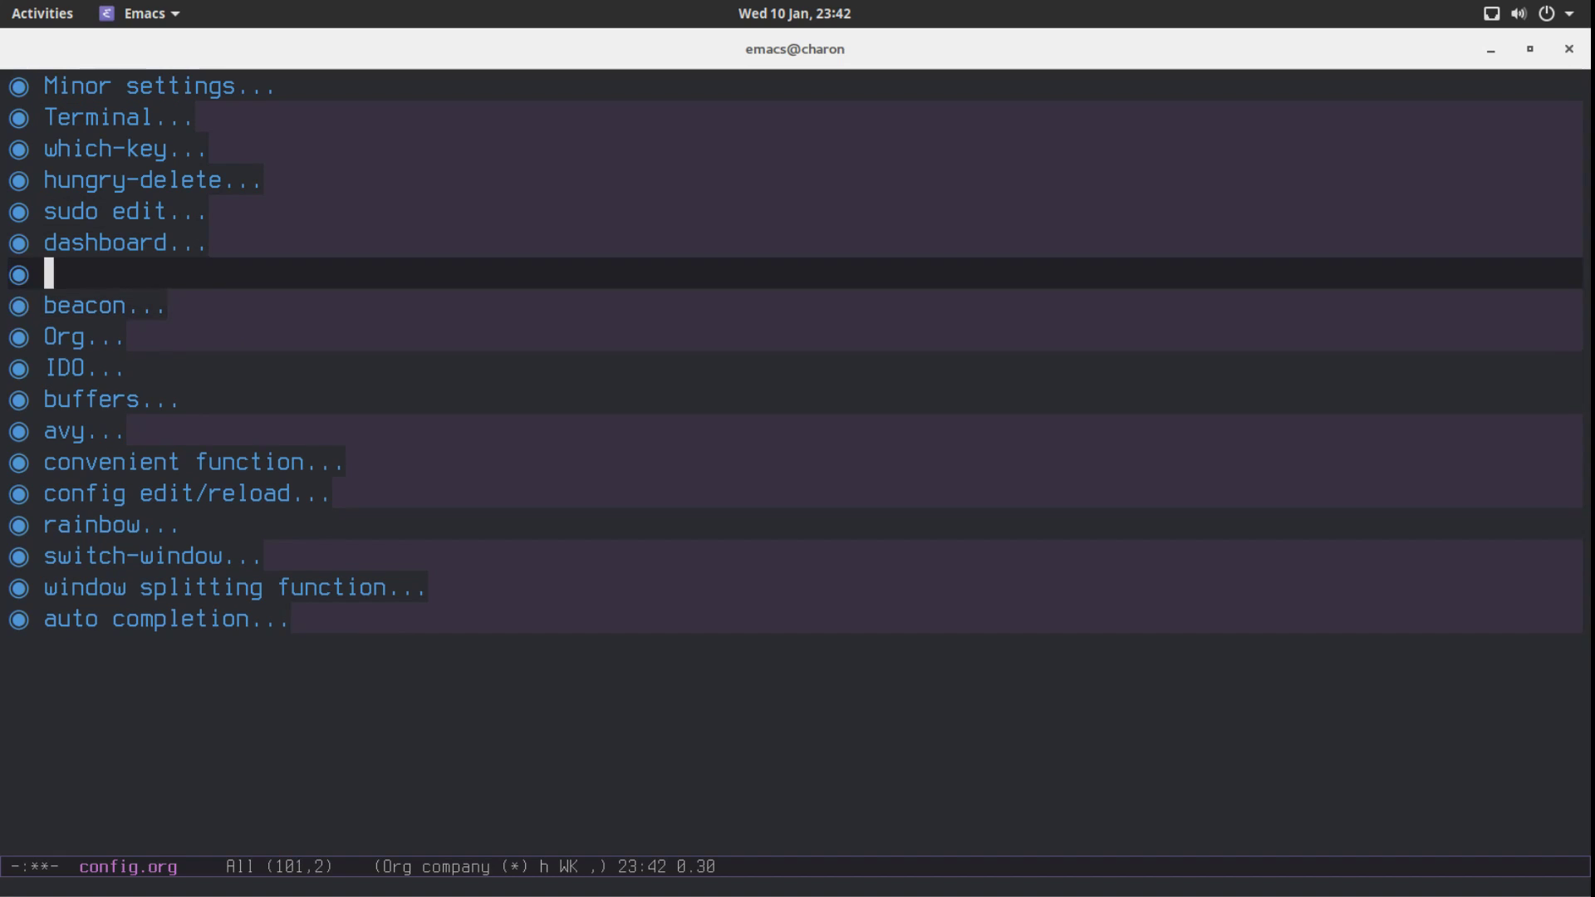
# Add a 'modeline' heading with a 'spaceline' subheading and an emacs-lisp source block
pyautogui.write('modeline')
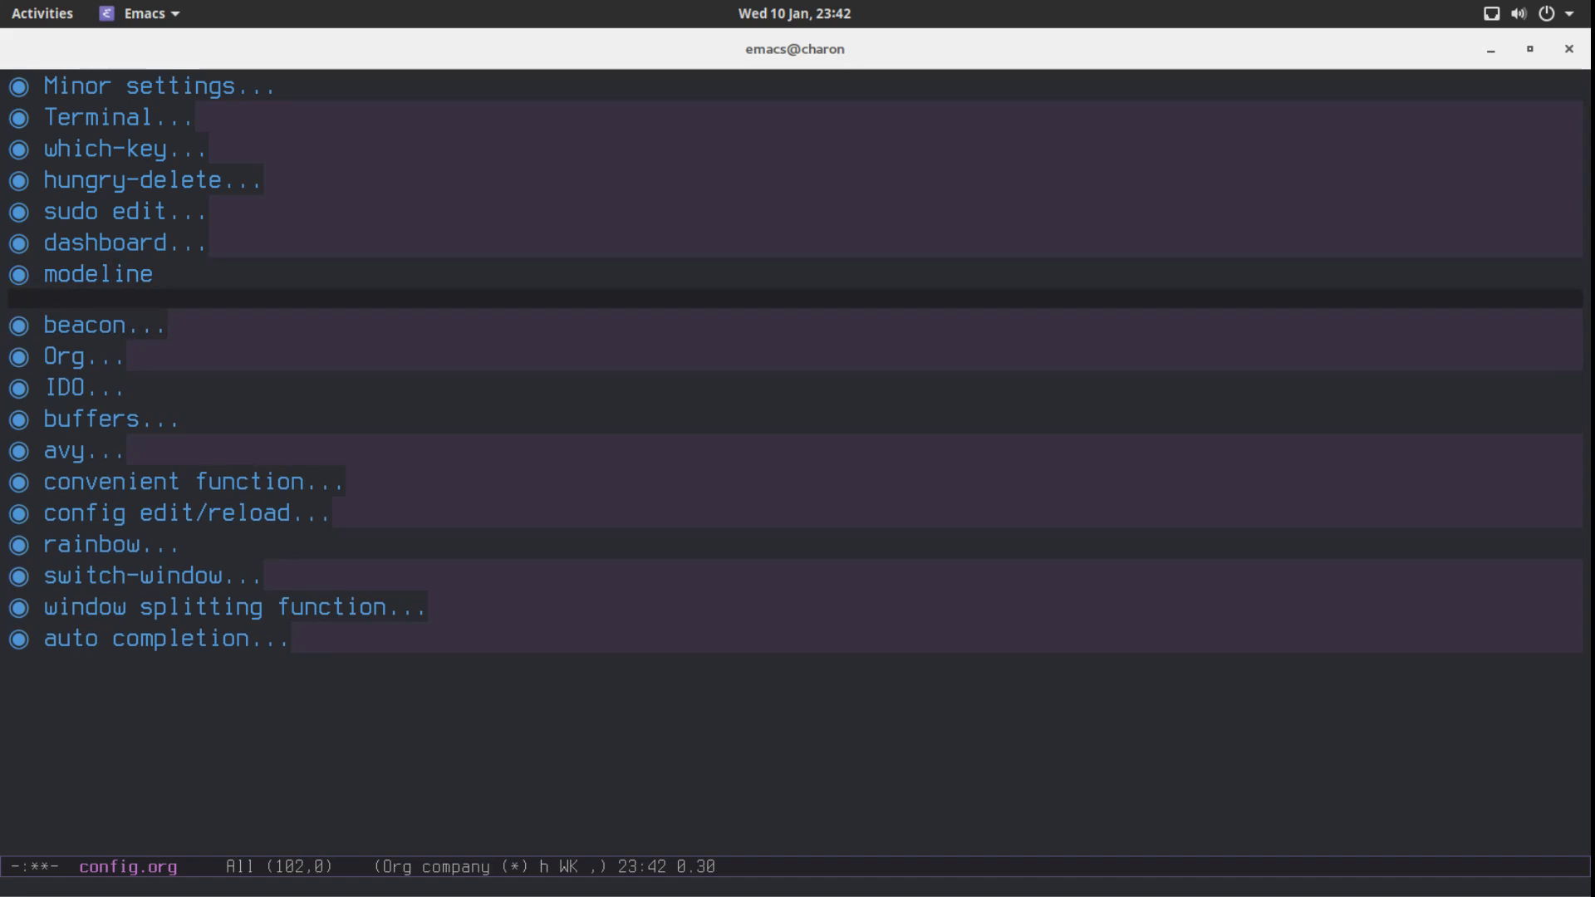
pyautogui.write('spaceline')
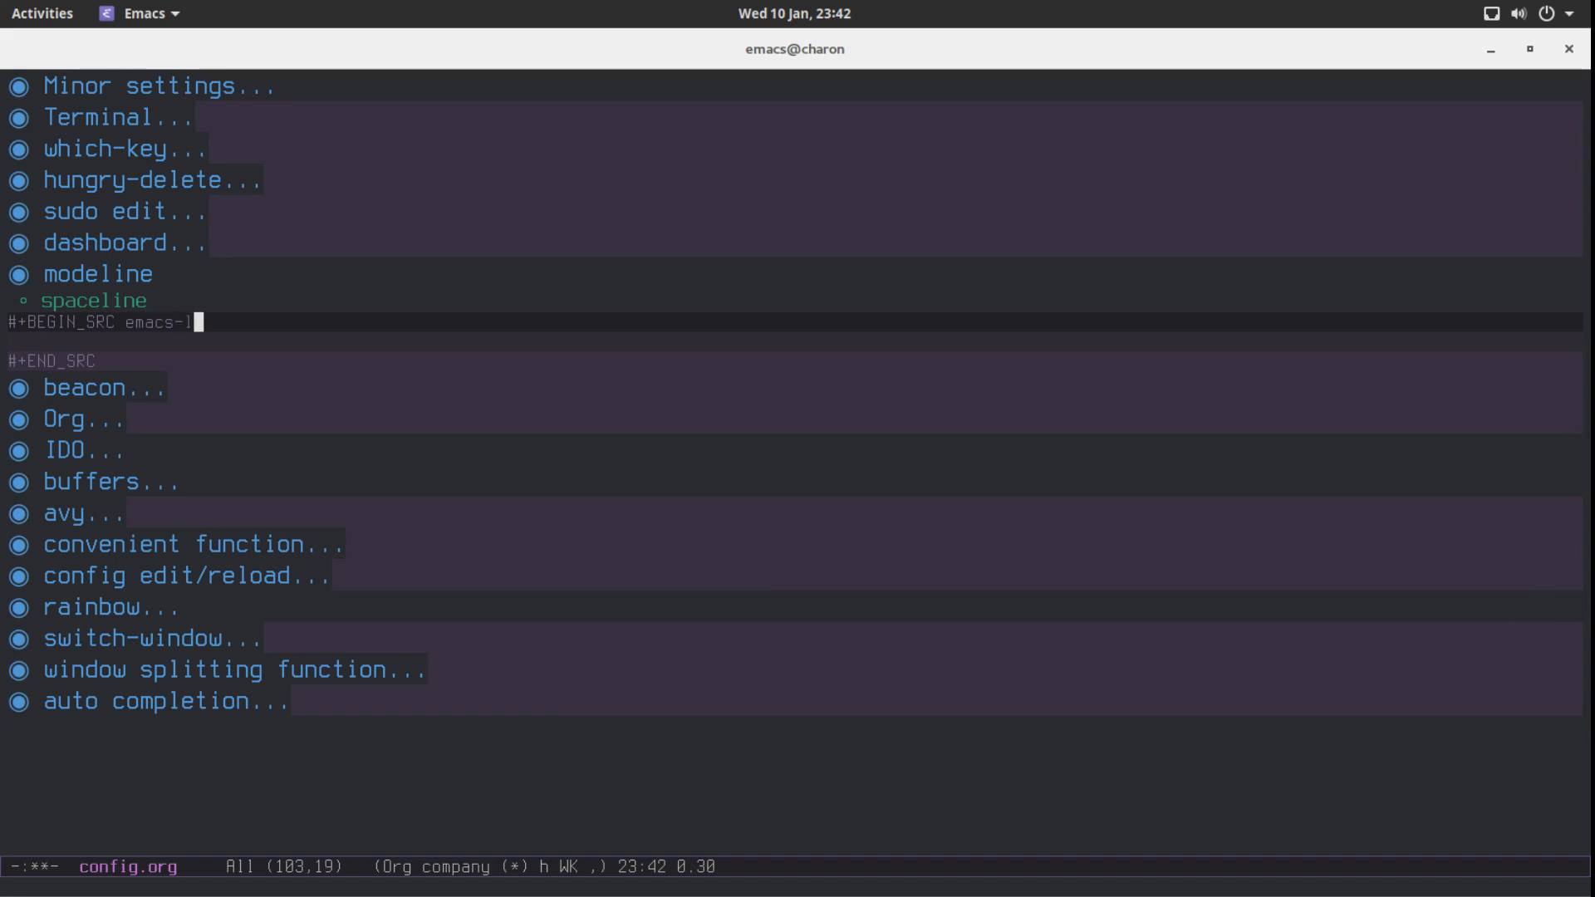
# In the source edit buffer, write (use-package spaceline) with (require 'spaceline-config)
pyautogui.press("c-c '")
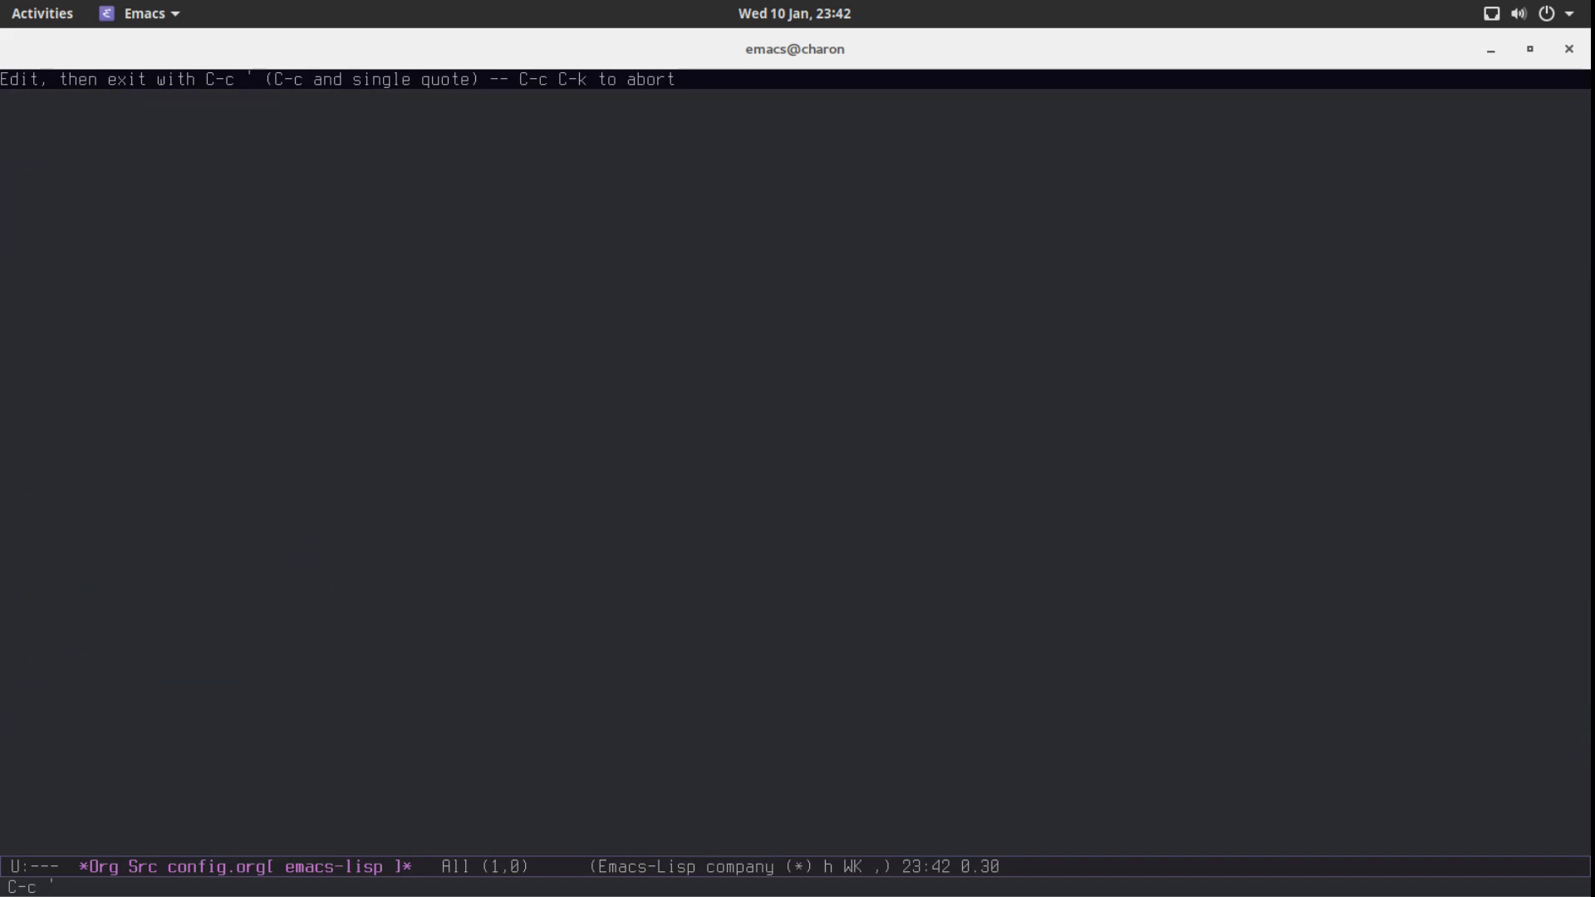
pyautogui.write('(use-')
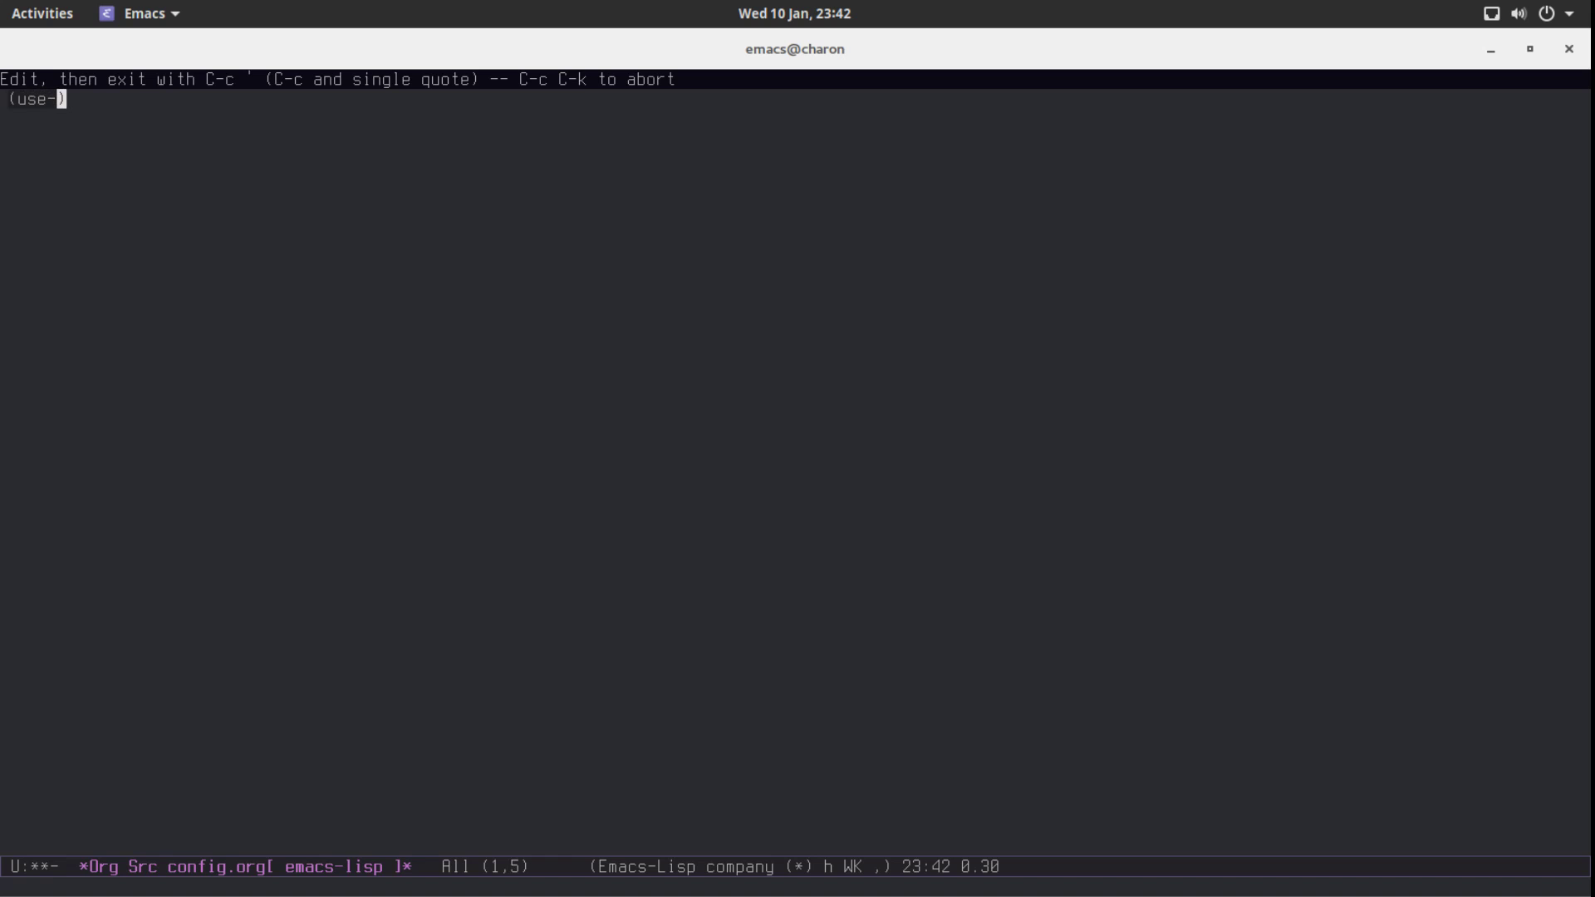
pyautogui.write('package spaceline')
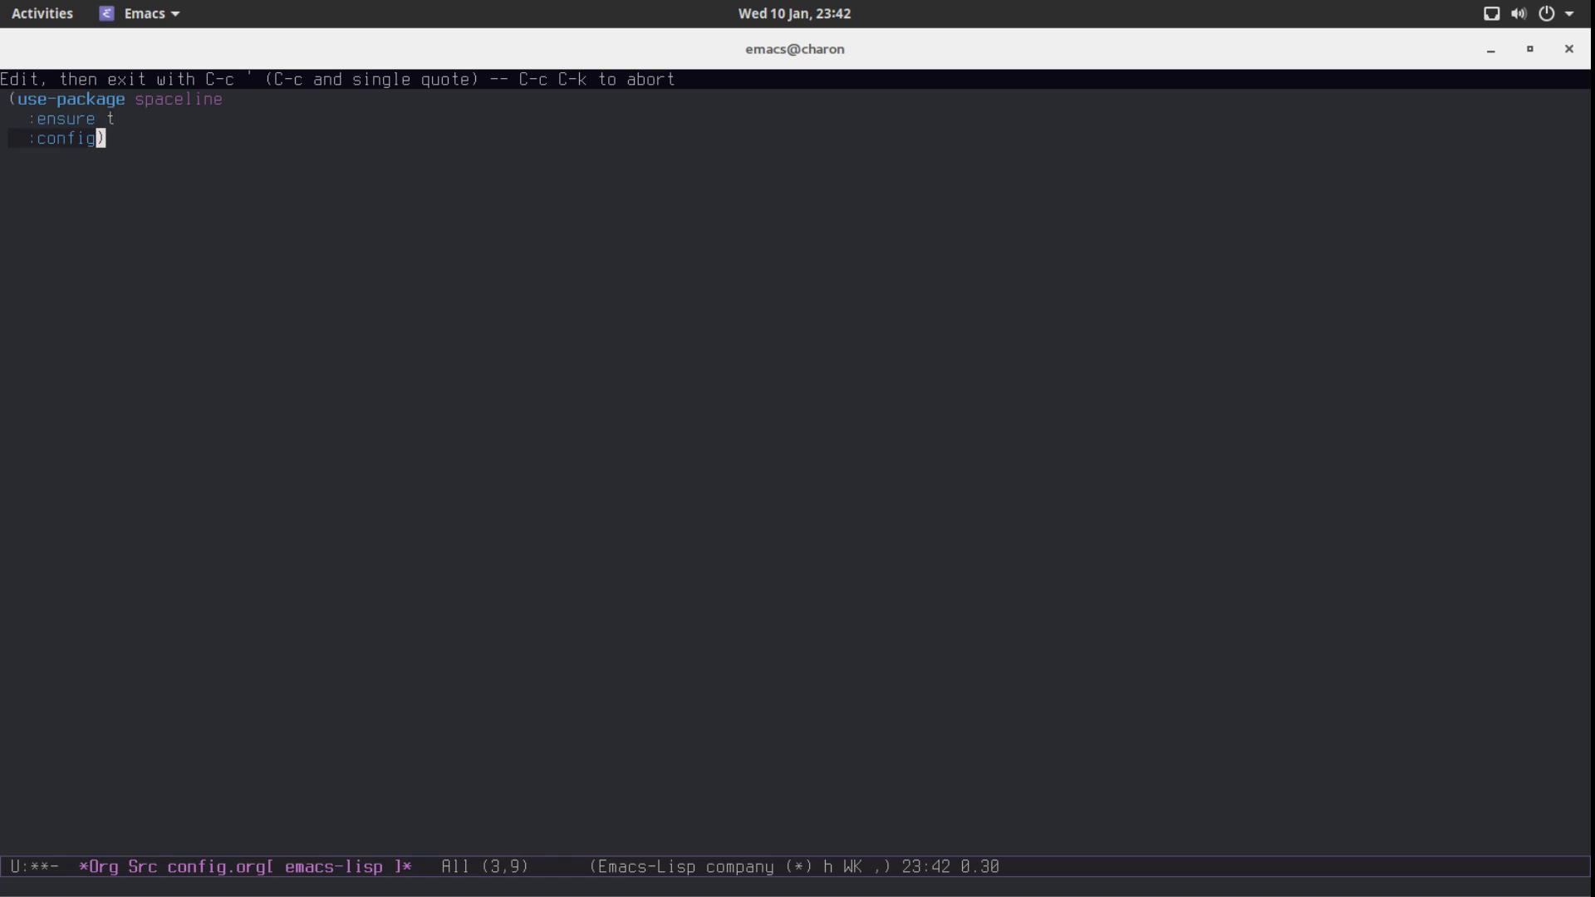
pyautogui.write('(require')
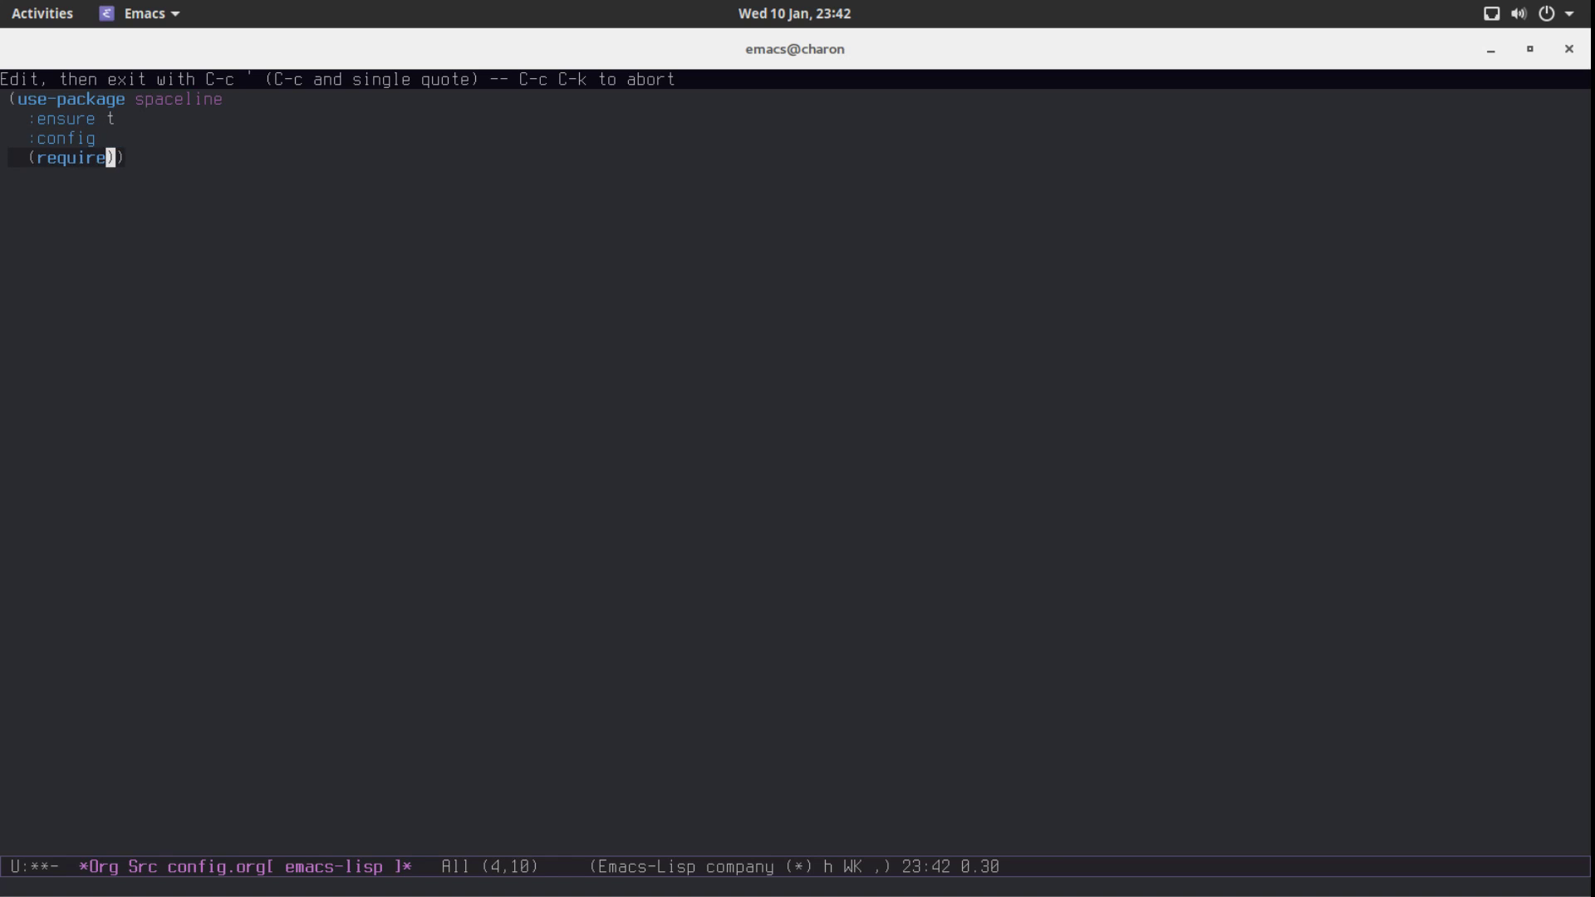
pyautogui.write("'space")
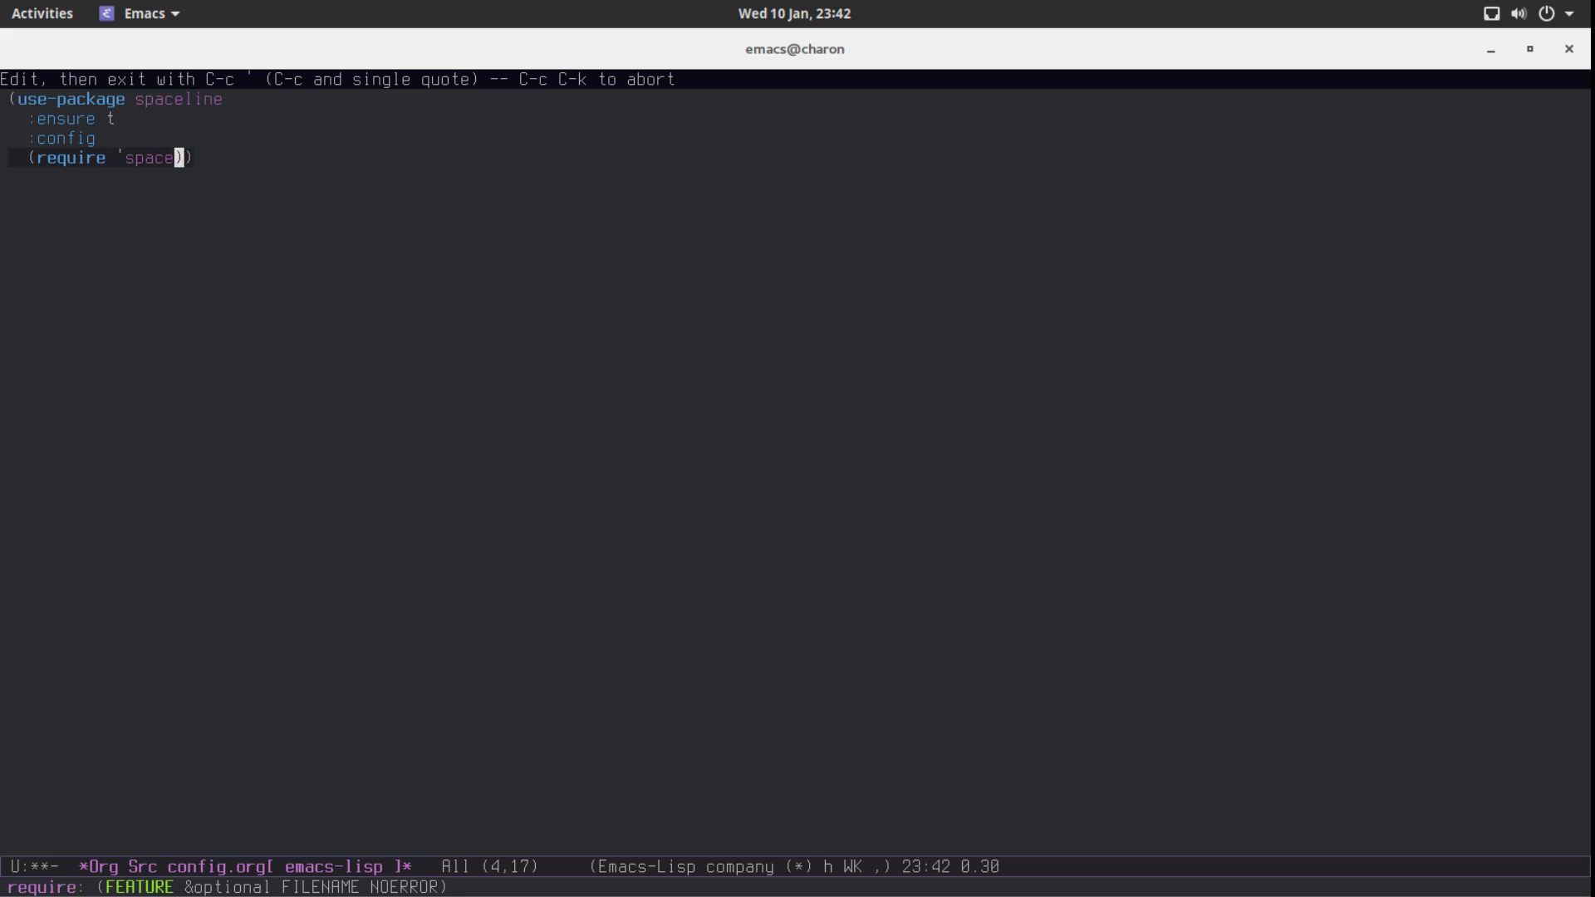
pyautogui.write('line-config')
pyautogui.write('(')
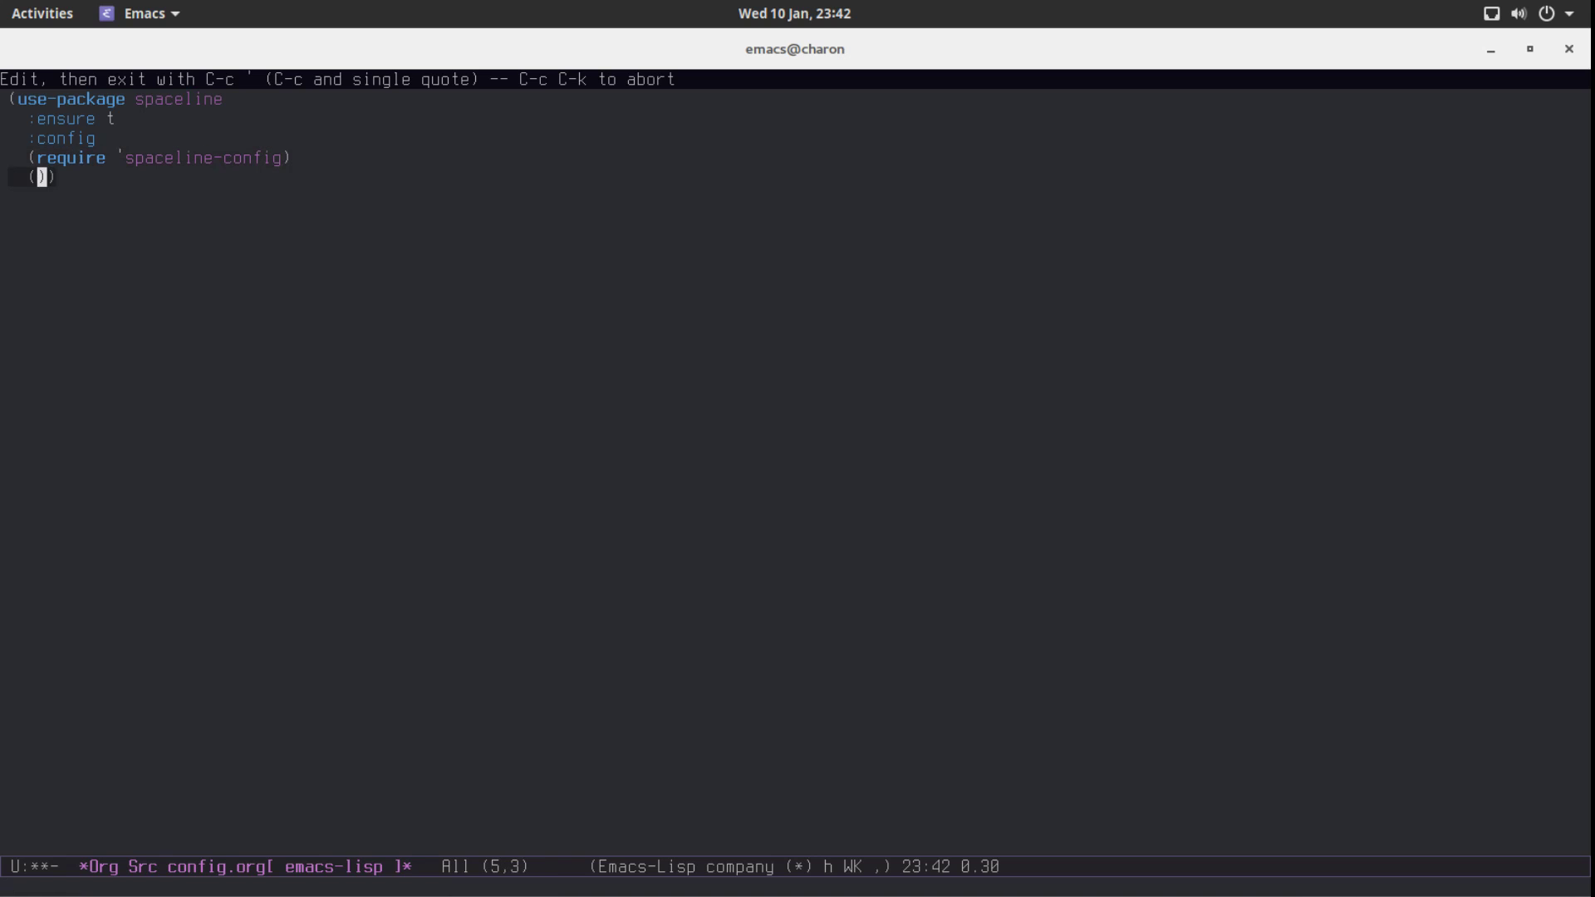
# Set powerline-default-separator to (quote arrow) and begin the spaceline-spacemacs-theme call
pyautogui.write('setq')
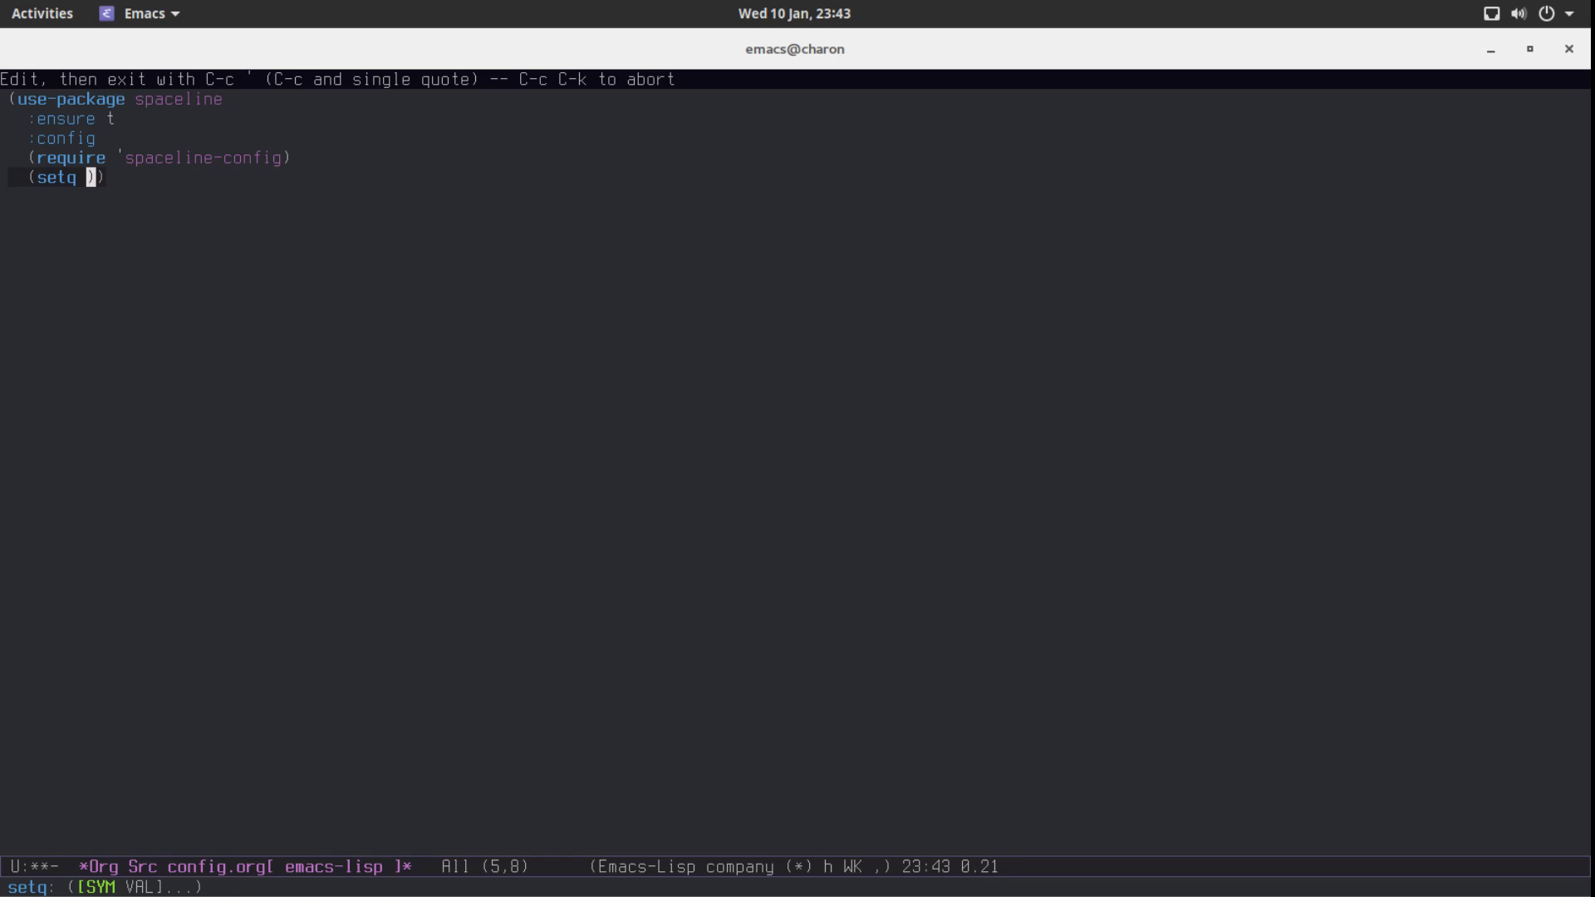
pyautogui.write('powerline-d')
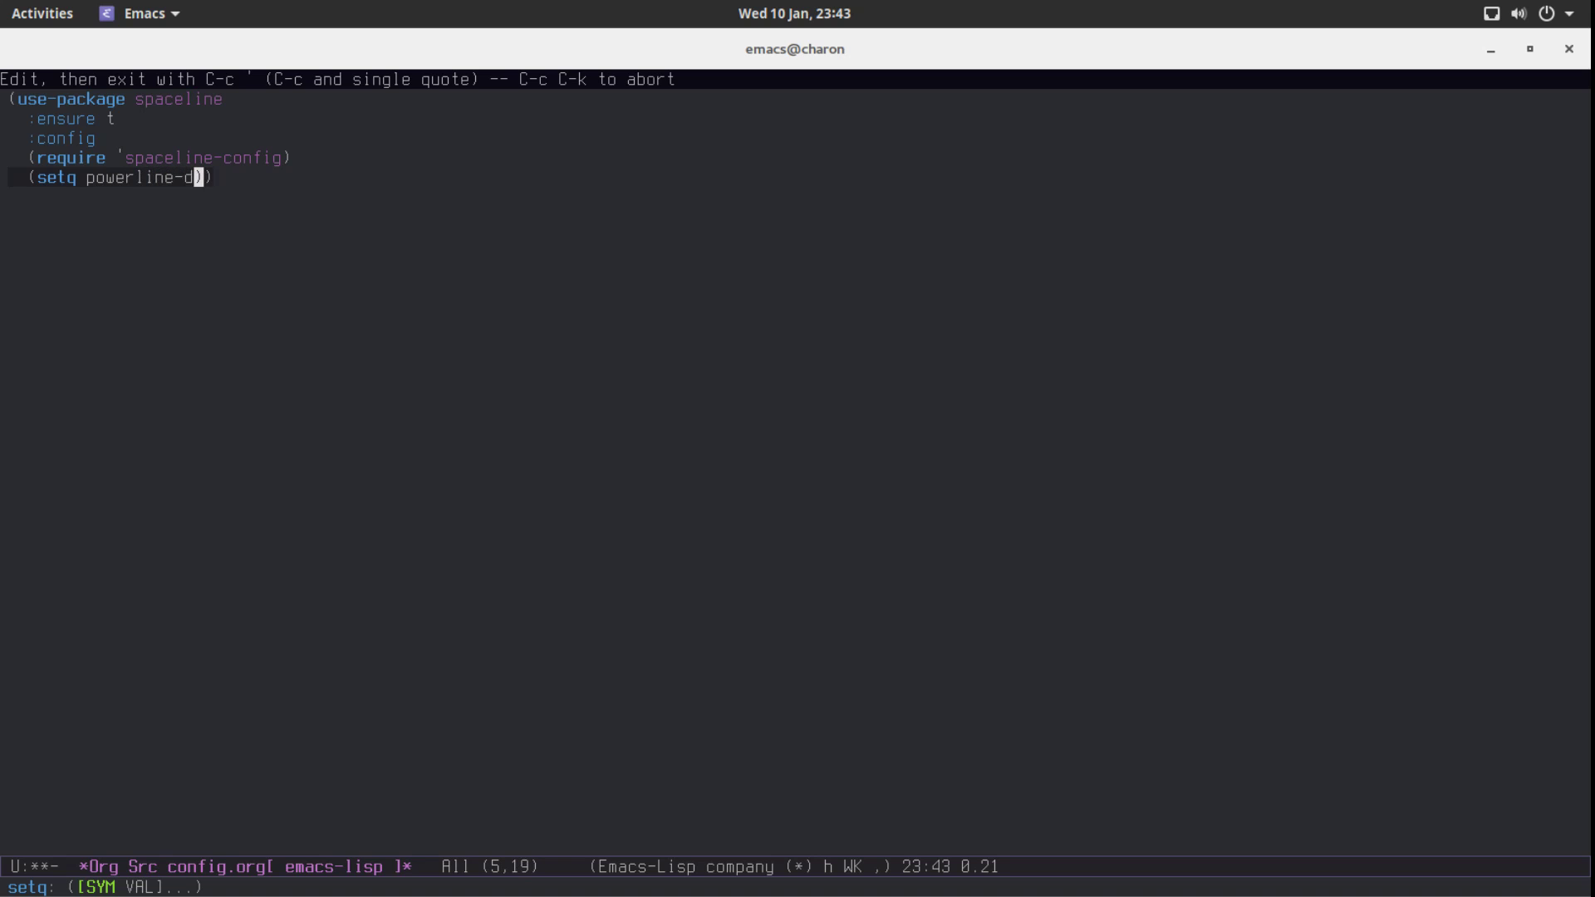
pyautogui.write('efault-sp')
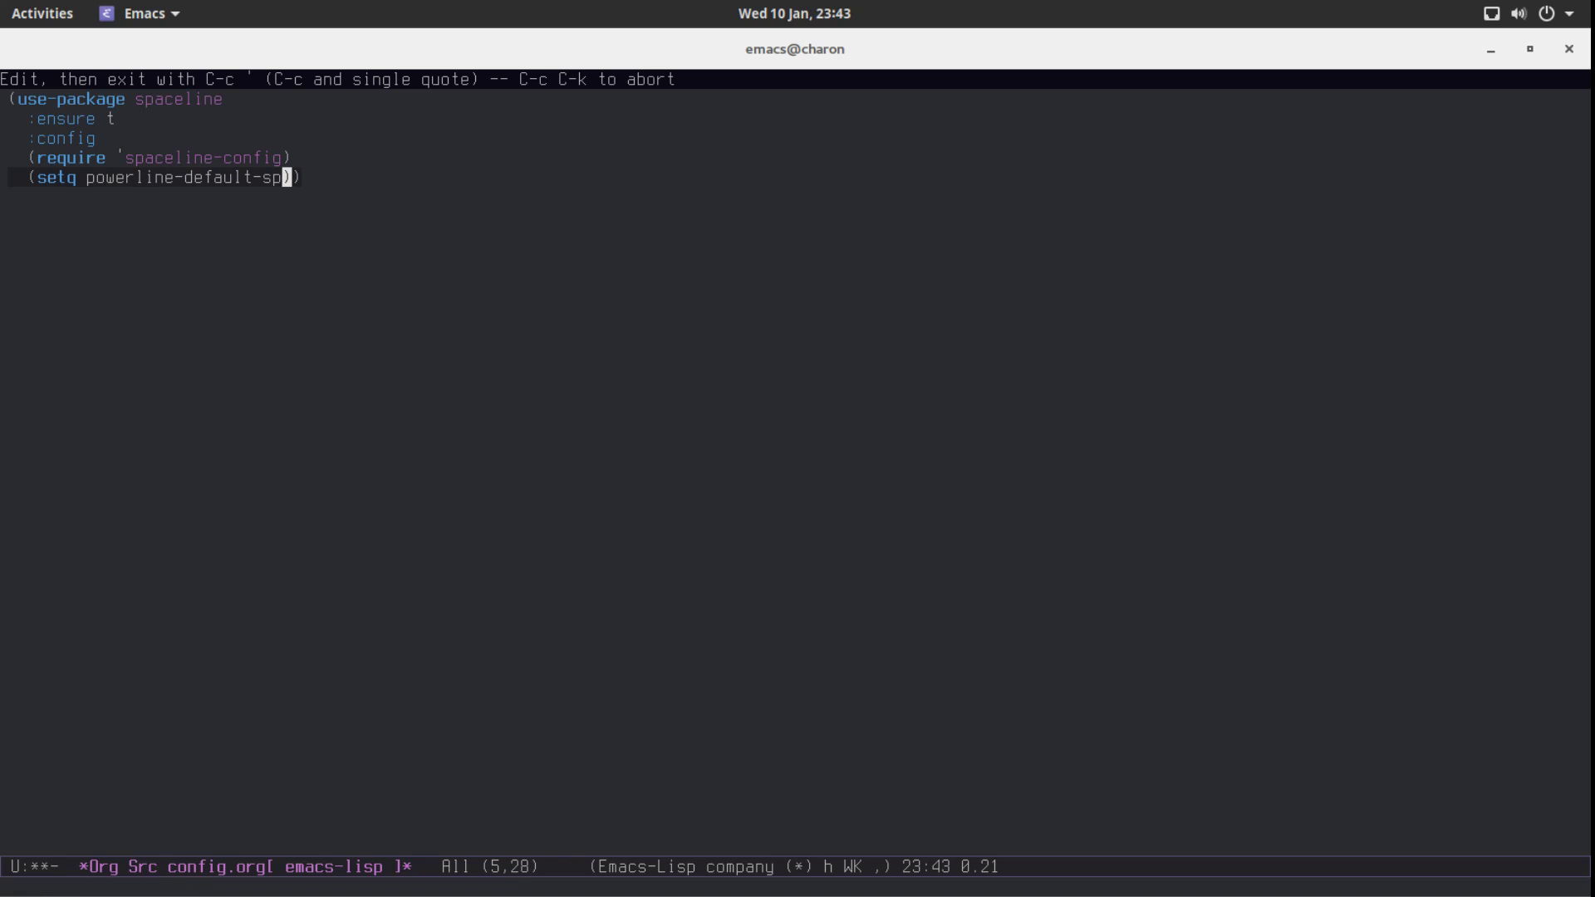
pyautogui.write('arator')
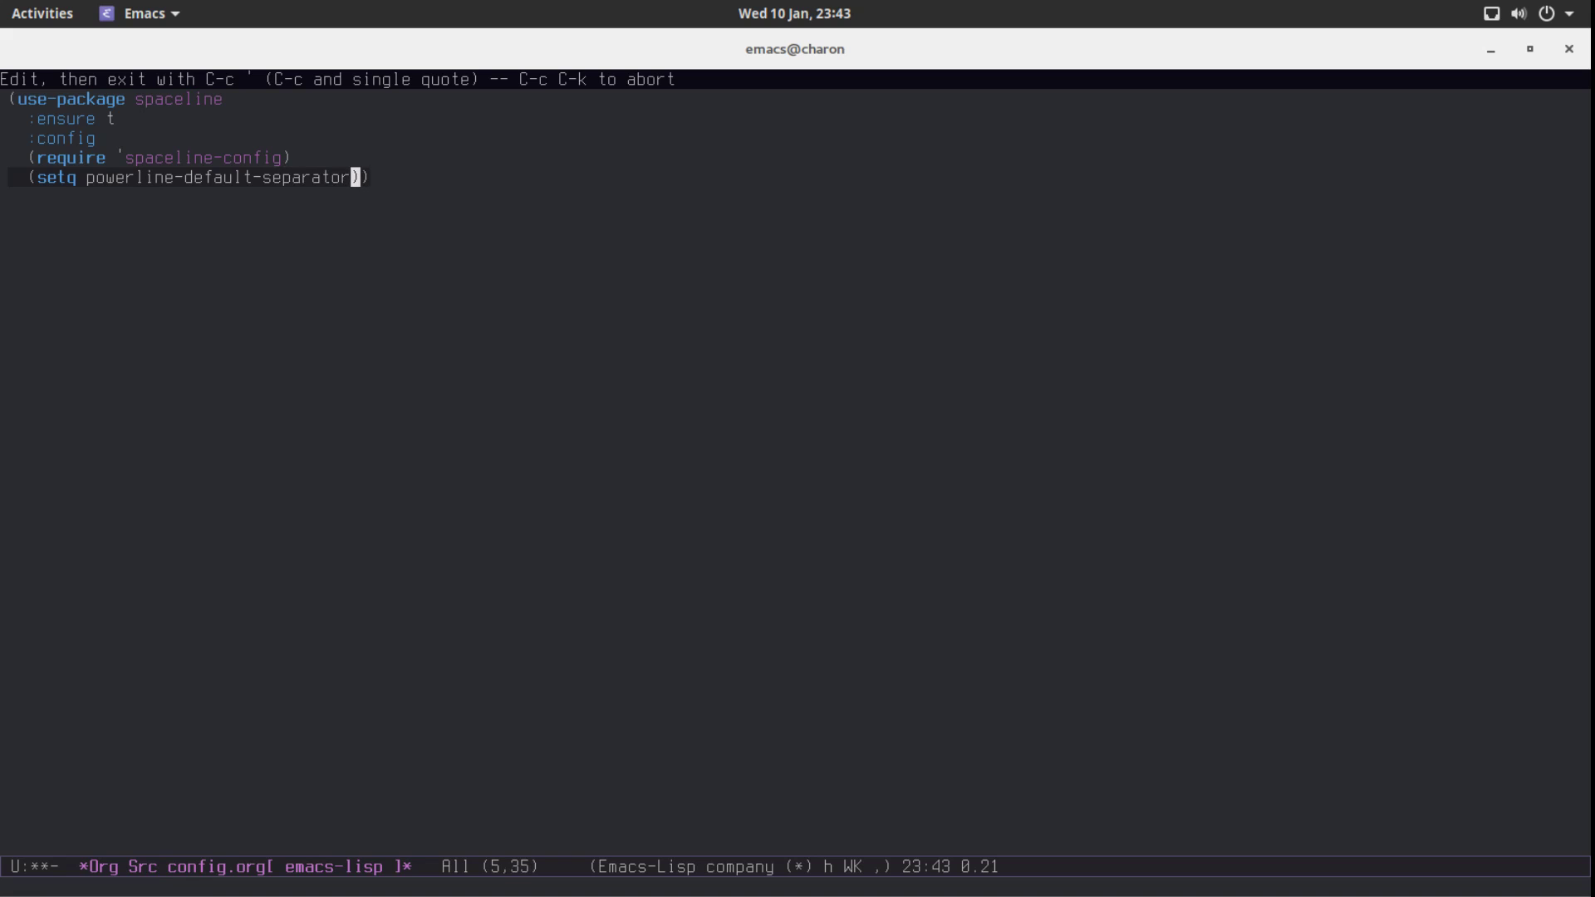
pyautogui.write('(qu')
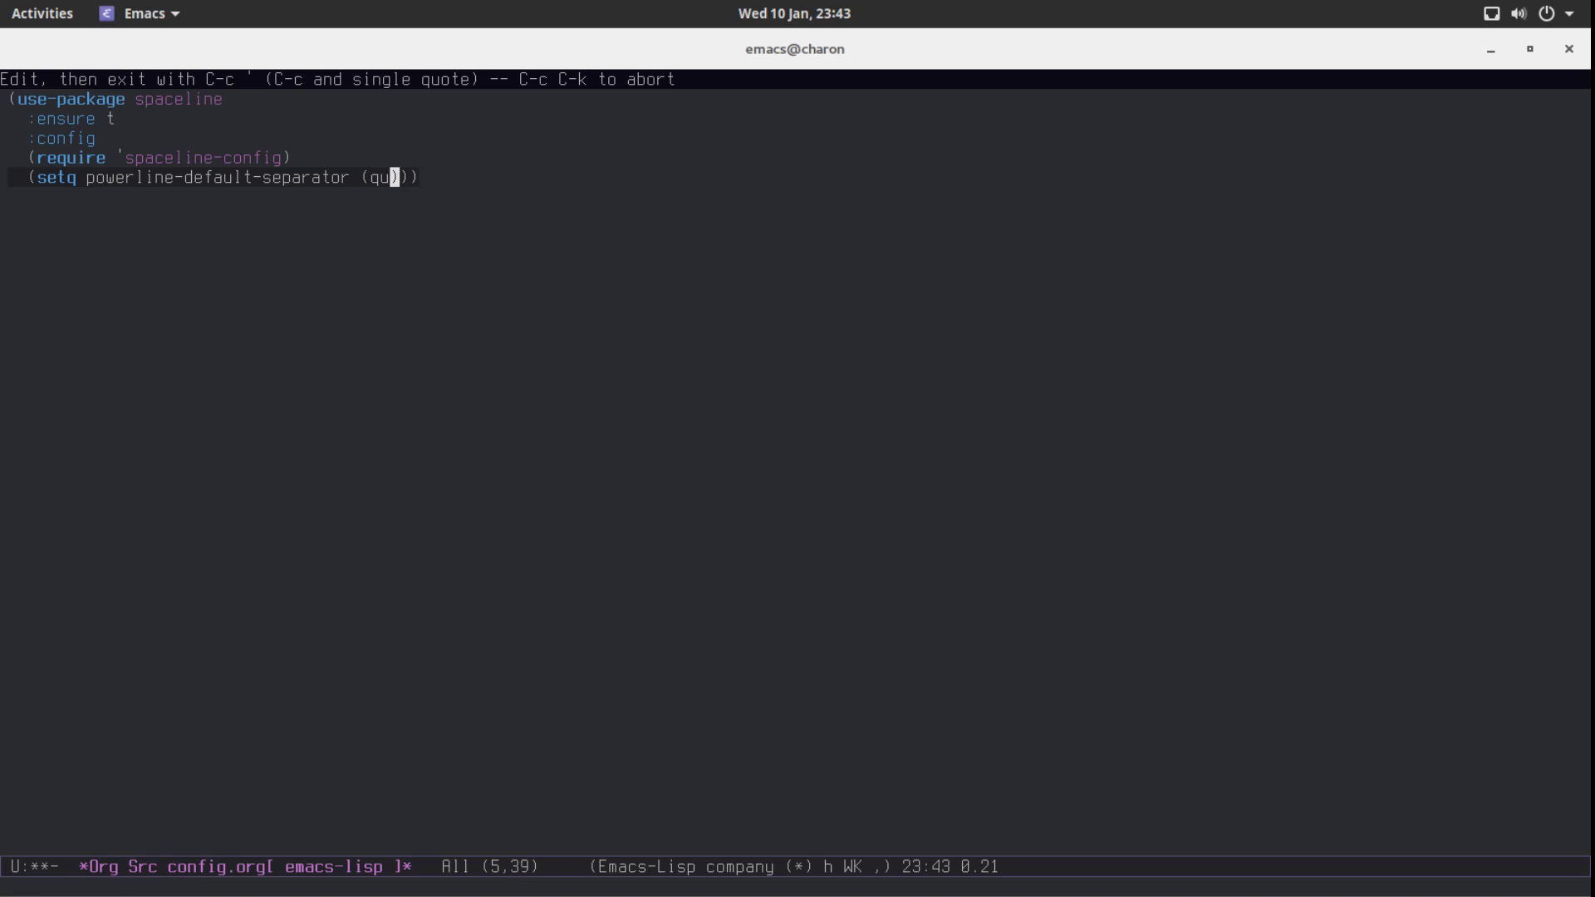
pyautogui.write('ote arrow')
pyautogui.write('(spa')
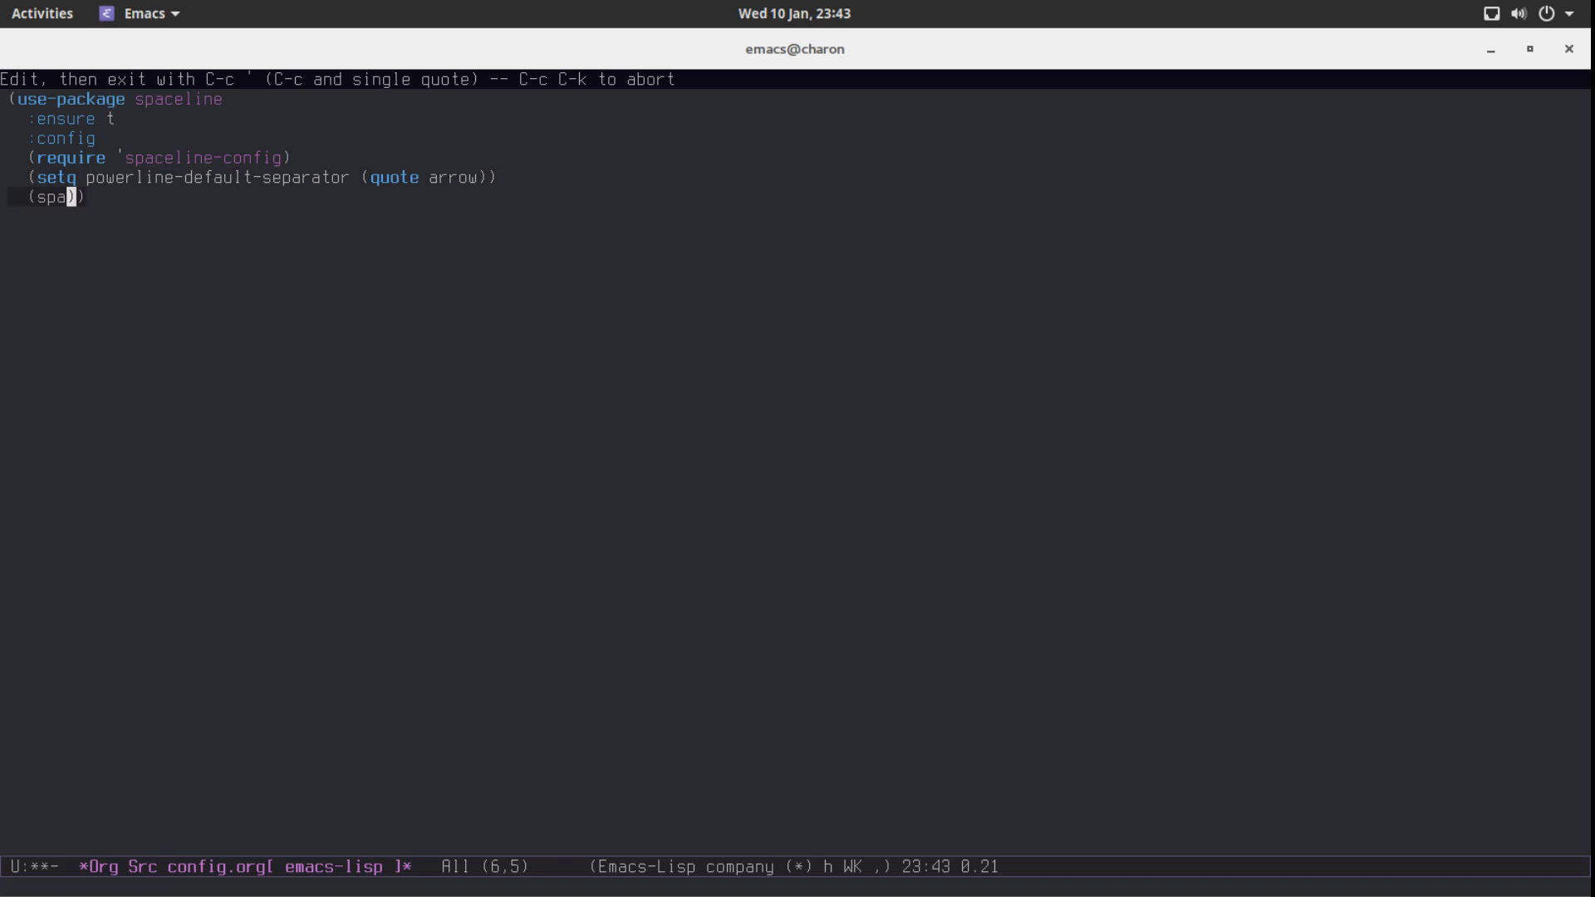
pyautogui.write('celine-spacemacs-theme')
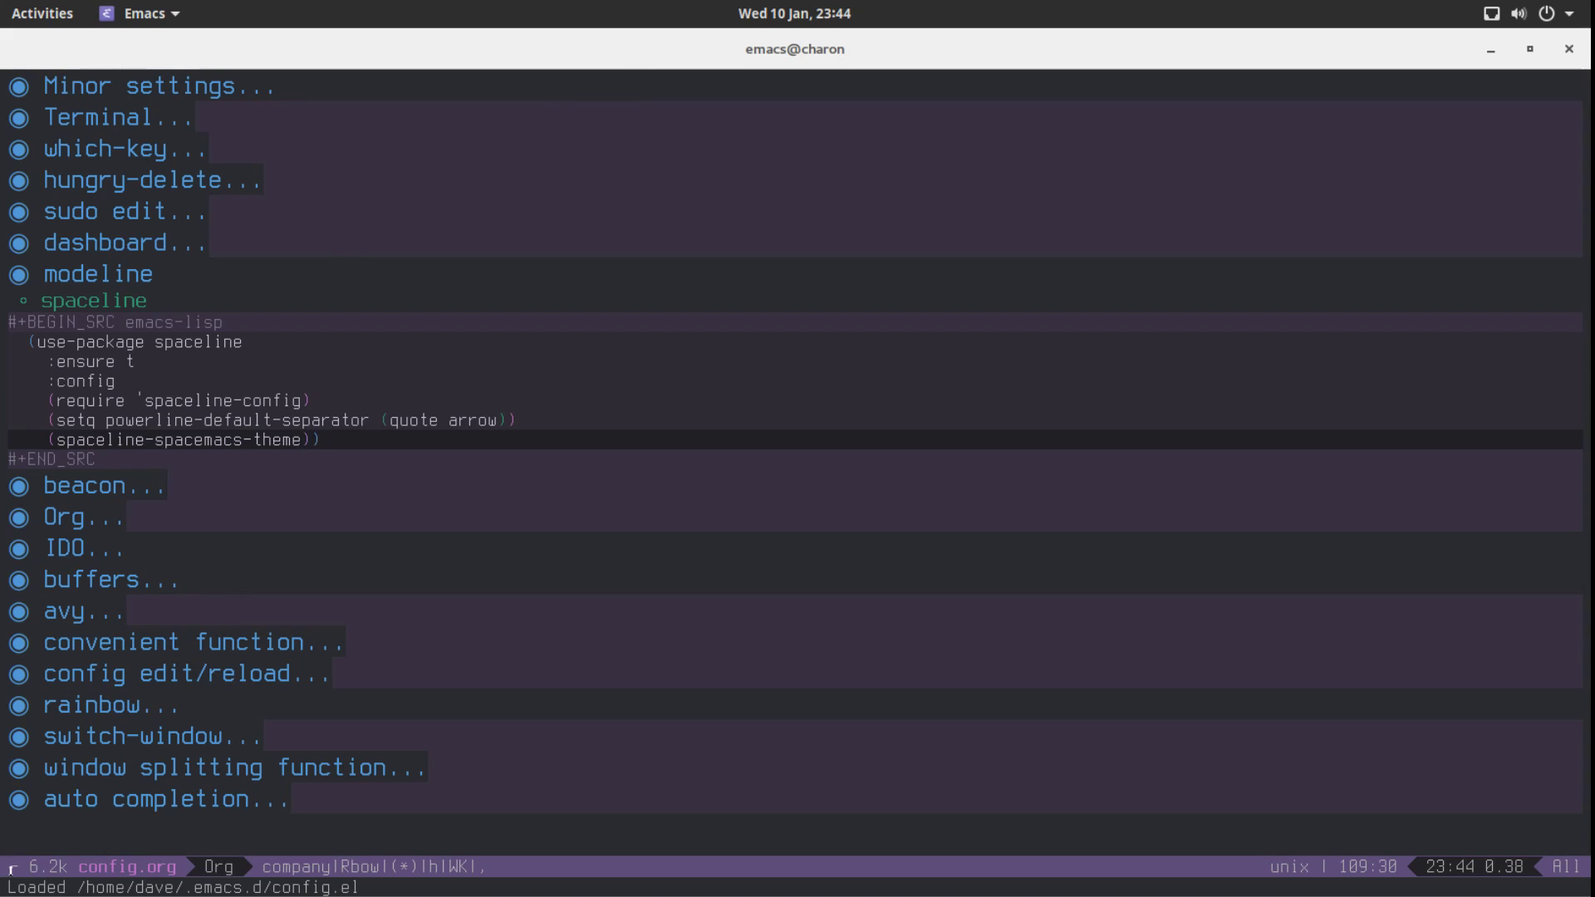
pyautogui.moveTo(10, 870)
pyautogui.write('d')
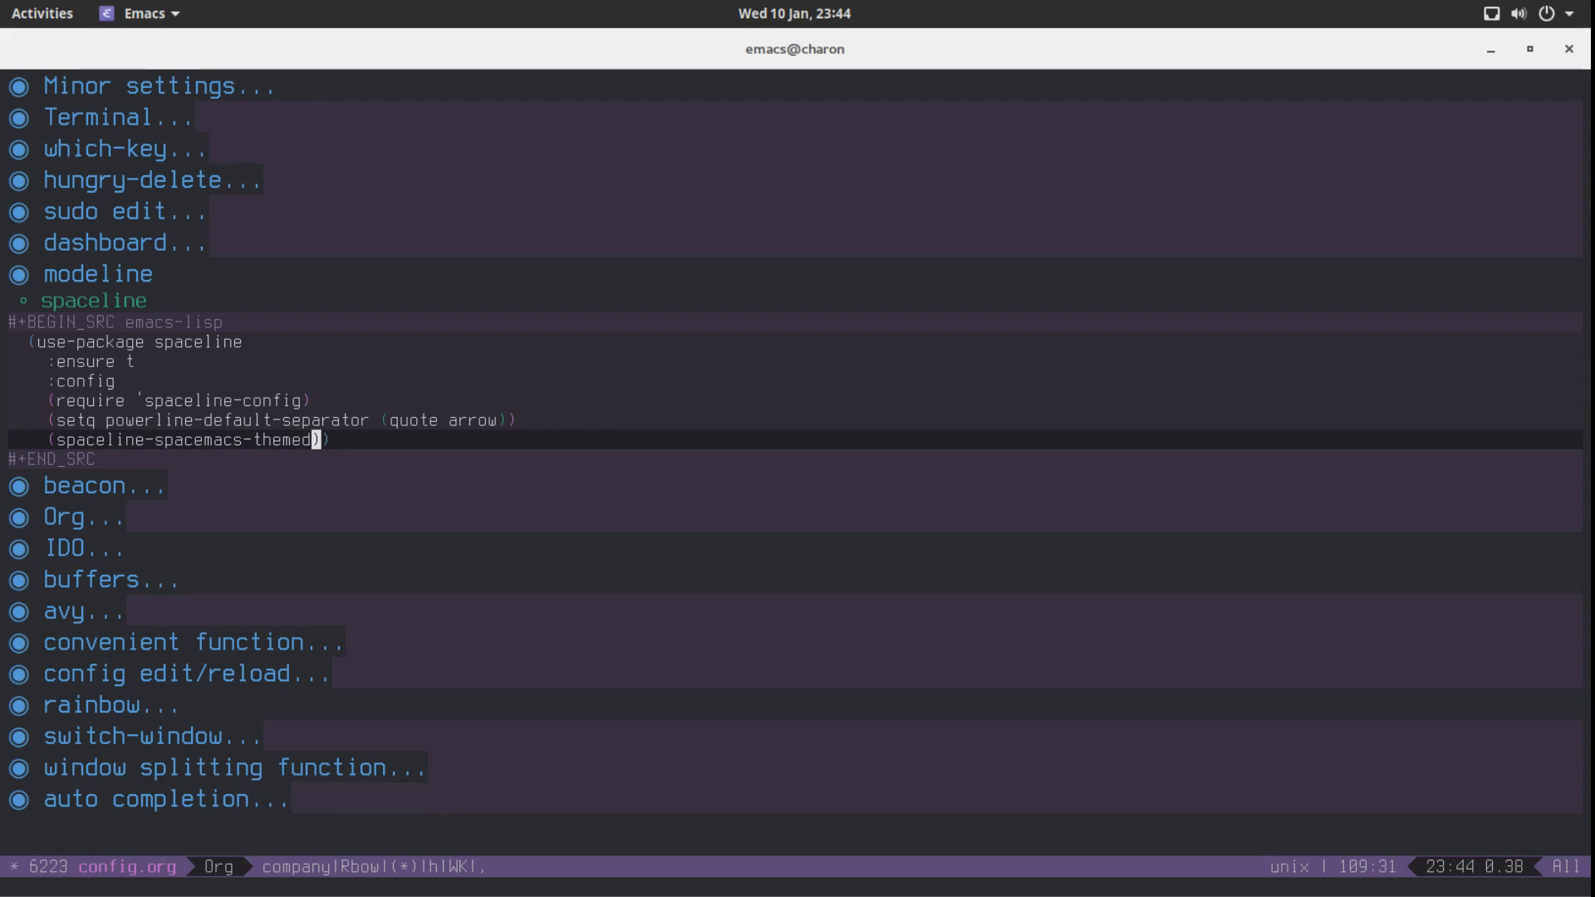
# Delete the extra 'd' after spaceline-spacemacs-theme in the spaceline block
pyautogui.press('BackSpace')
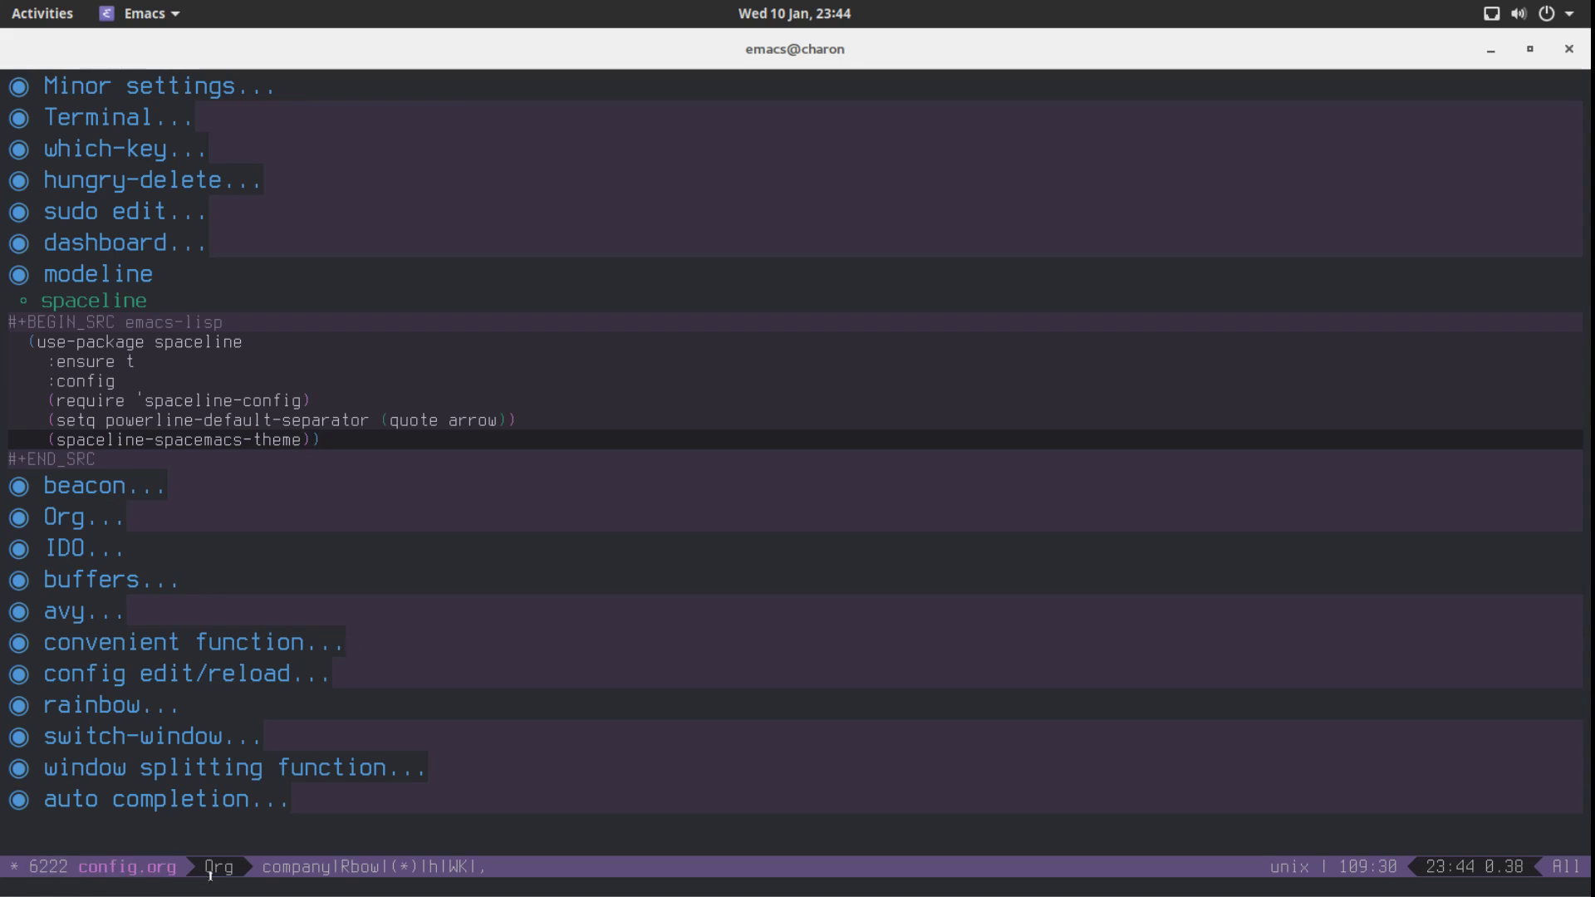
pyautogui.moveTo(1227, 858)
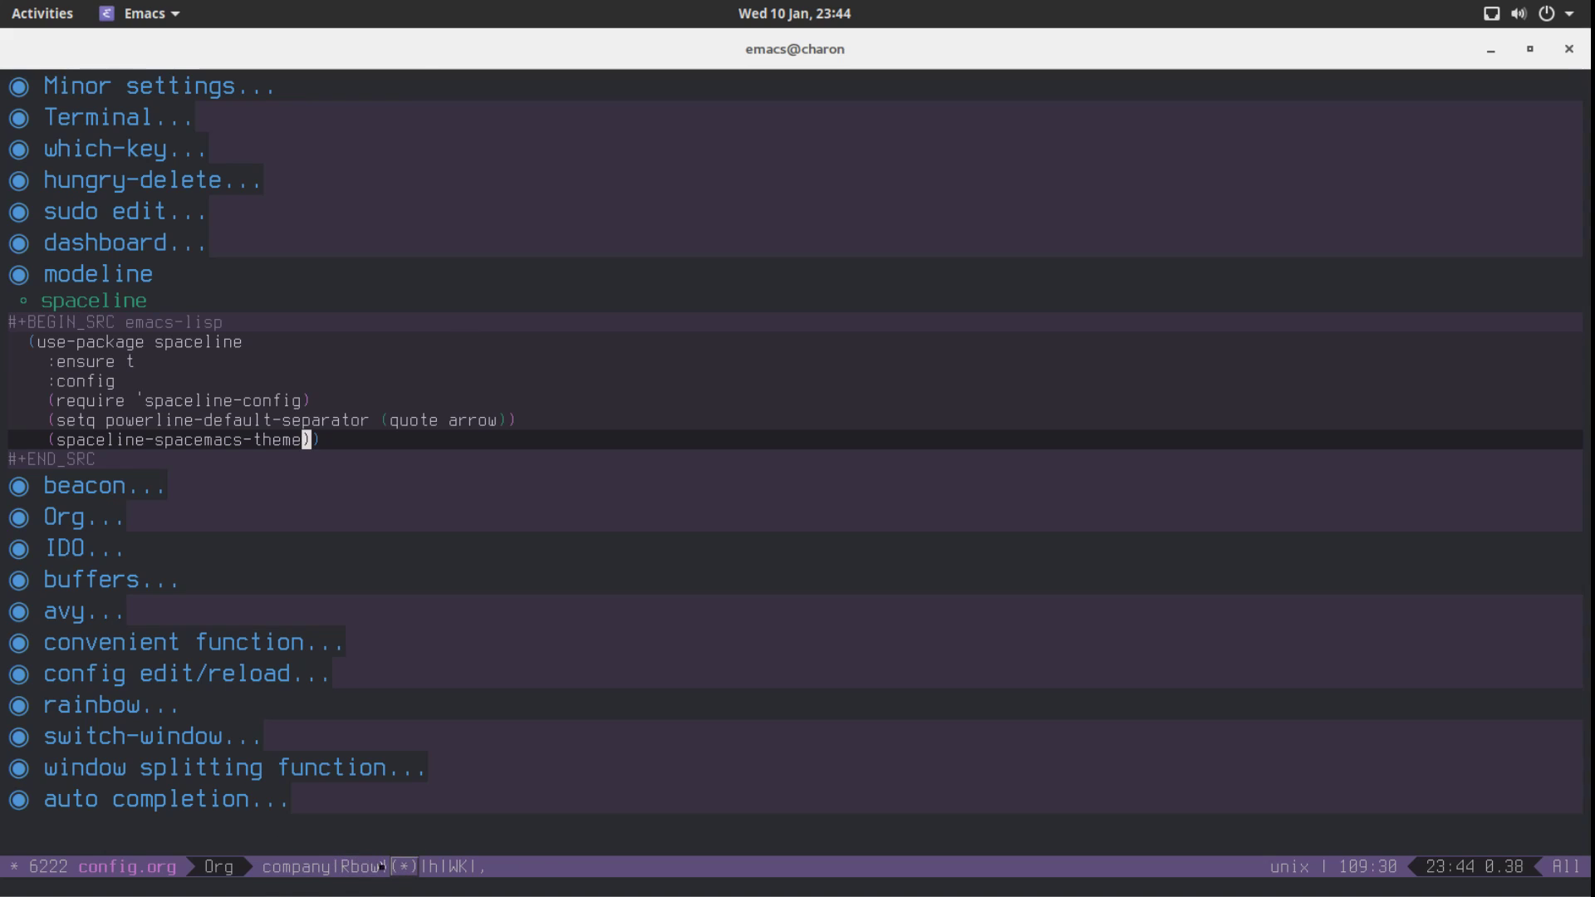
pyautogui.moveTo(362, 865)
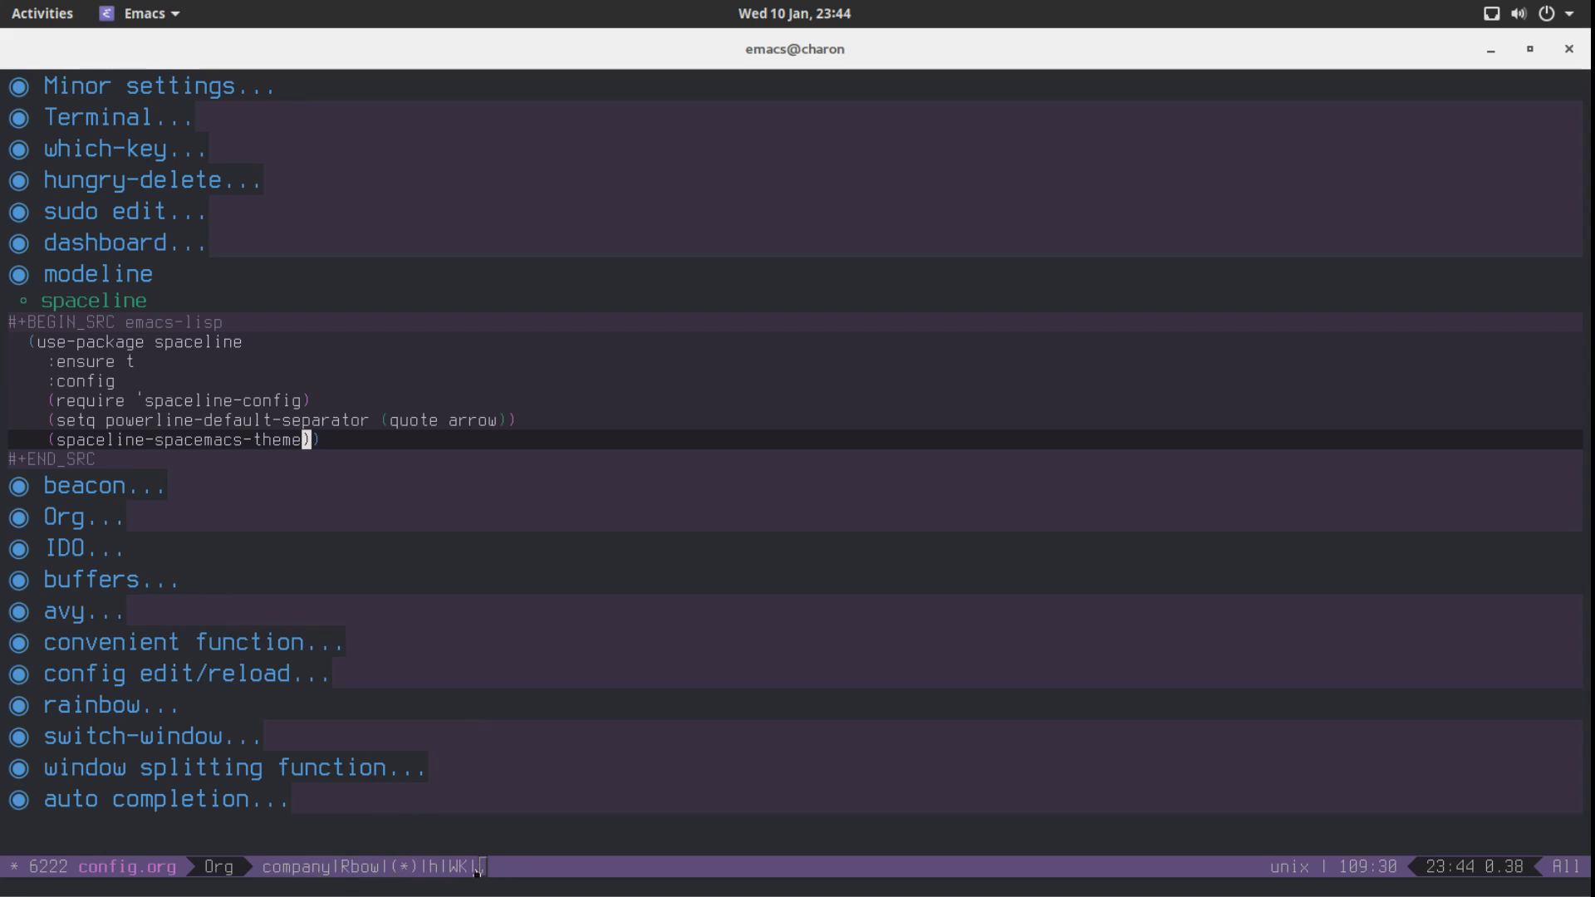
pyautogui.moveTo(857, 758)
pyautogui.write('diminish')
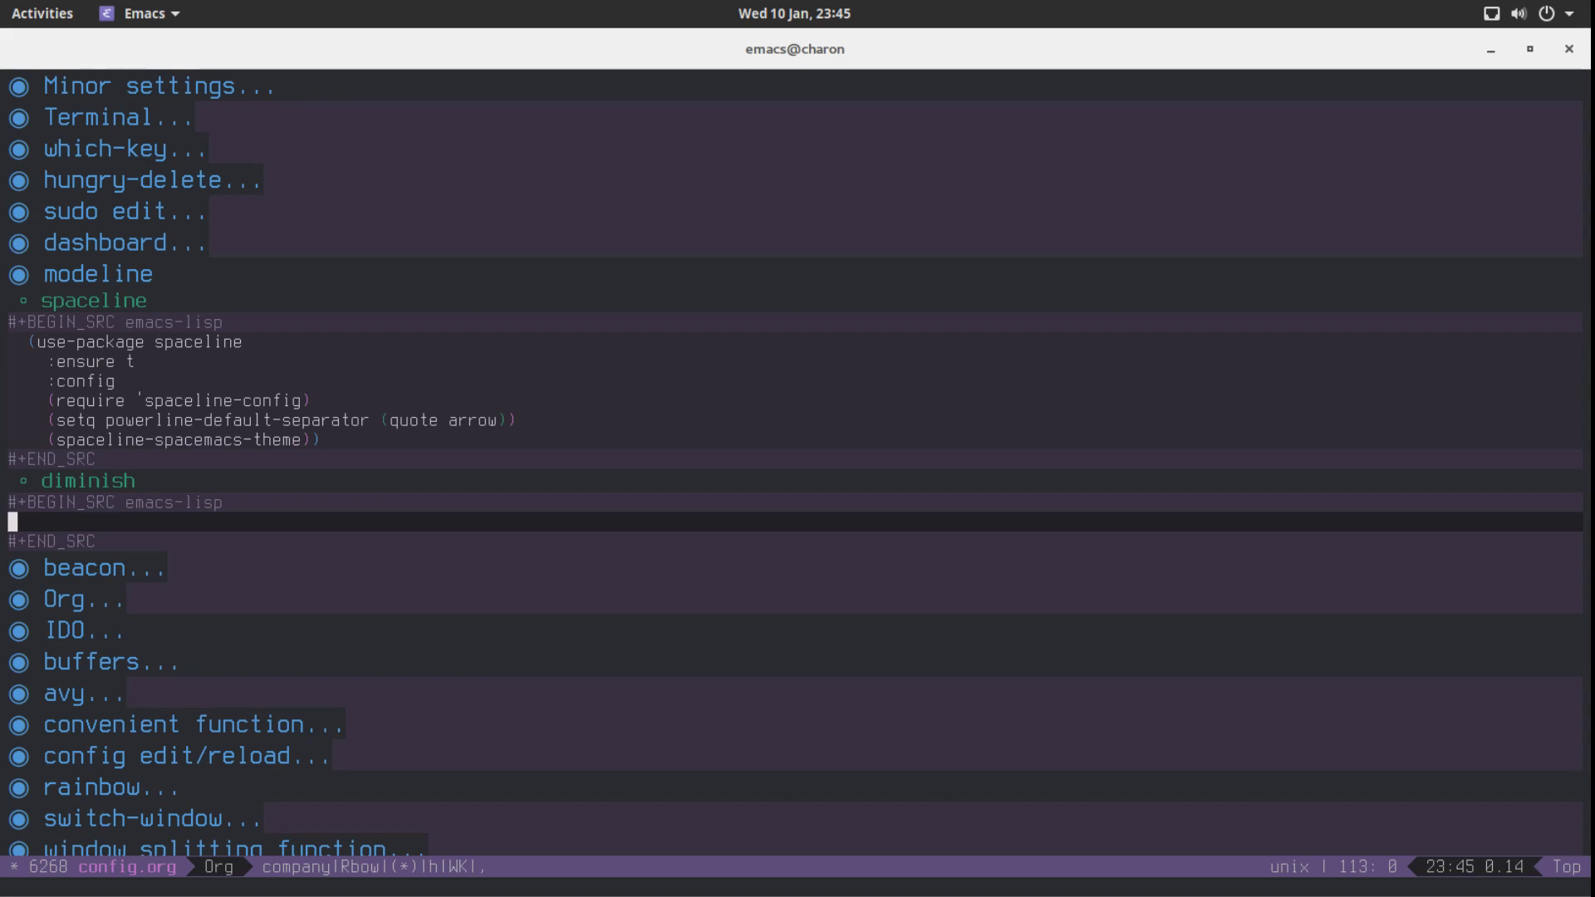
pyautogui.moveTo(291, 317)
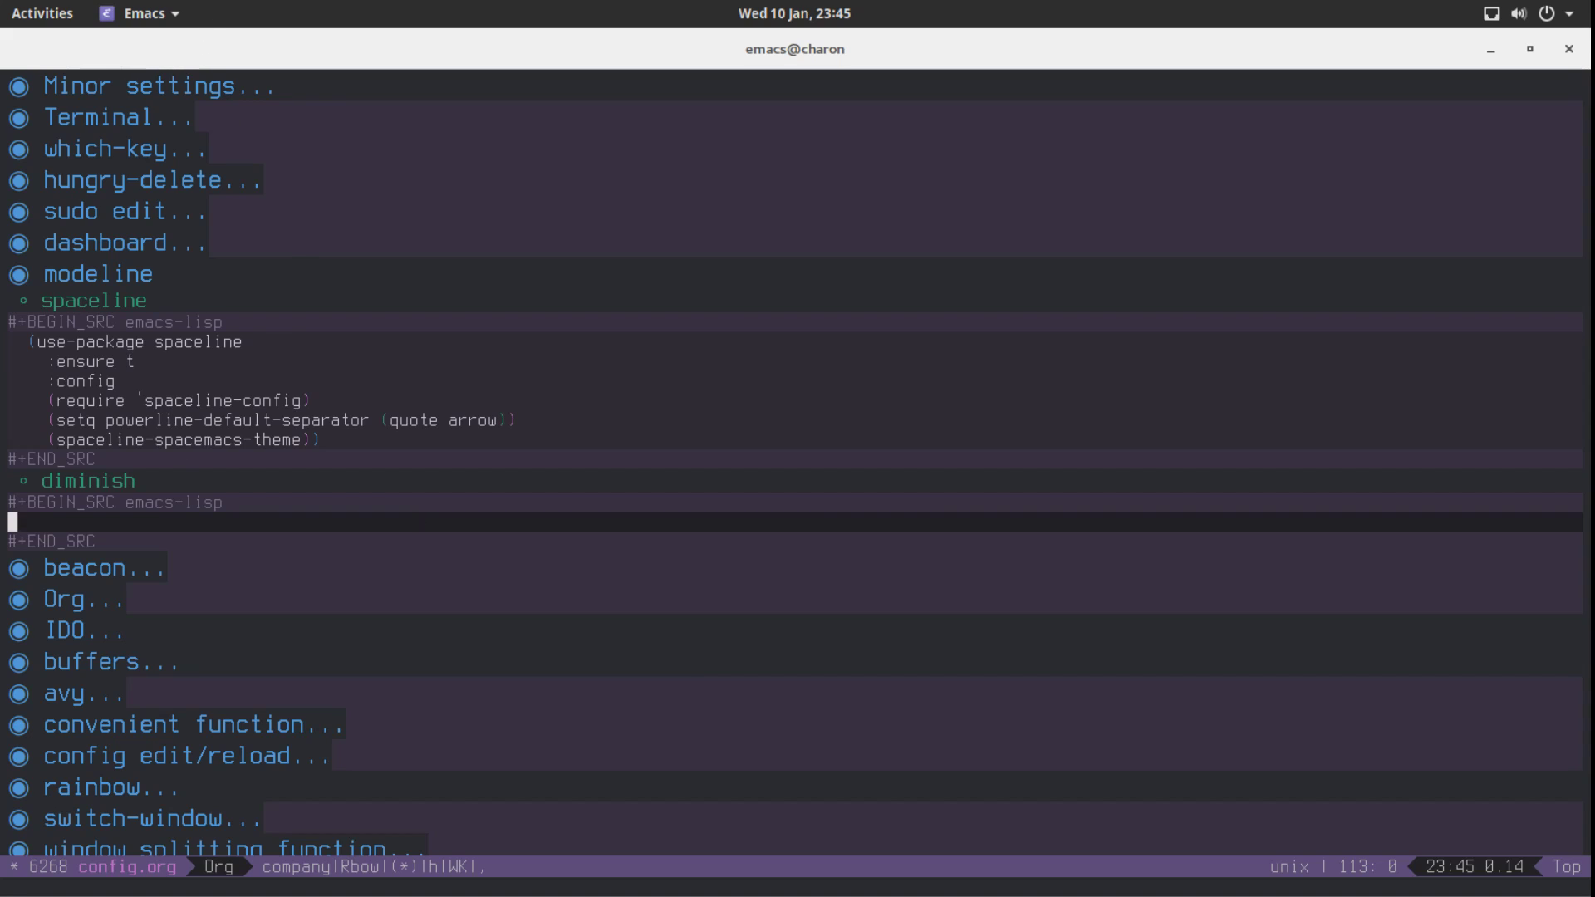
# Begin the diminish block's code with '(use'
pyautogui.write('(use)')
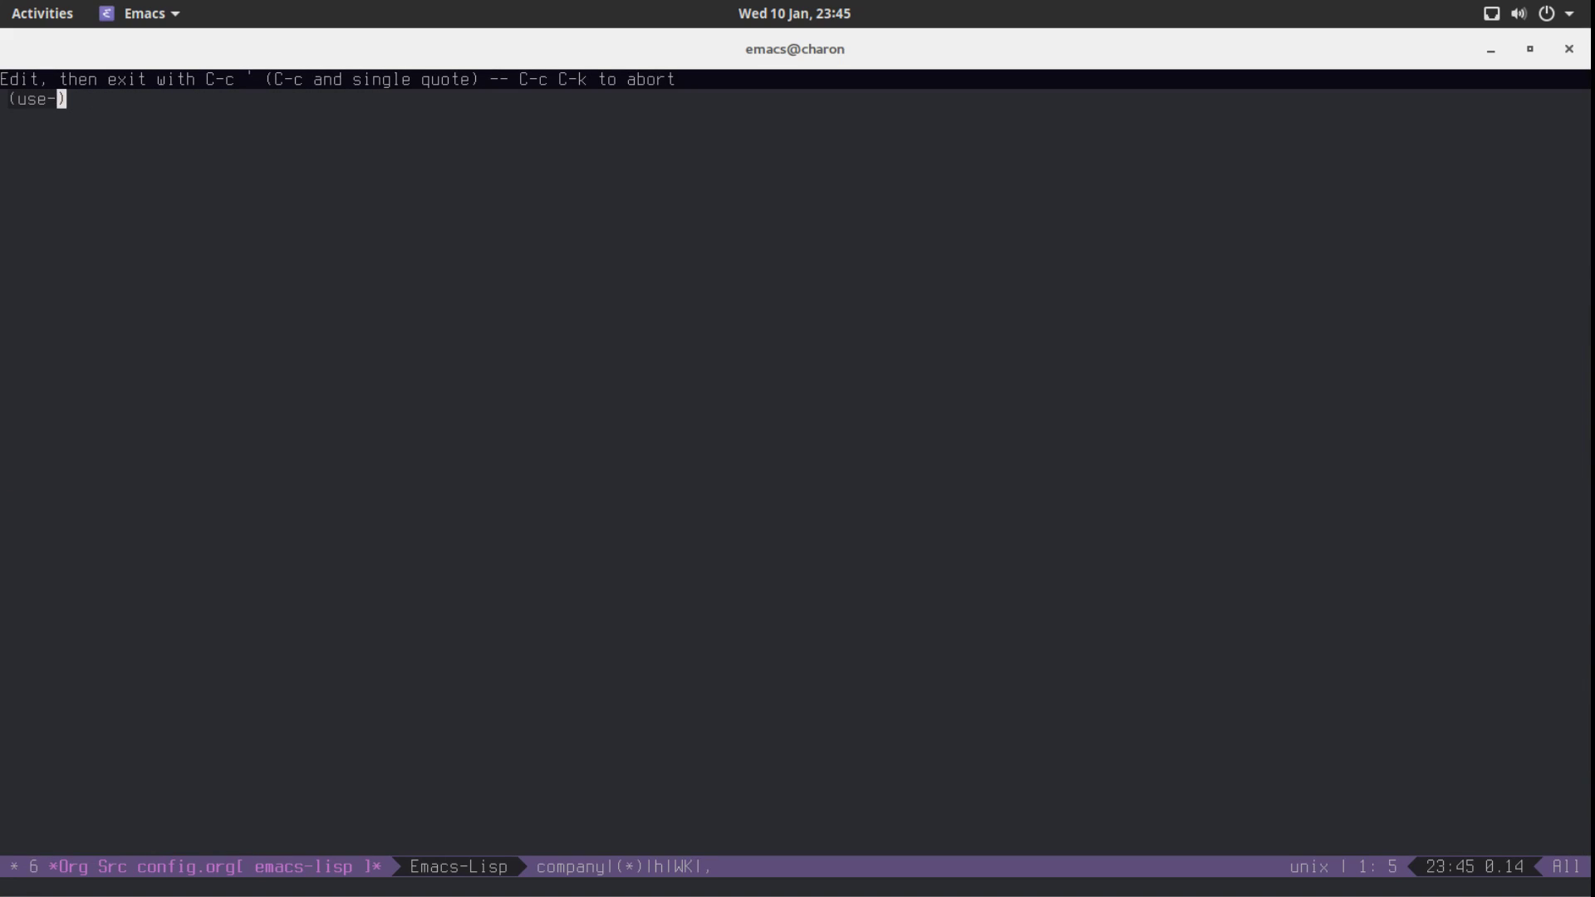
# Write (use-package diminish with a new line, and show the desktop application grid
pyautogui.write('package diminish')
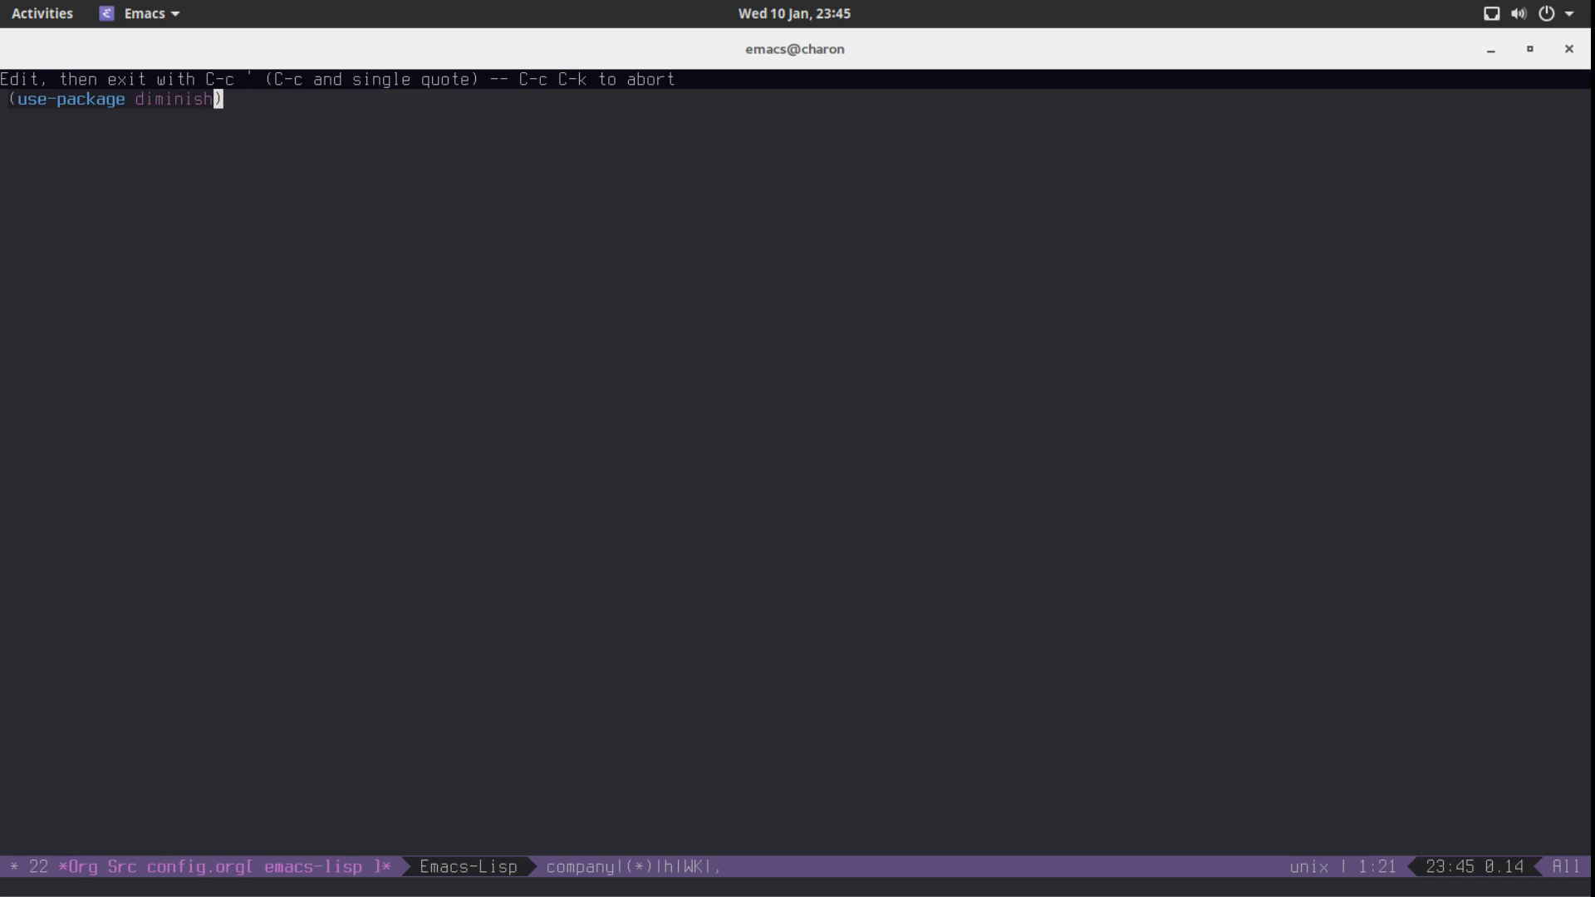
pyautogui.press('Return')
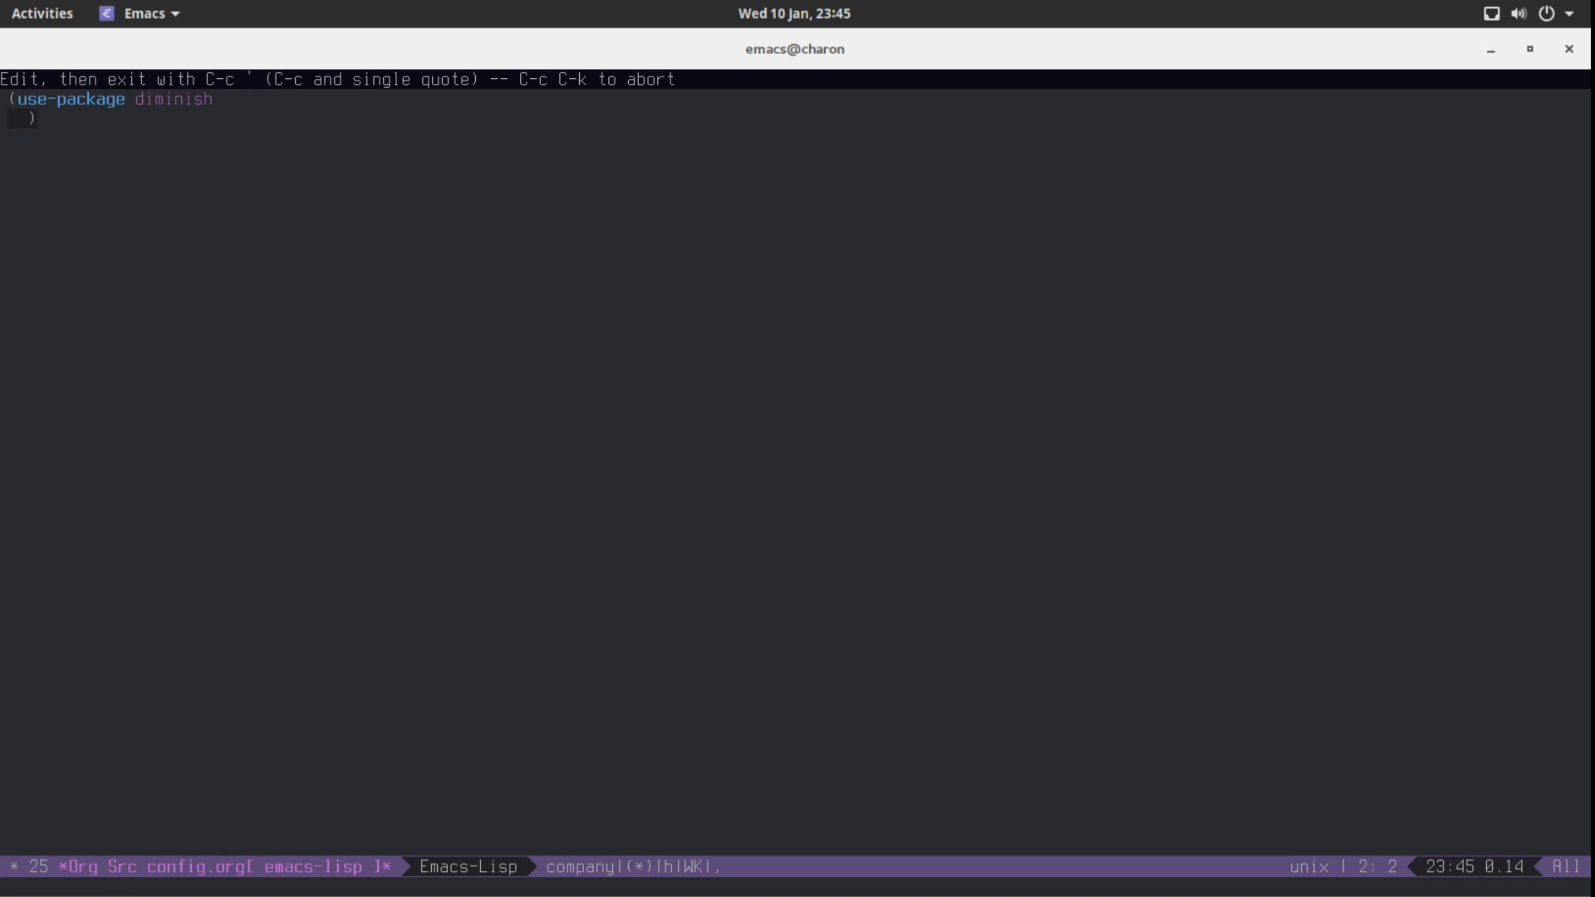
pyautogui.click(41, 13)
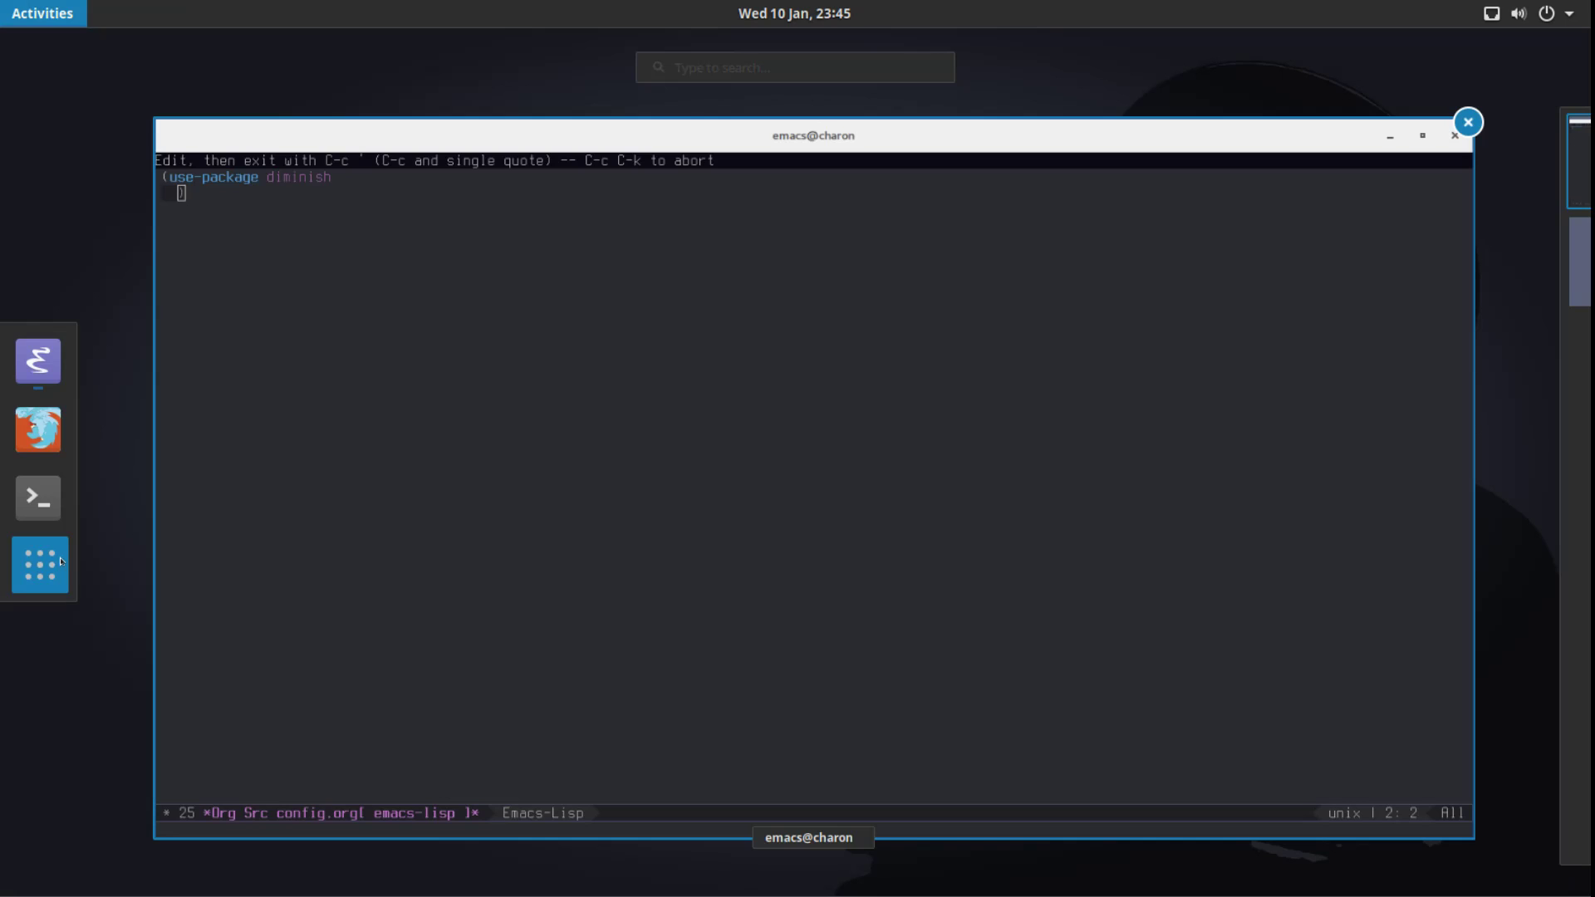
pyautogui.click(39, 565)
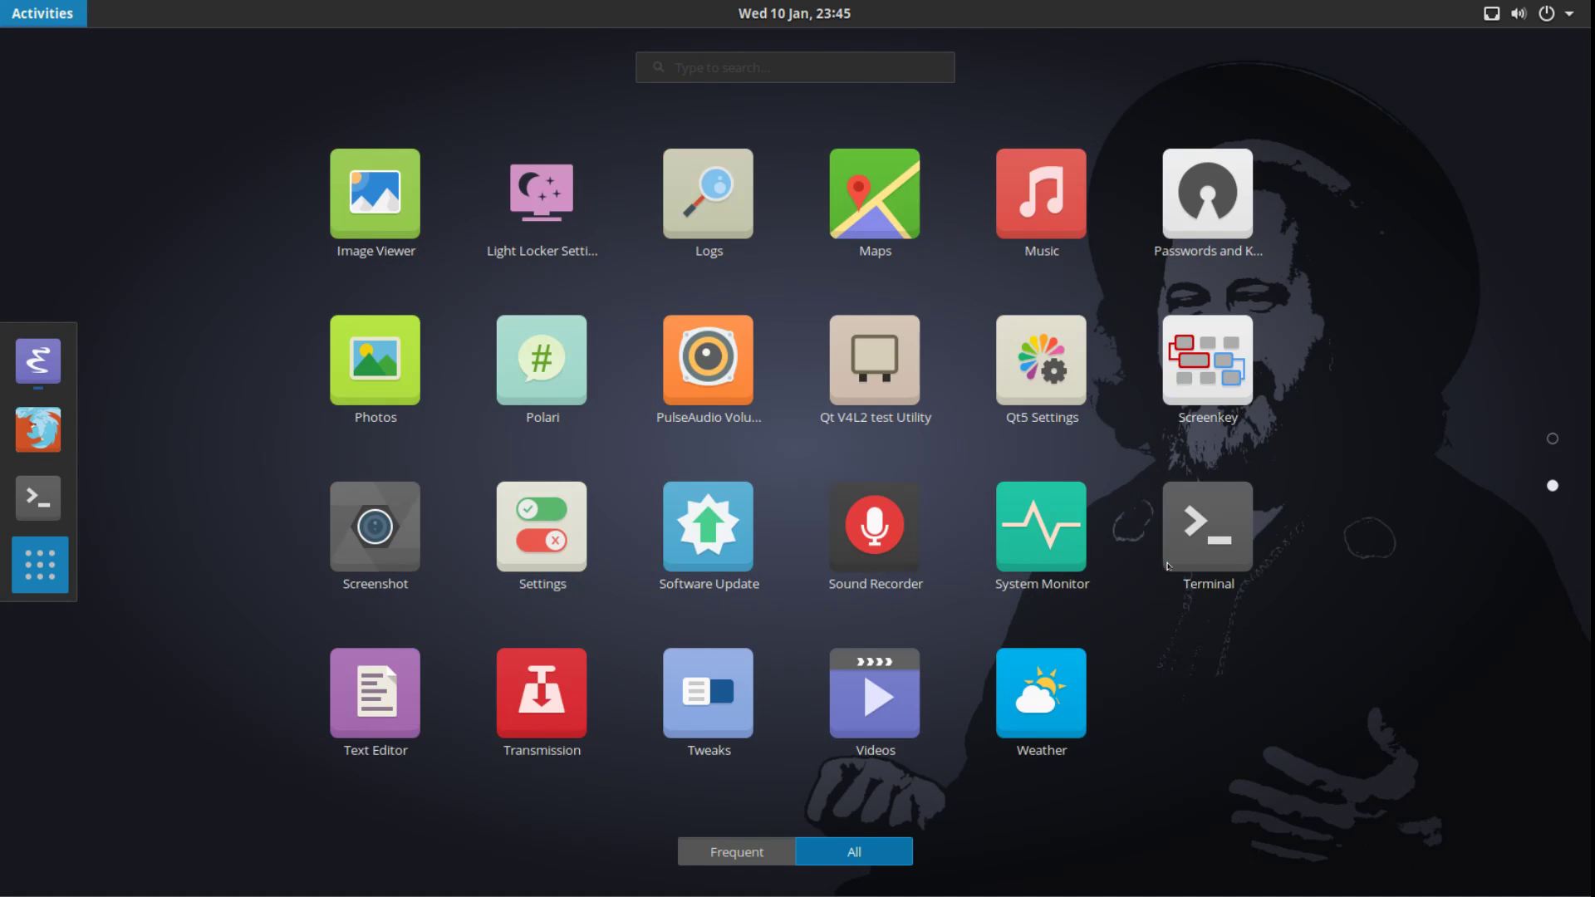
pyautogui.moveTo(1198, 609)
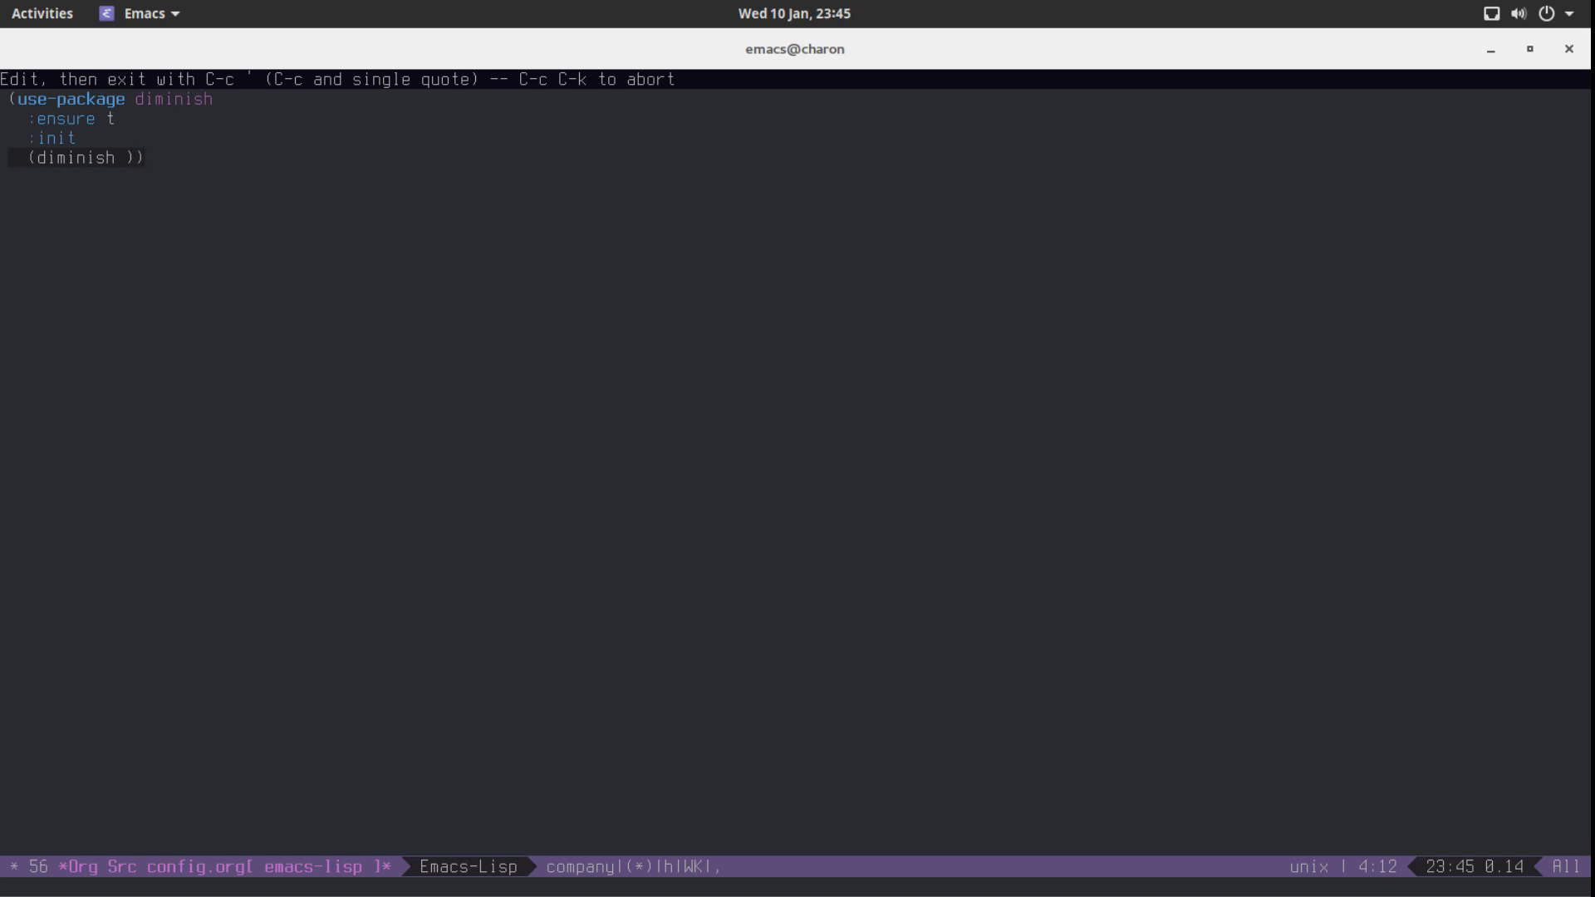
pyautogui.moveTo(666, 866)
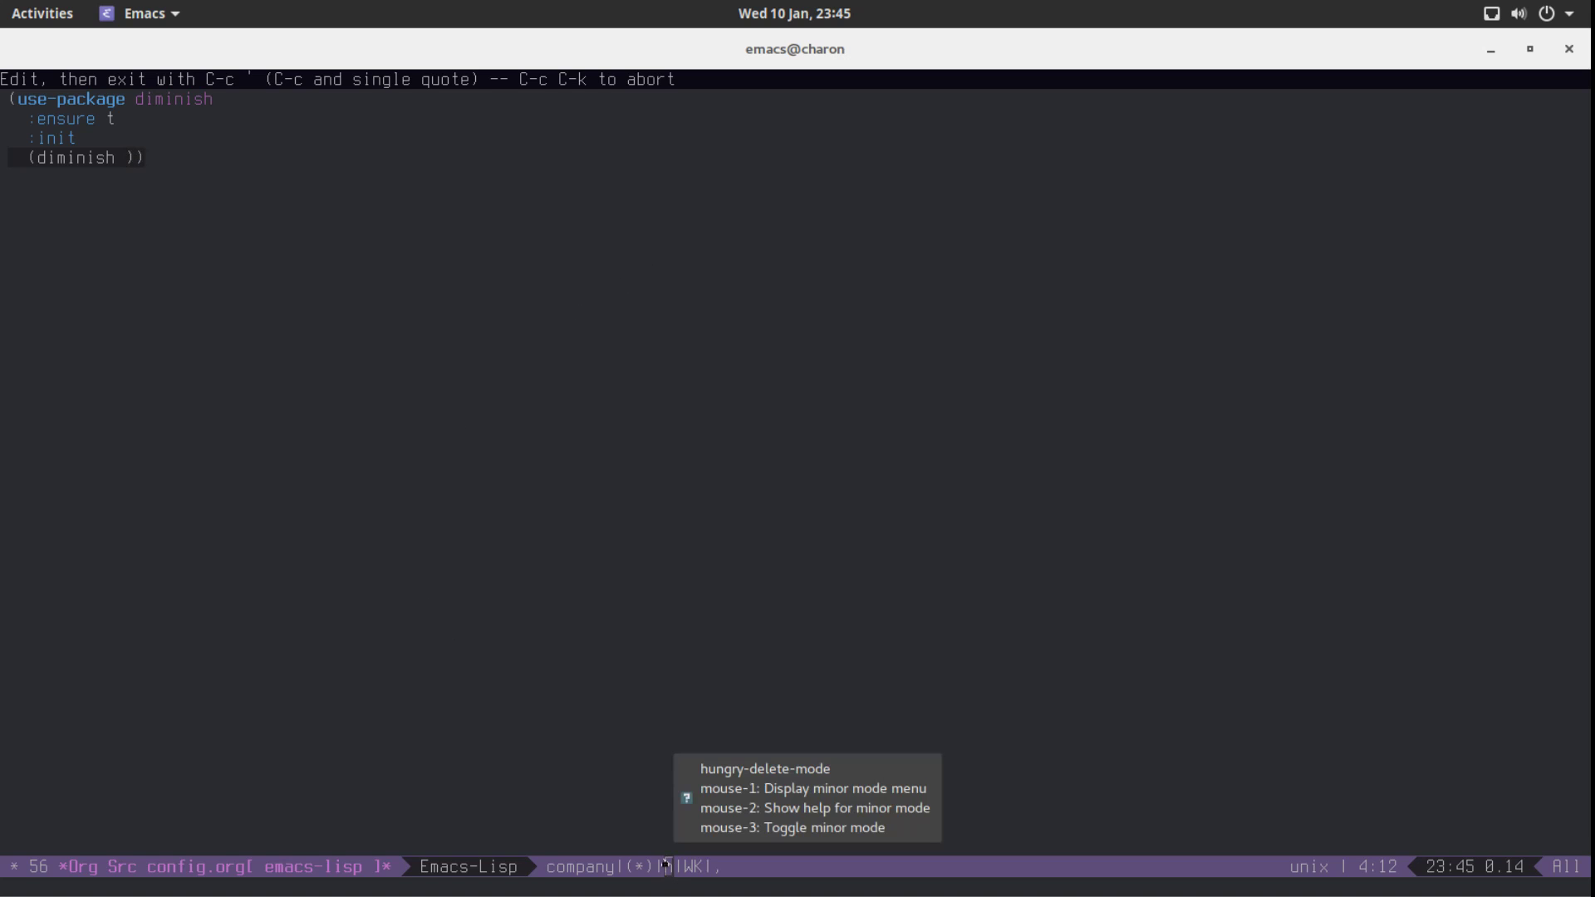
pyautogui.moveTo(585, 439)
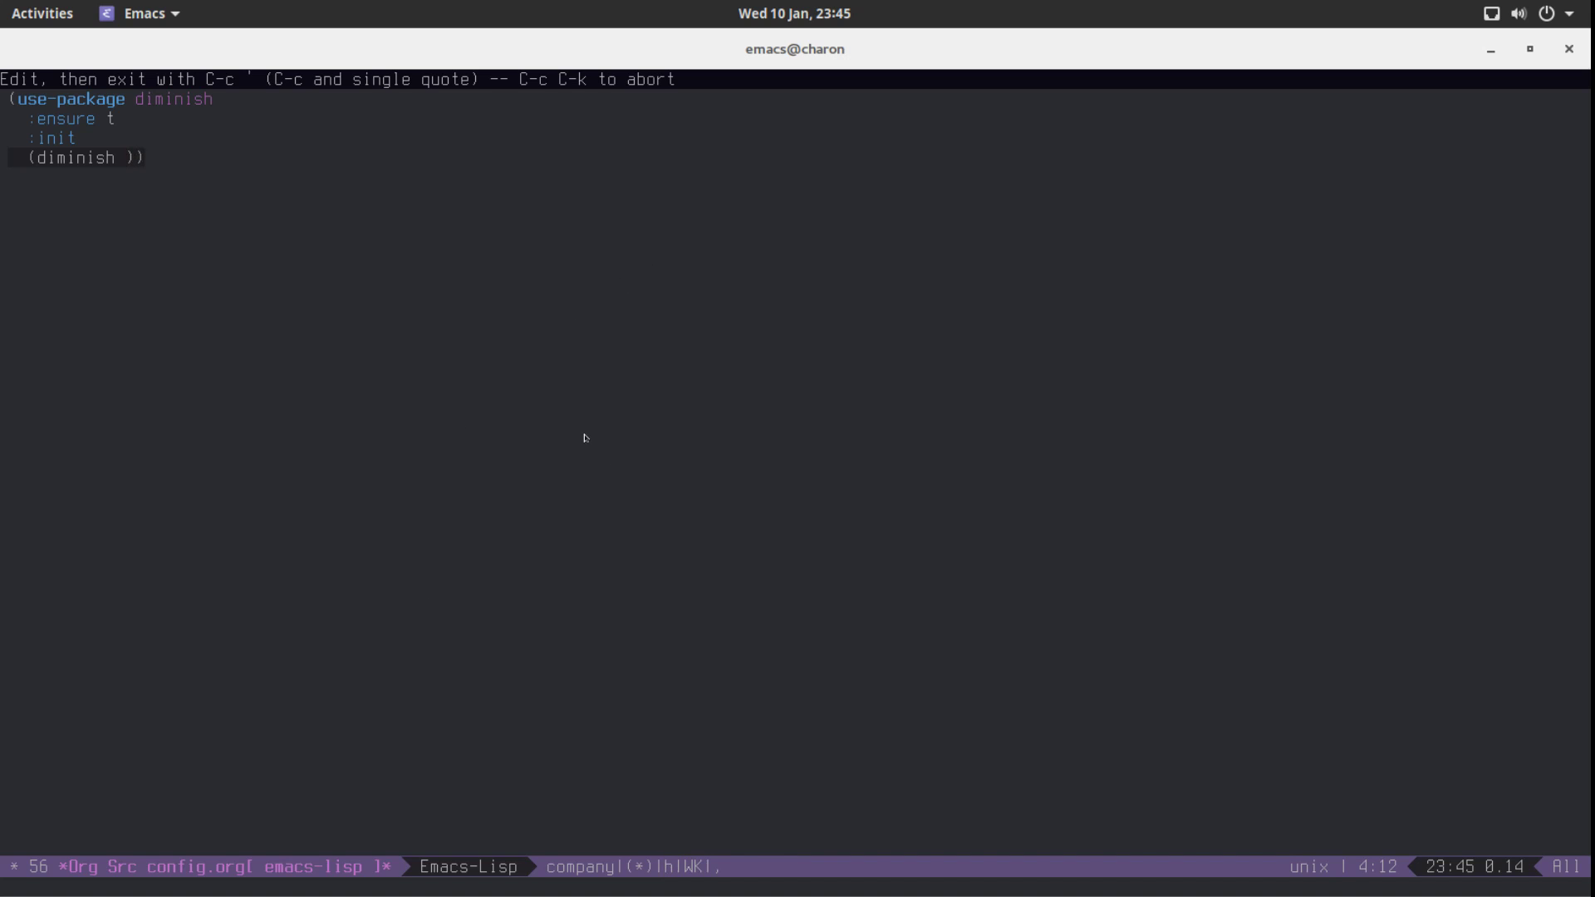
# Diminish hungry-delete-mode, beacon-mode and which-key-mode, then return to config.org
pyautogui.write("'")
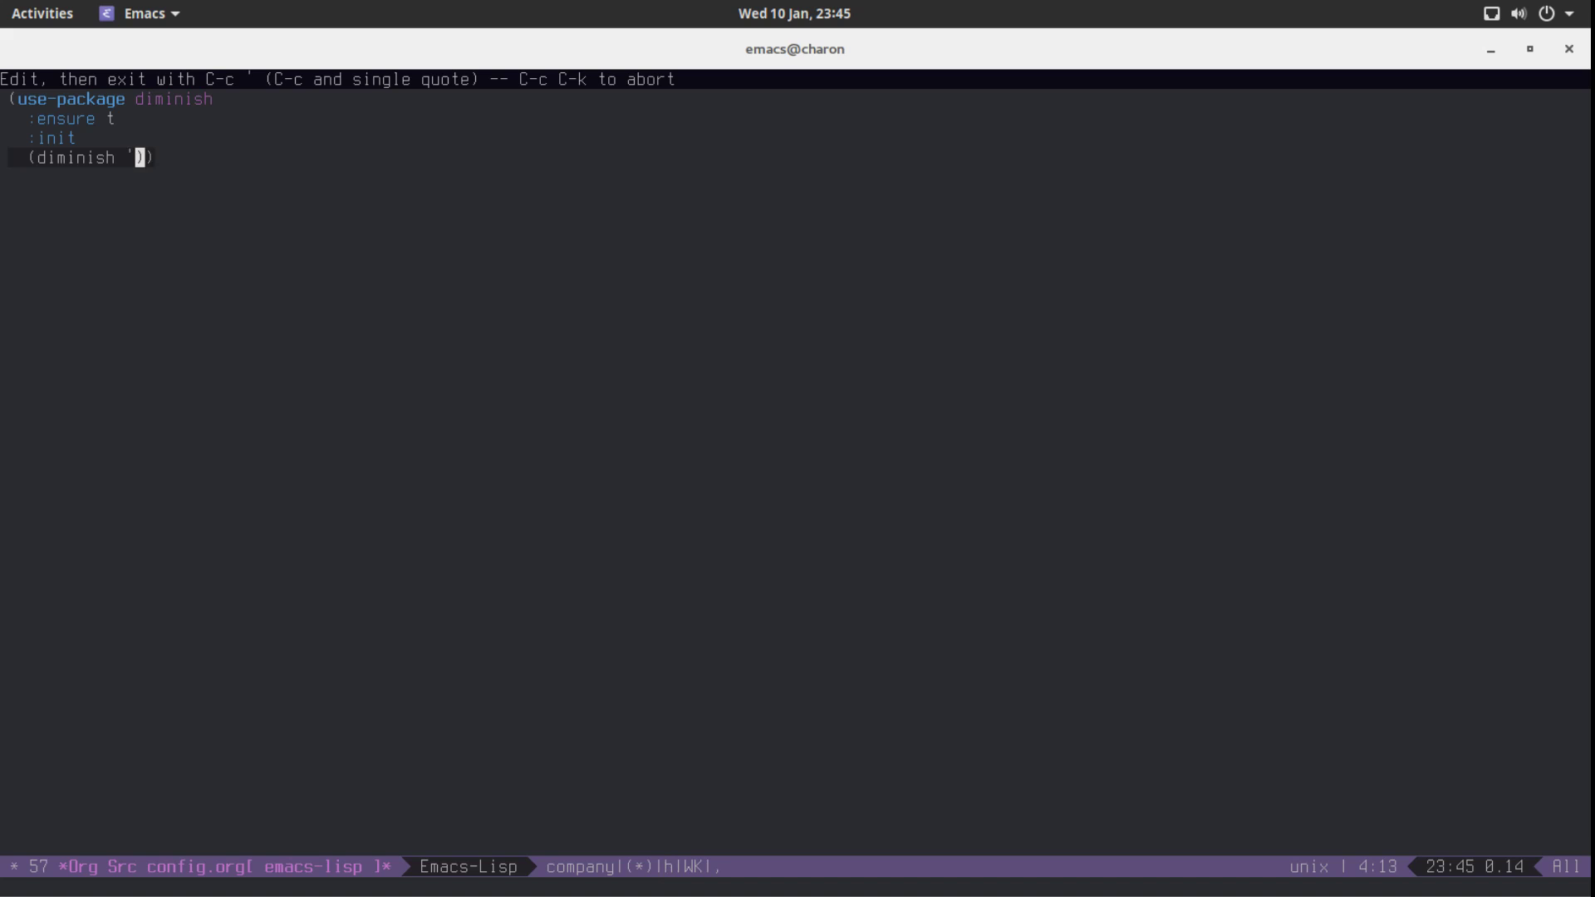
pyautogui.write('hungry-d')
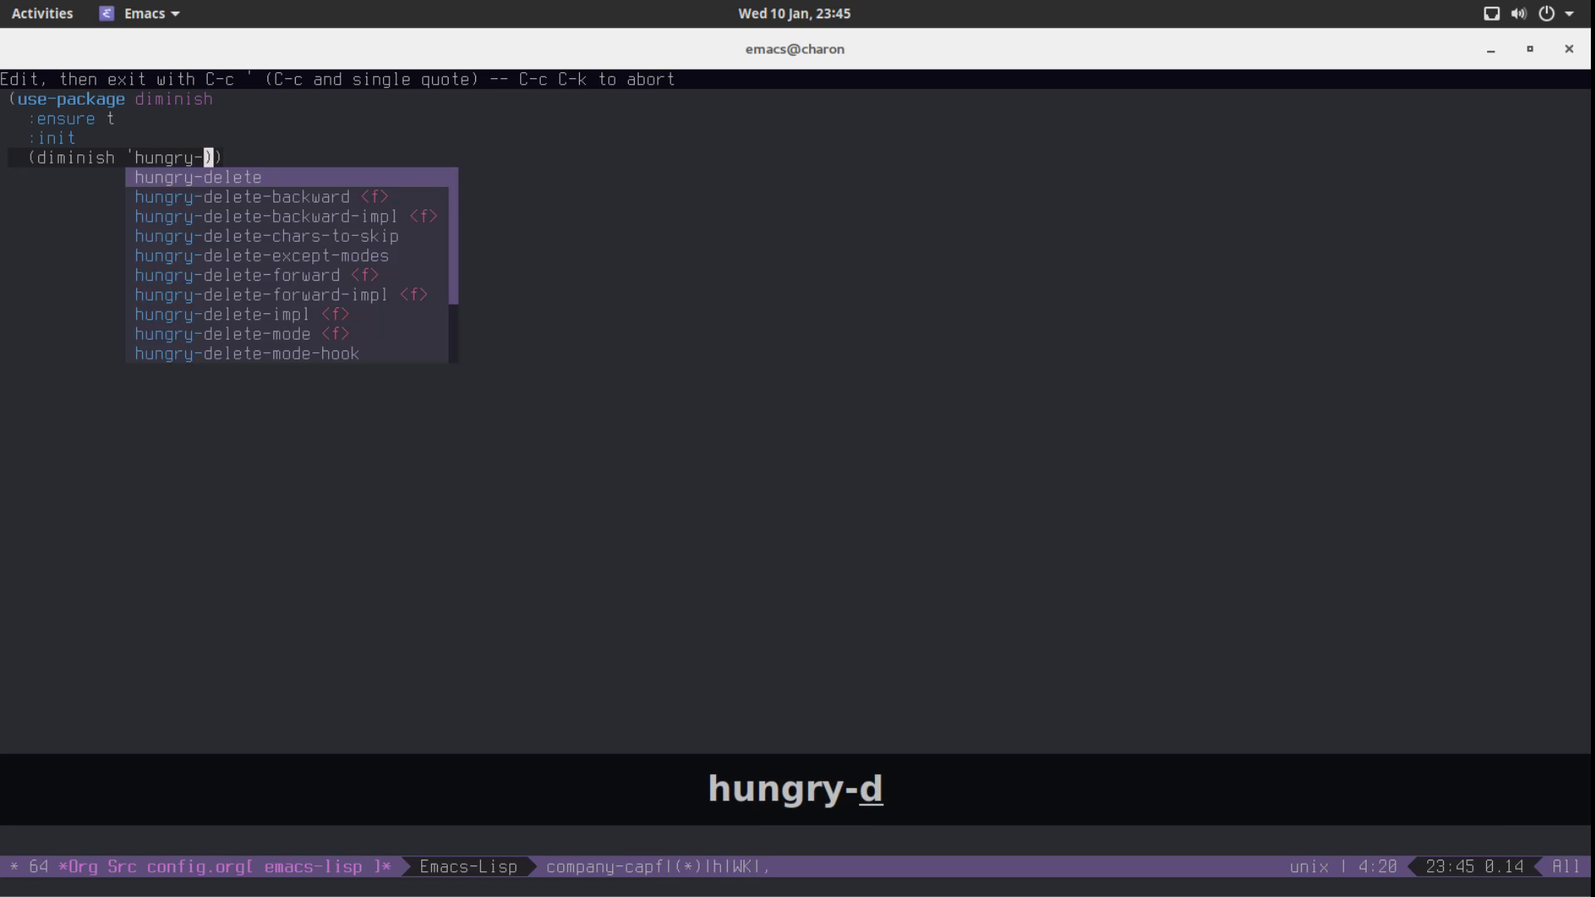
pyautogui.write('elete-mode')
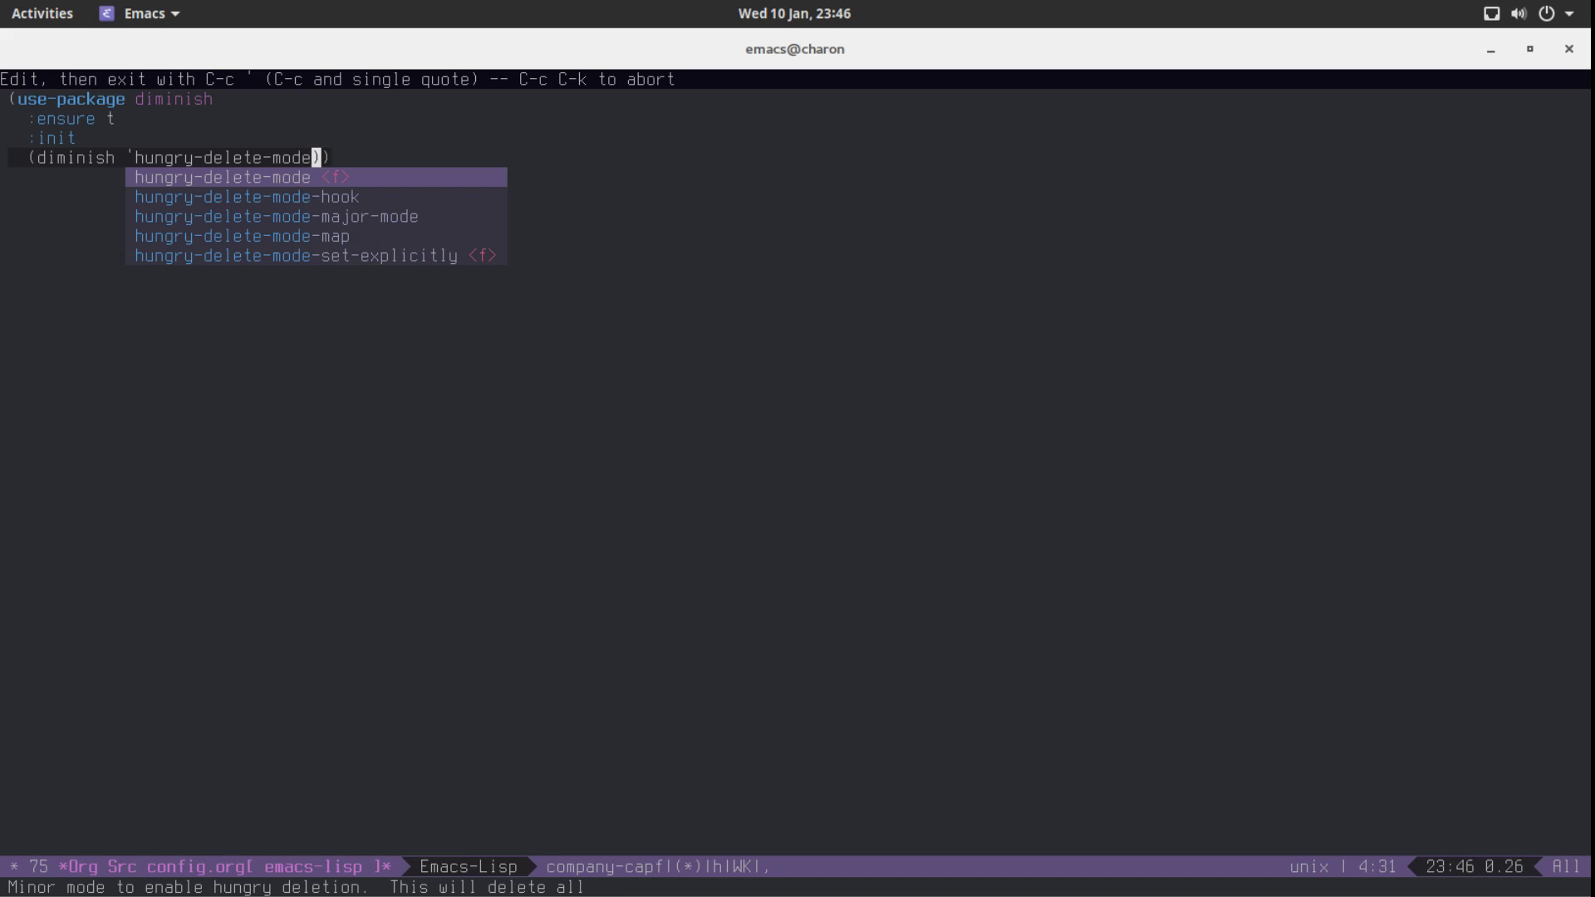
pyautogui.press('ctrl+e')
pyautogui.write('(')
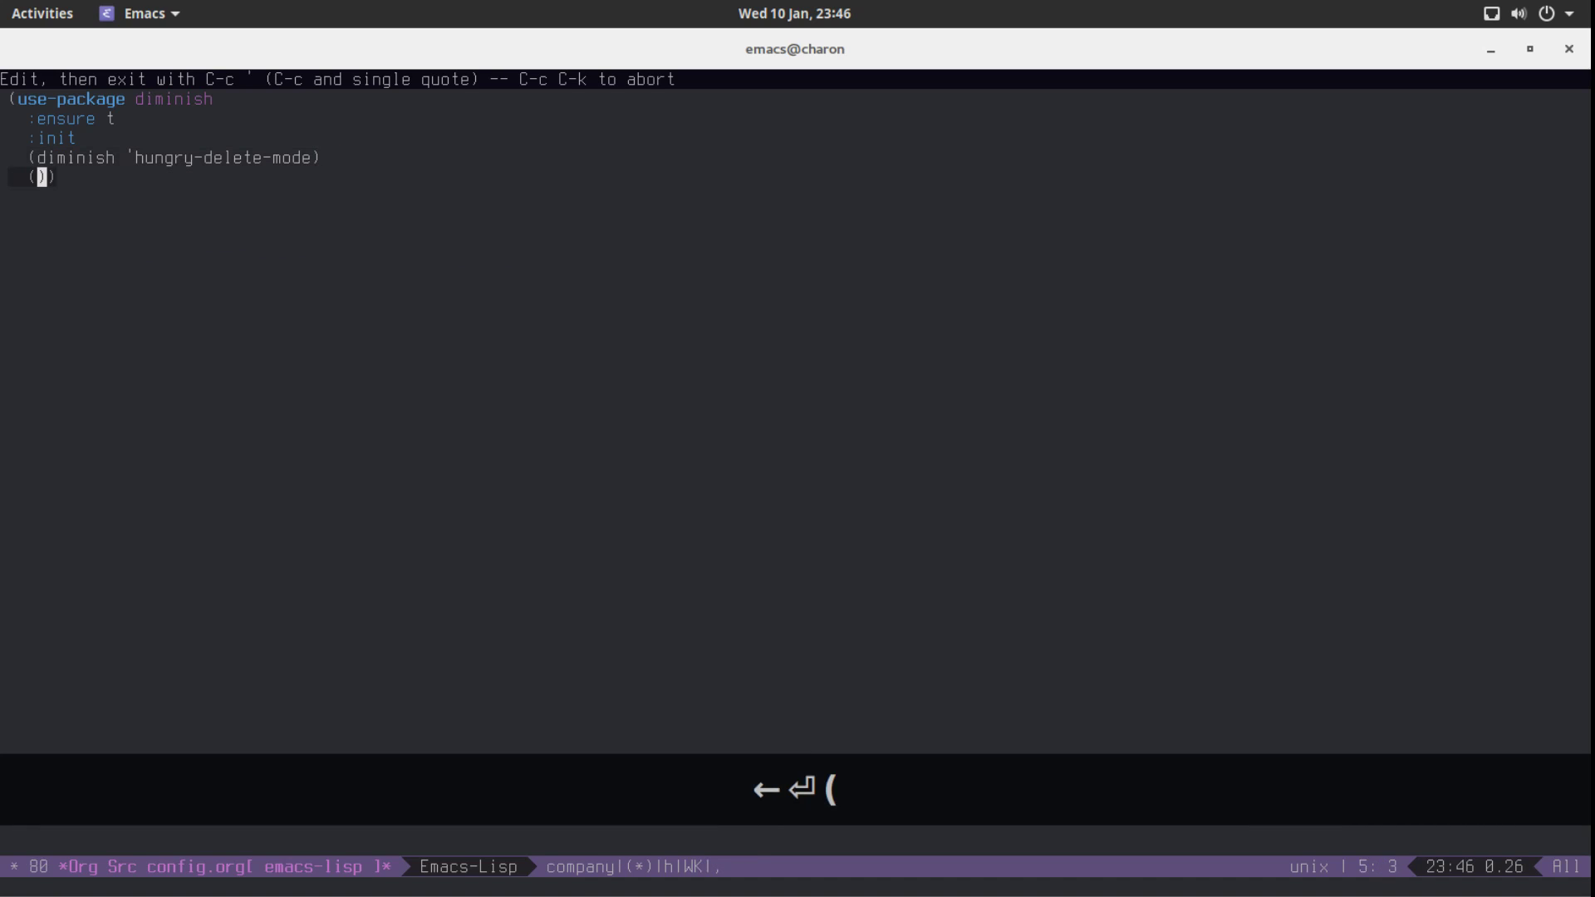
pyautogui.write("diminish '")
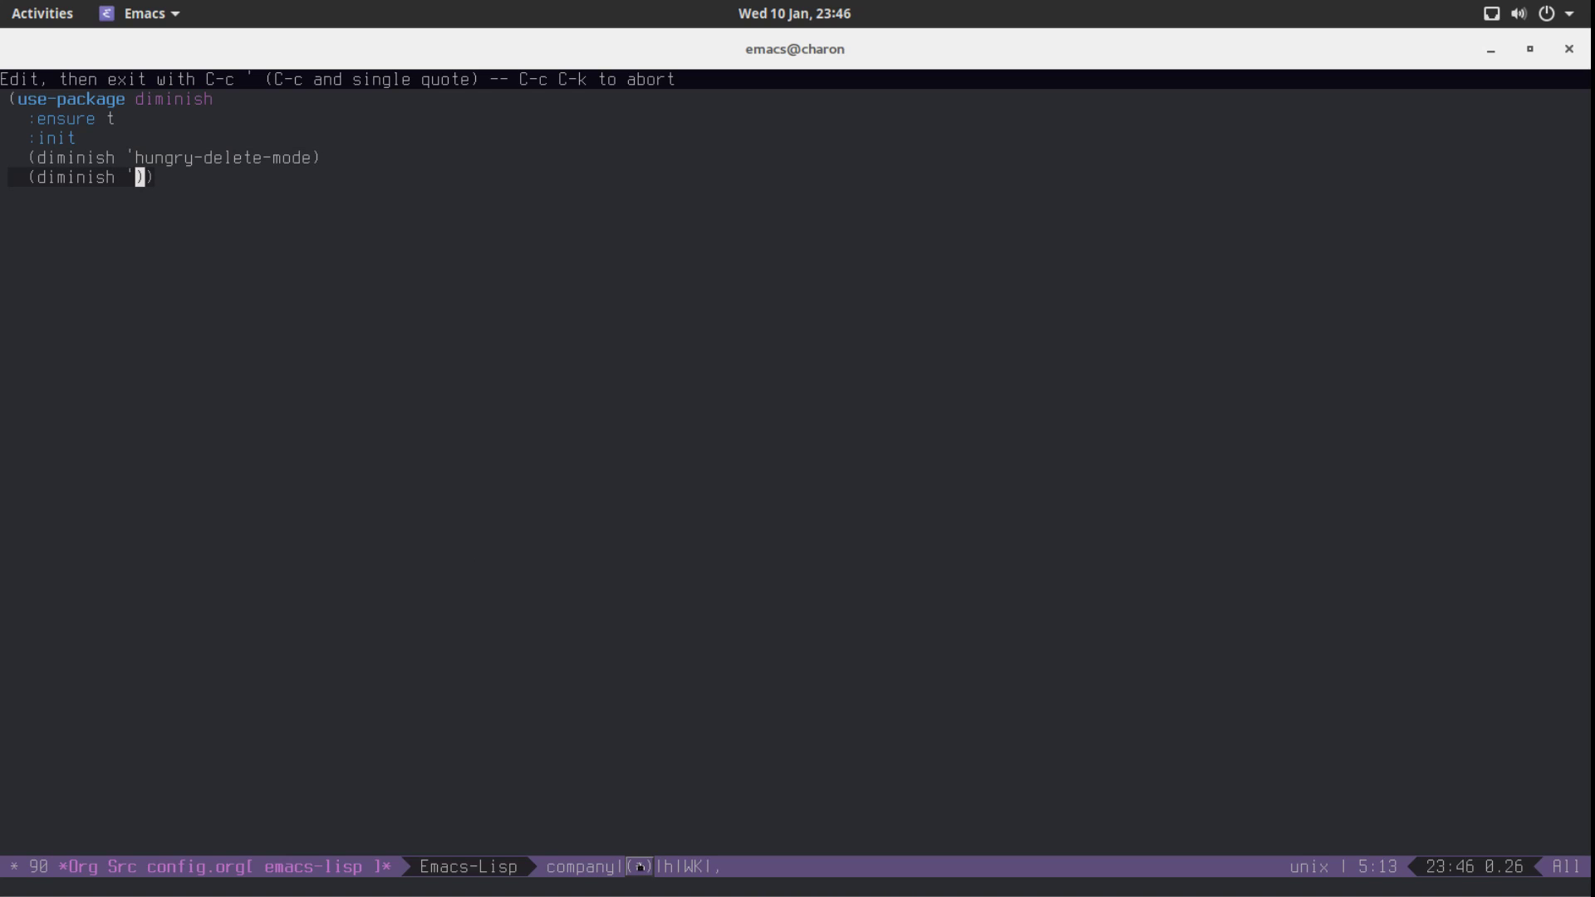
pyautogui.write('br')
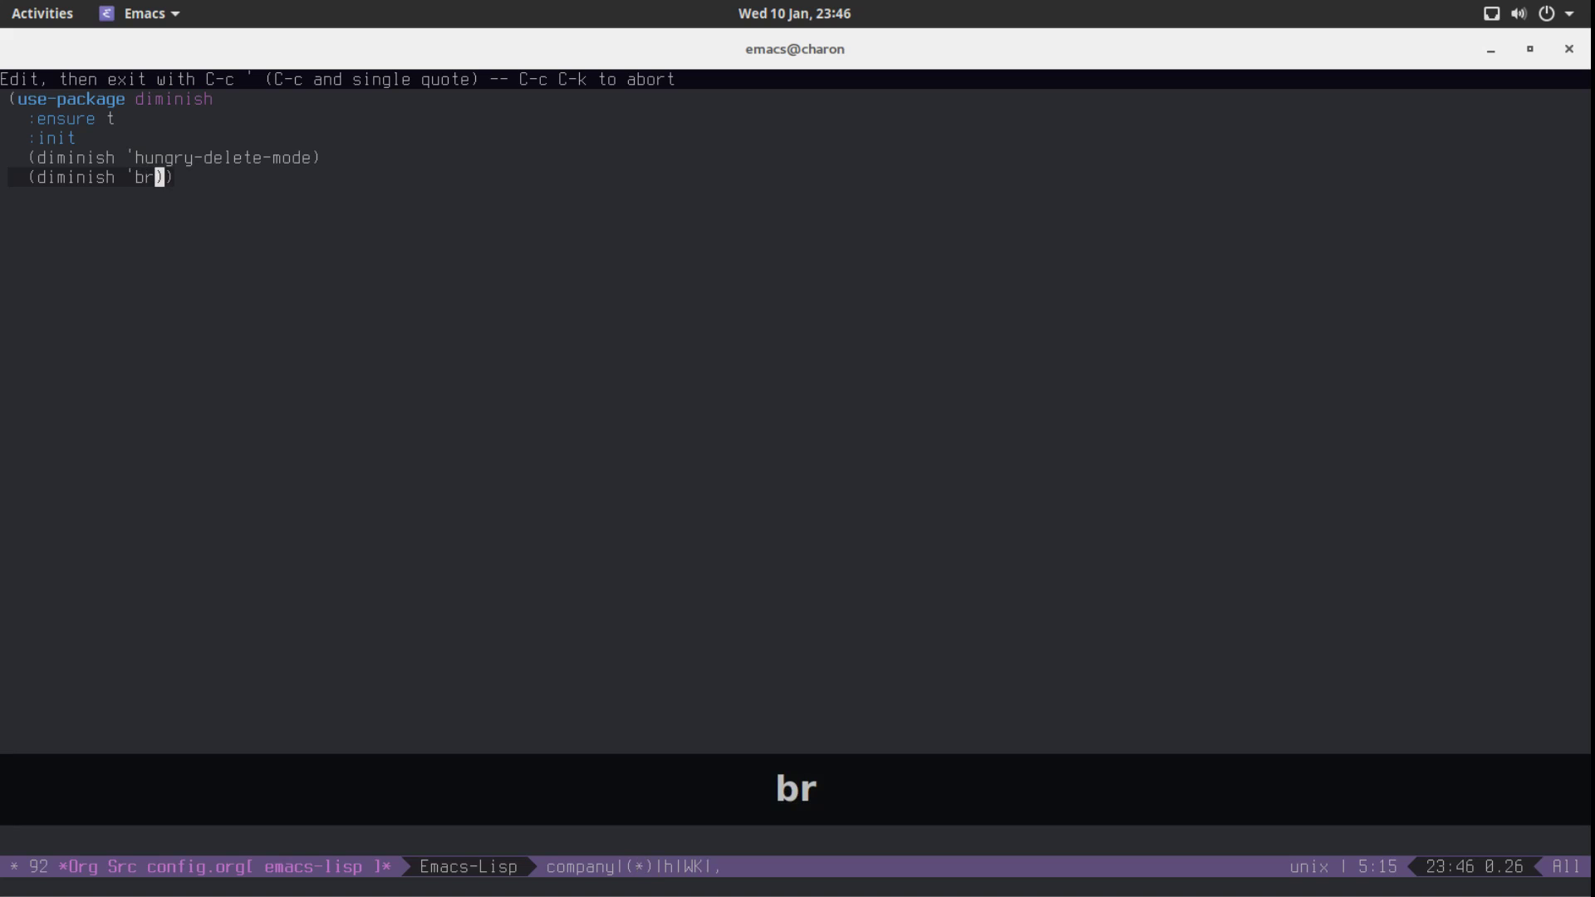
pyautogui.write('eacon-mode')
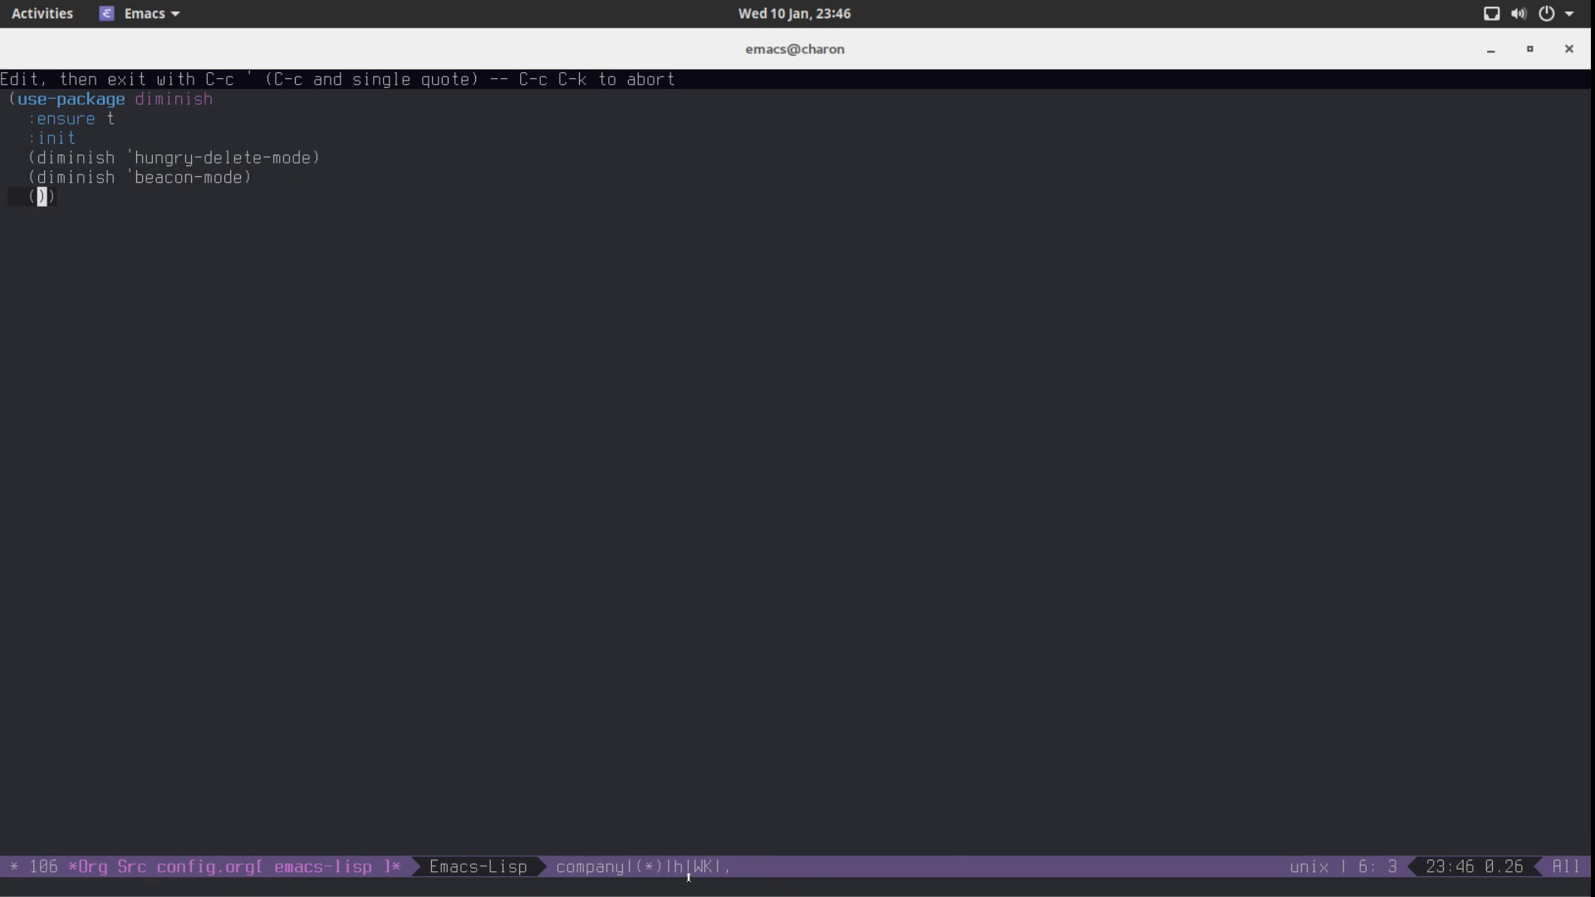
pyautogui.moveTo(1071, 498)
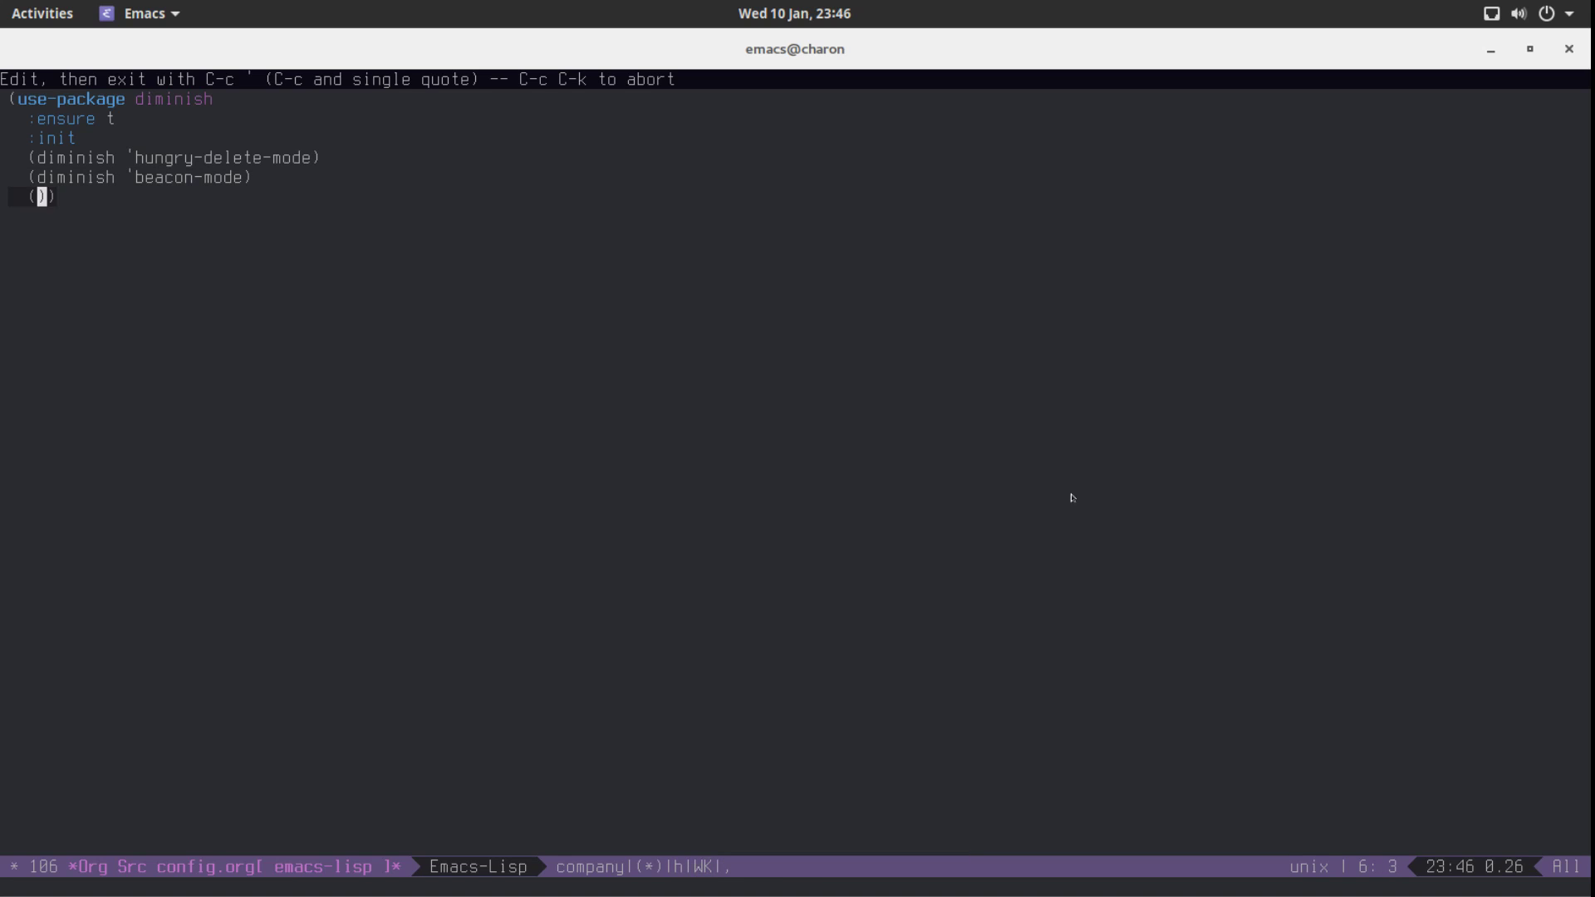
pyautogui.write("diminish 'which-ke")
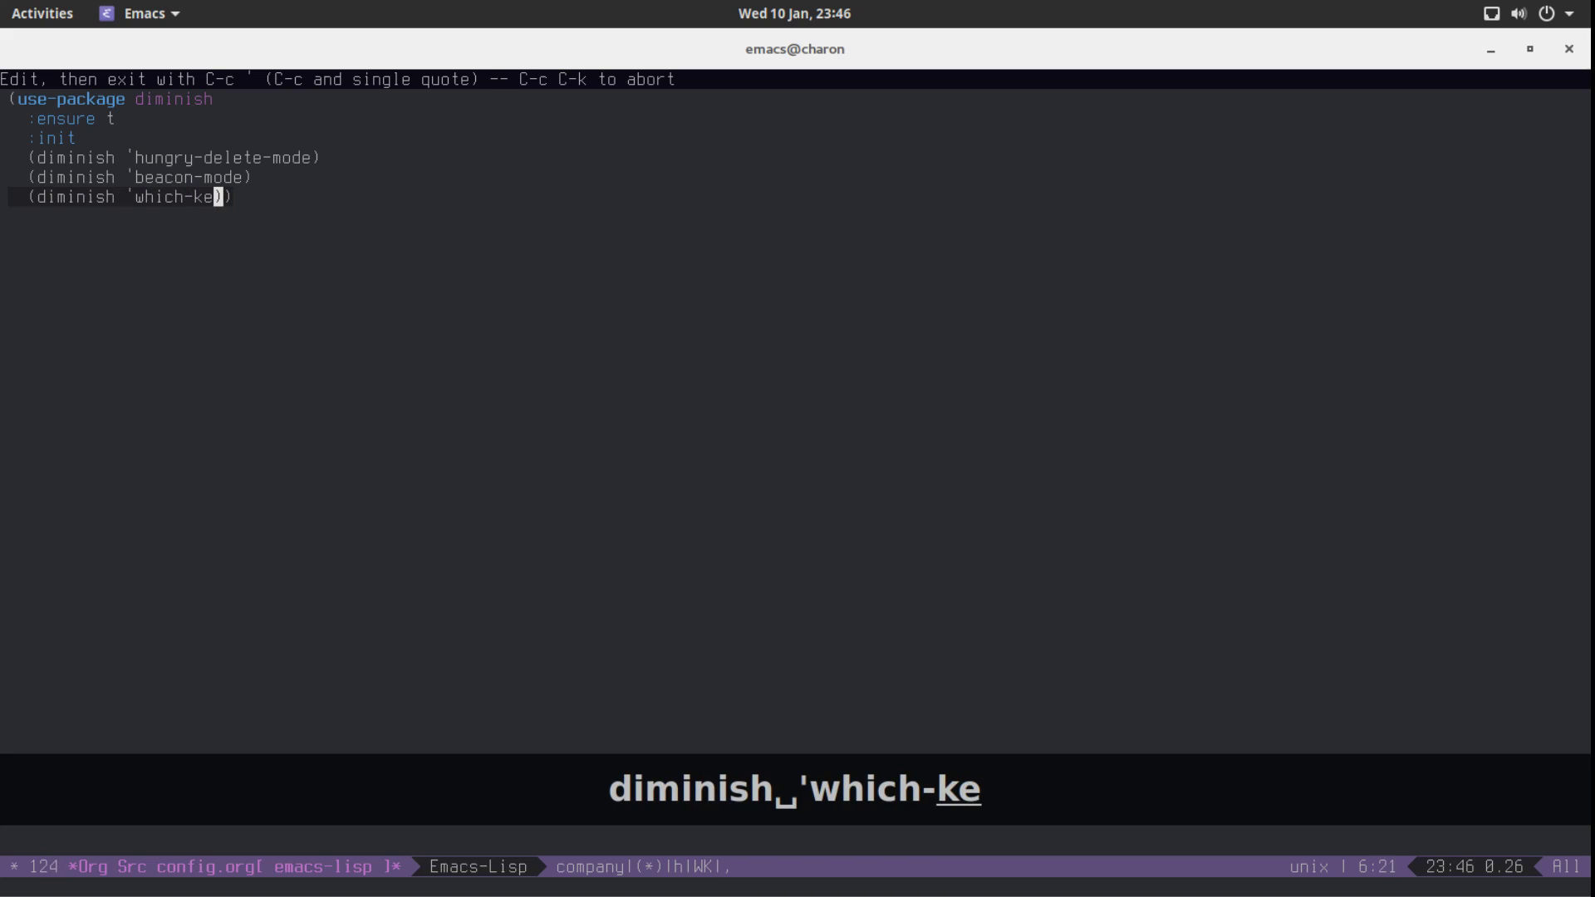
pyautogui.write('y-mode')
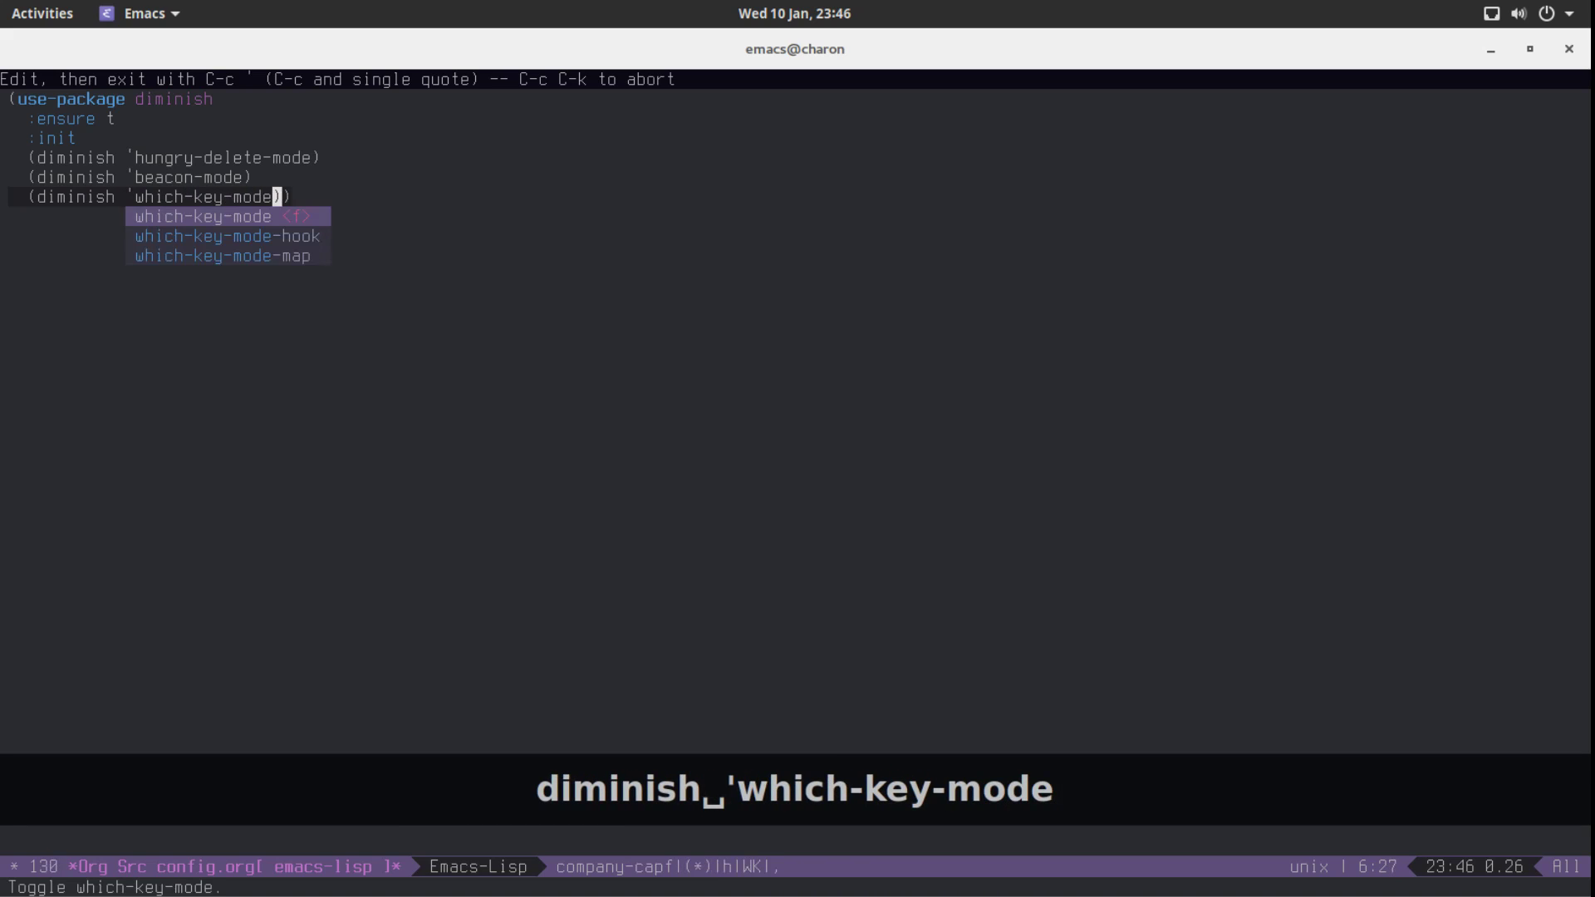
pyautogui.press("C-c '")
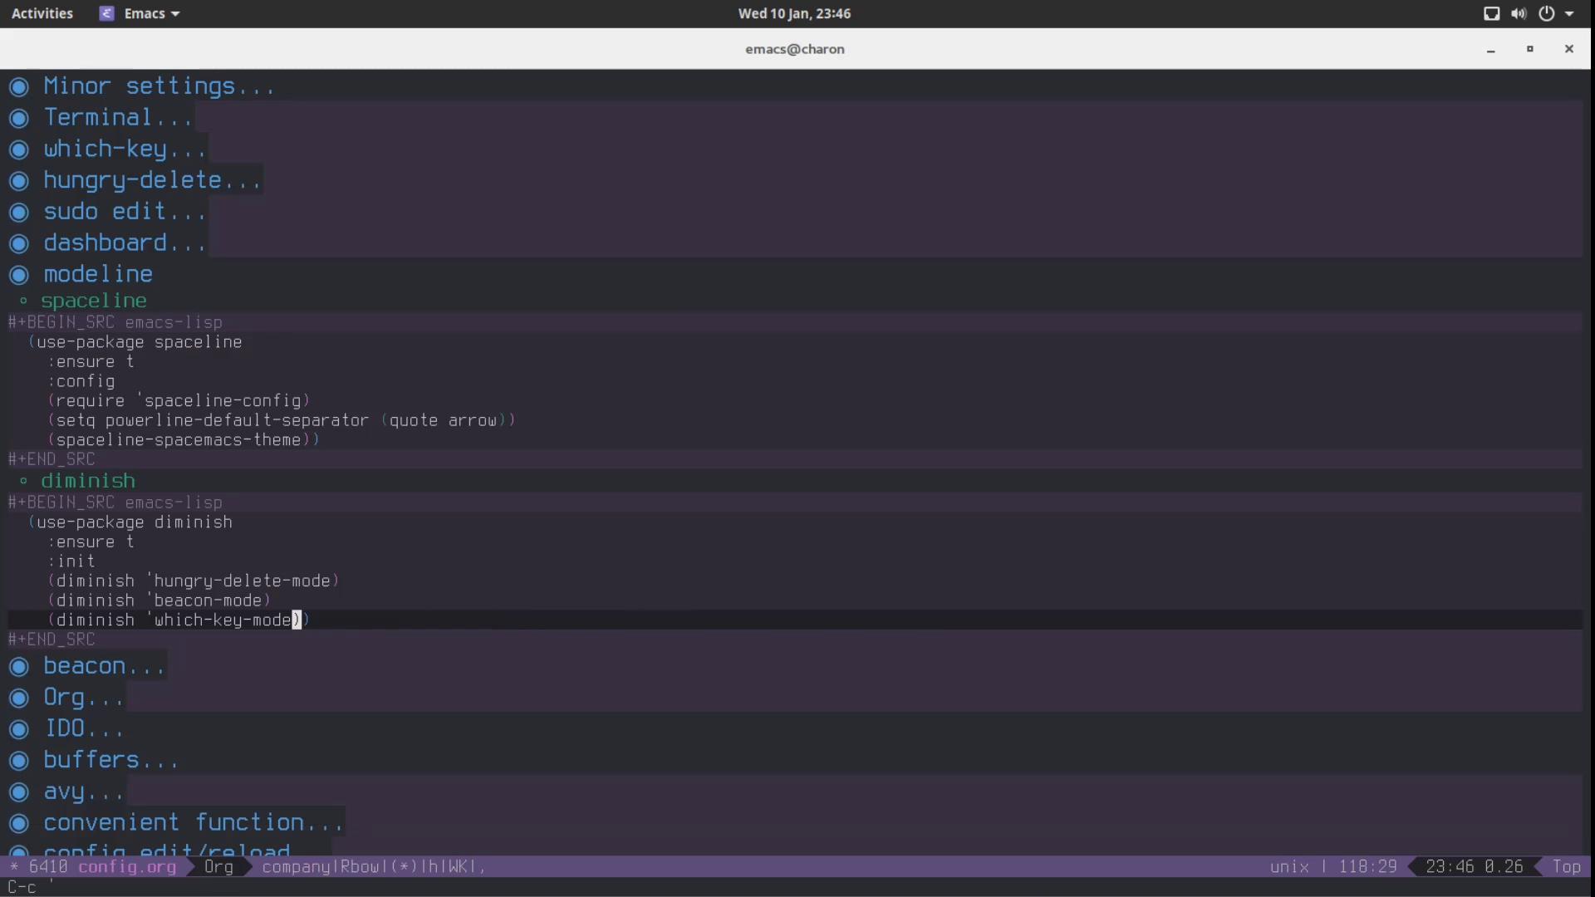
# Reload config.el and reopen the diminish block for editing
pyautogui.press('ctrl+x')
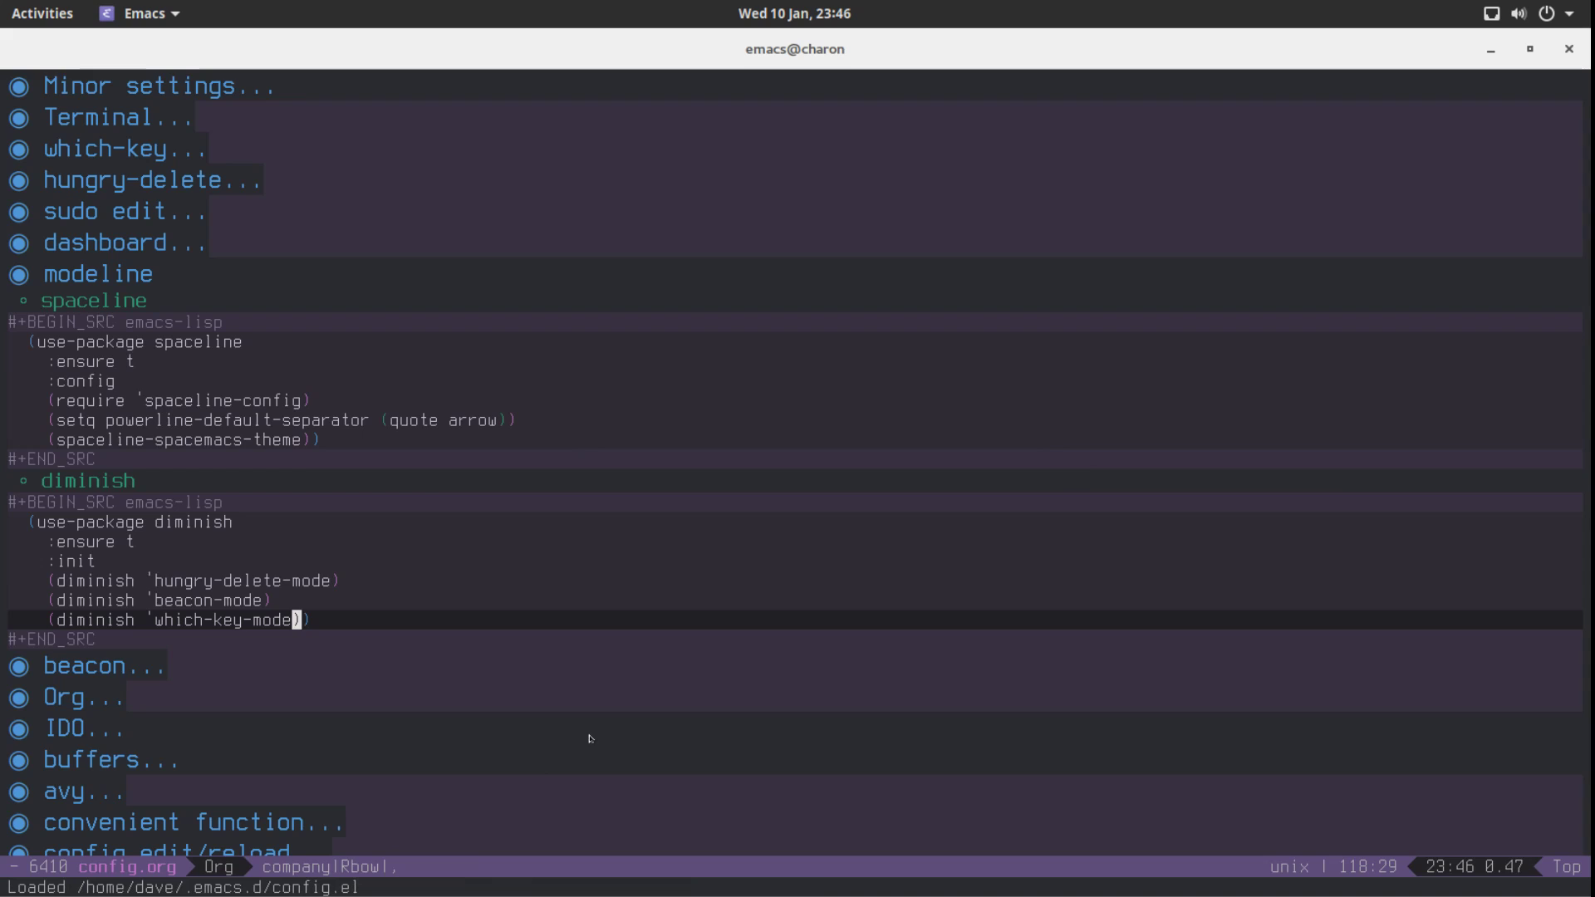
pyautogui.moveTo(361, 870)
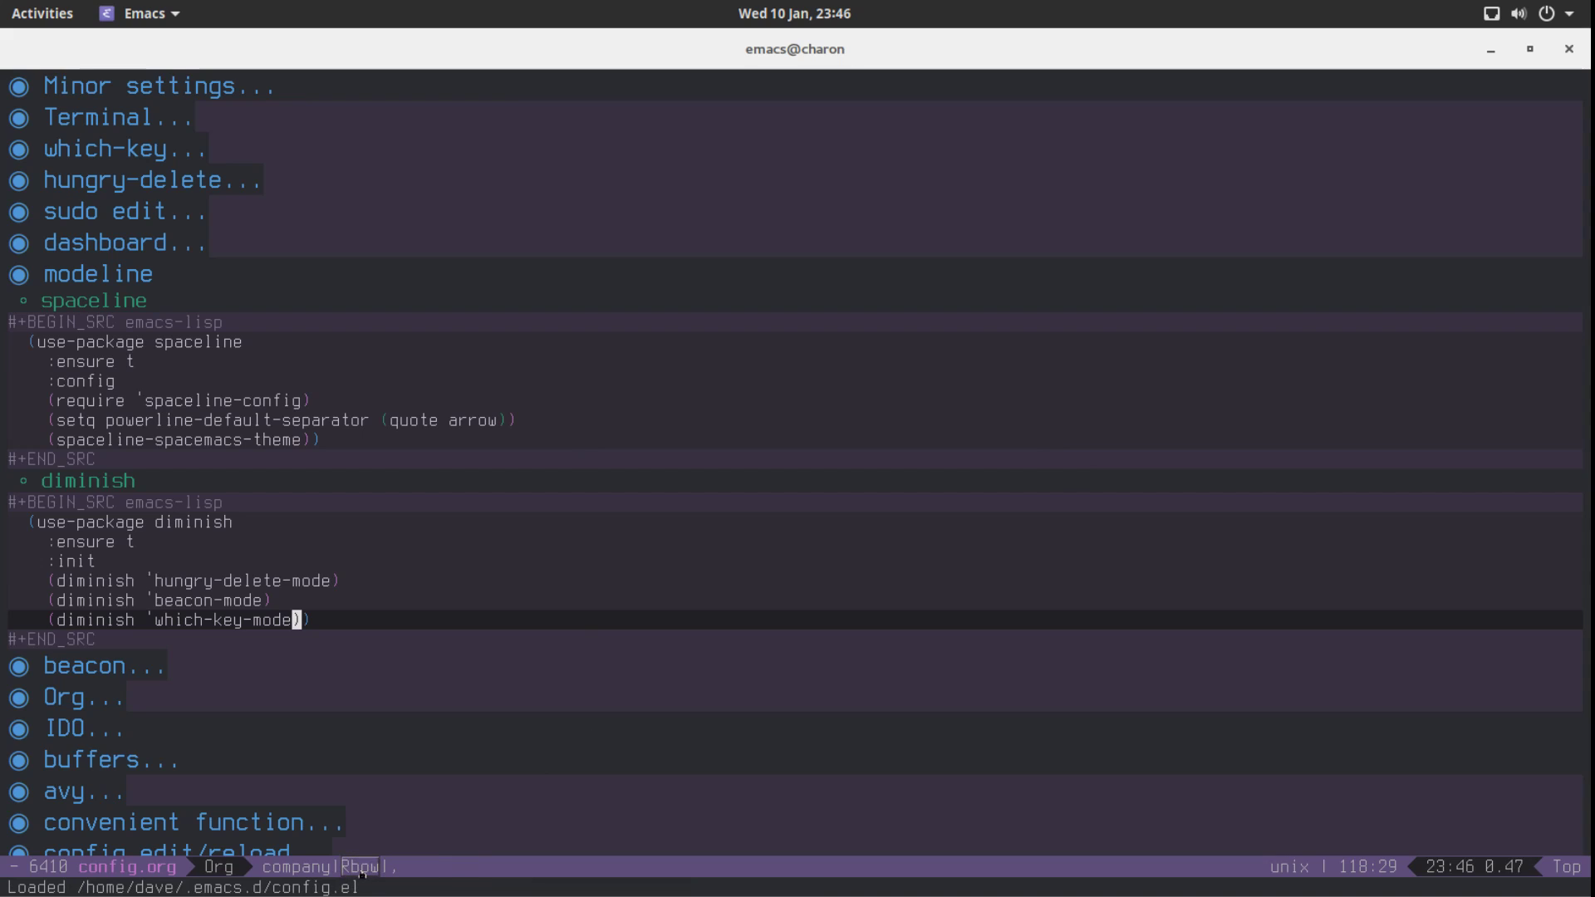
pyautogui.moveTo(353, 866)
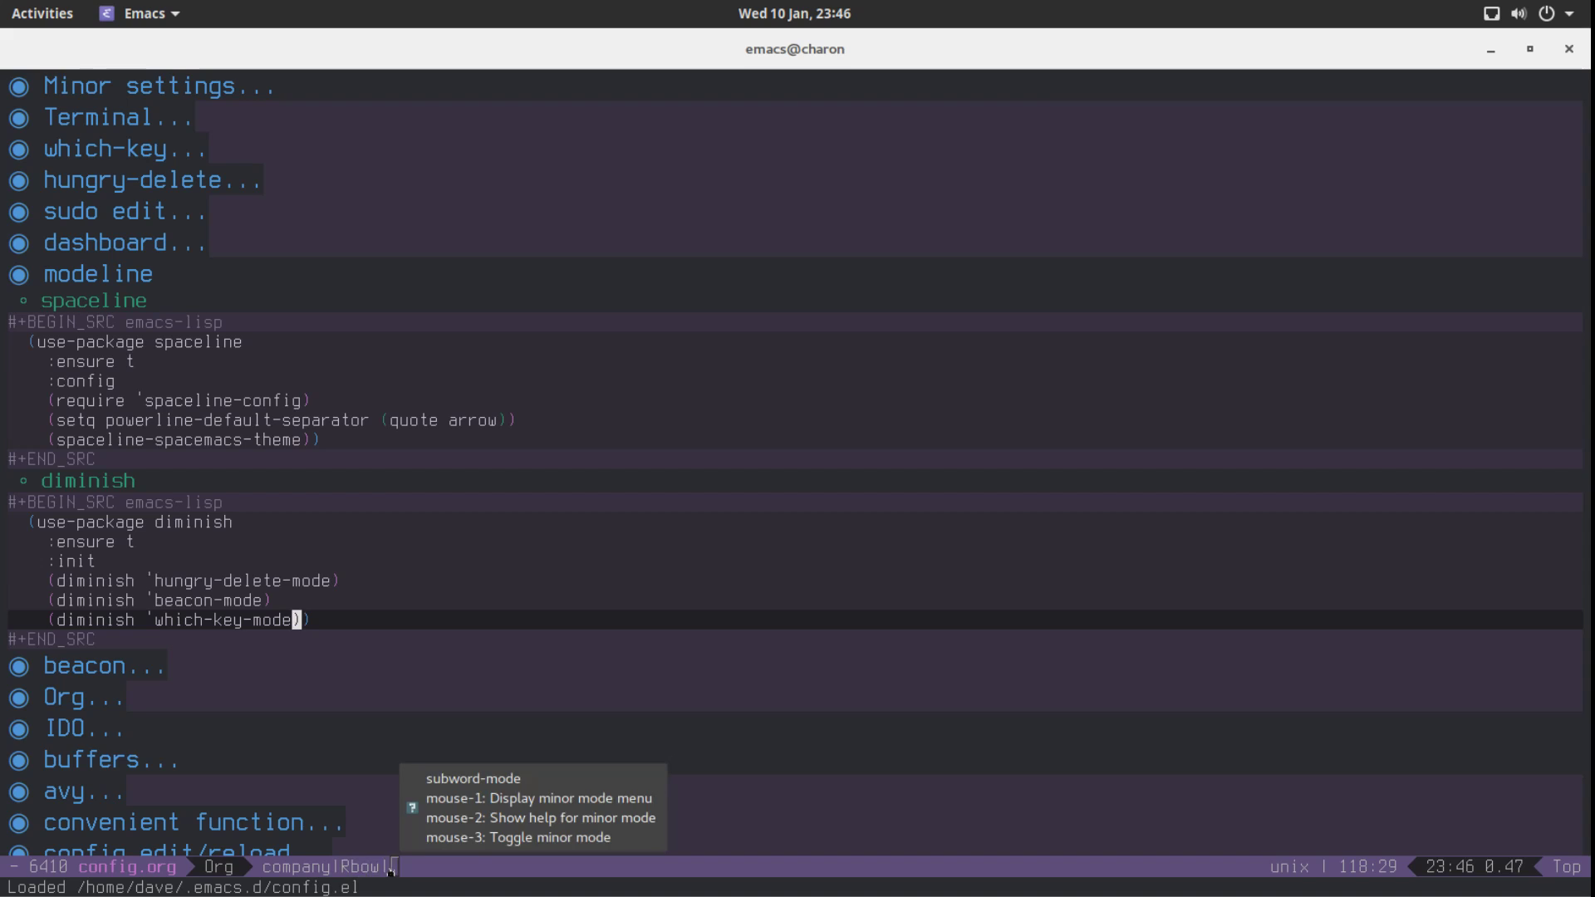
pyautogui.press('Ctrl+p')
pyautogui.write('(diminish ')
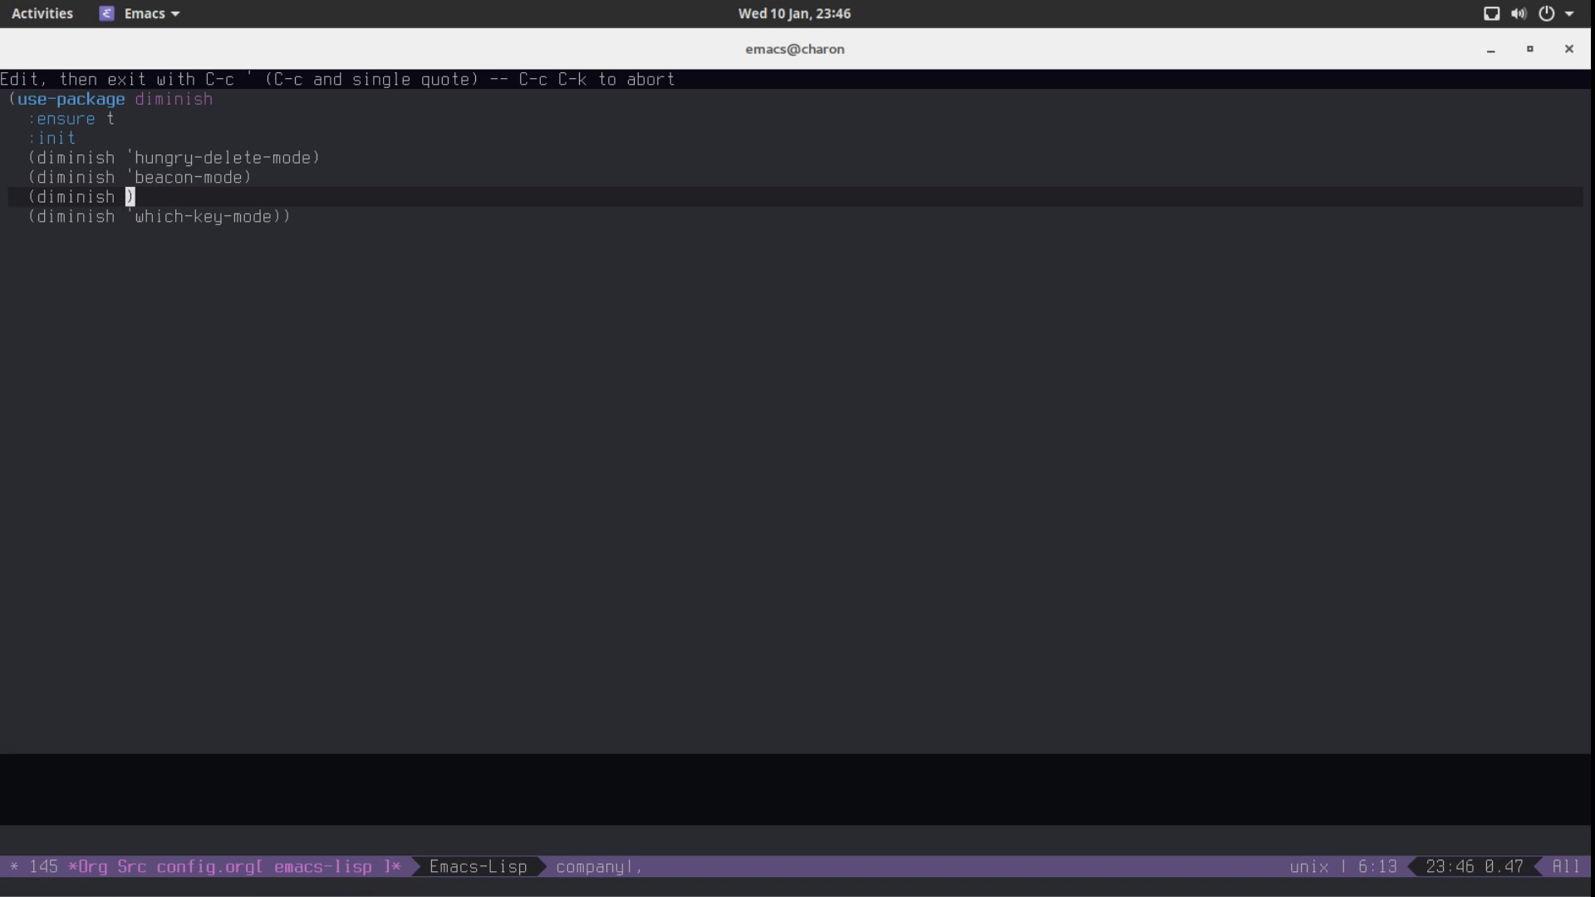
# Add (diminish 'subword-mode) and (diminish 'rainbow-mode) entries to the diminish block
pyautogui.write("'subword-mod")
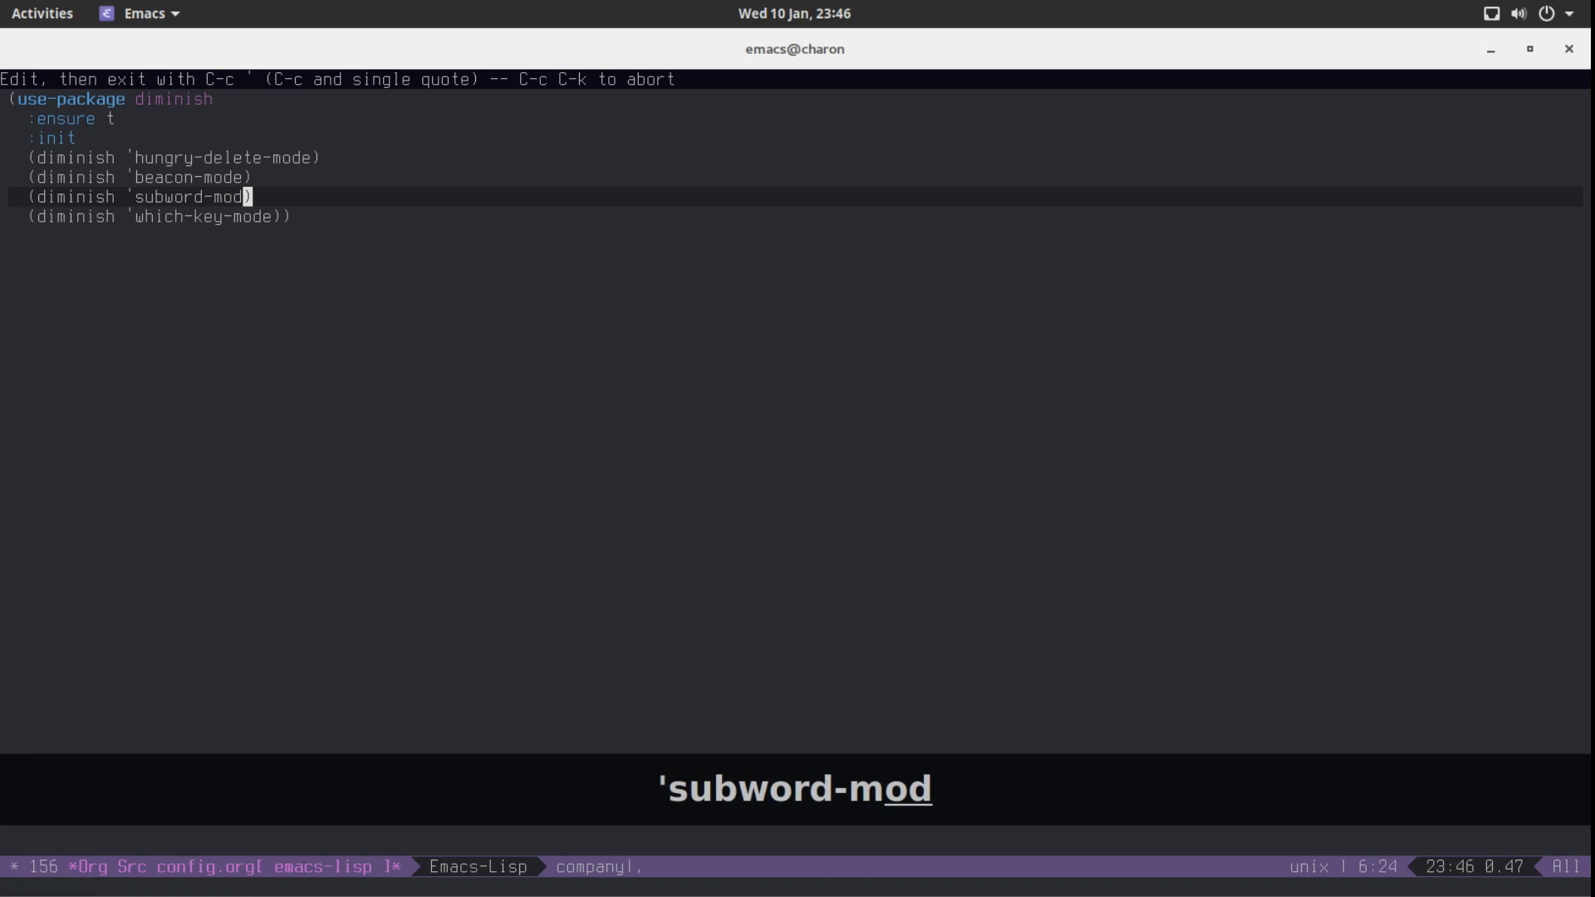
pyautogui.write('e')
pyautogui.press('Return')
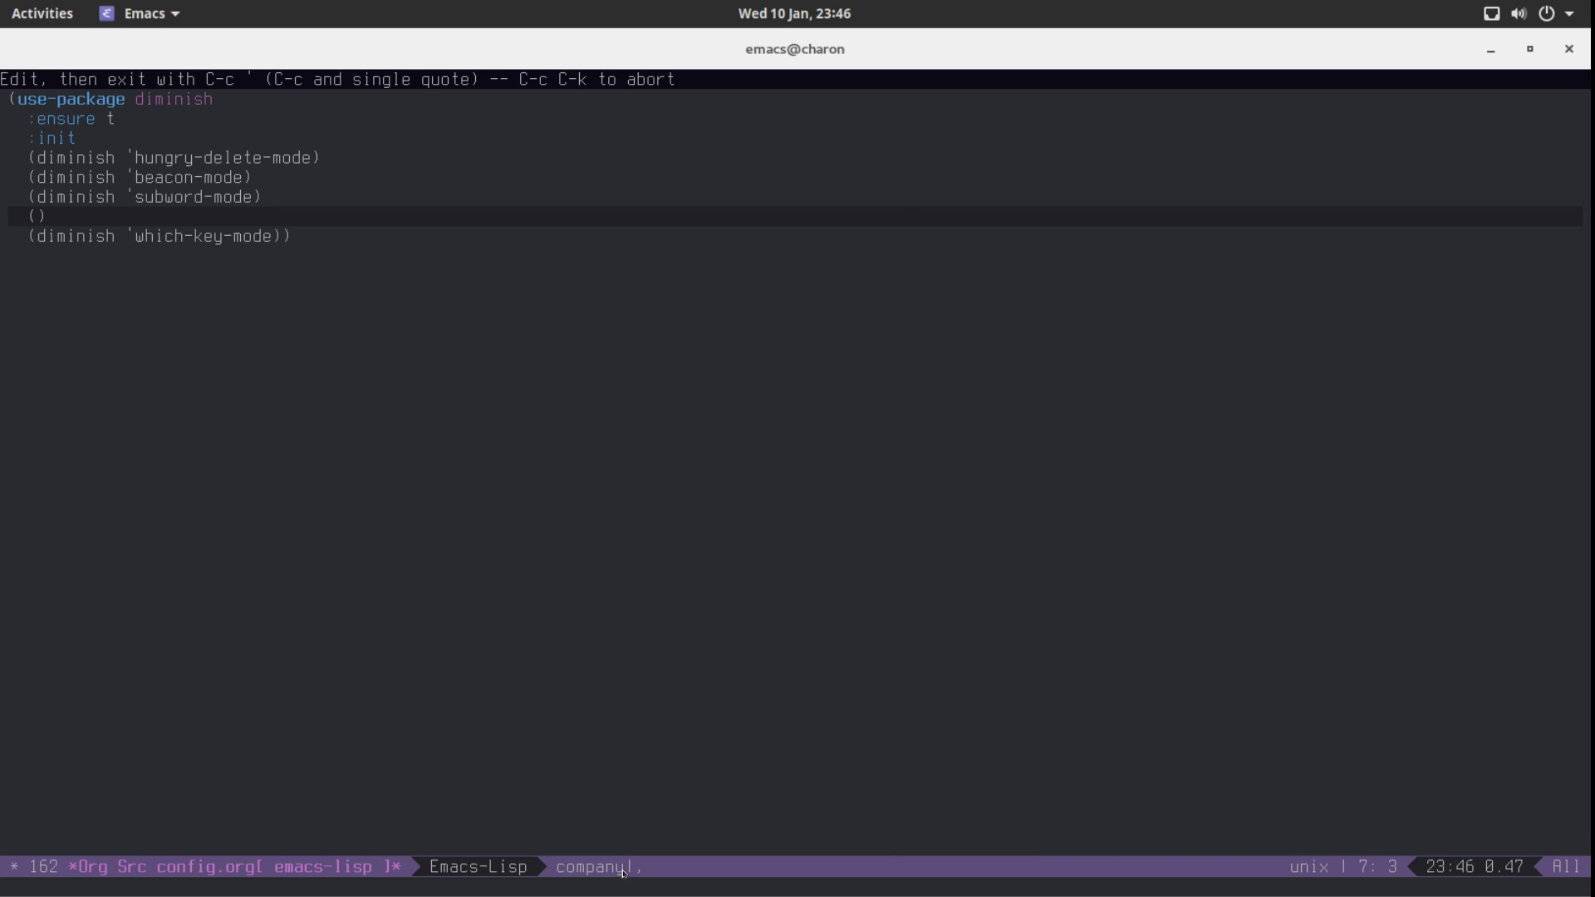
pyautogui.press('ctrl+c')
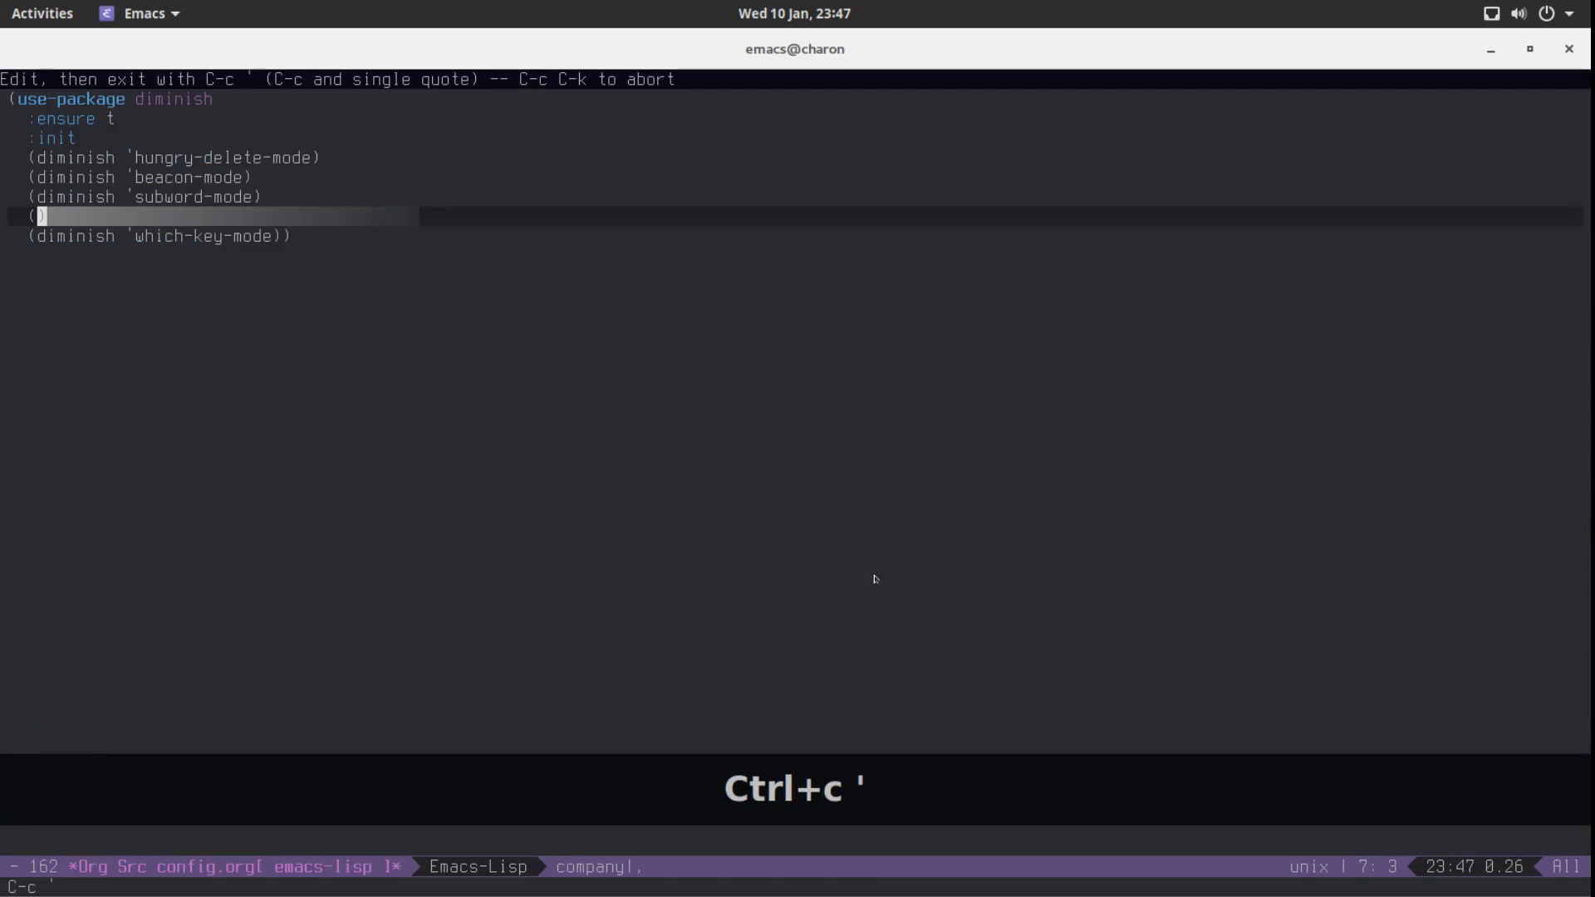
pyautogui.write("diminish 'rainbow-mode")
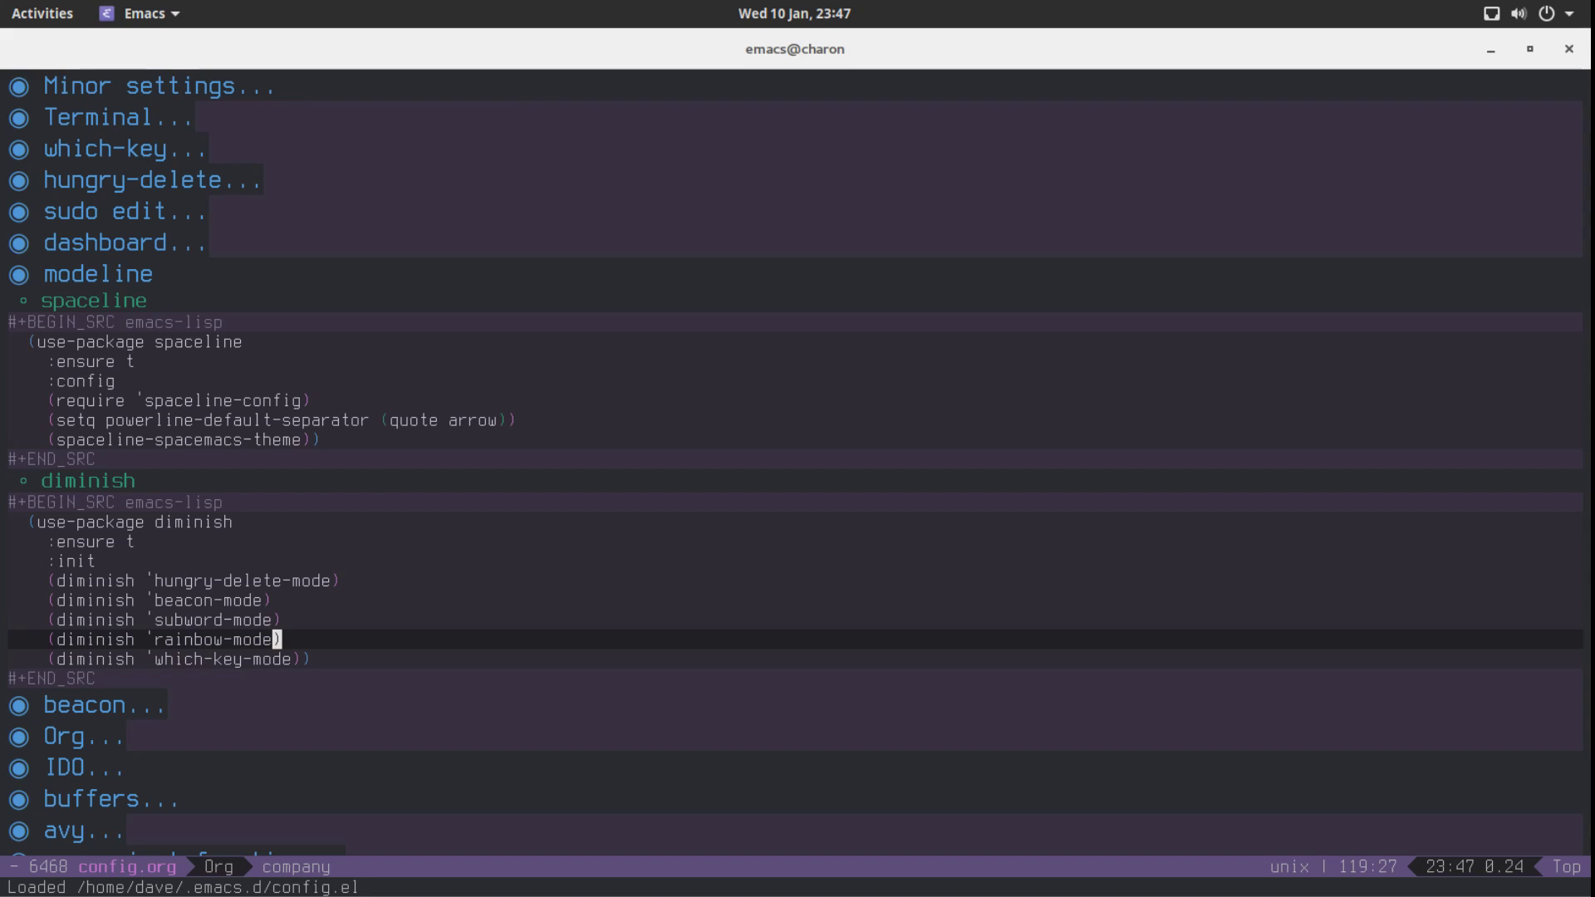
# Save config.org, fold it to top-level headings, and return to the modeline heading
pyautogui.press('ctrl+x ctrl+s')
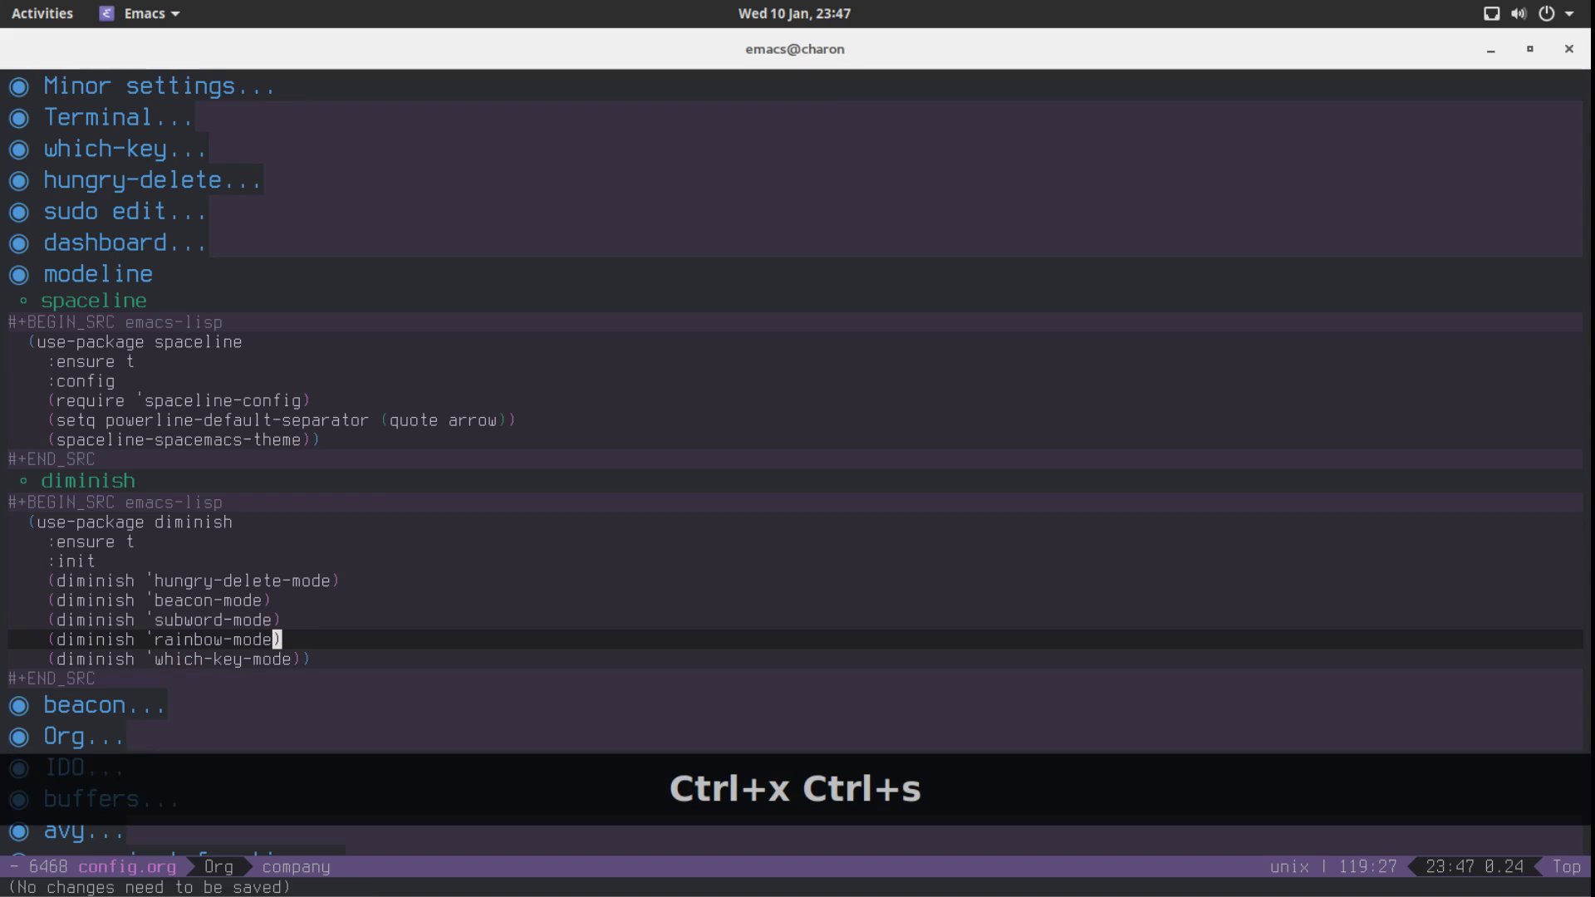
pyautogui.press('ctrl+x ctrl+s')
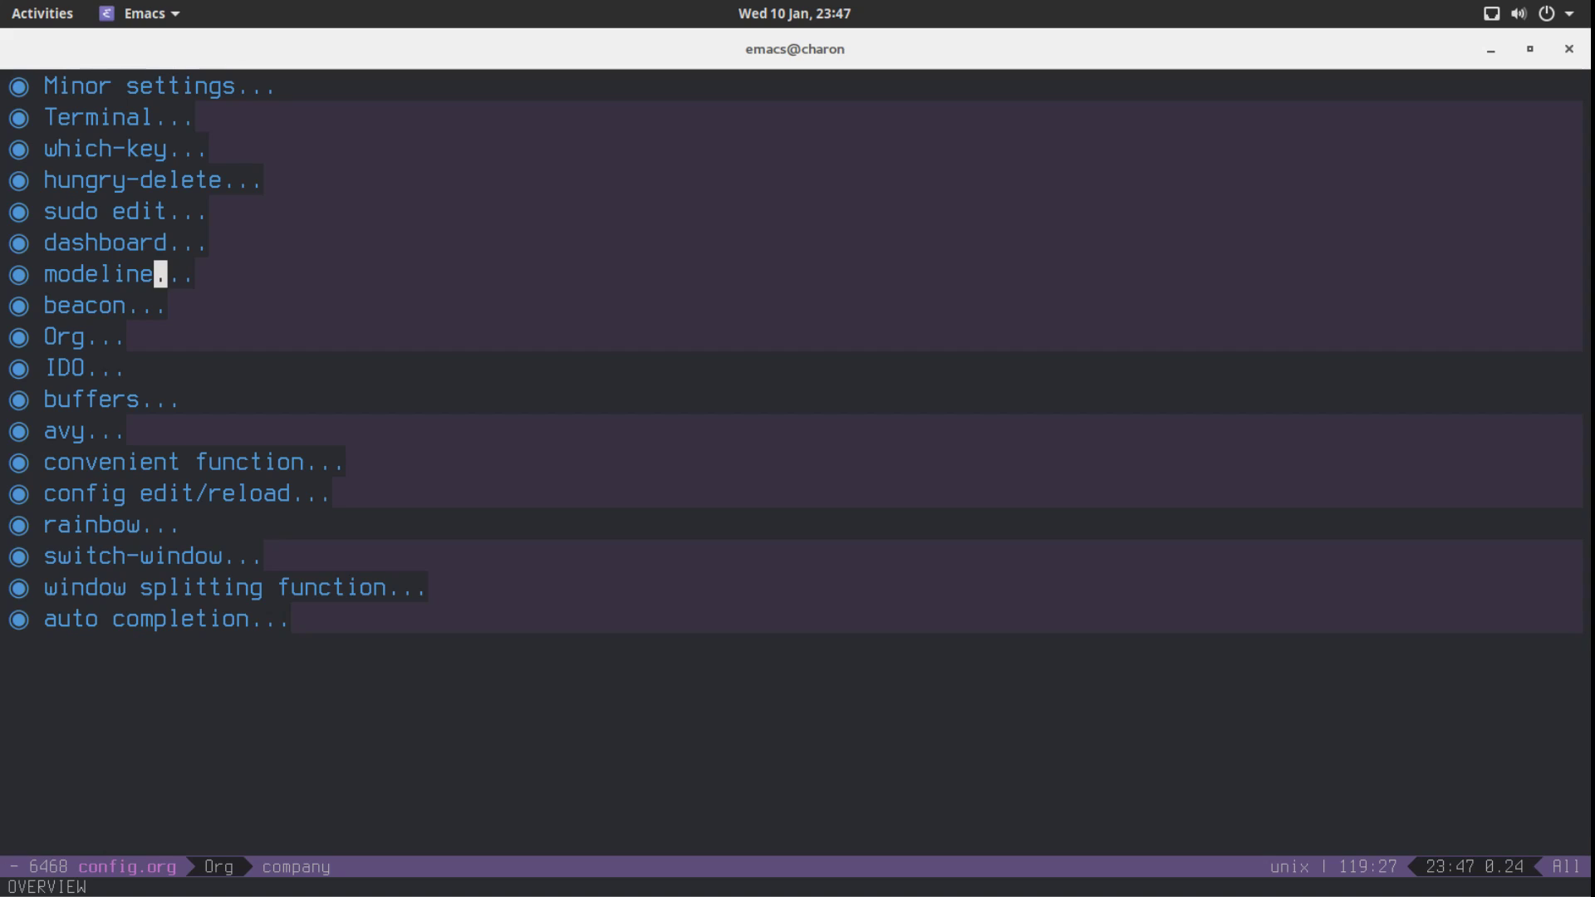
pyautogui.press('Ctrl+n')
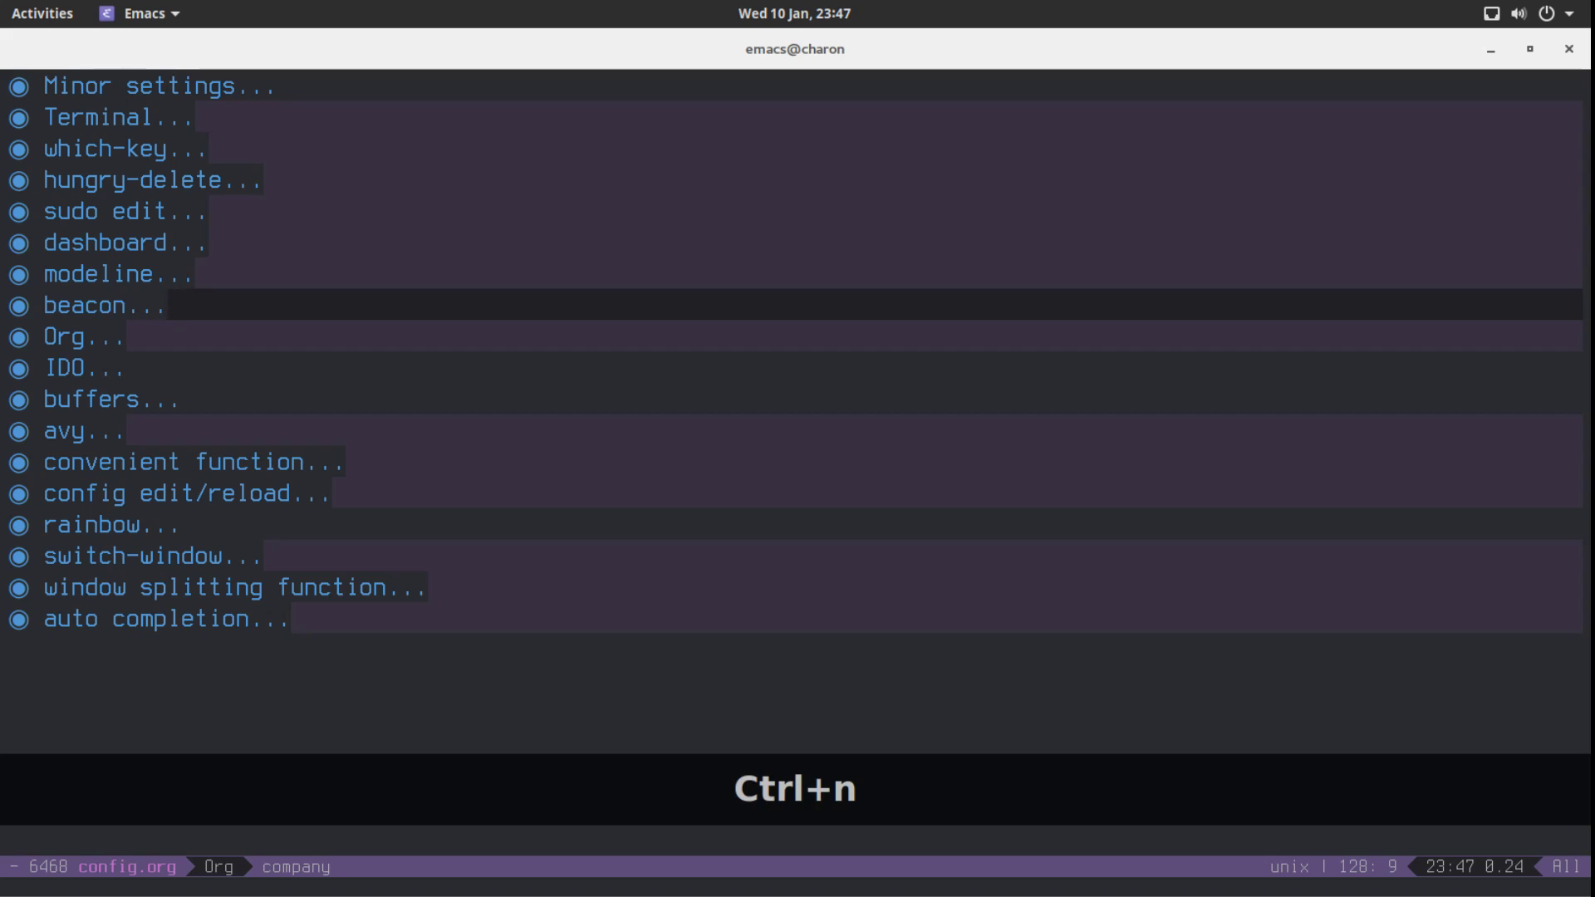
pyautogui.press('ctrl+p')
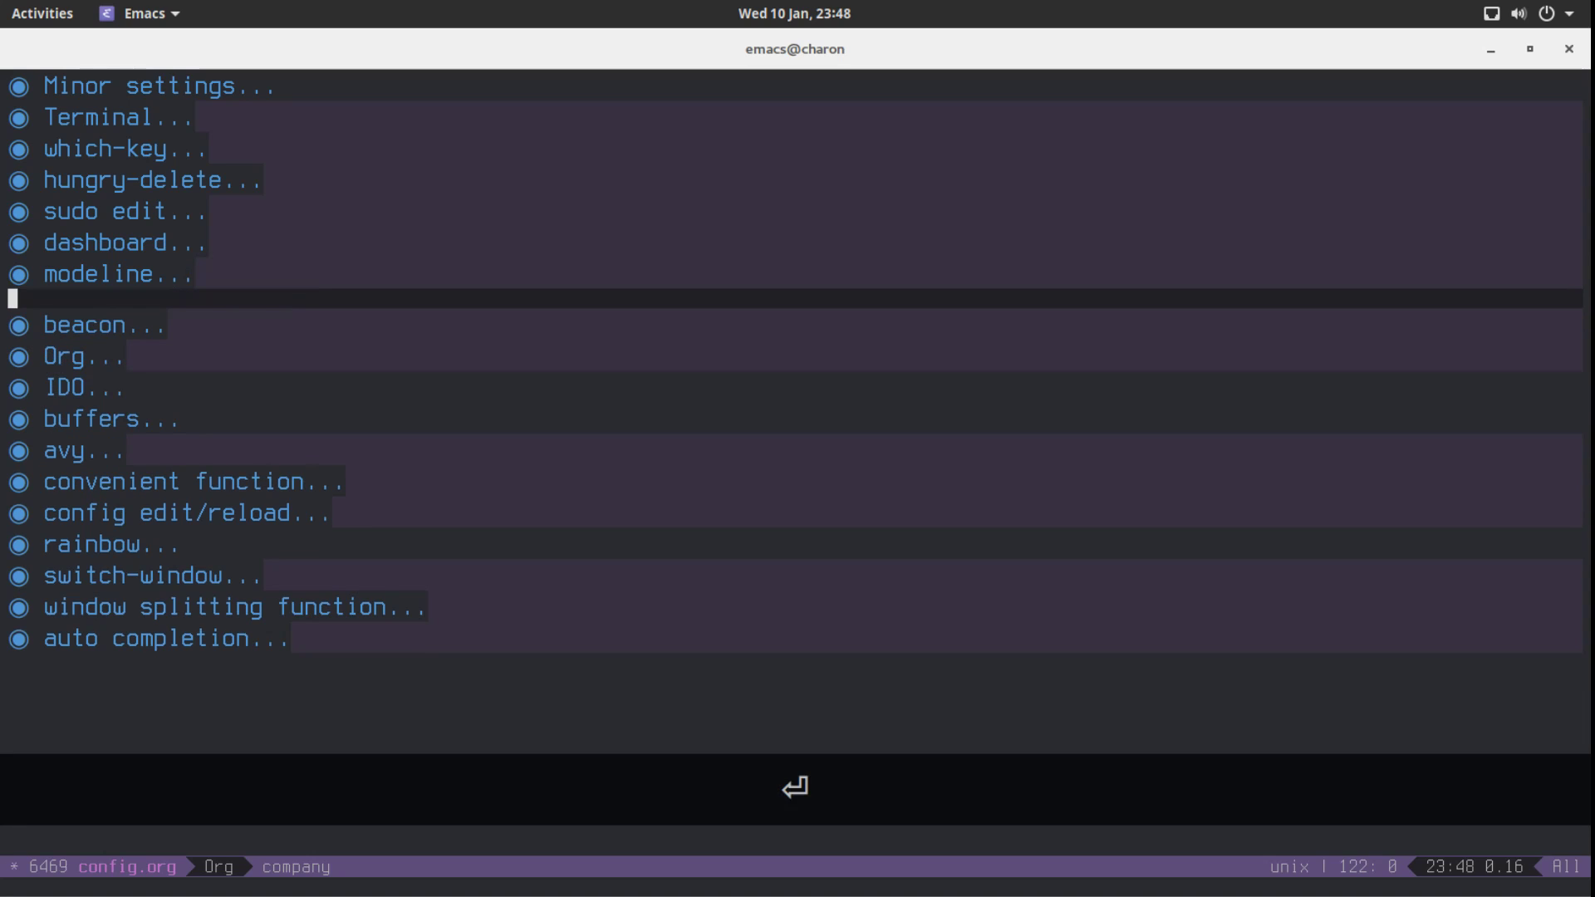
# Create a '* dmenu' heading right after the modeline heading, before beacon
pyautogui.write('s')
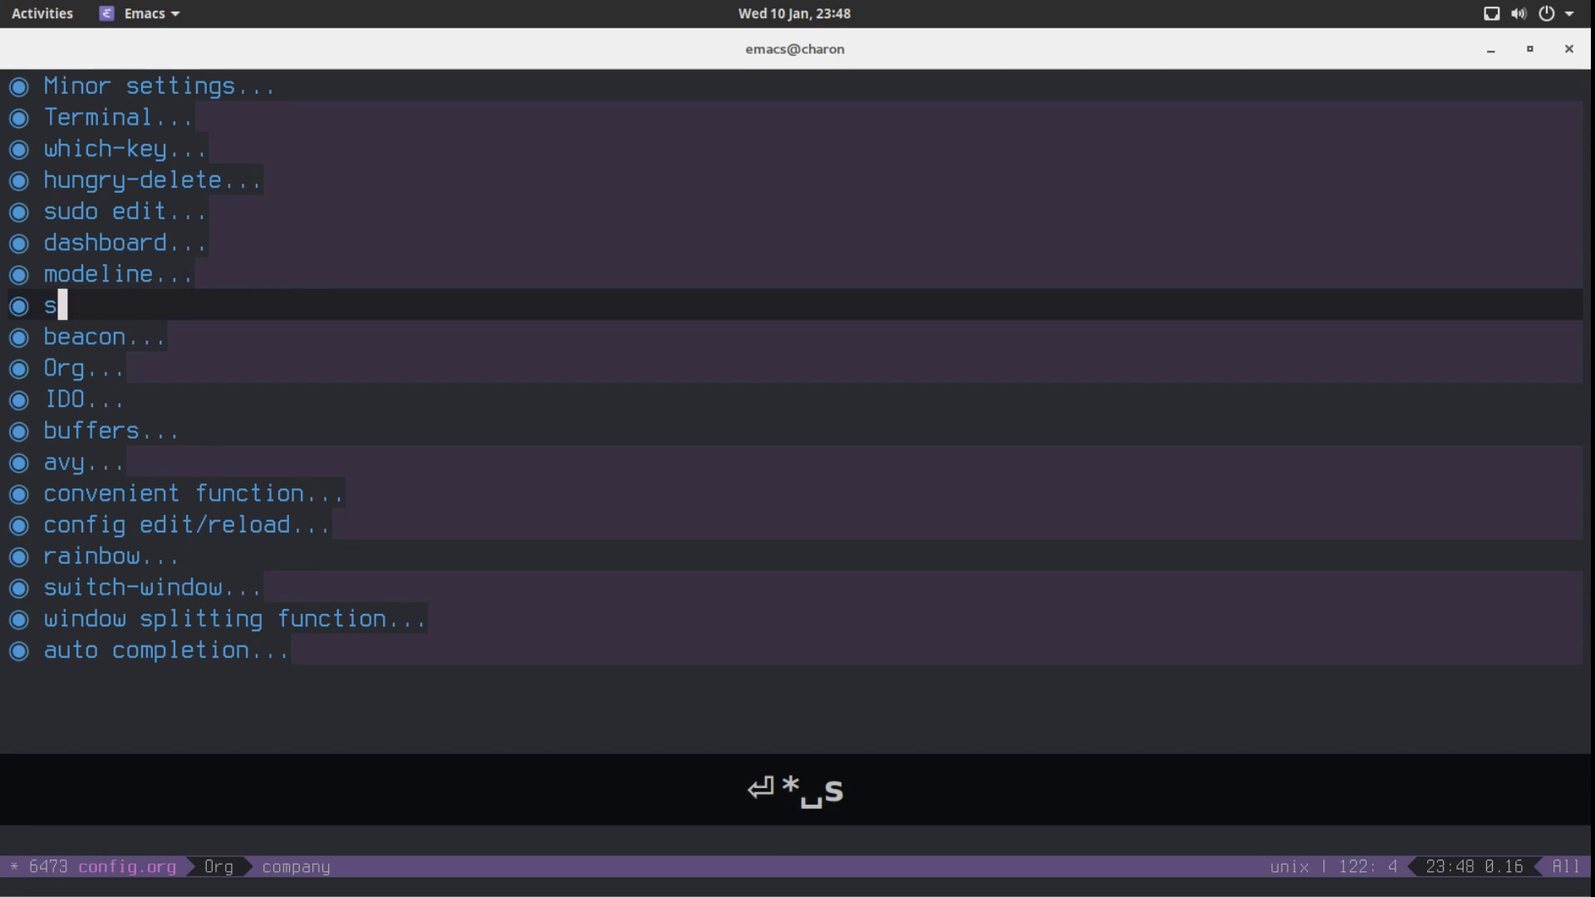
pyautogui.write('menu')
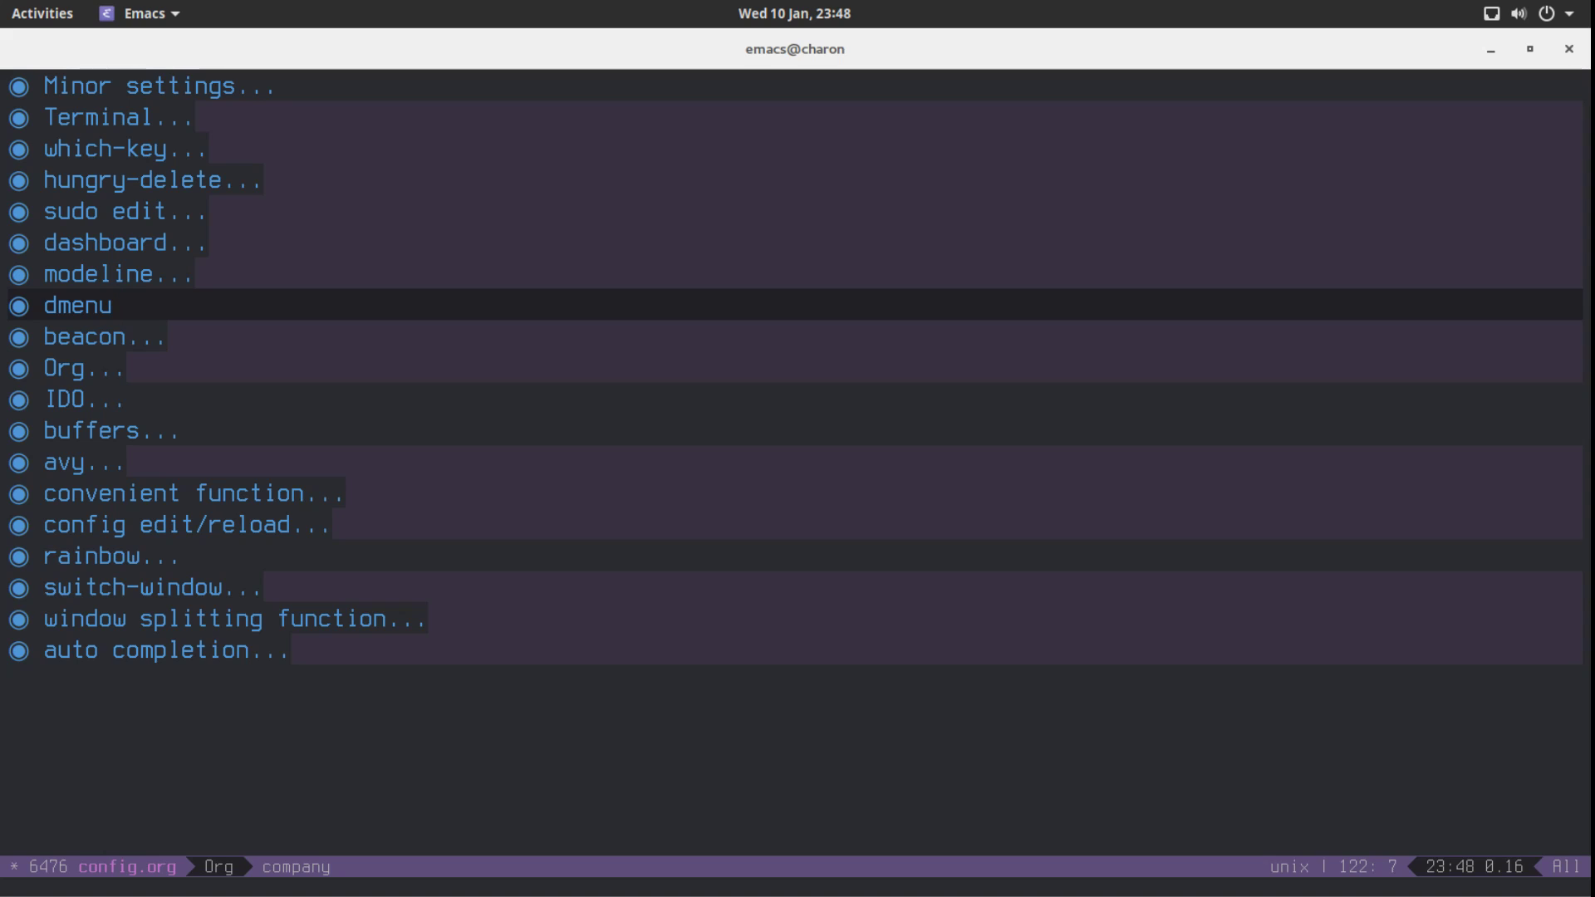
pyautogui.click(117, 305)
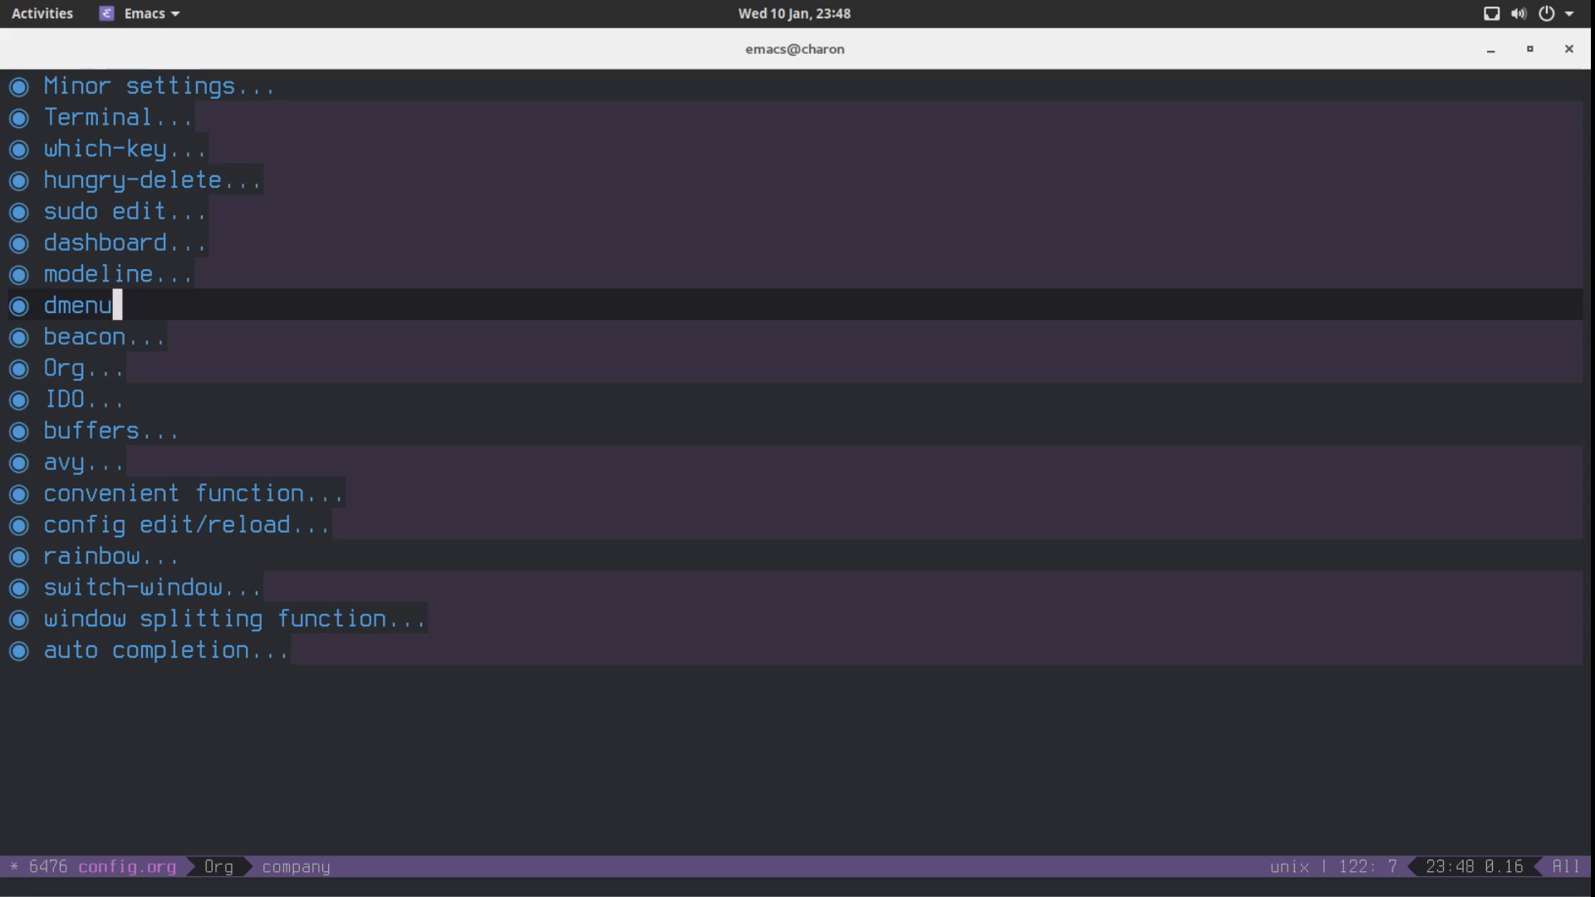
pyautogui.moveTo(190, 381)
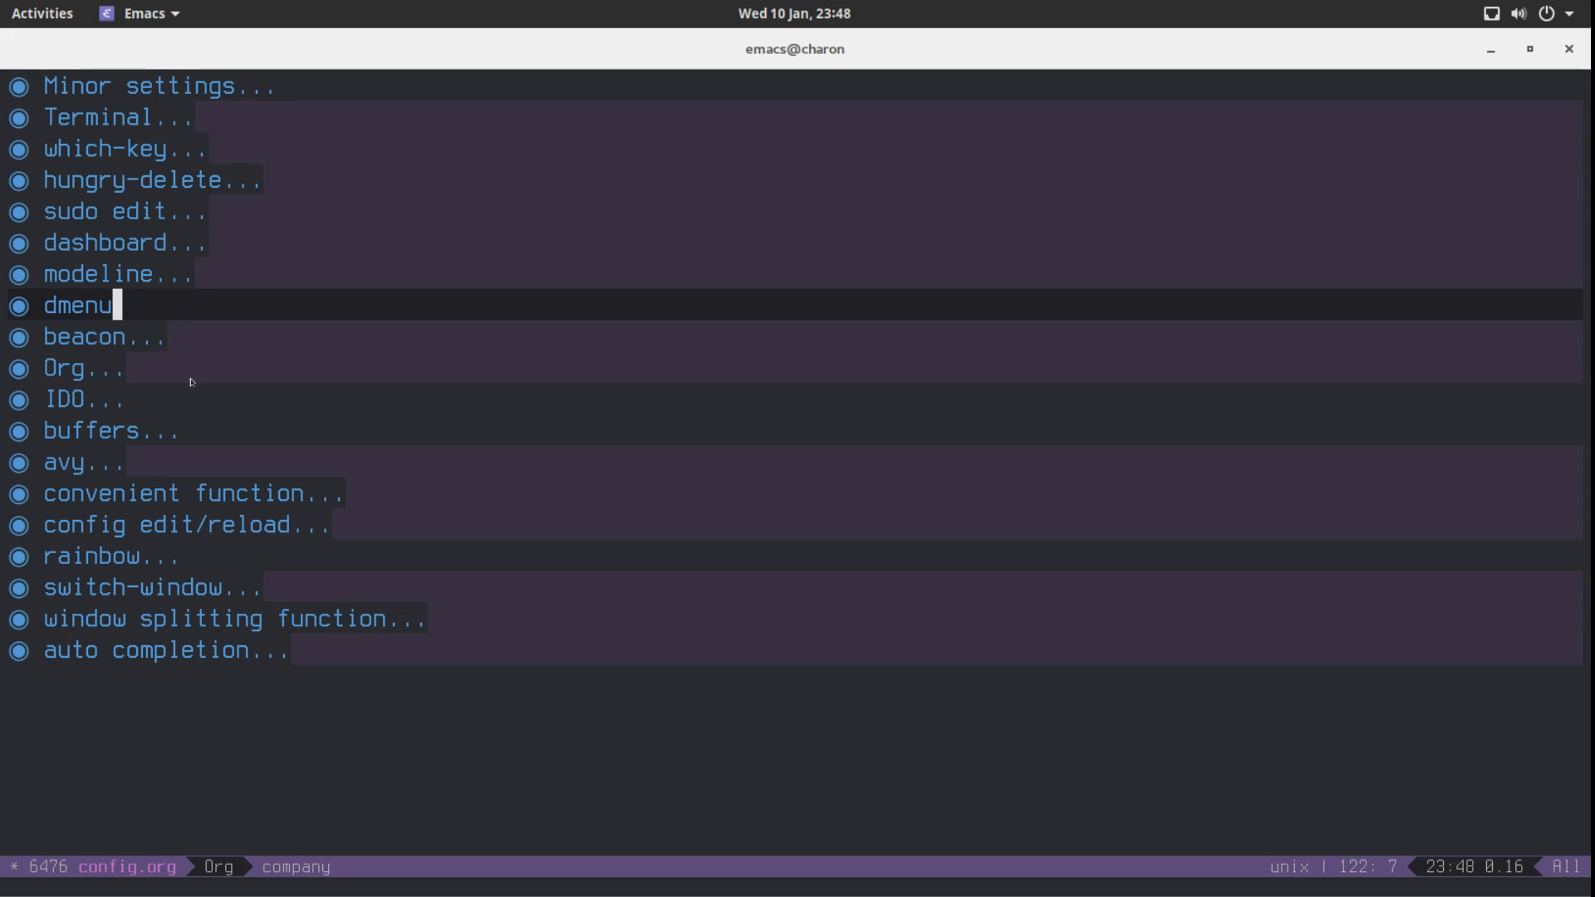
pyautogui.moveTo(580, 821)
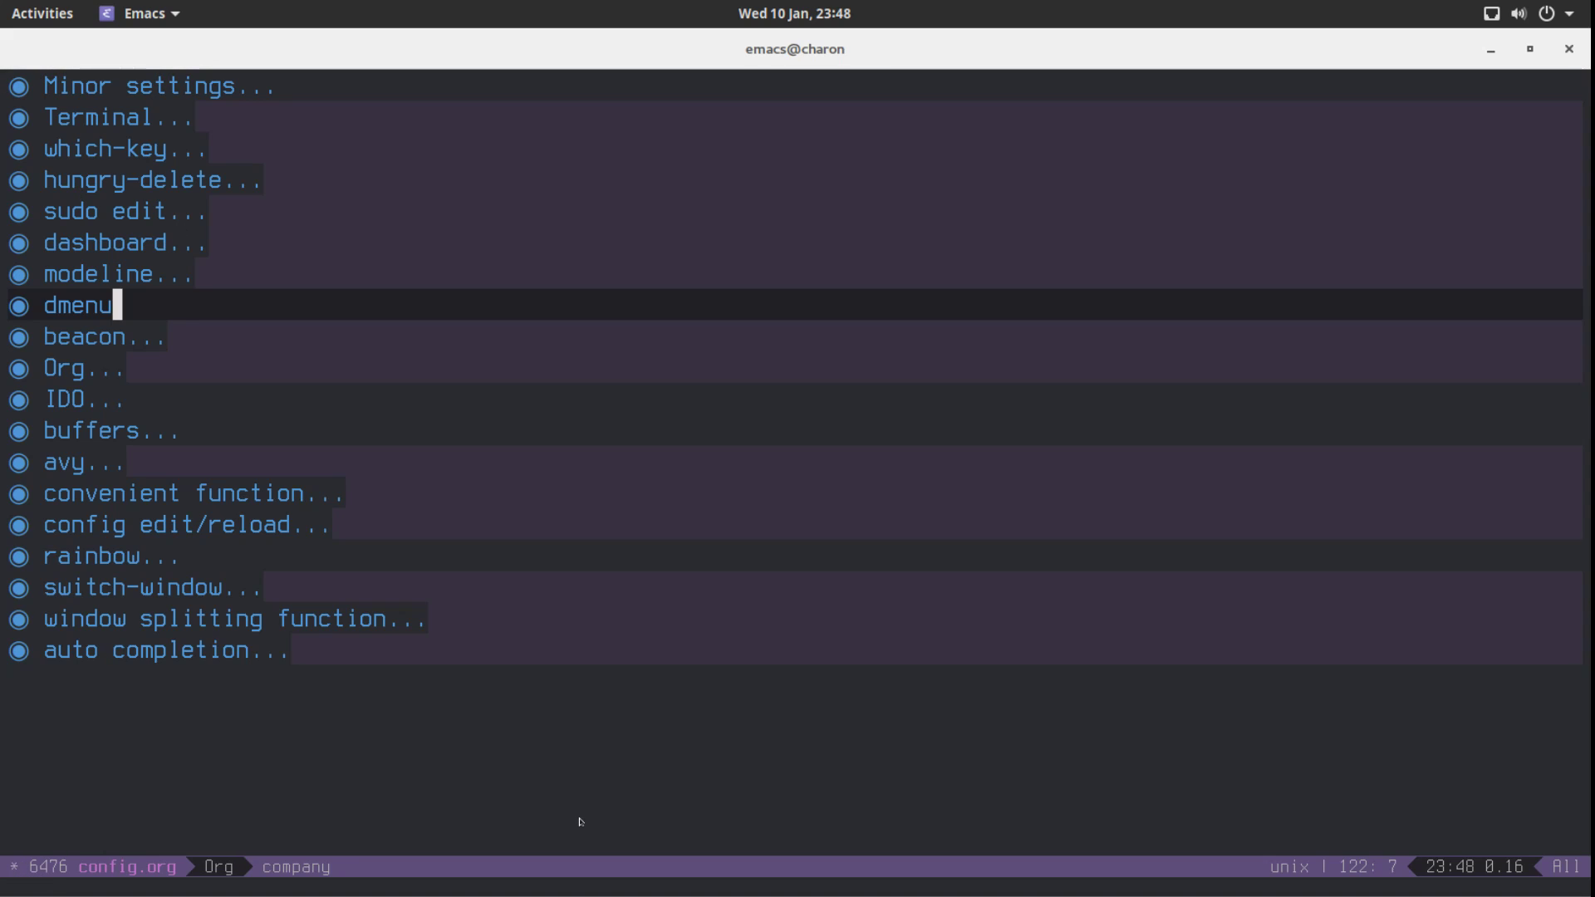
pyautogui.moveTo(789, 729)
pyautogui.write('(')
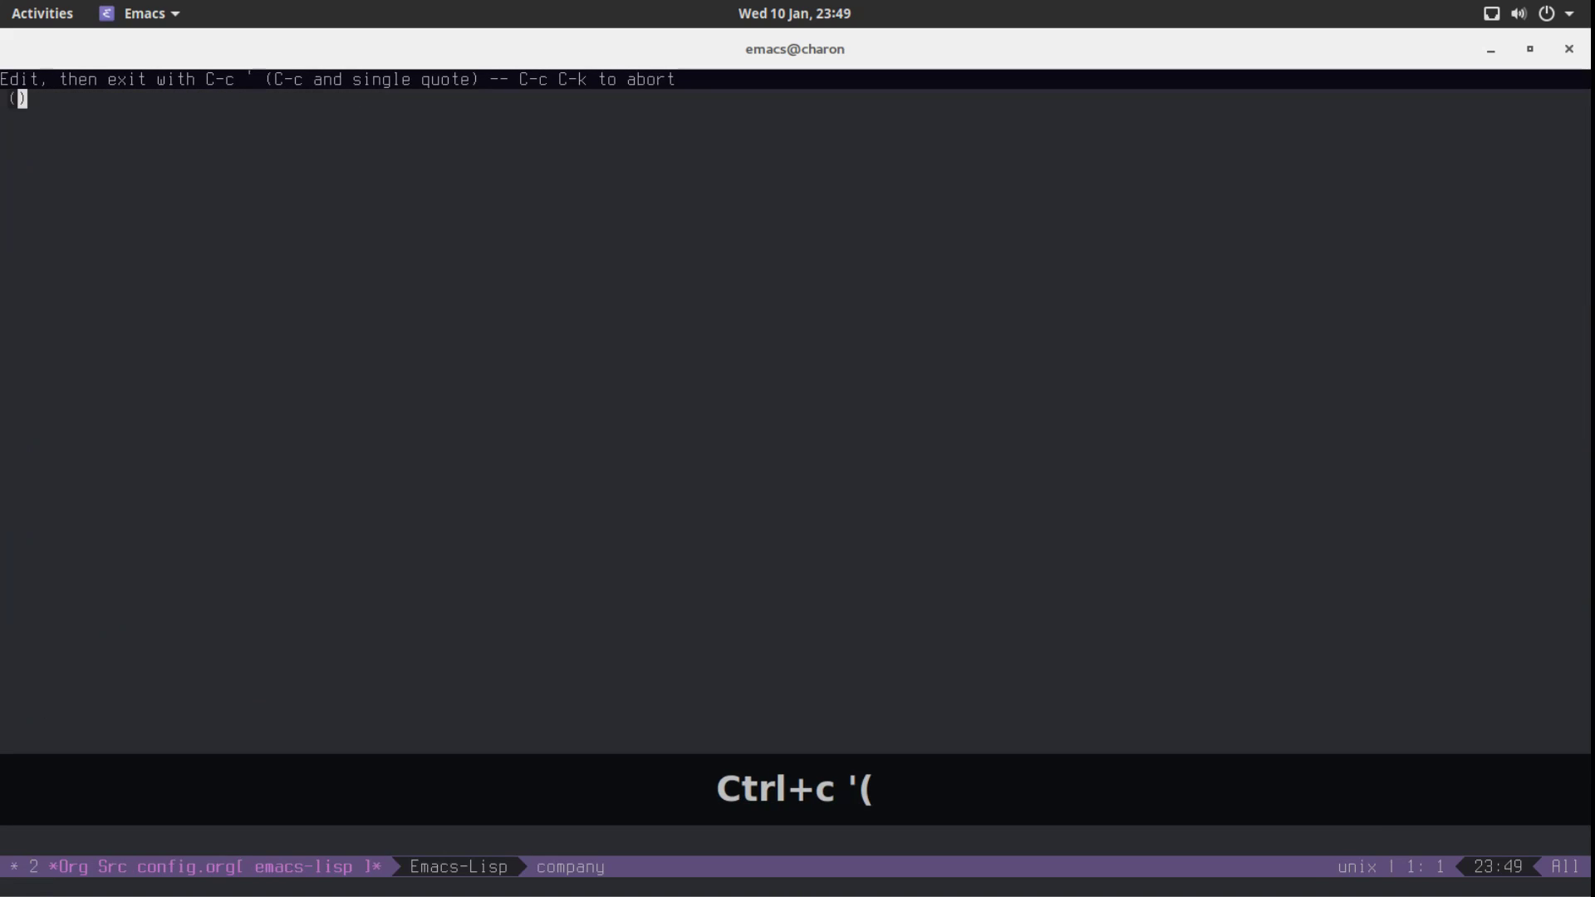
# Write (use-package dmenu :ensure t :bind ("s-SPC" . 'dmenu)) in the dmenu source block
pyautogui.write('use-package')
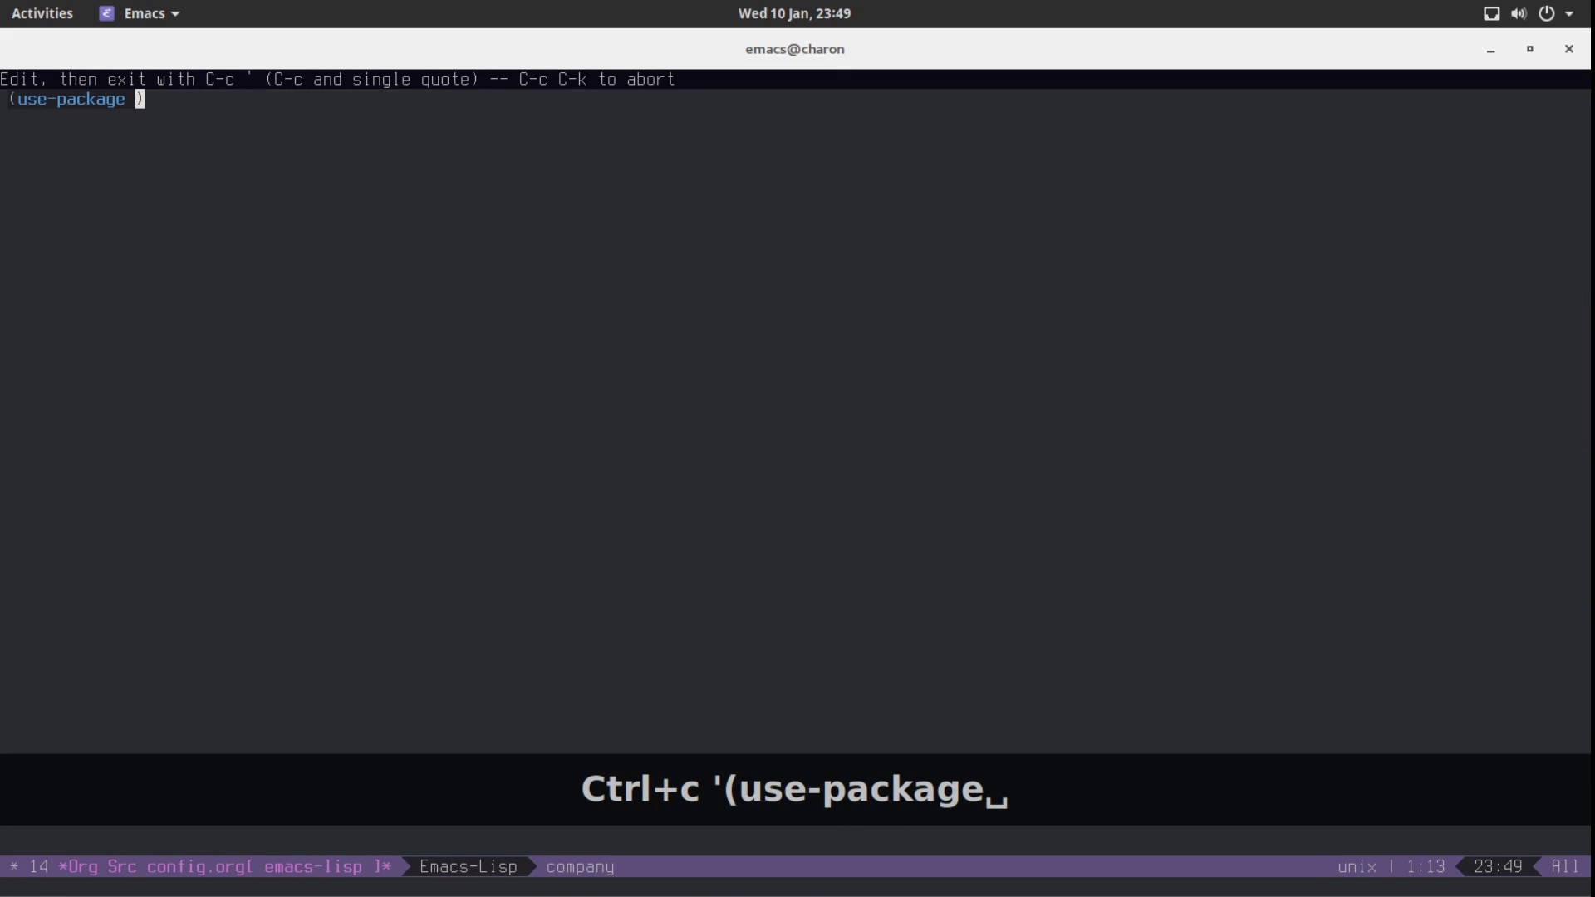
pyautogui.write('dmenu')
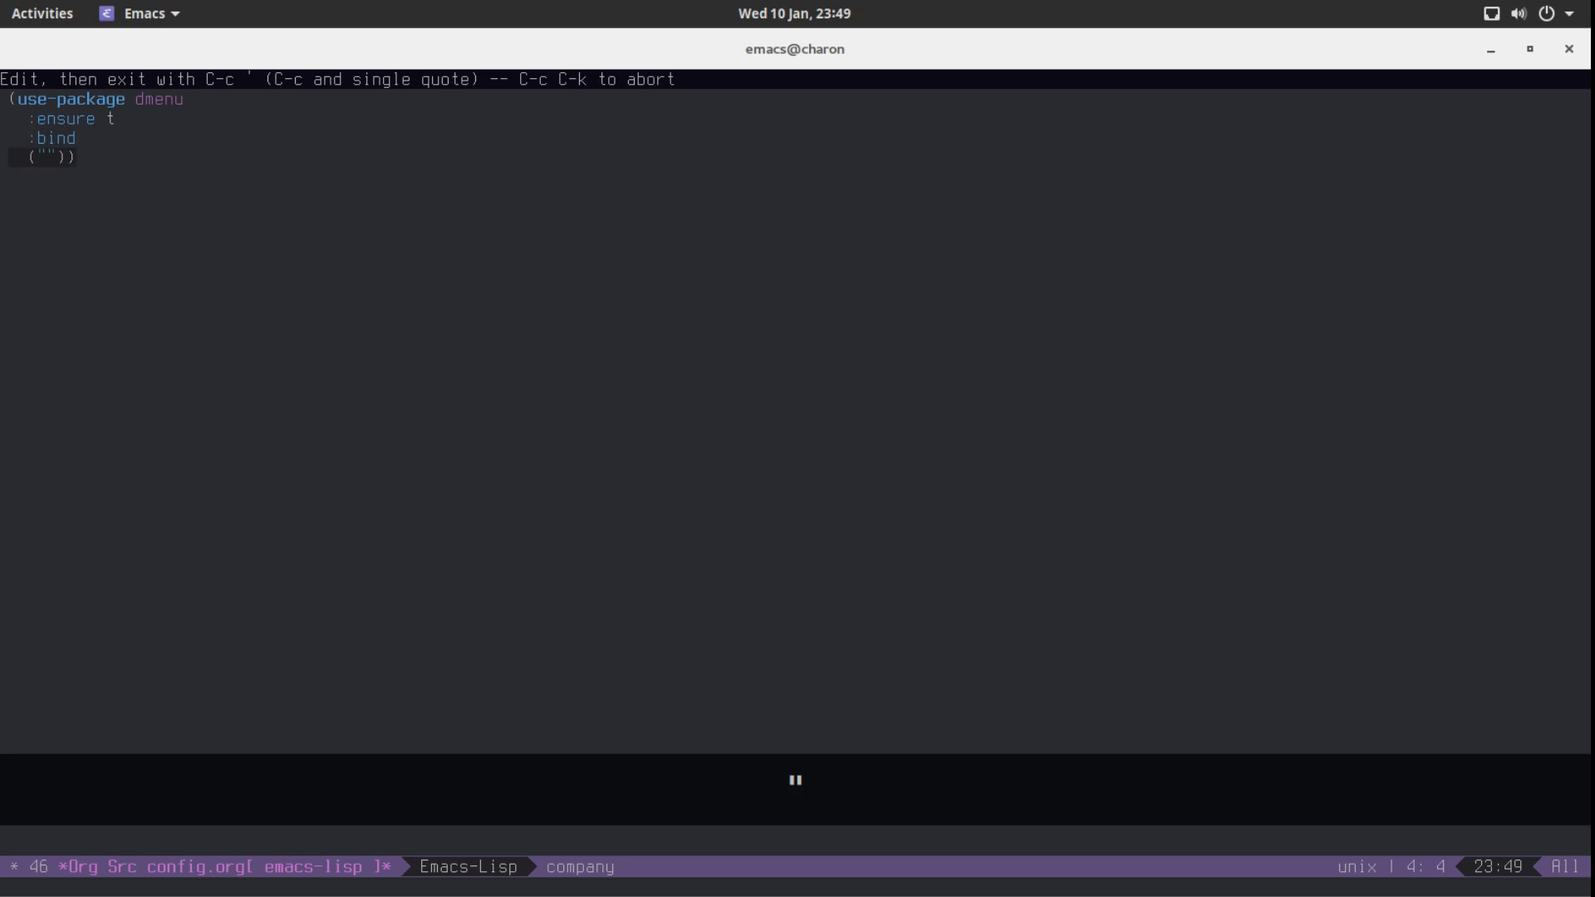
pyautogui.write('s-SPC')
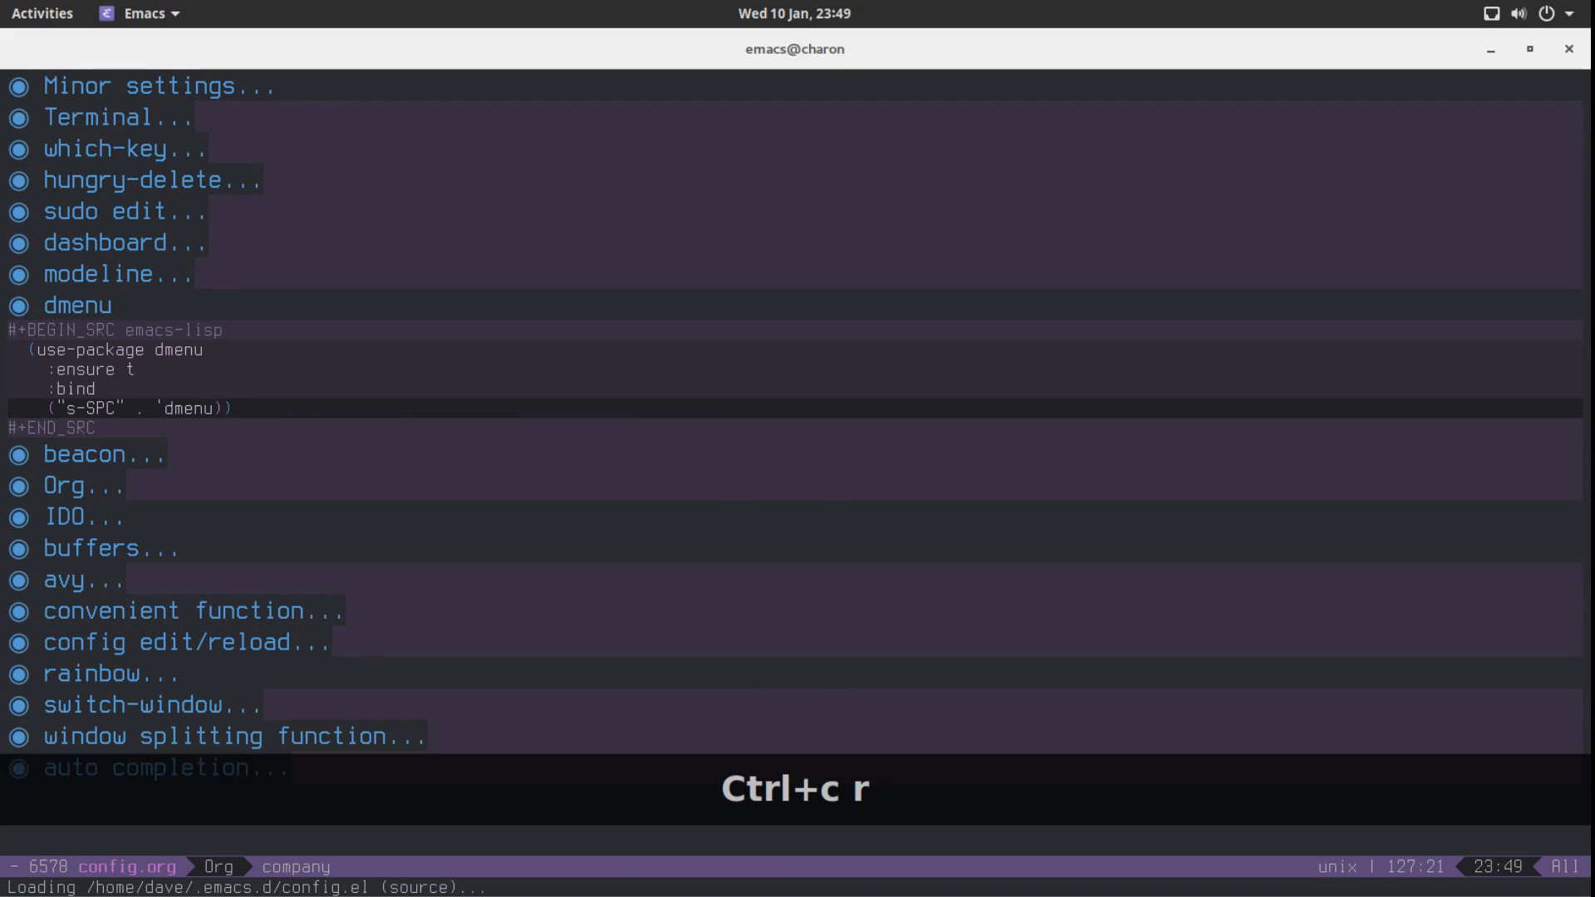
# Reload config with C-c r to install dmenu, check *Messages*, then close it
pyautogui.press('ctrl+c r')
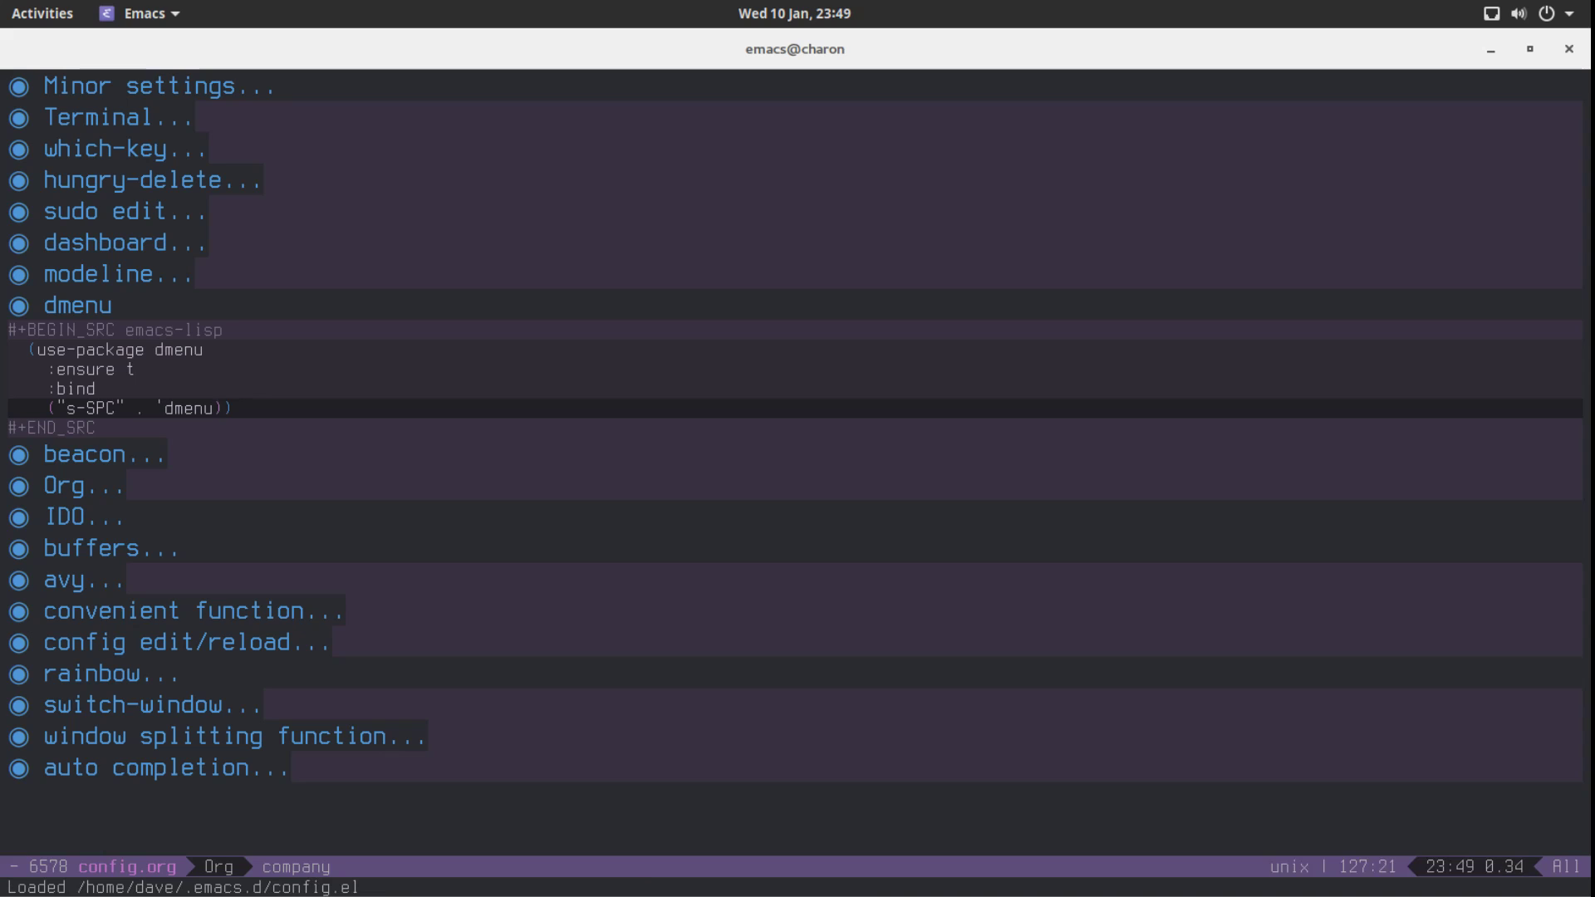
pyautogui.click(42, 13)
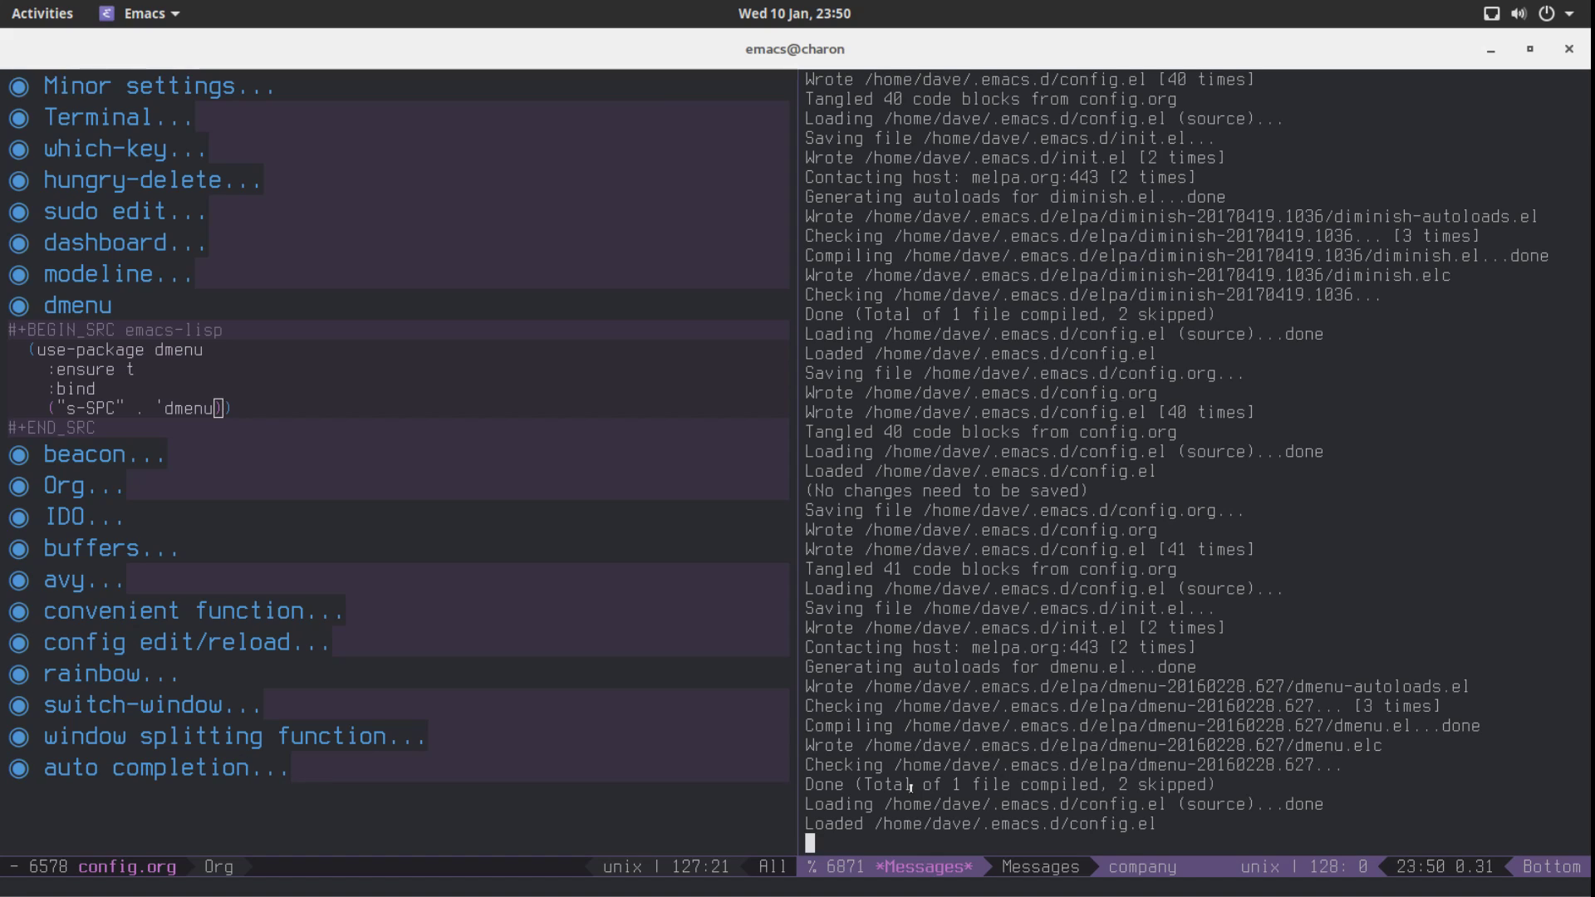
pyautogui.moveTo(909, 788)
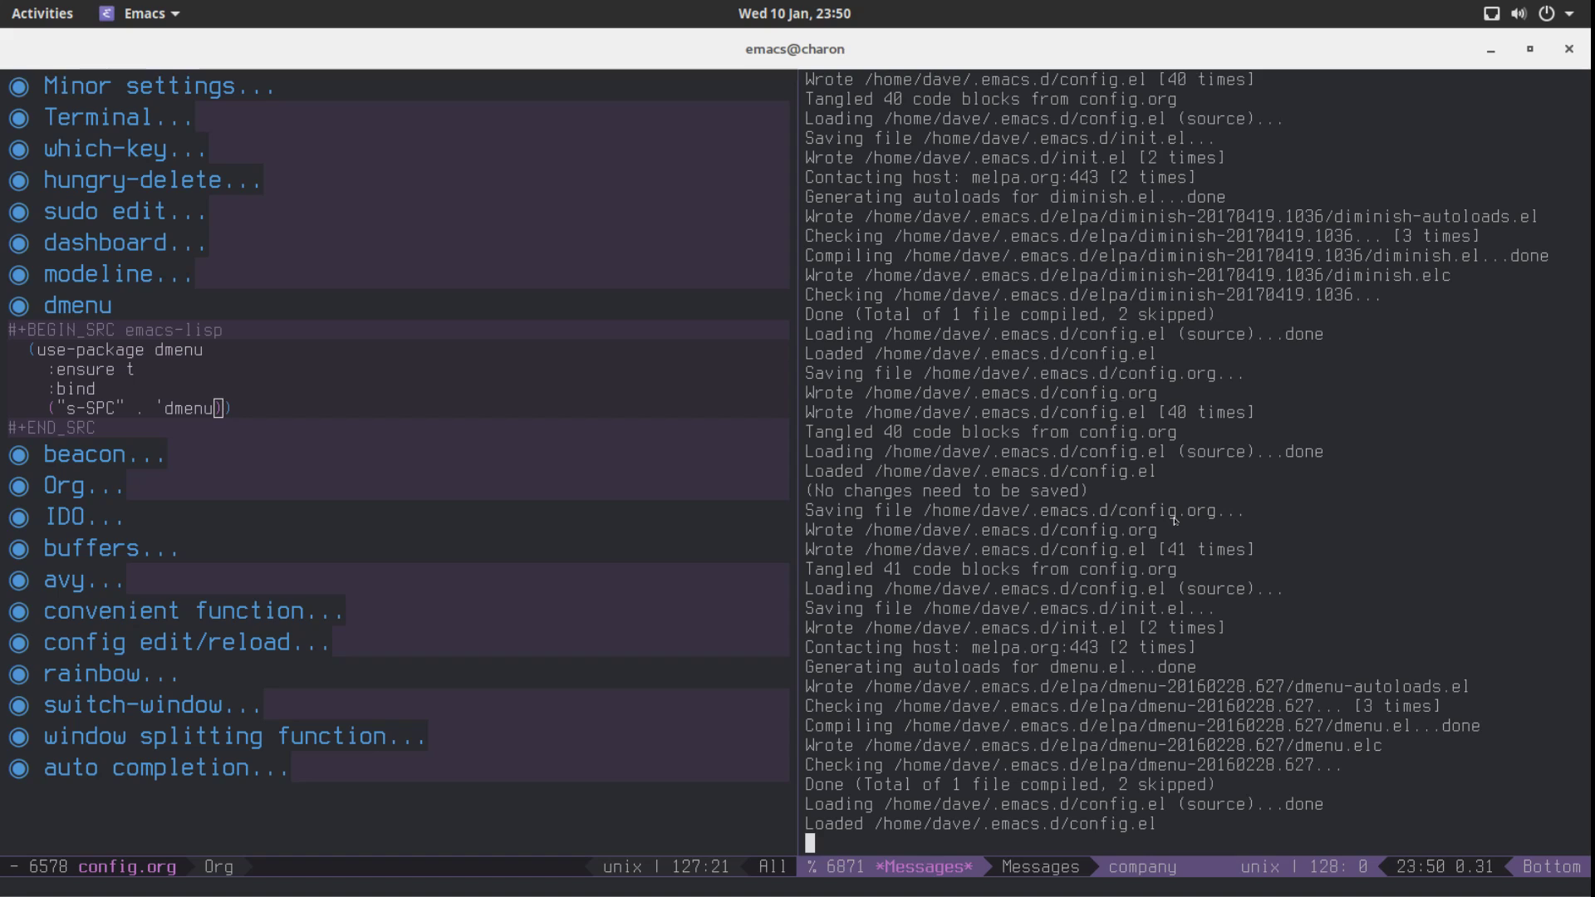
pyautogui.press('ctrl+x')
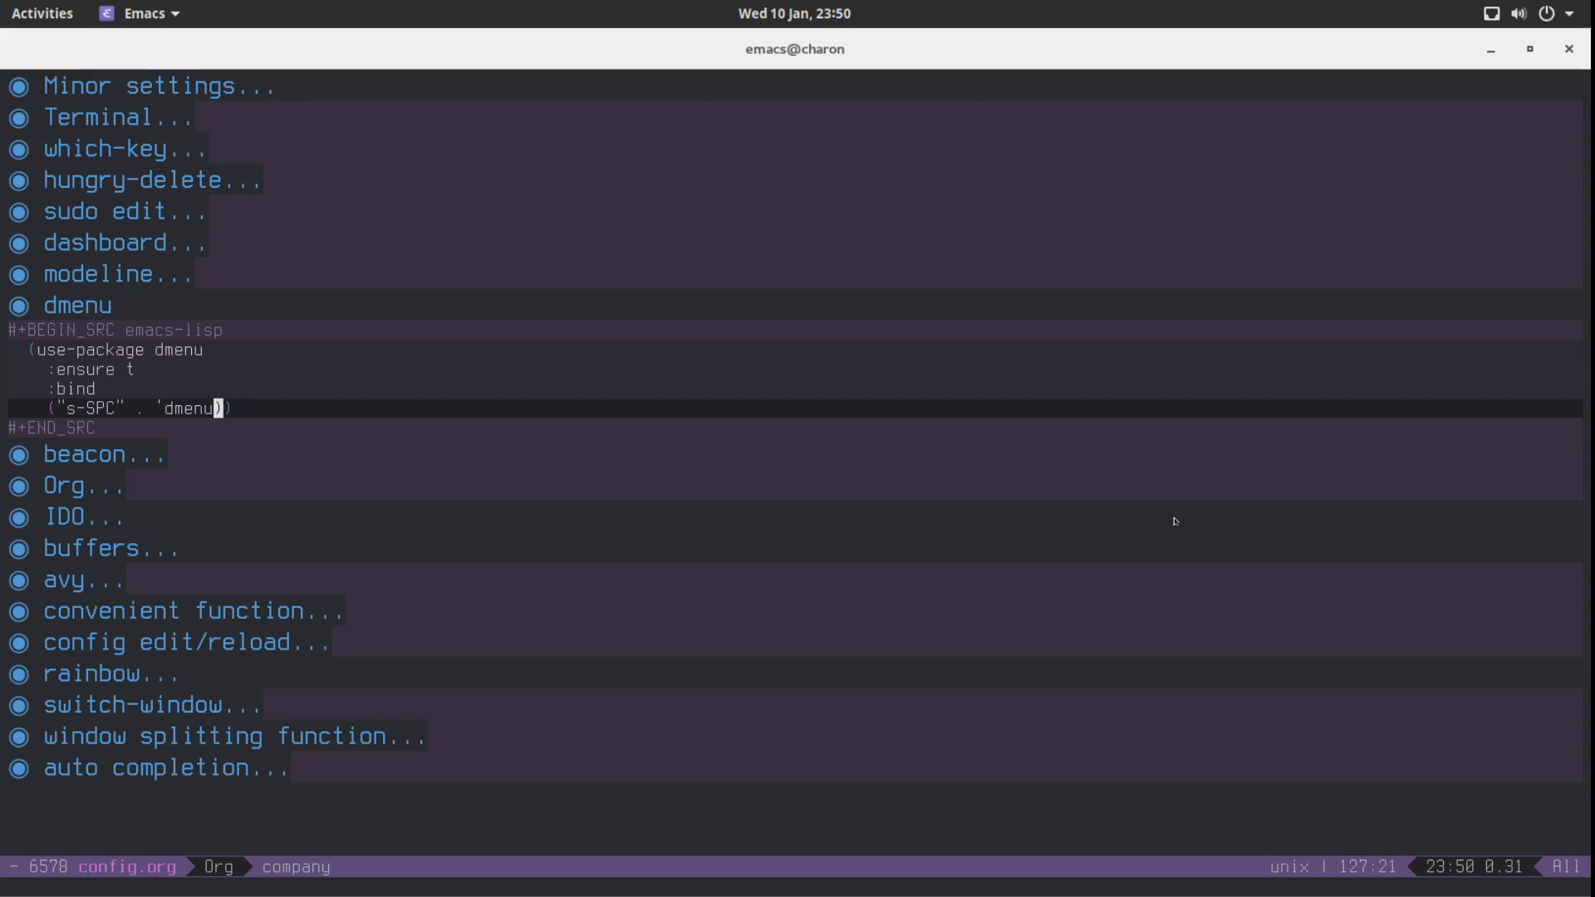
pyautogui.moveTo(1243, 579)
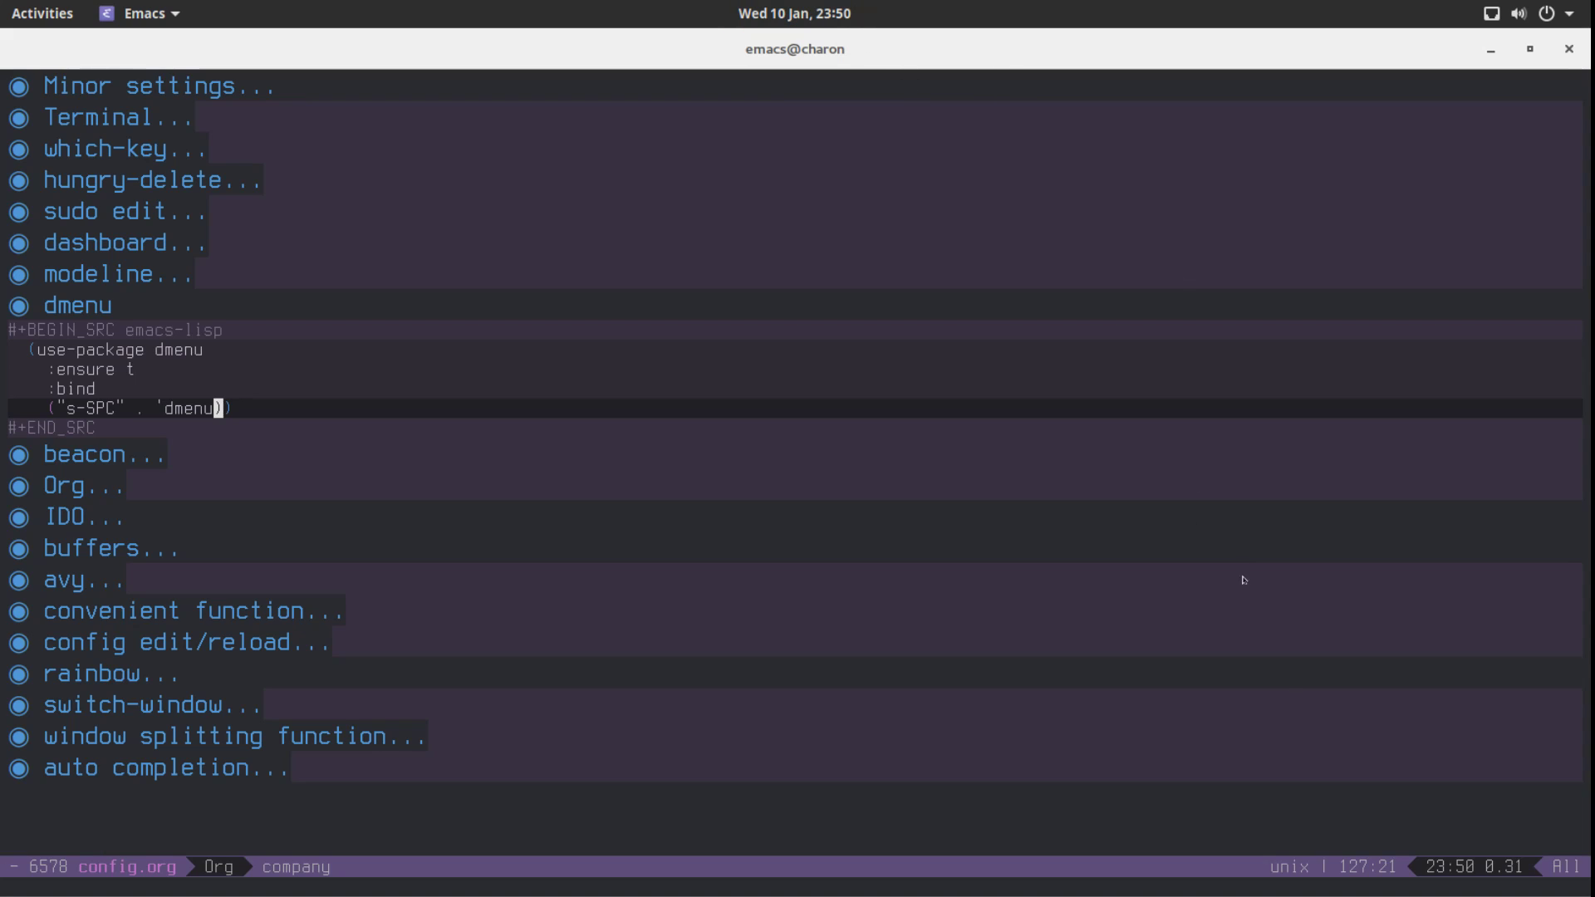
pyautogui.moveTo(491, 577)
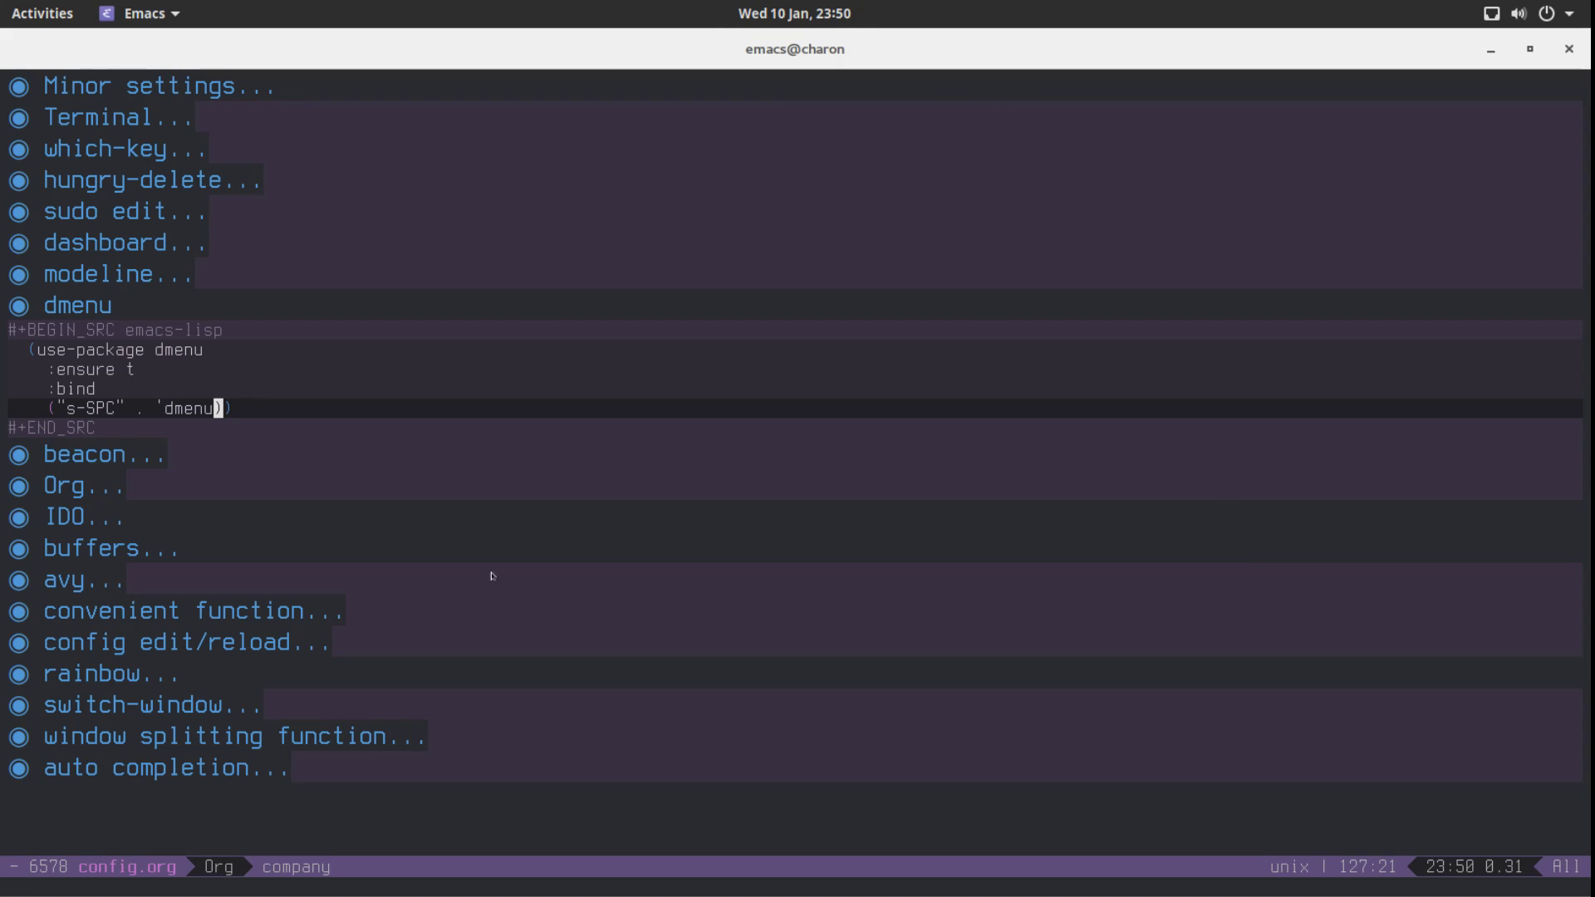
pyautogui.moveTo(613, 560)
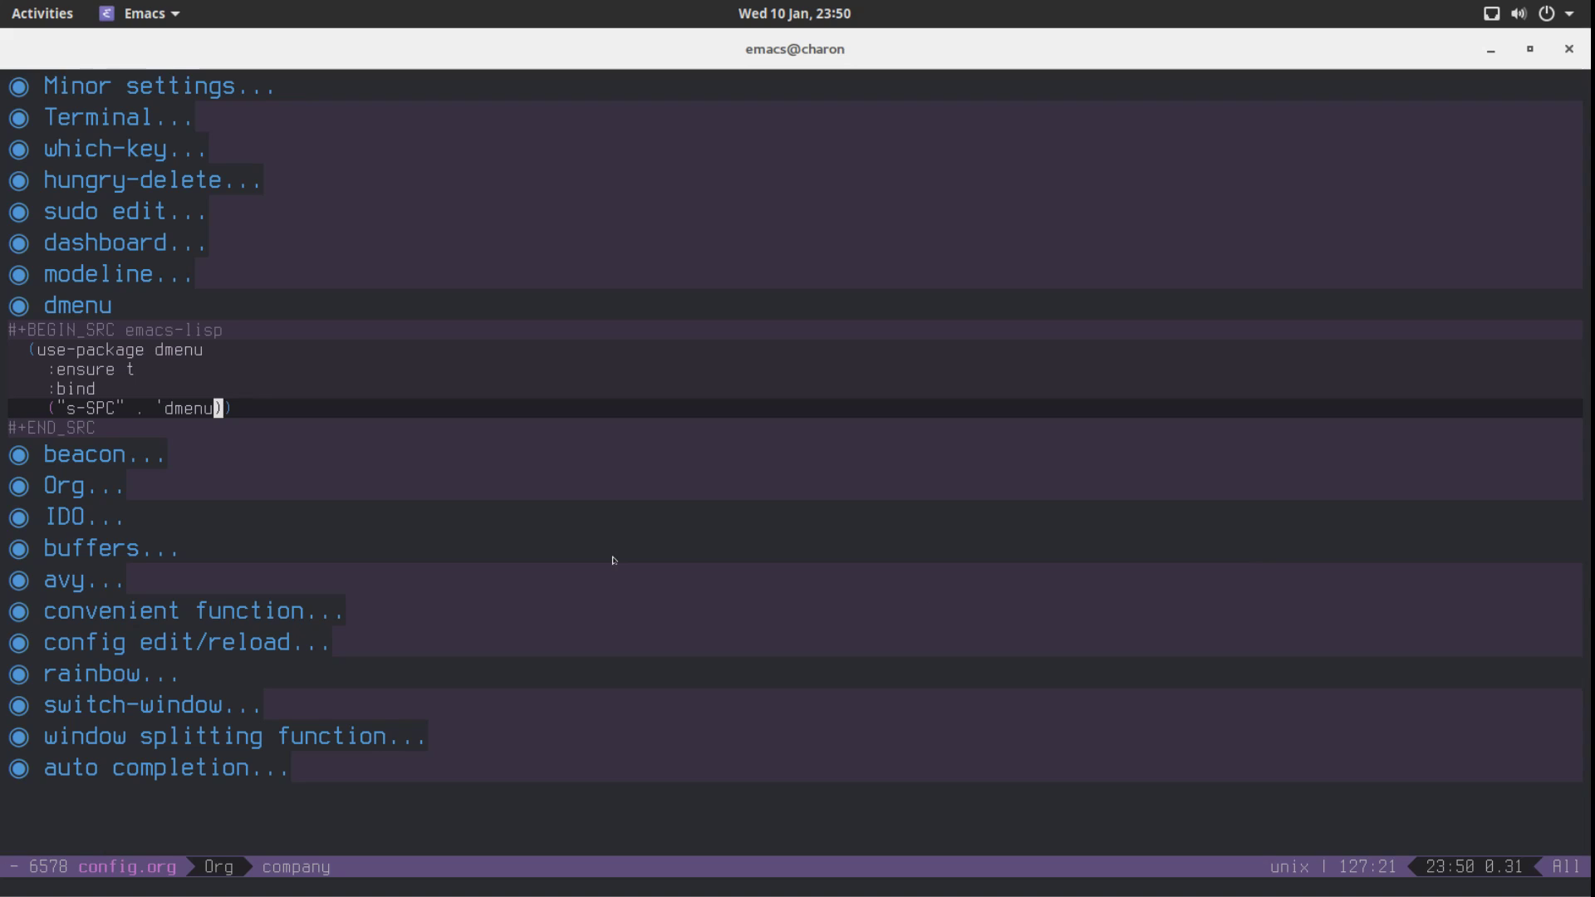
# Reload, test s-SPC, fix the dmenu :bind quote and parentheses, and save config.org
pyautogui.press('ctrl+b')
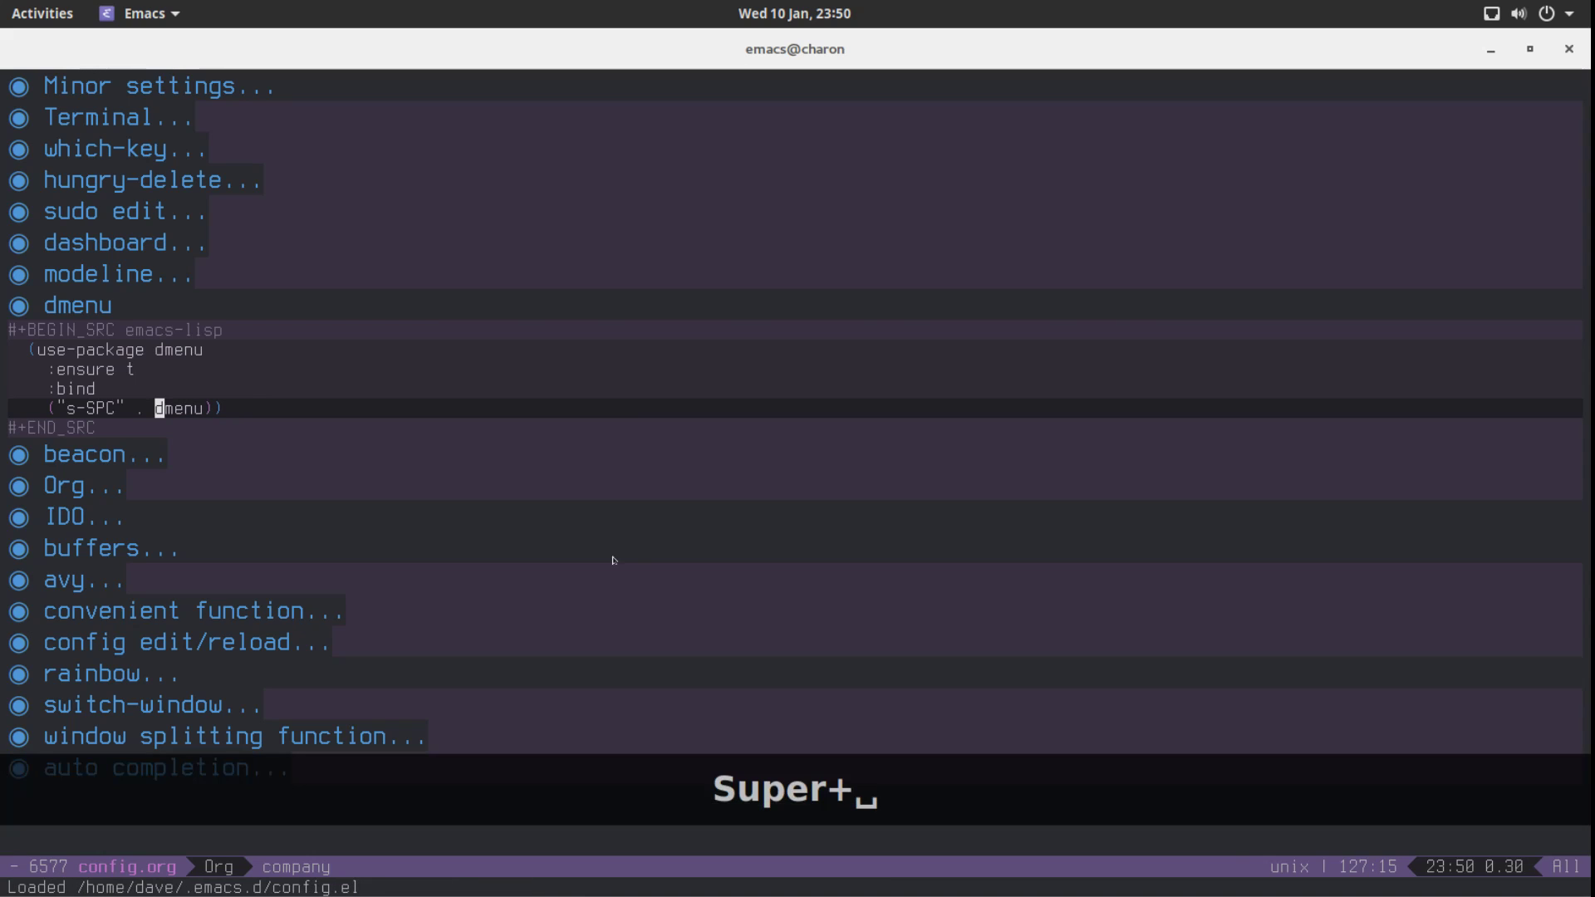
pyautogui.press('super+space')
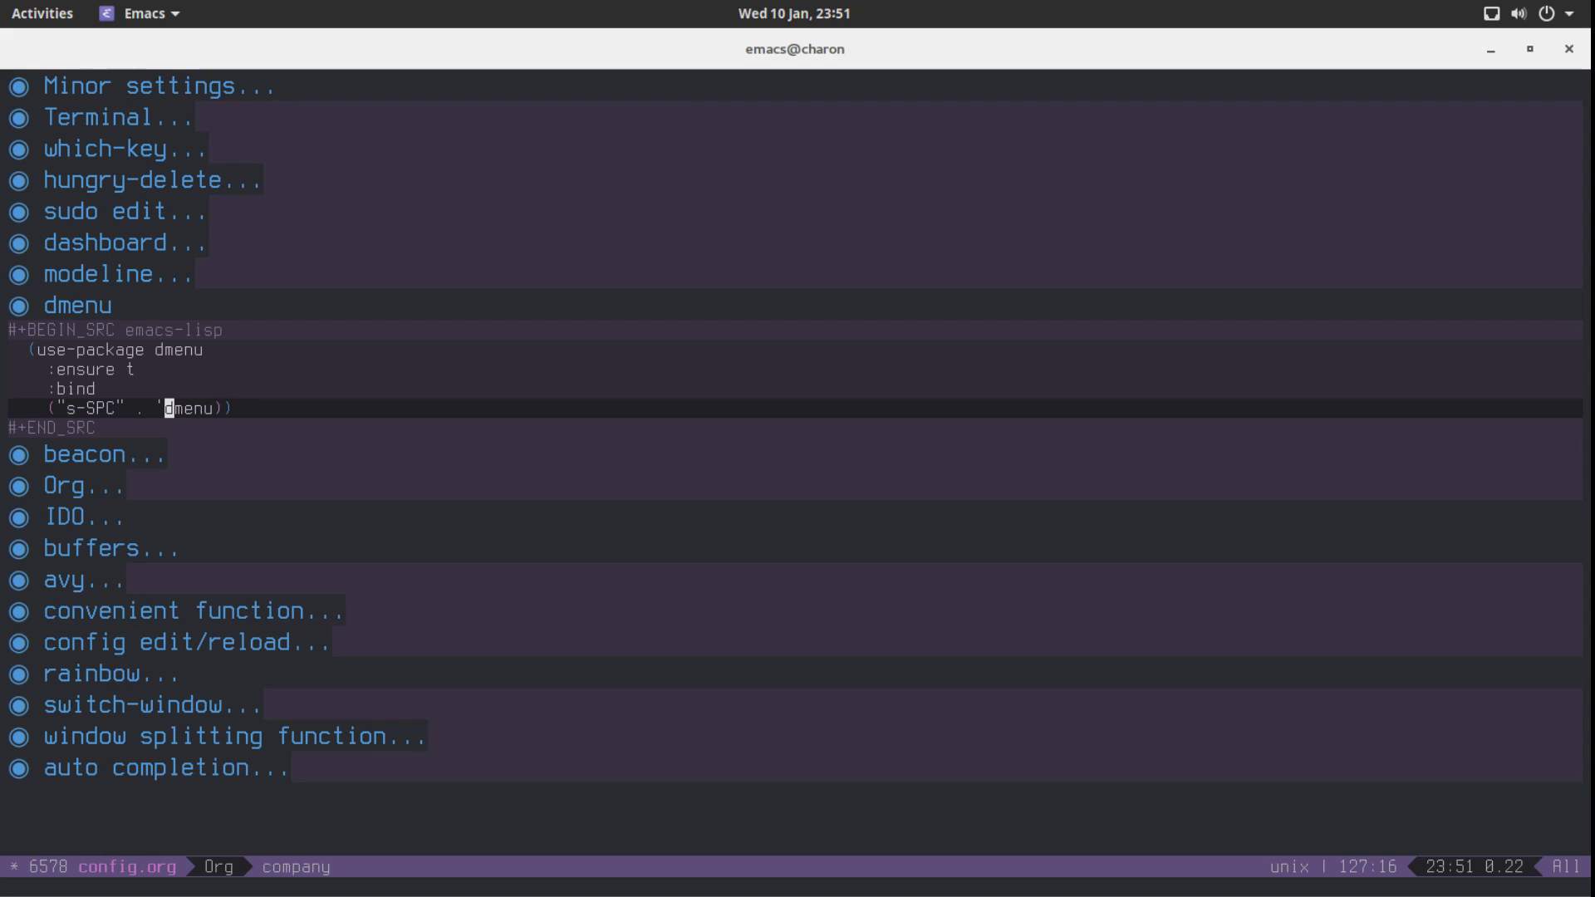
pyautogui.press('ctrl+s')
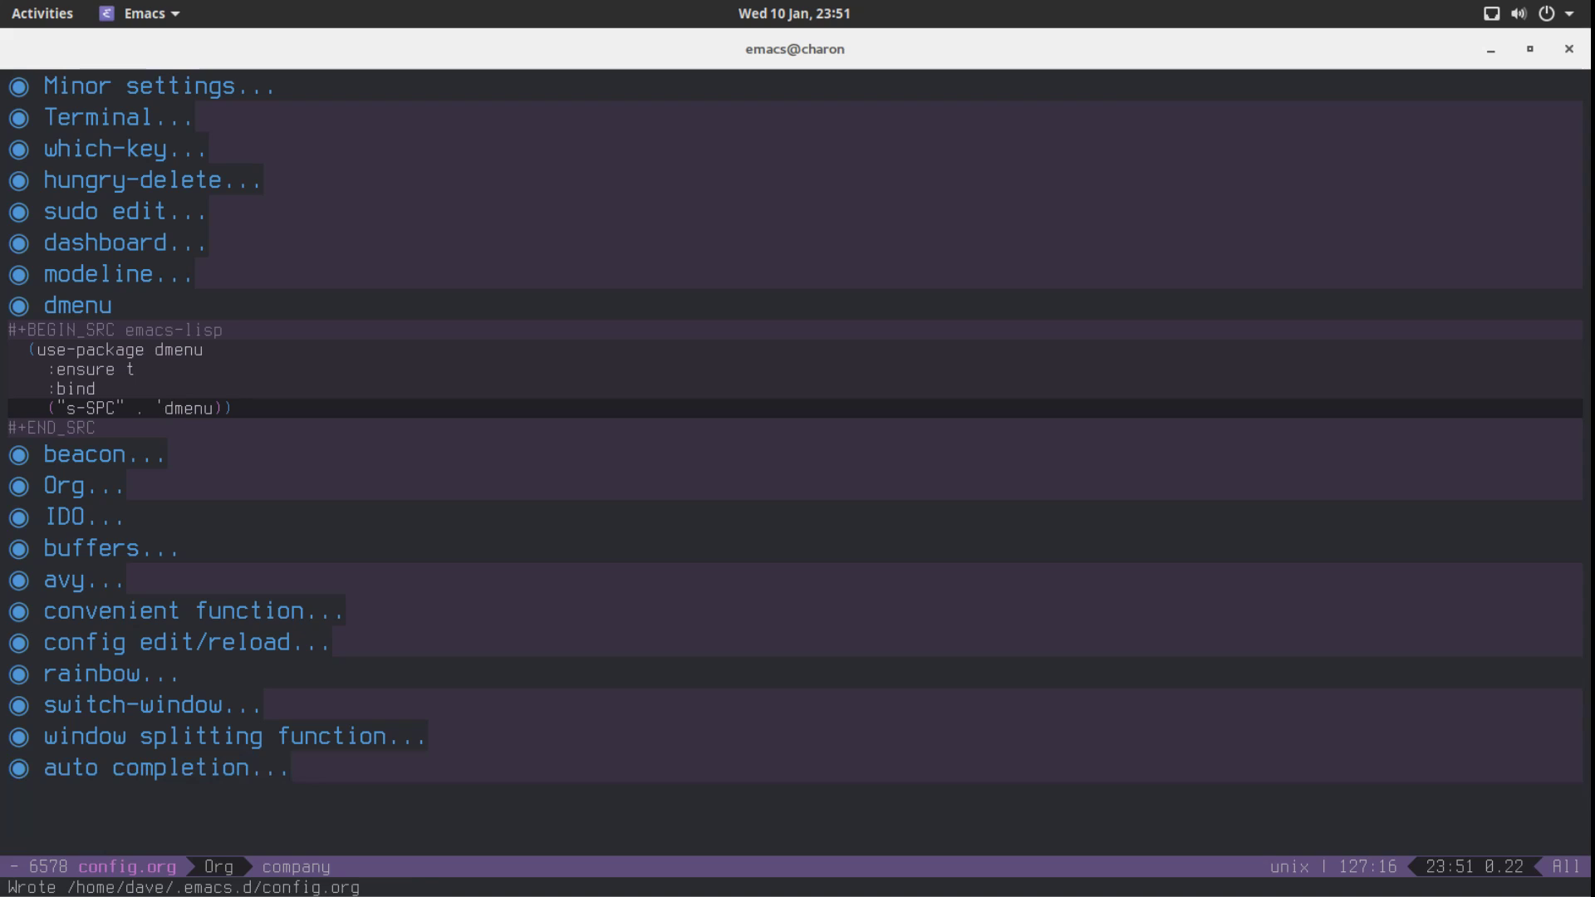
# Add a '* symon' heading below dmenu with an emacs-lisp source block, opened for editing
pyautogui.press('Down')
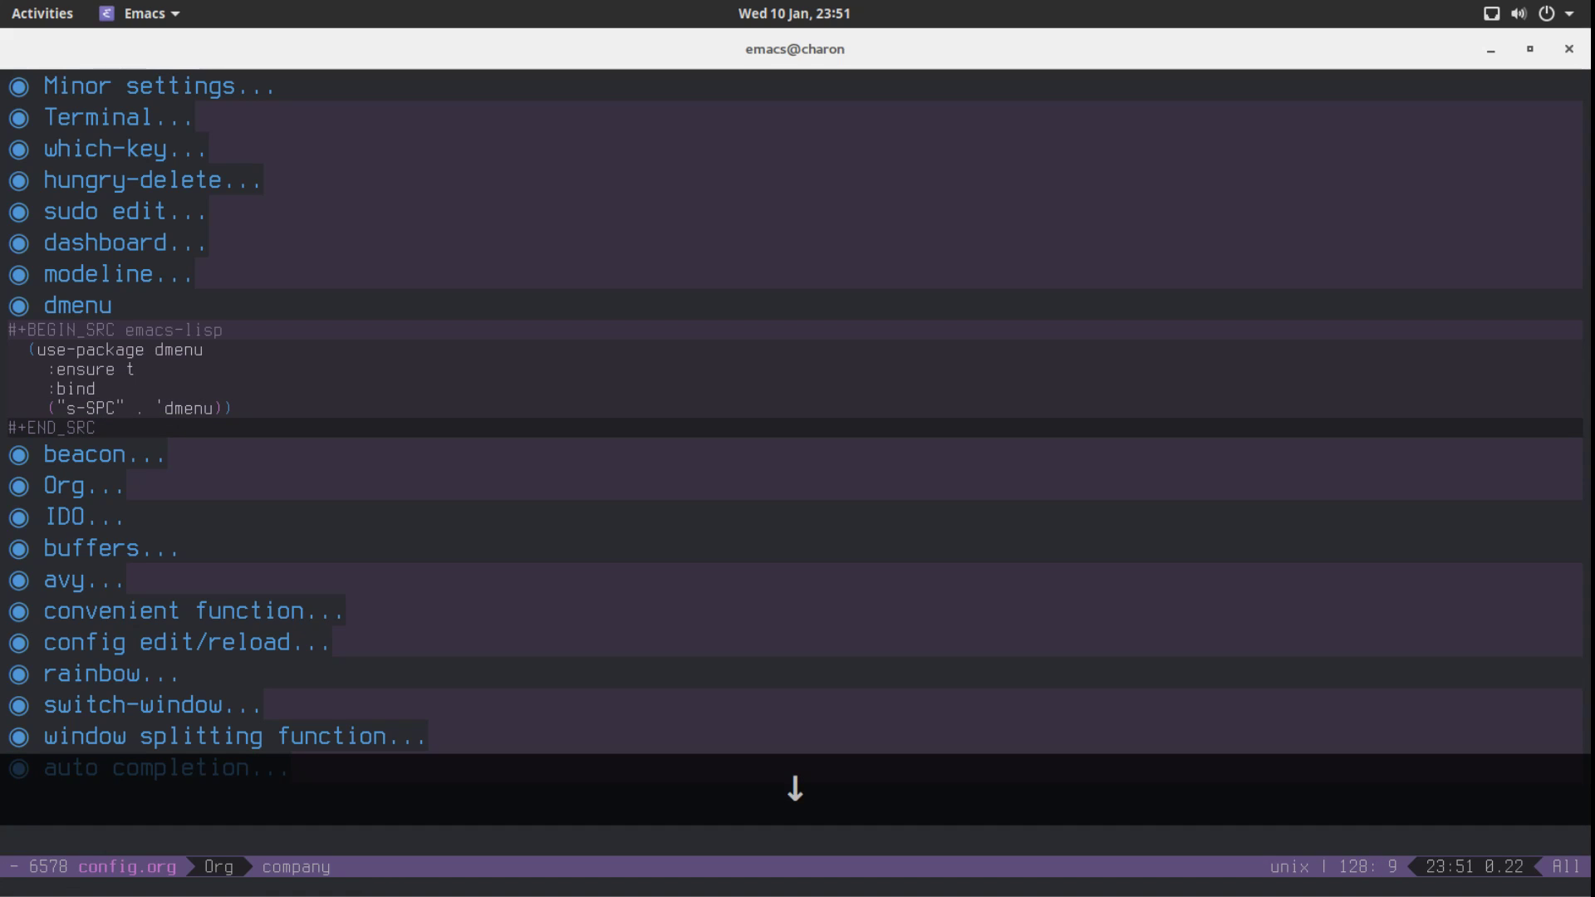
pyautogui.press('Return')
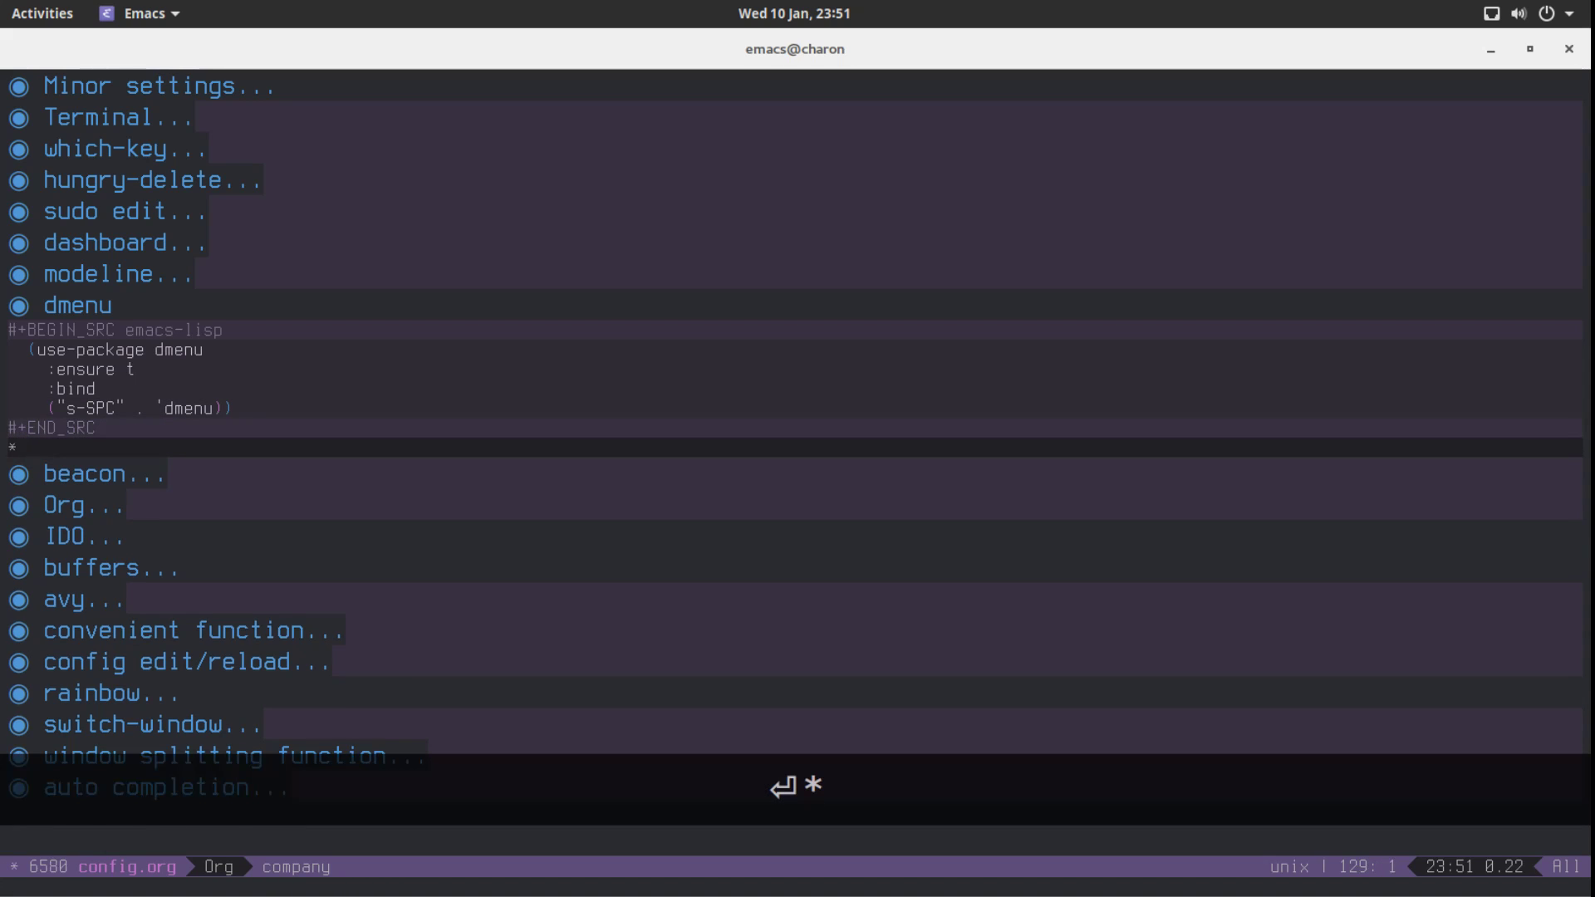
pyautogui.write('us')
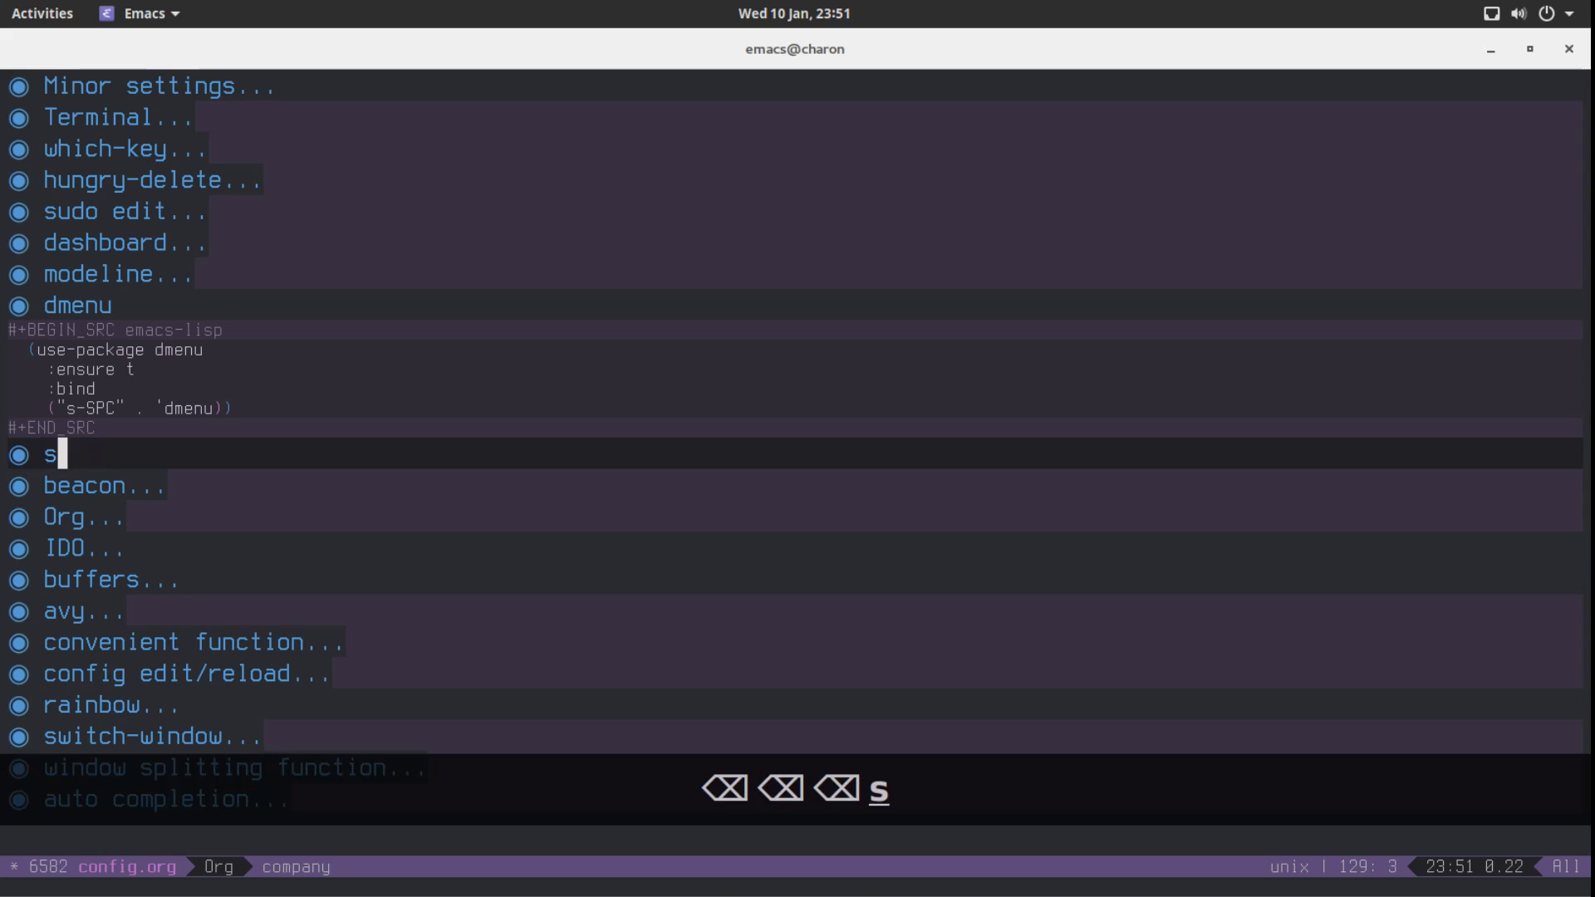
pyautogui.write('ymon')
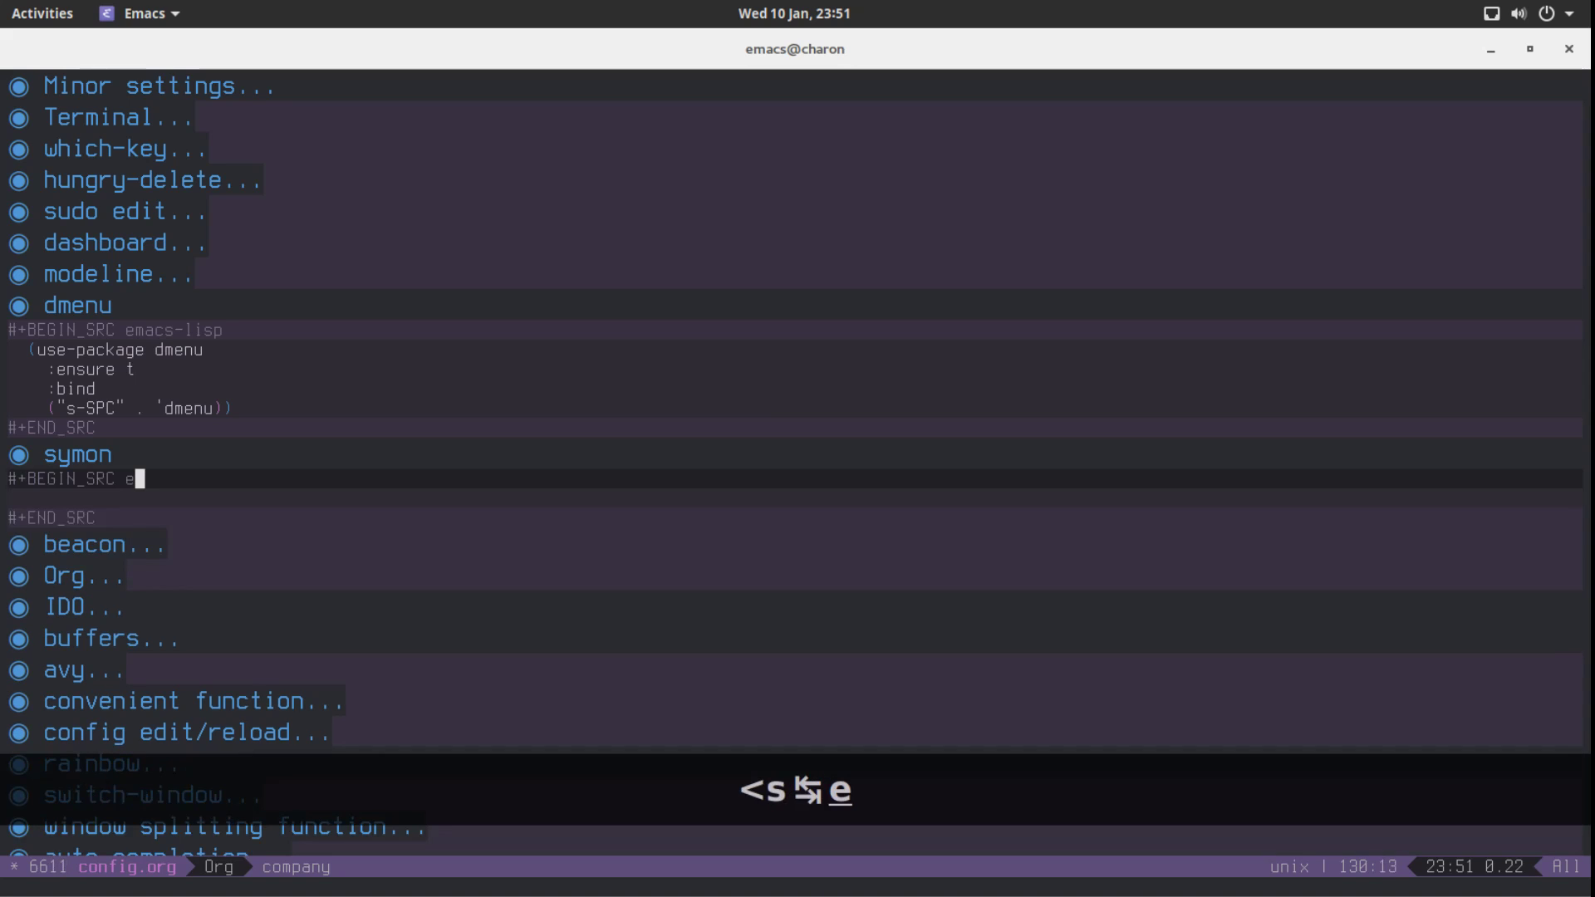
pyautogui.write('macs-lisp')
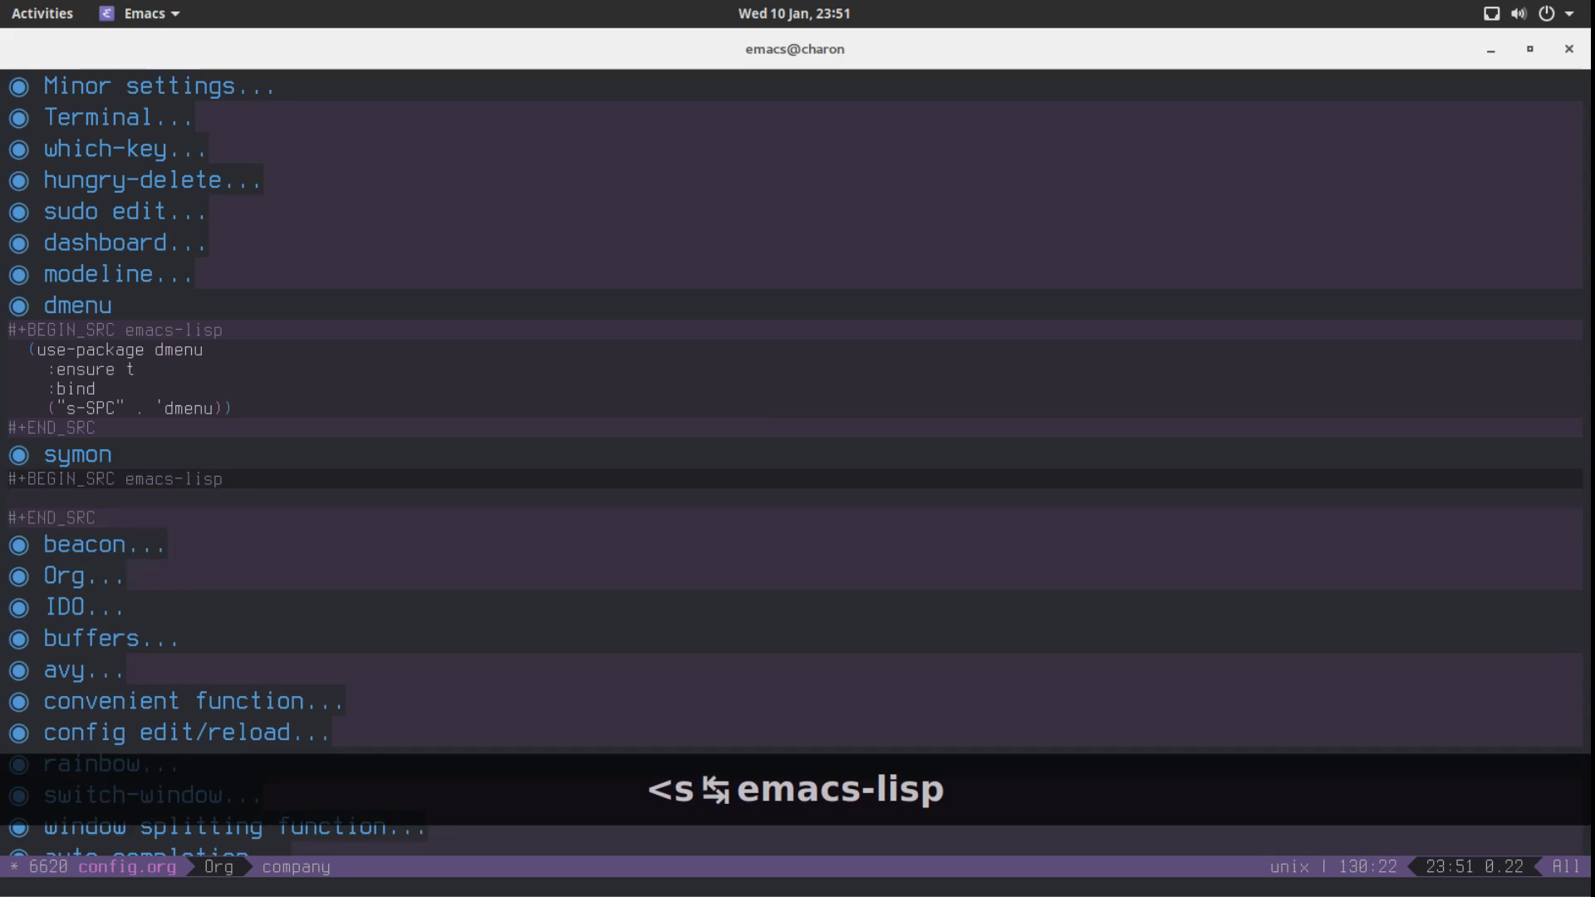
pyautogui.press('ctrl+n')
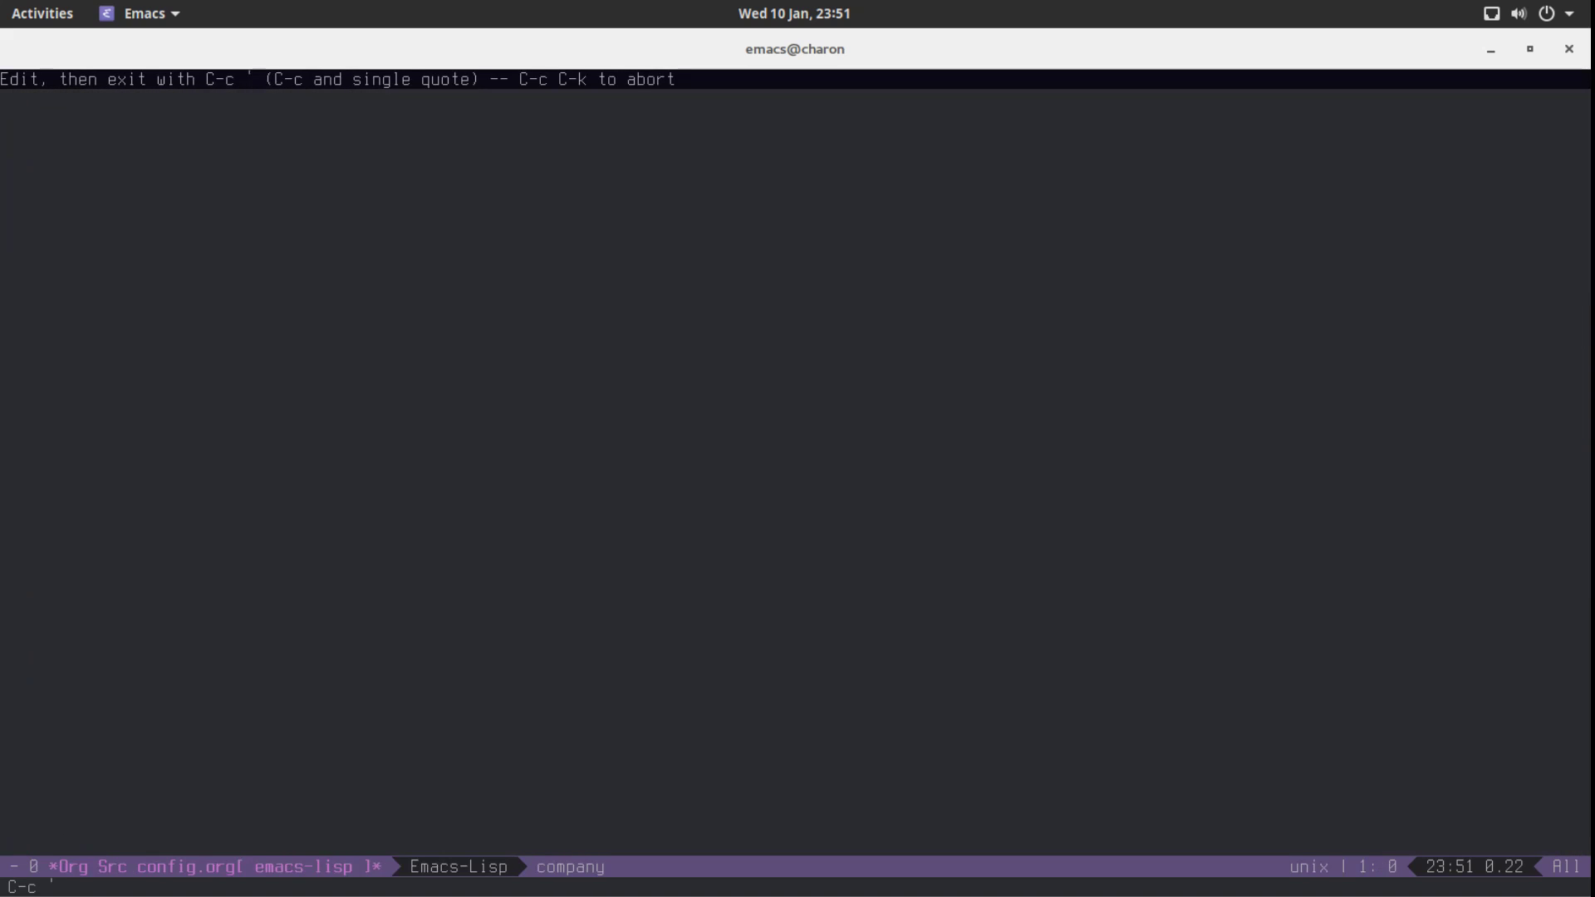
# Type (use-package symon :ensure t :bind ("s-h" . symon-mode)) into the symon edit buffer
pyautogui.click(10, 99)
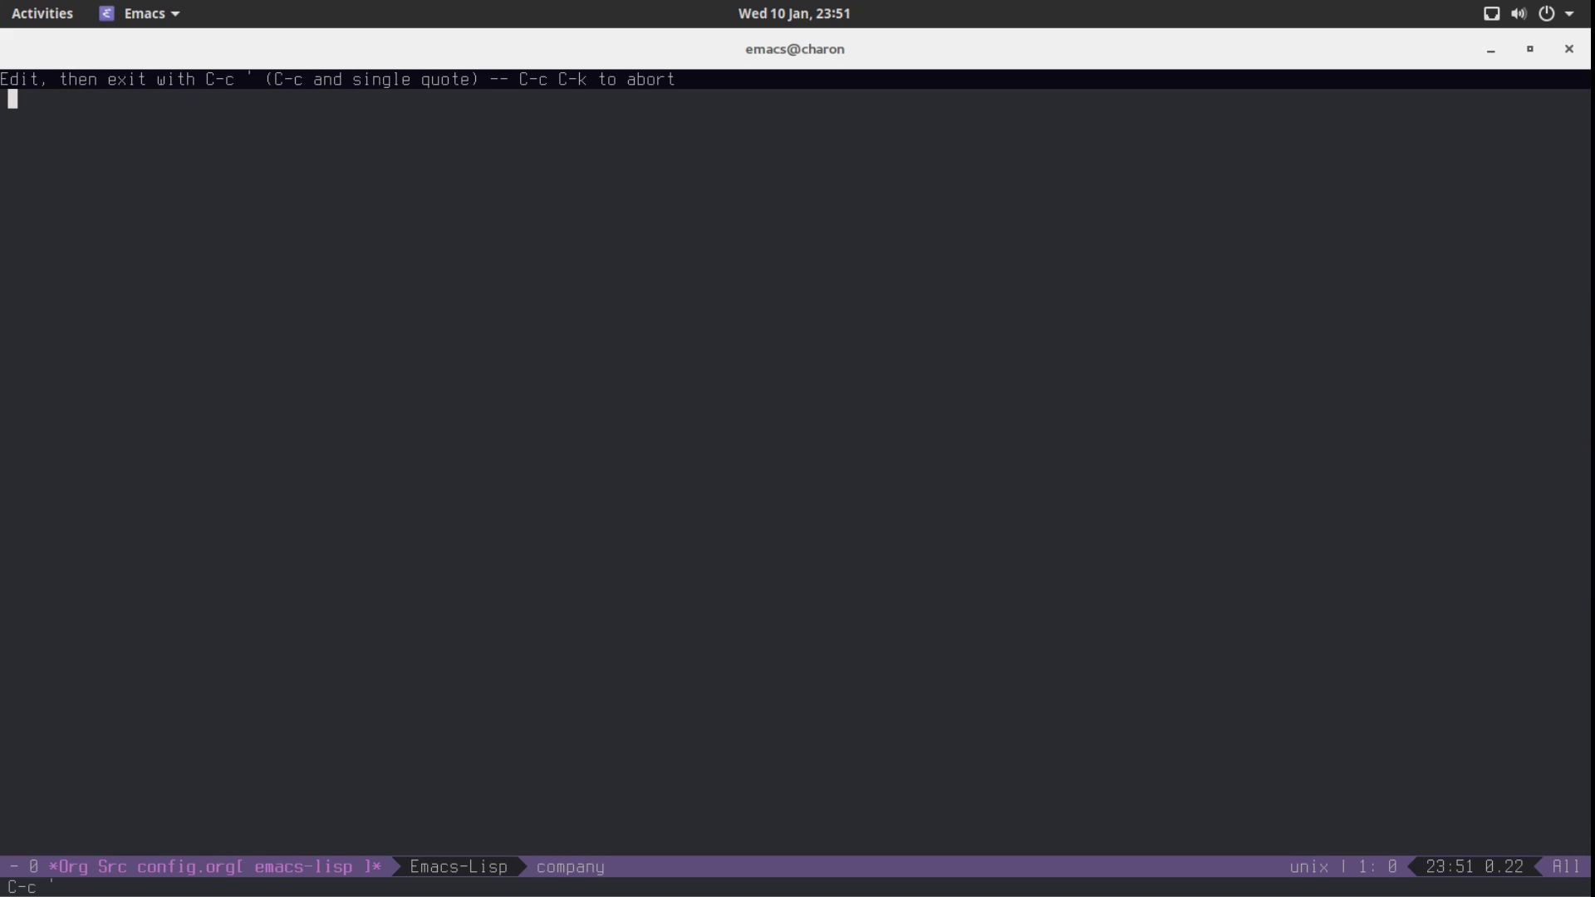
pyautogui.write('(use-package')
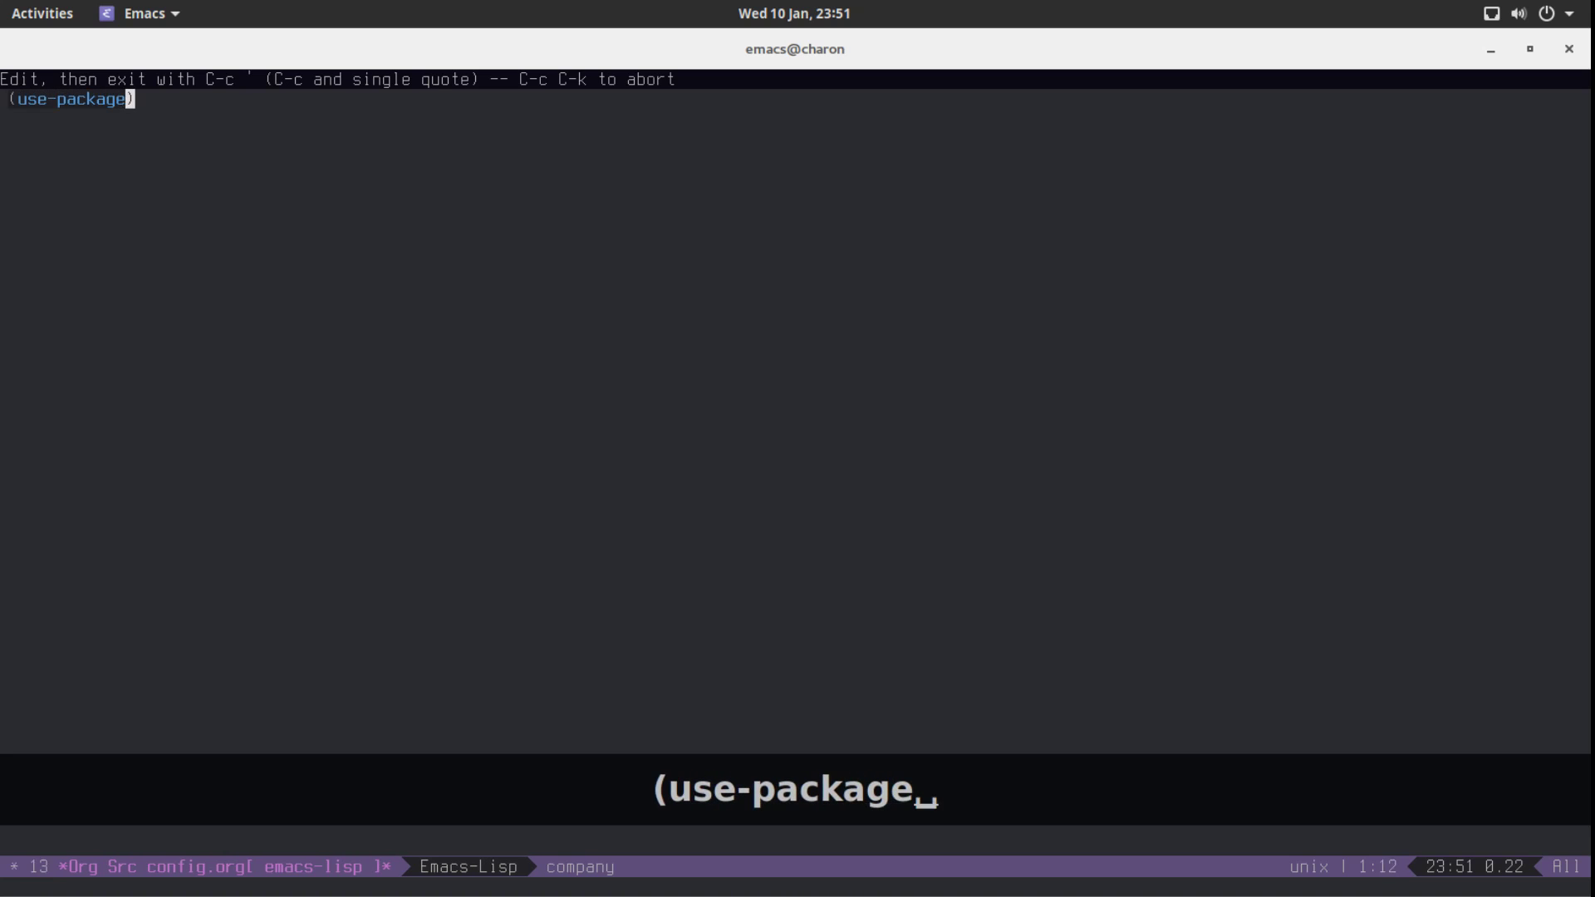
pyautogui.write('symon')
pyautogui.write(':ensure t')
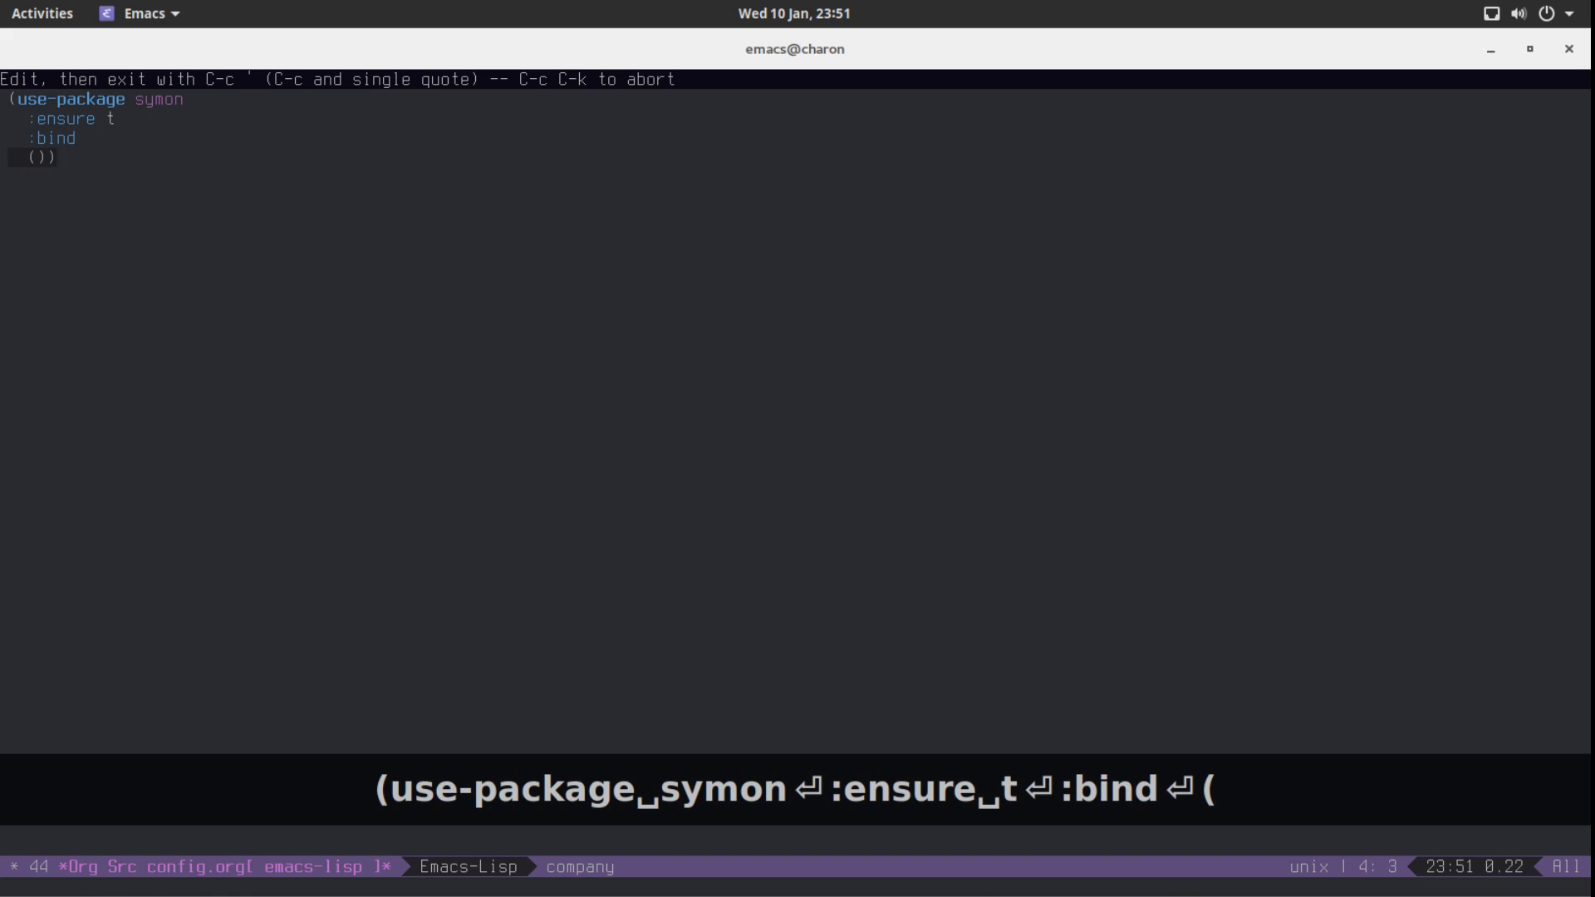
pyautogui.write('"s-h" .')
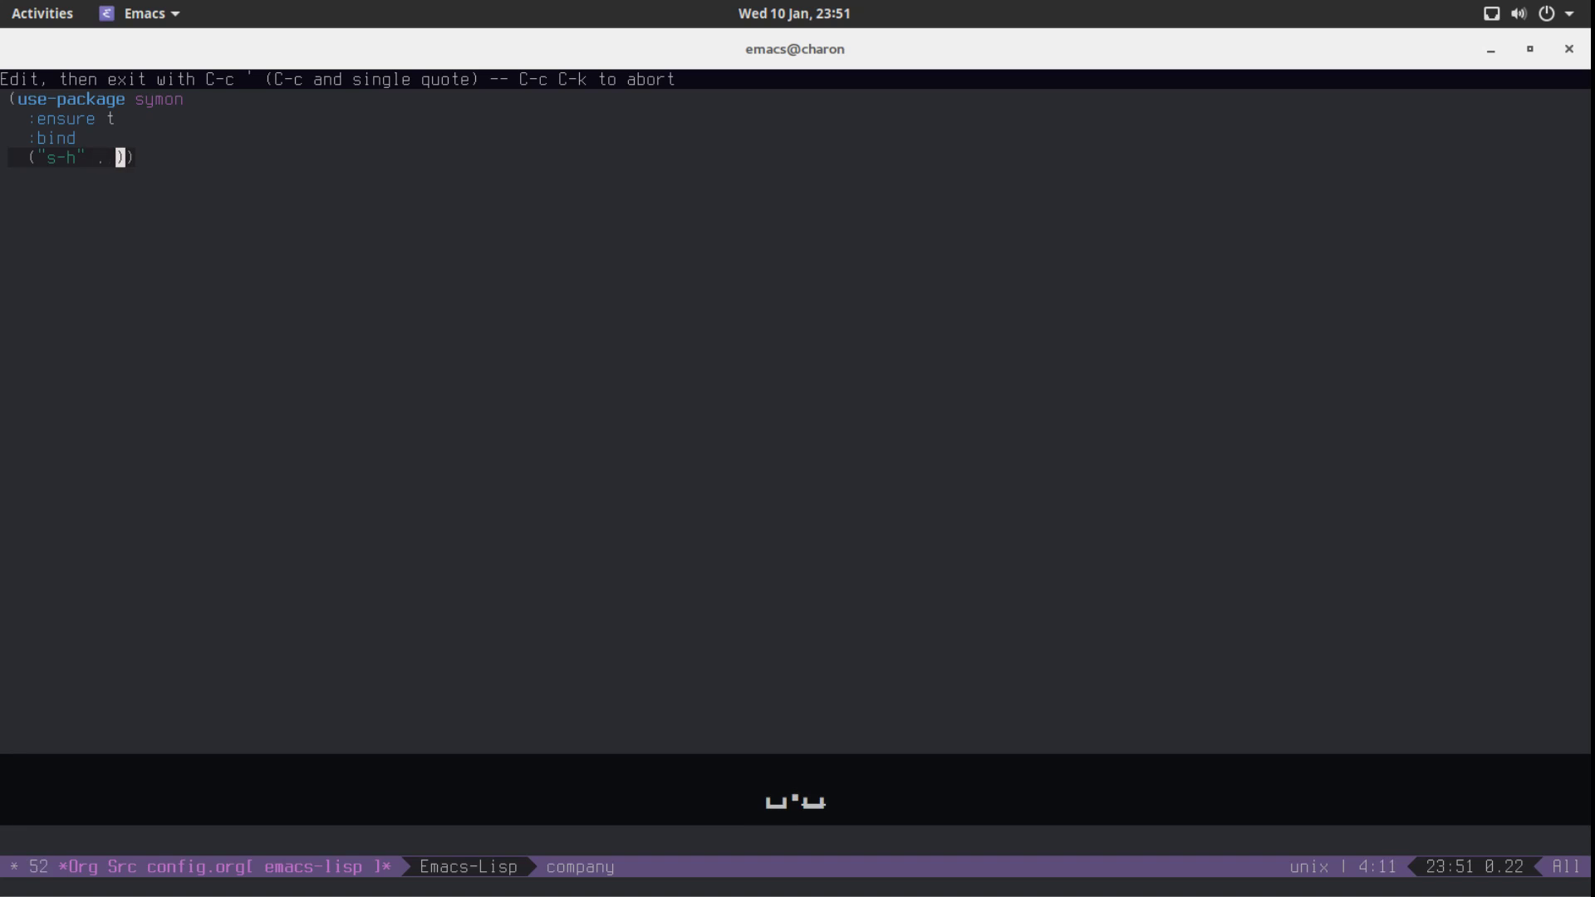
pyautogui.write('symon')
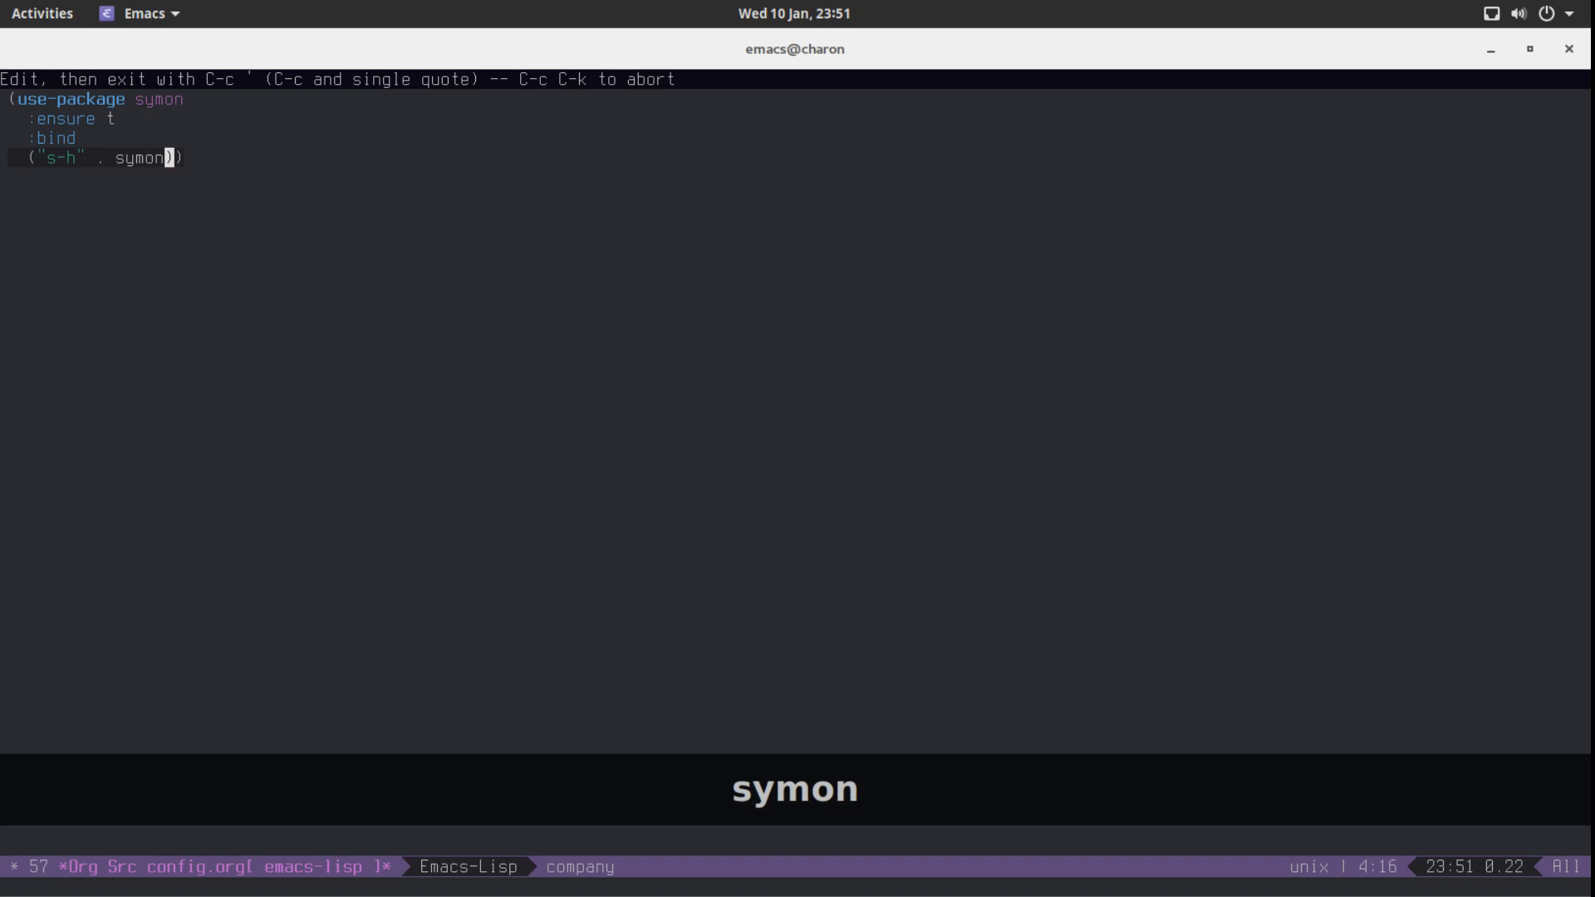
pyautogui.write('-mode')
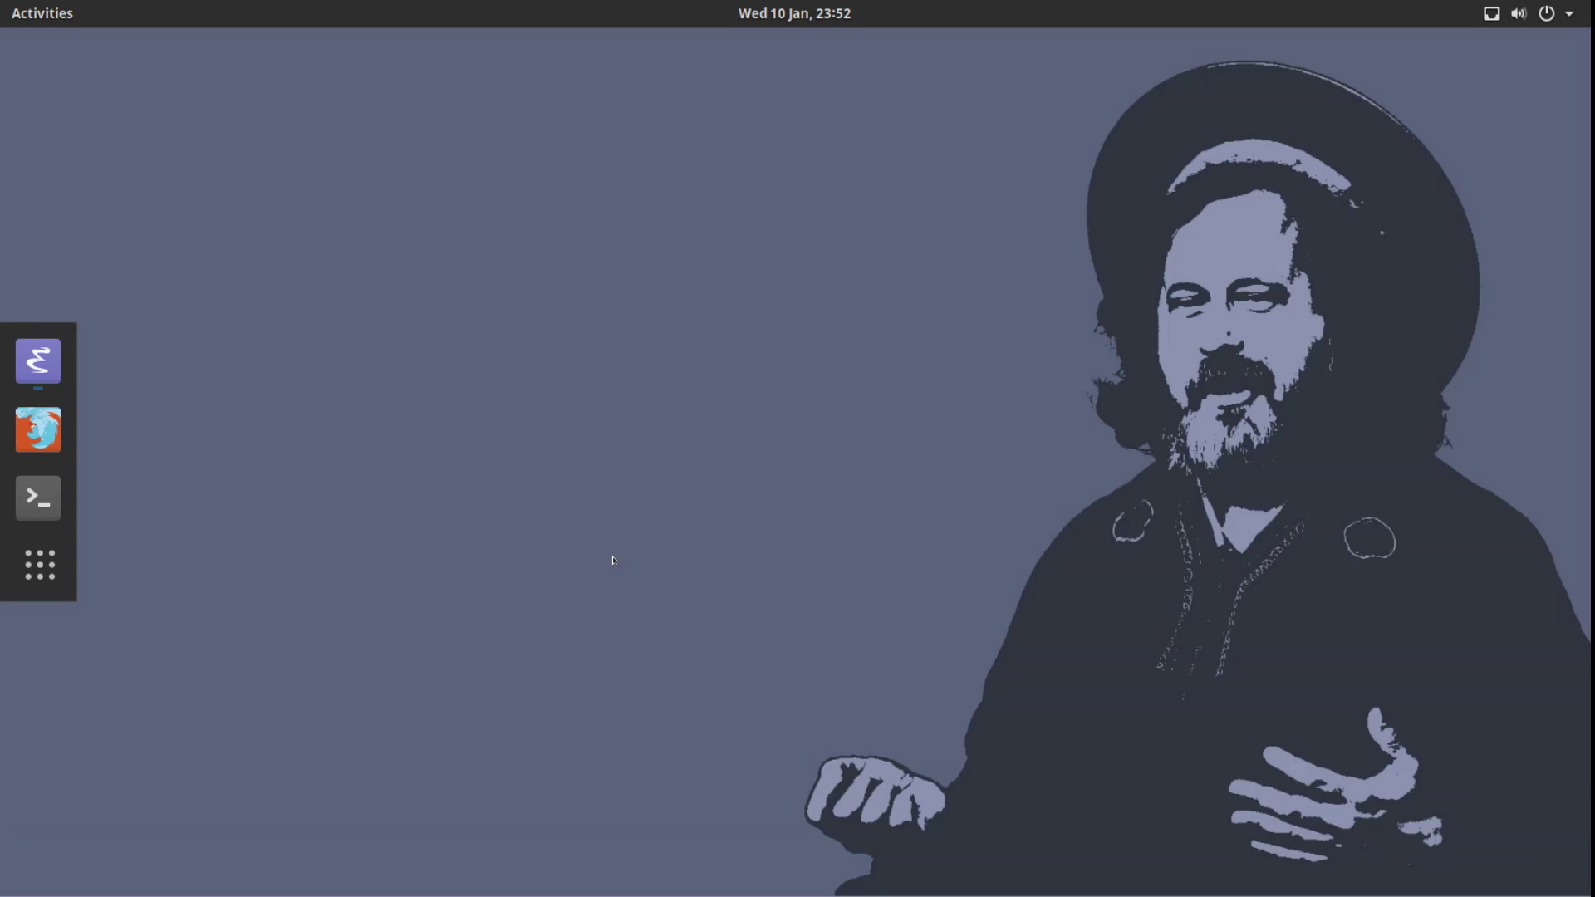
pyautogui.moveTo(37, 361)
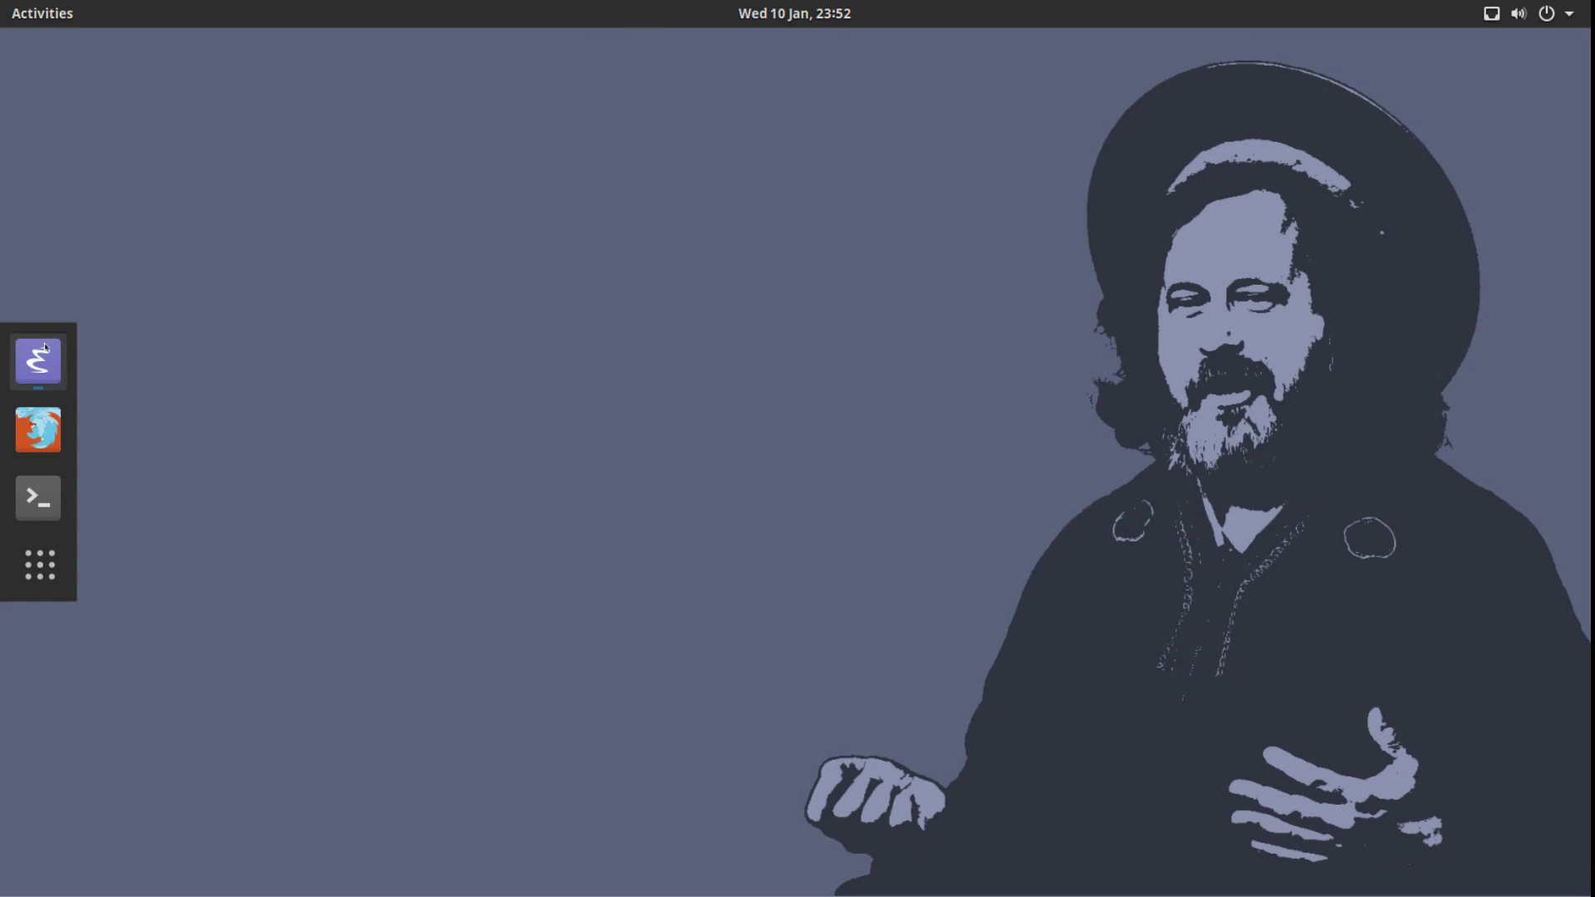
# Bring Emacs back from the dock and run M-x symon-mode
pyautogui.click(38, 361)
pyautogui.write('symon')
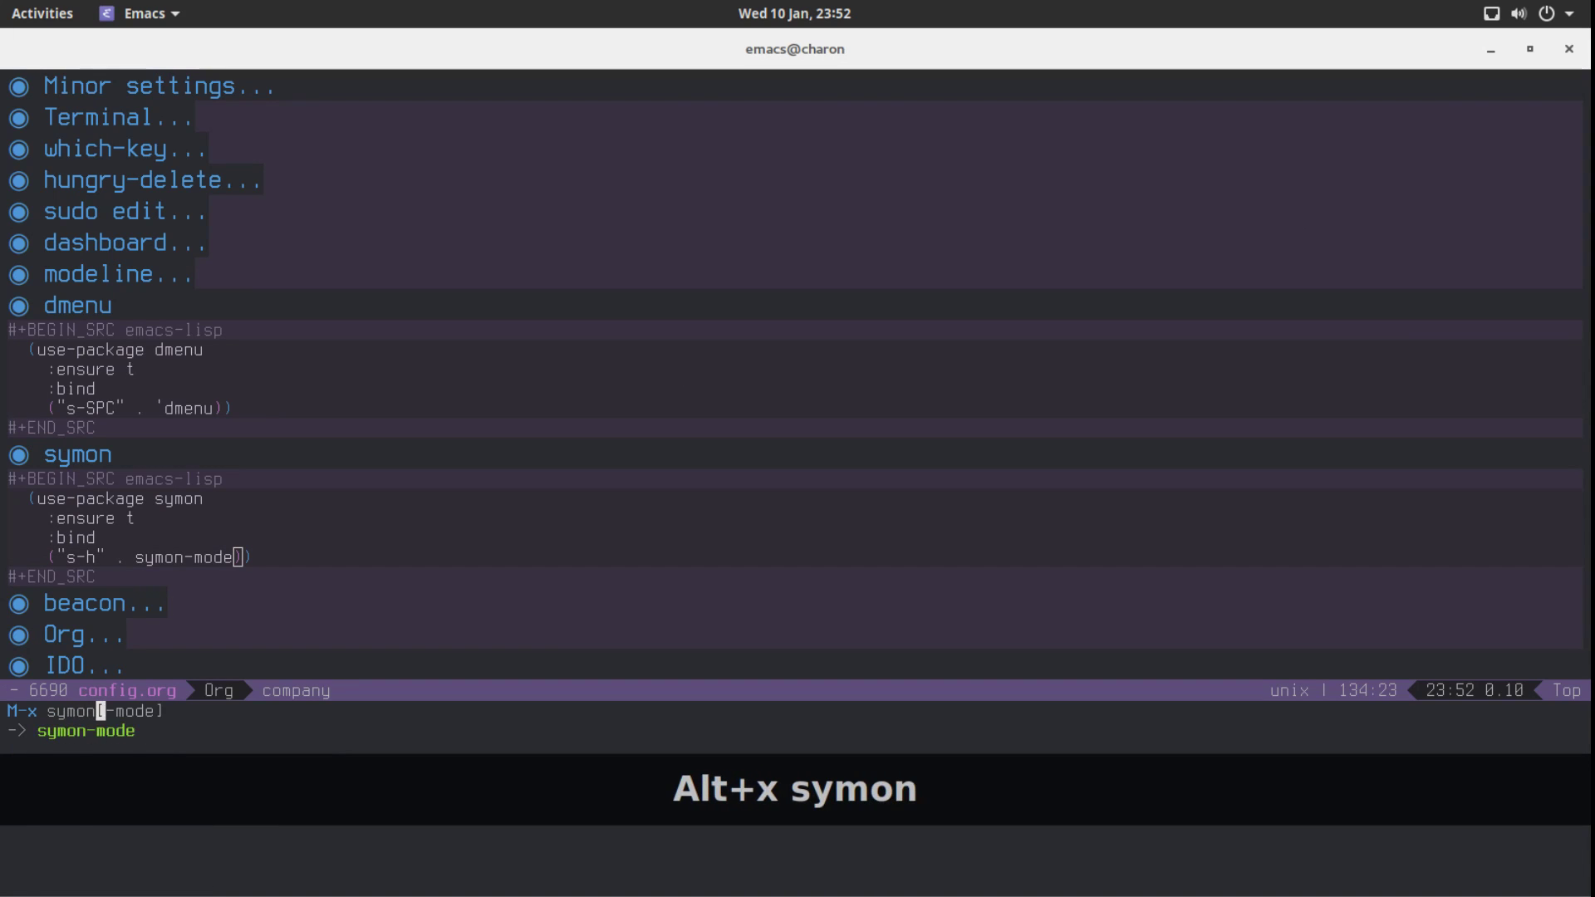
pyautogui.press('Return')
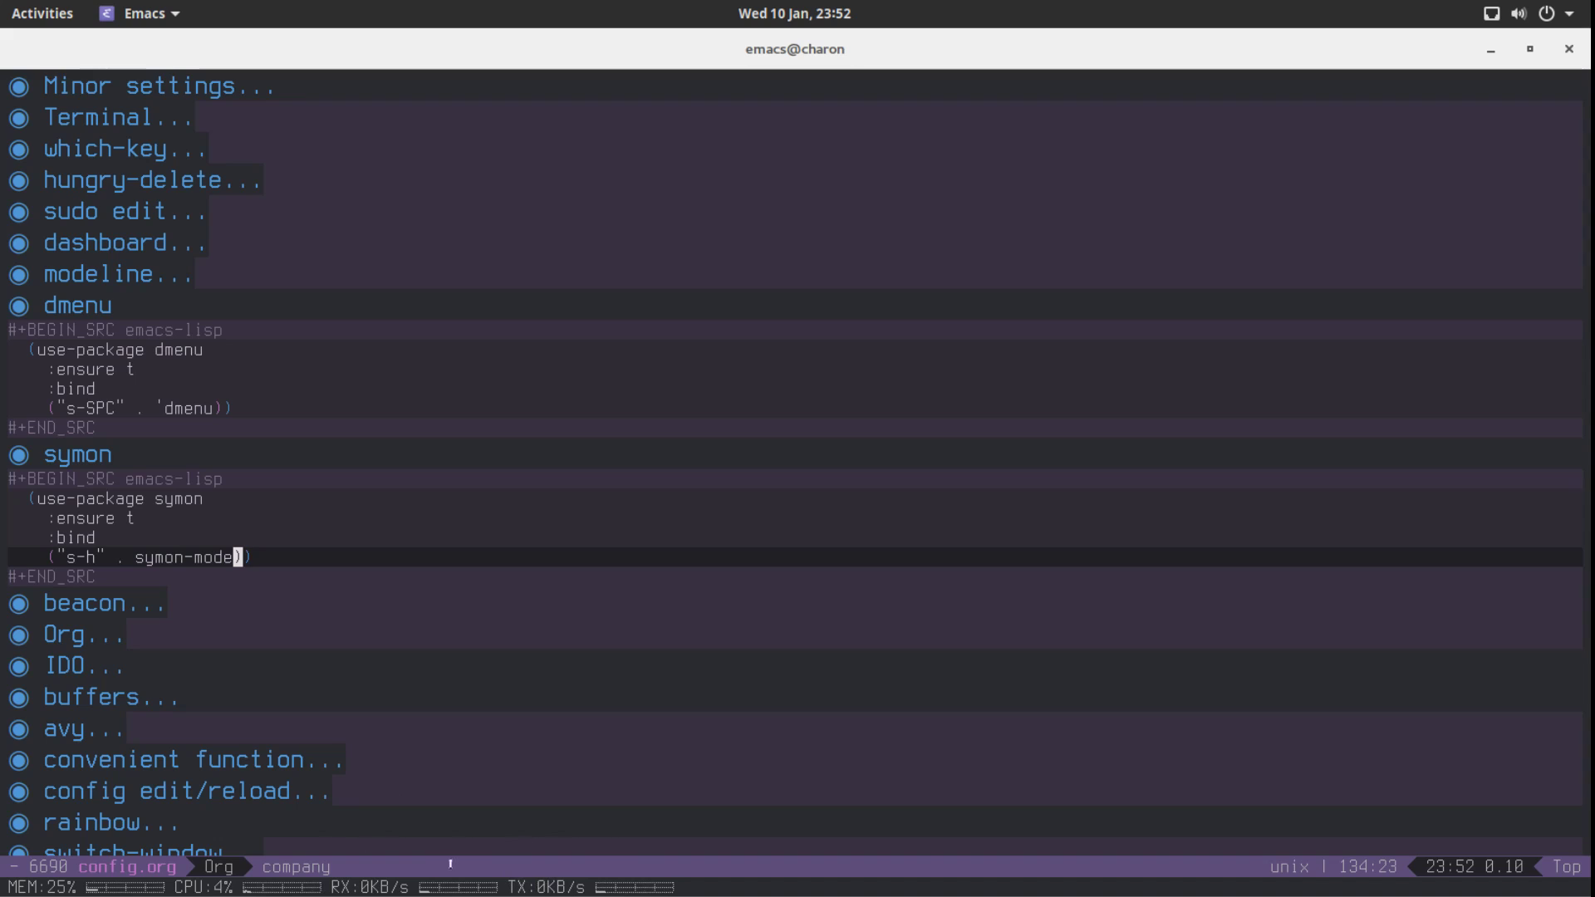
pyautogui.moveTo(485, 793)
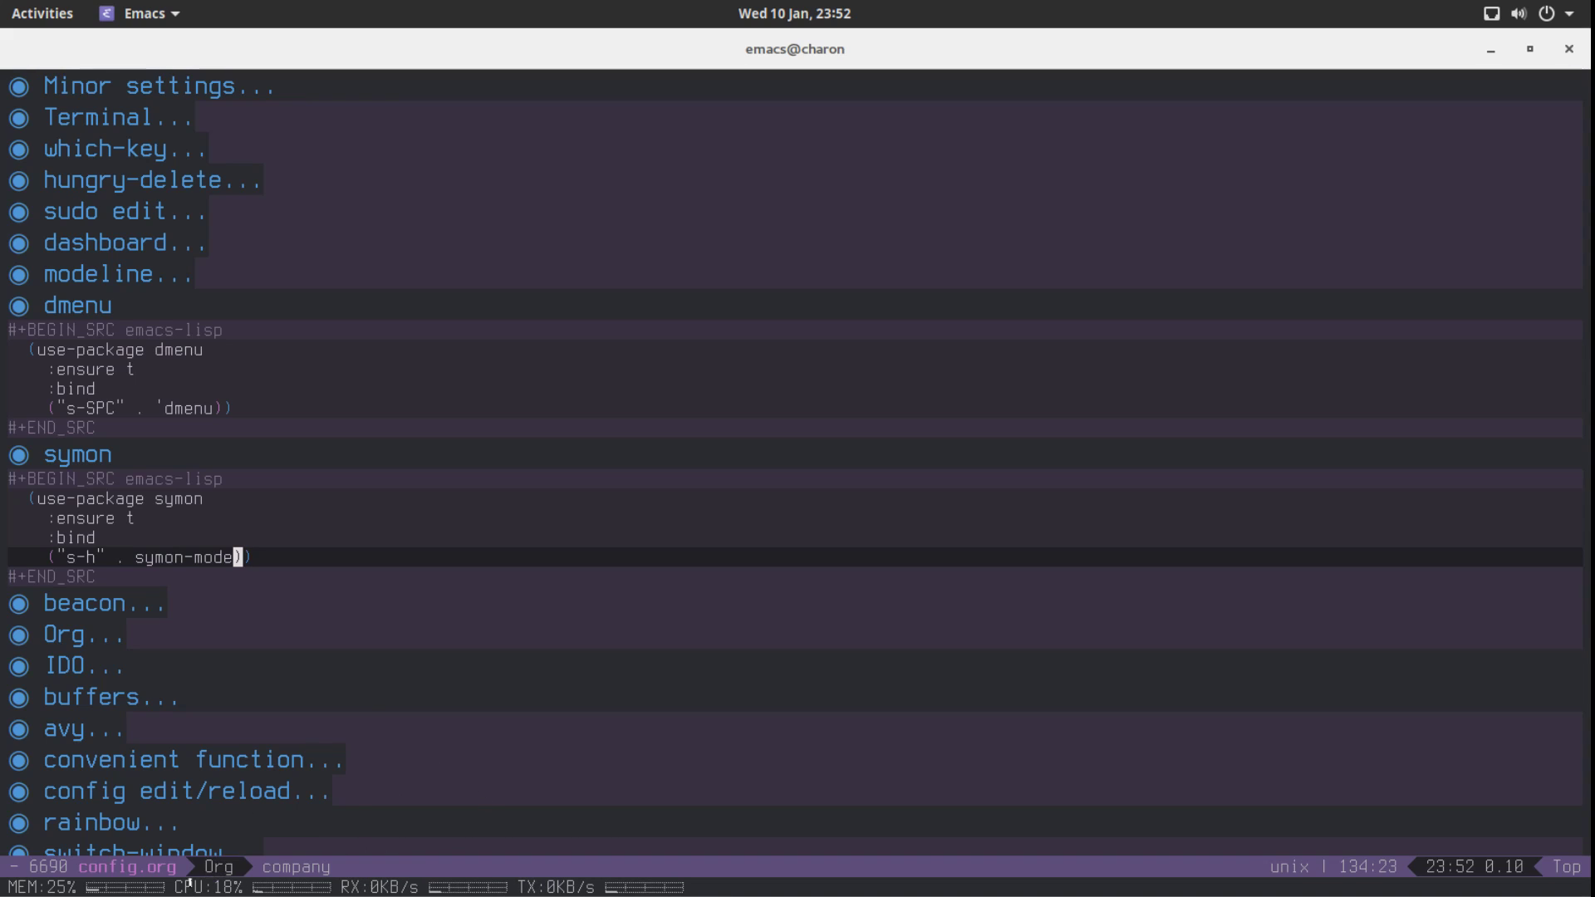
pyautogui.moveTo(557, 735)
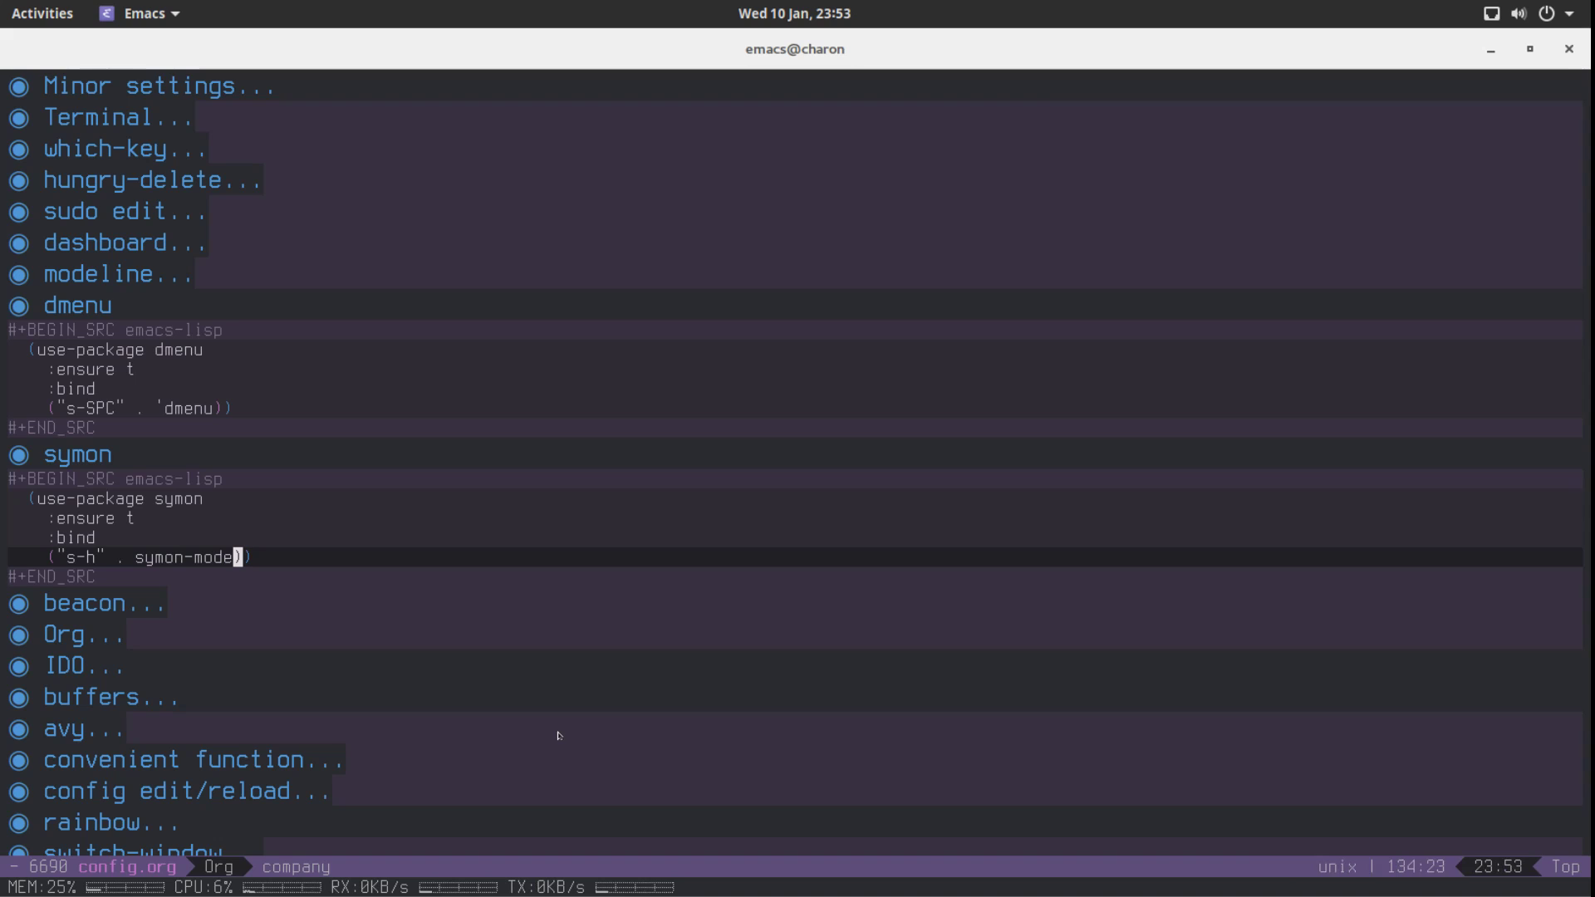
# Launch firefox from the dmenu prompt by typing 'fire', then move back up
pyautogui.press('alt+x')
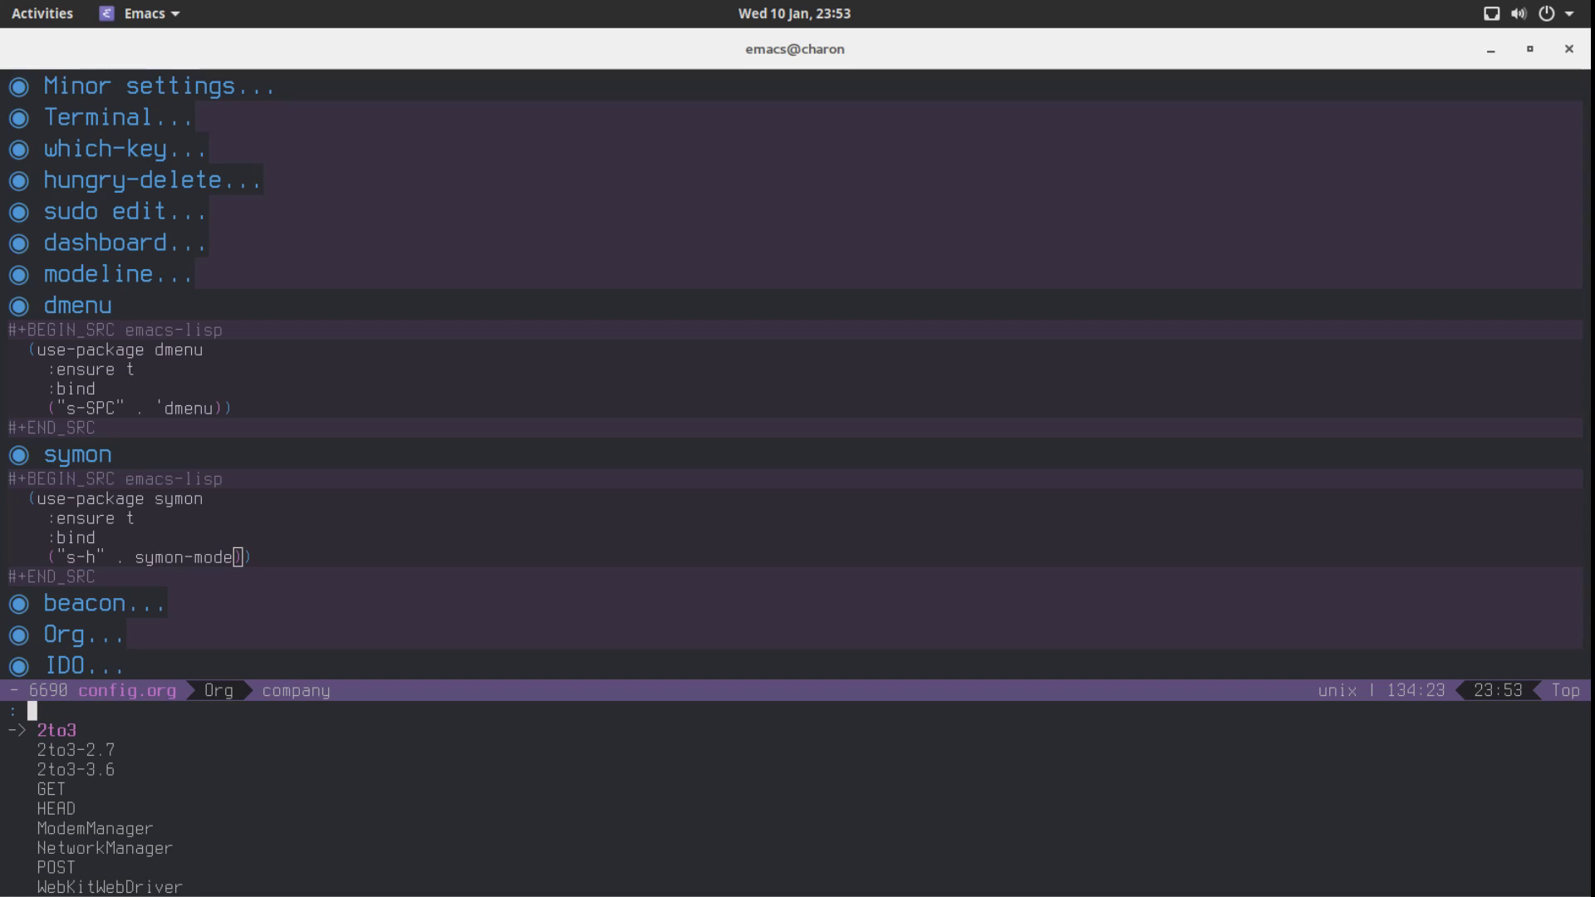
pyautogui.write('fire')
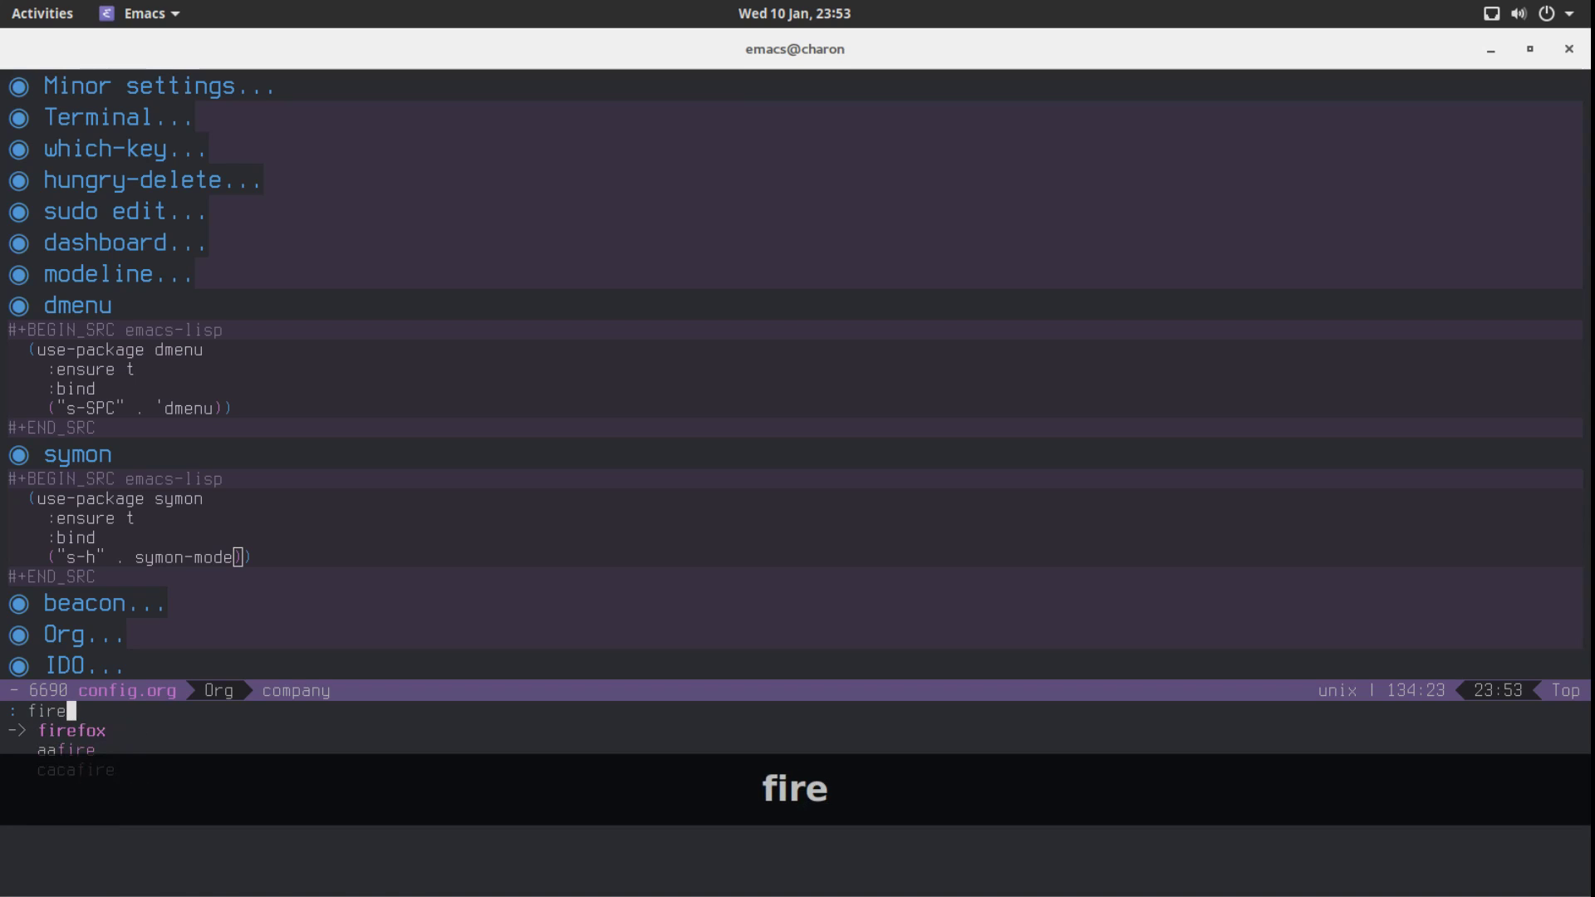
pyautogui.press('Return')
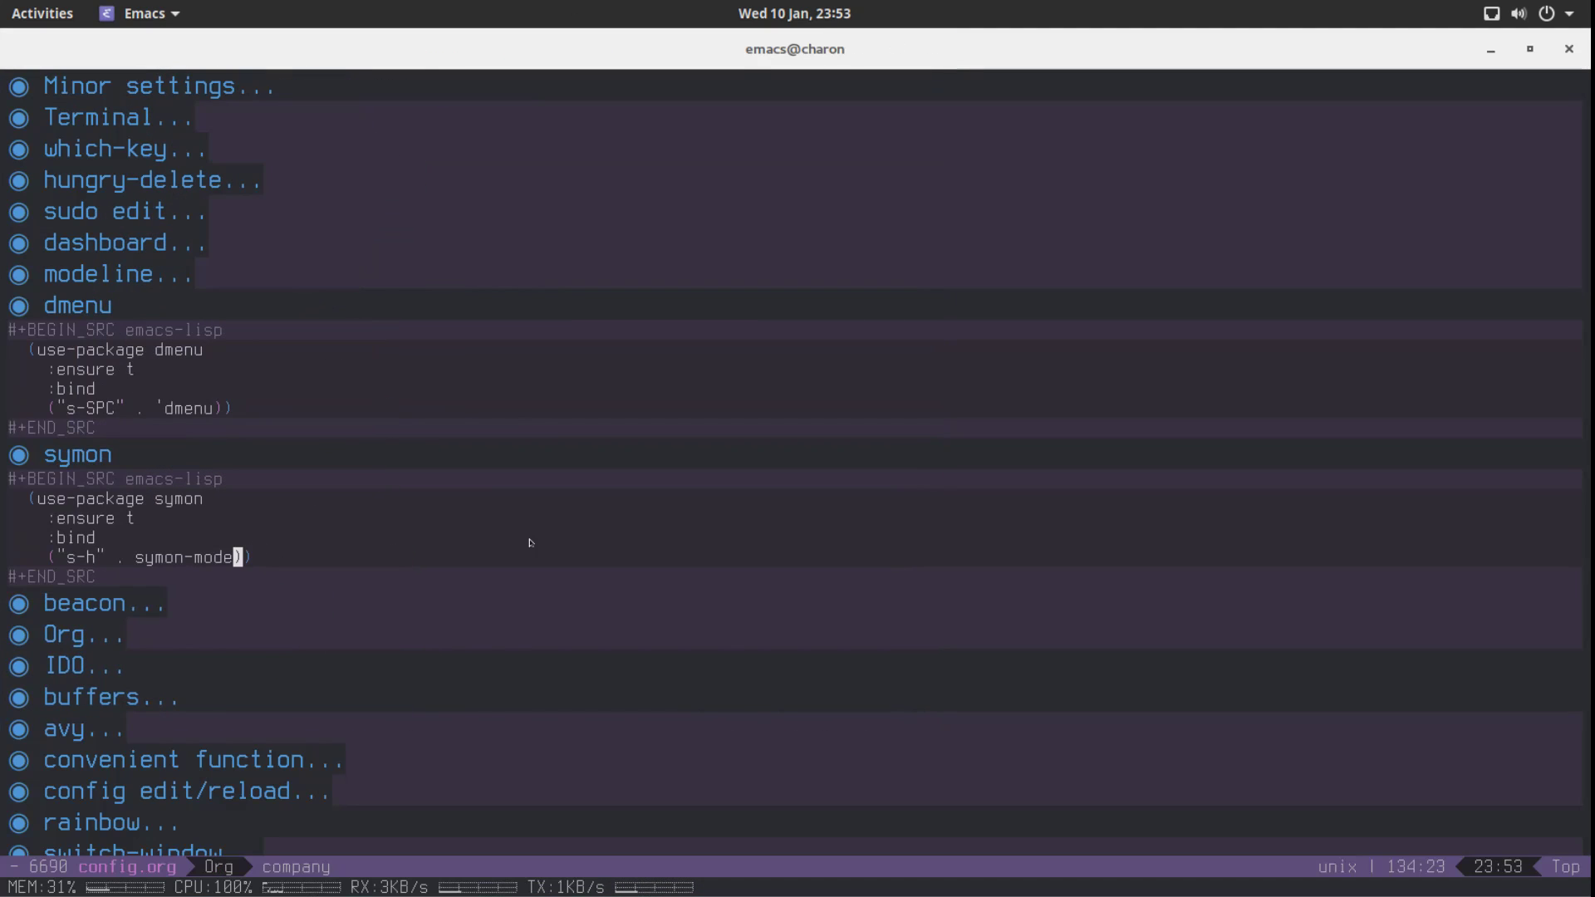
pyautogui.moveTo(783, 565)
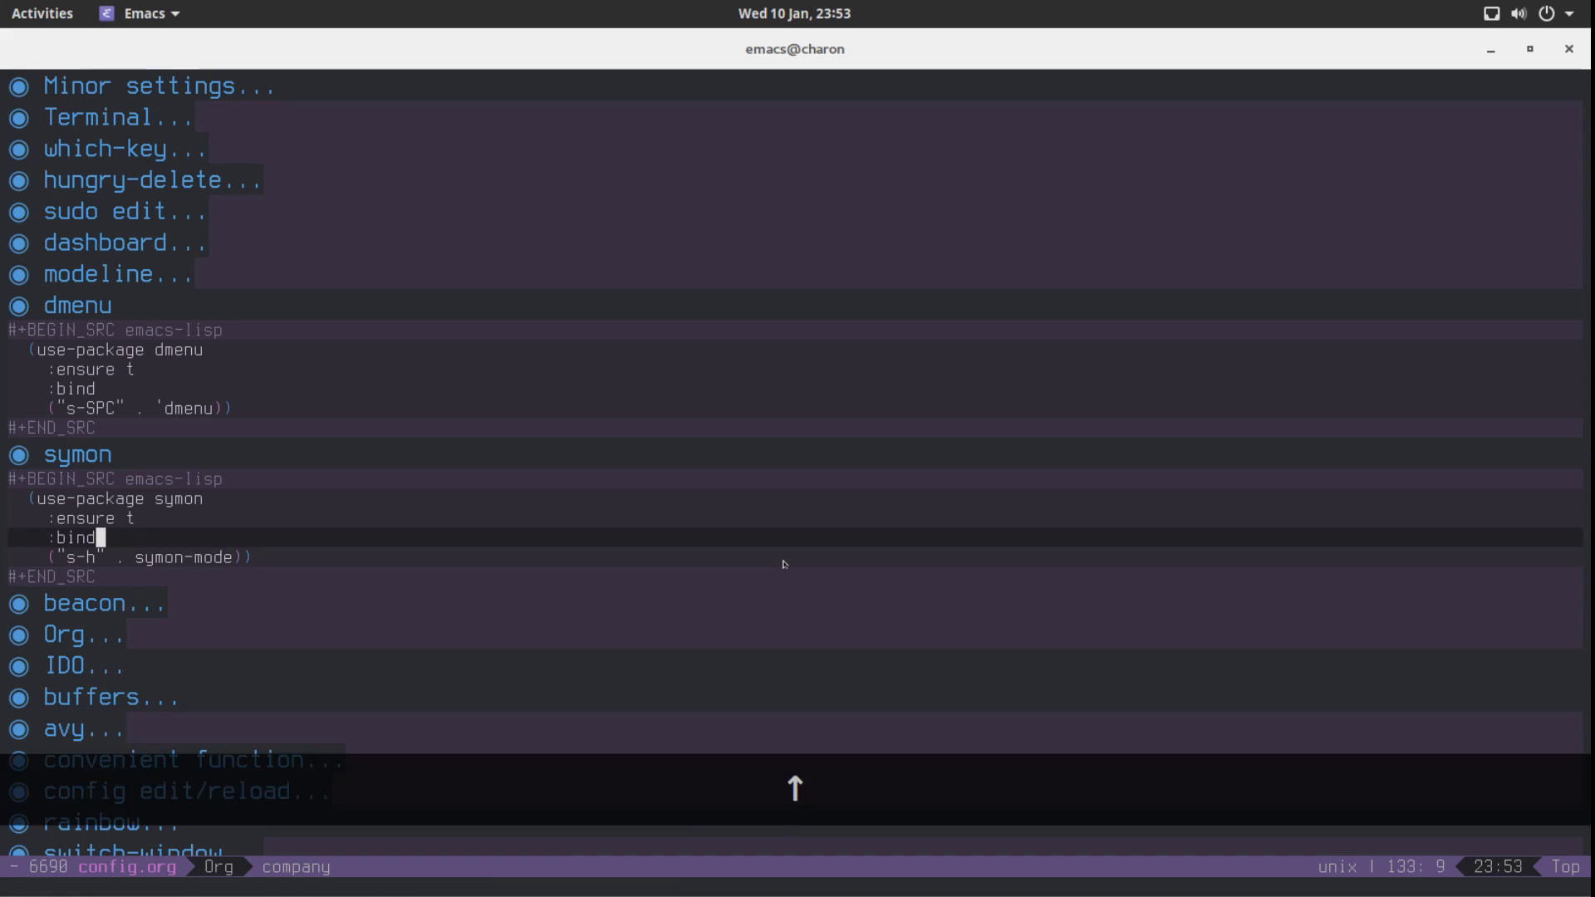
pyautogui.press('up')
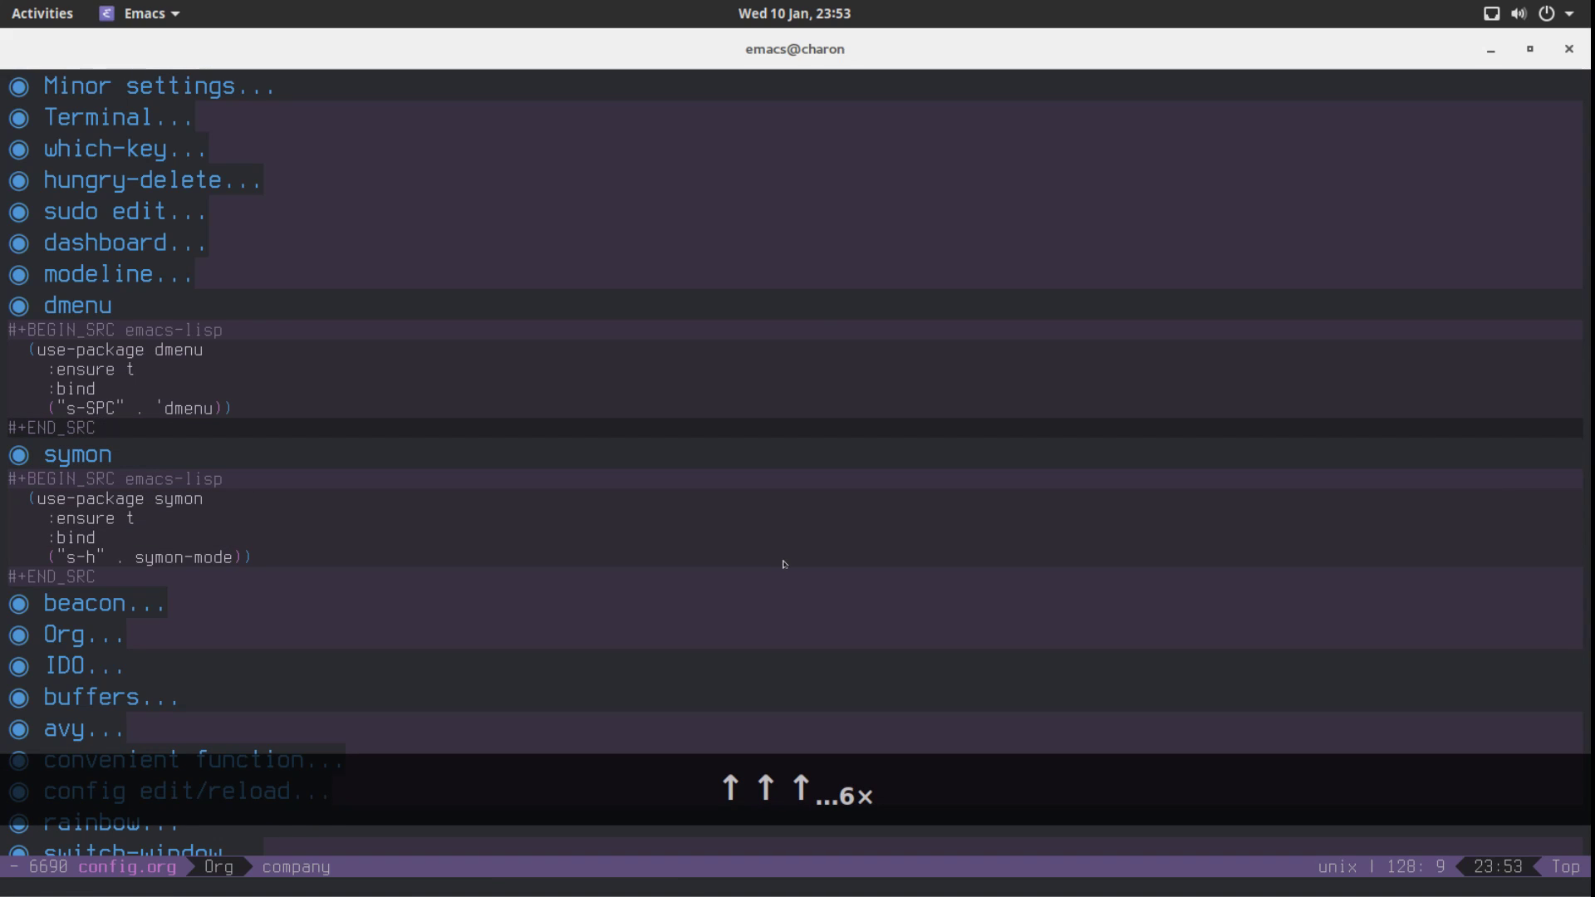